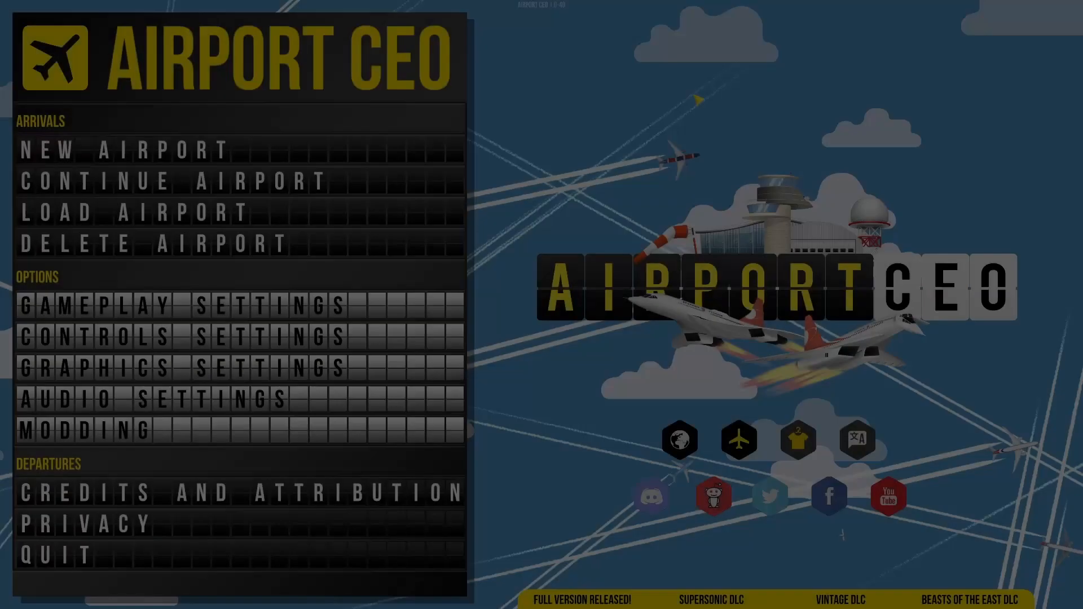
Begin a new airport and accept the default CEO character to reach the location map
{"action": "left_click", "coordinate": [124, 150]}
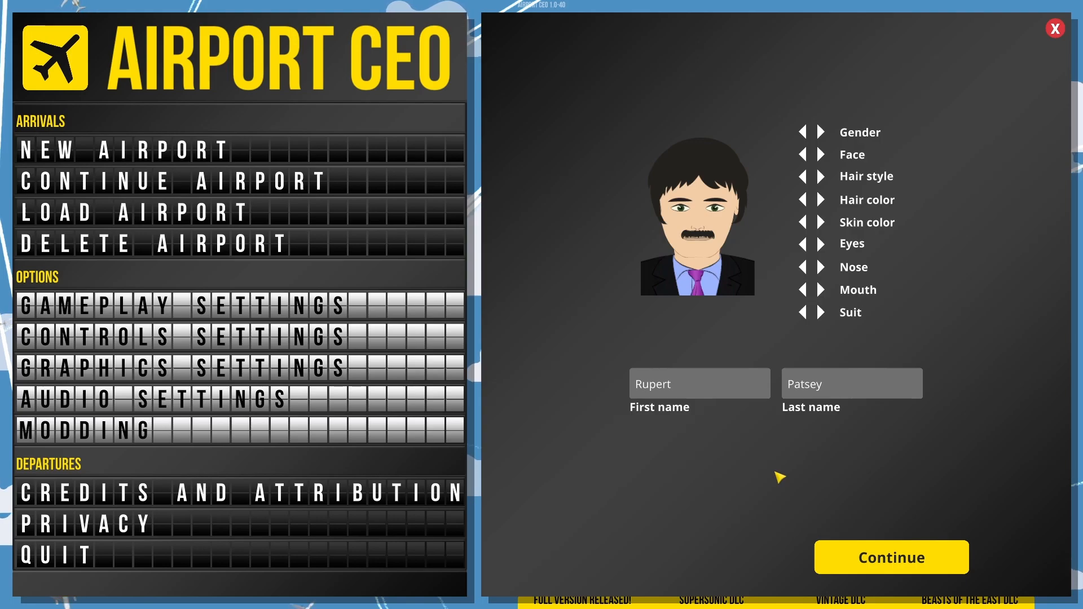
{"action": "left_click", "coordinate": [890, 556]}
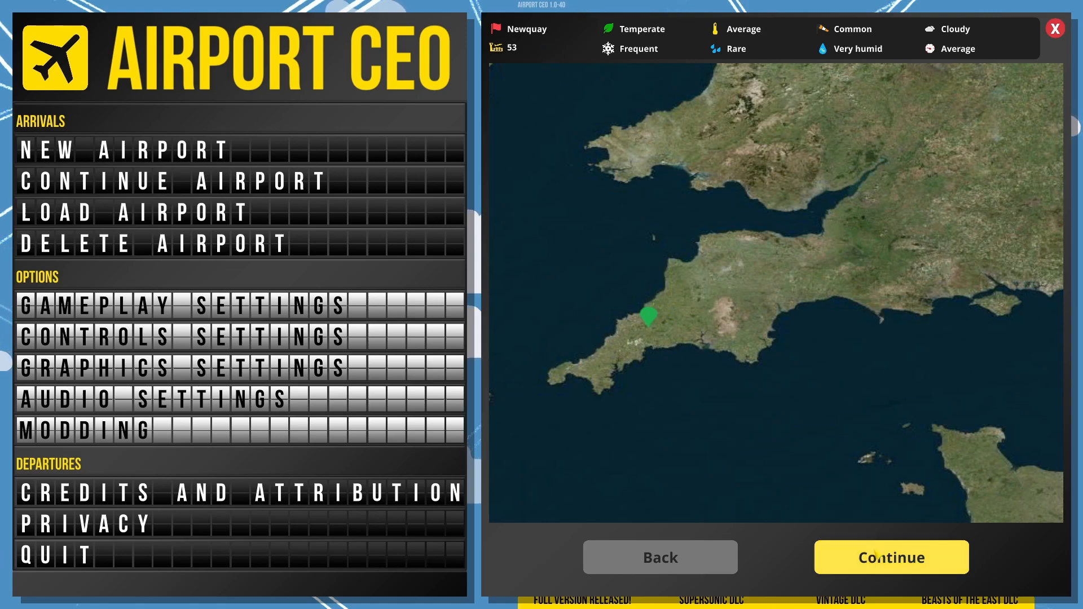
Confirm Newquay and name the airport 'Hedgehog Airport' with IATA code HDG
{"action": "left_click", "coordinate": [890, 556]}
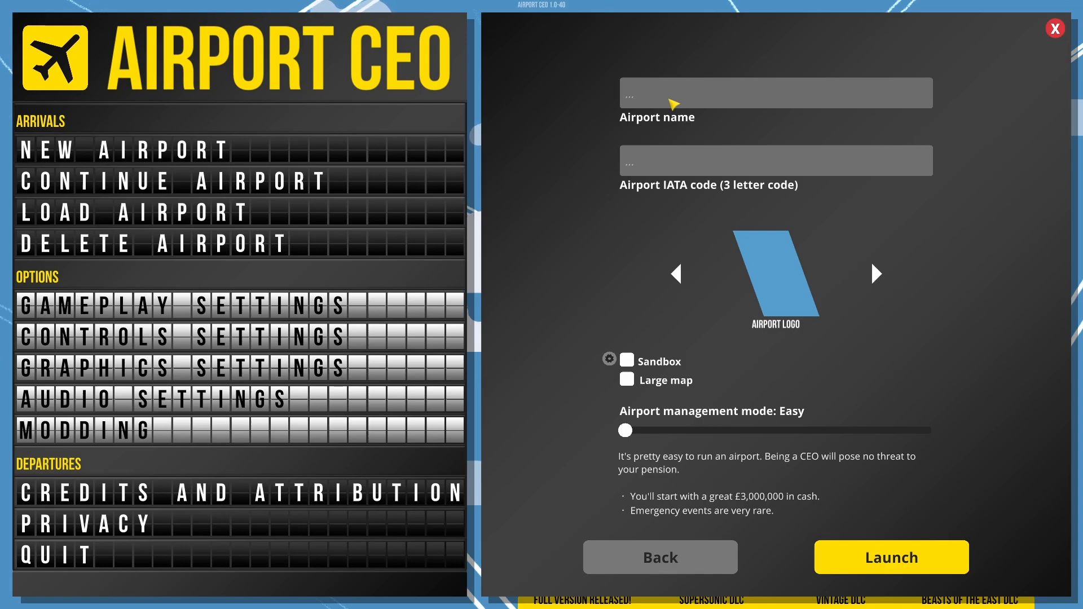
{"action": "type", "text": "Hedge"}
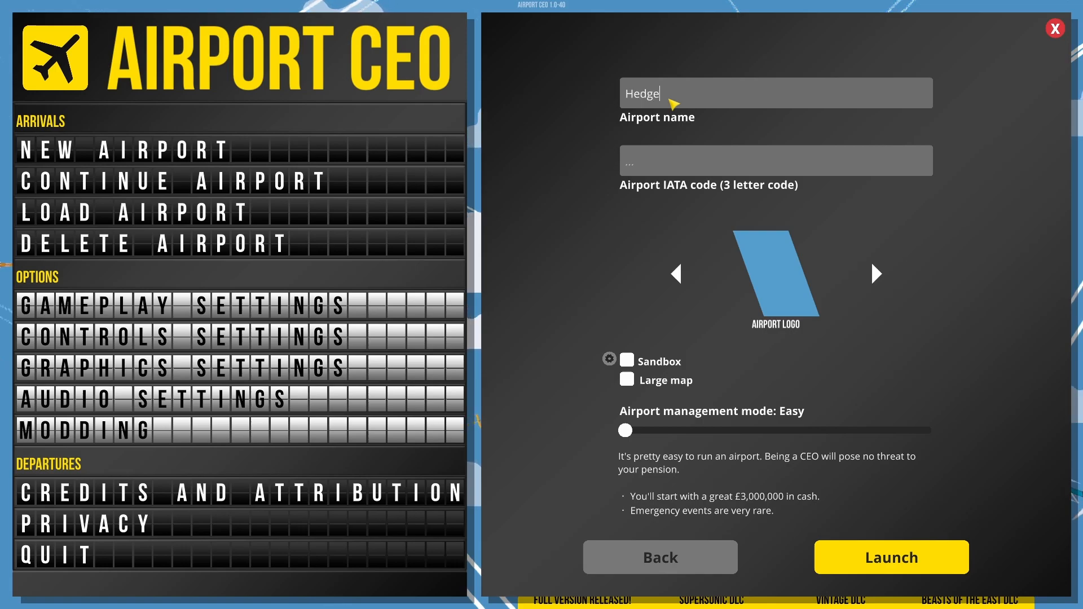
{"action": "type", "text": "hog"}
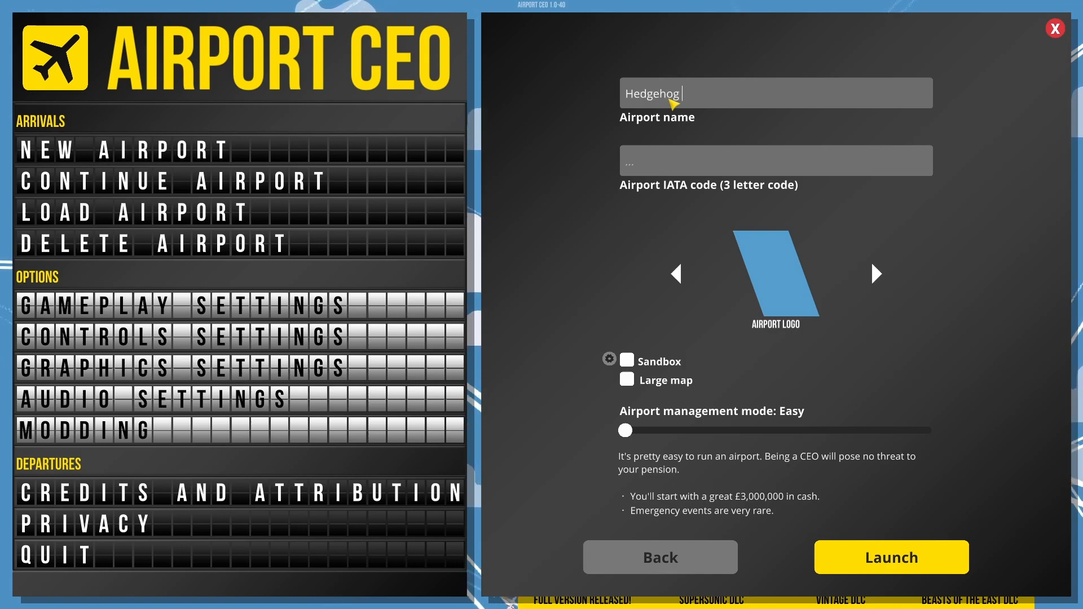
{"action": "type", "text": "Airport"}
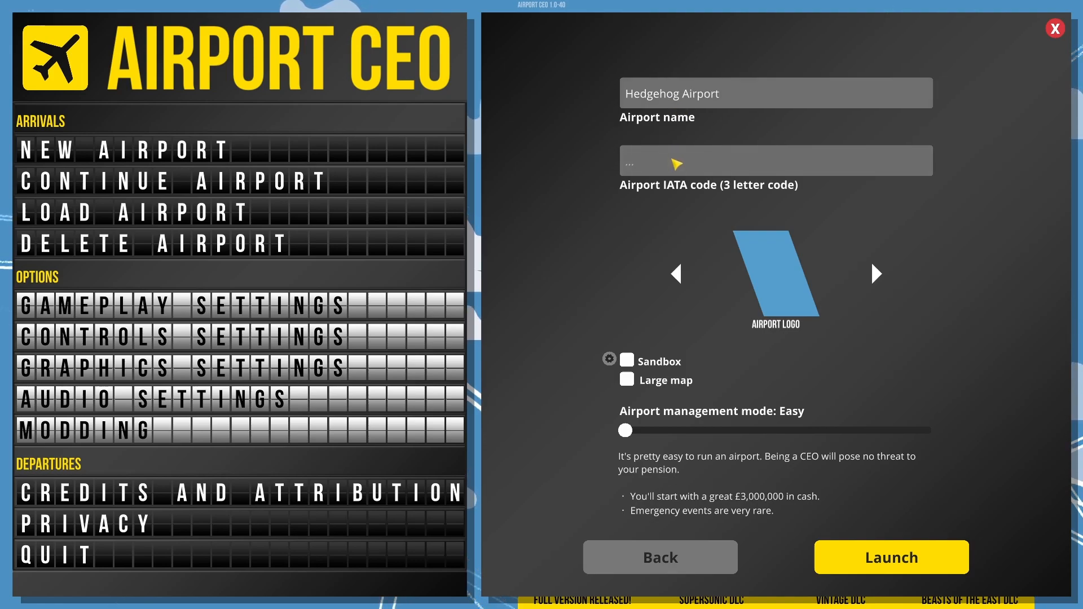
{"action": "type", "text": "H"}
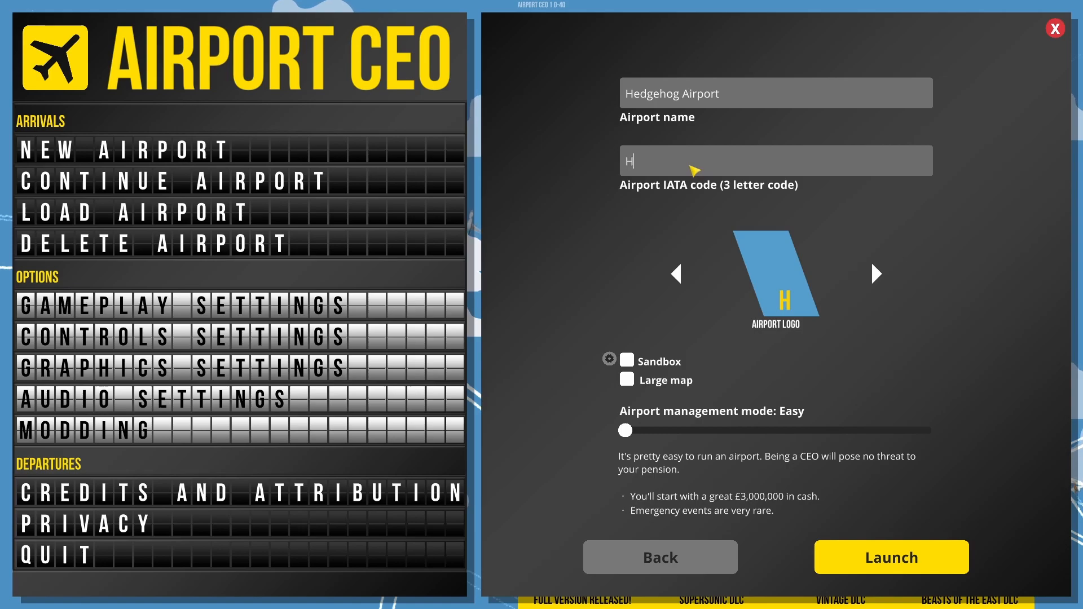
{"action": "type", "text": "DG"}
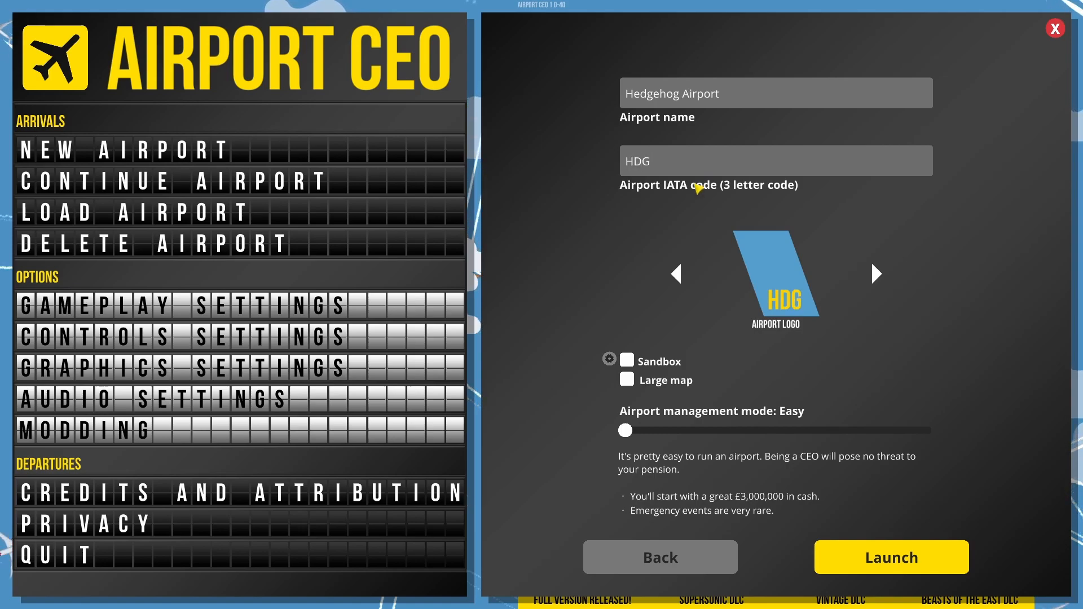
Choose the mountain landscape logo, set management mode to Moderate and launch
{"action": "left_click", "coordinate": [875, 273]}
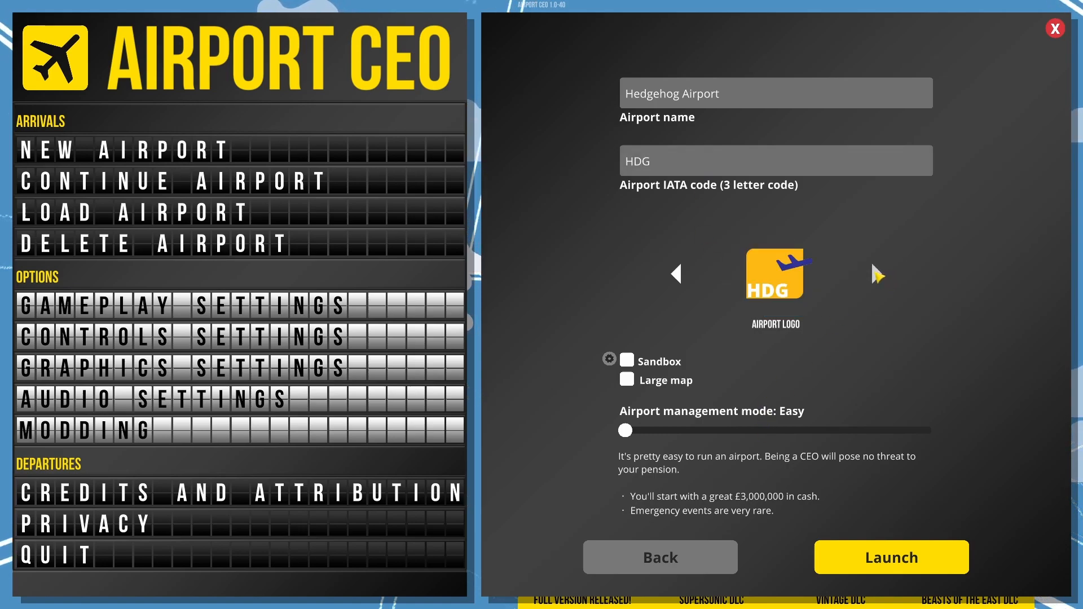
{"action": "left_click", "coordinate": [878, 274]}
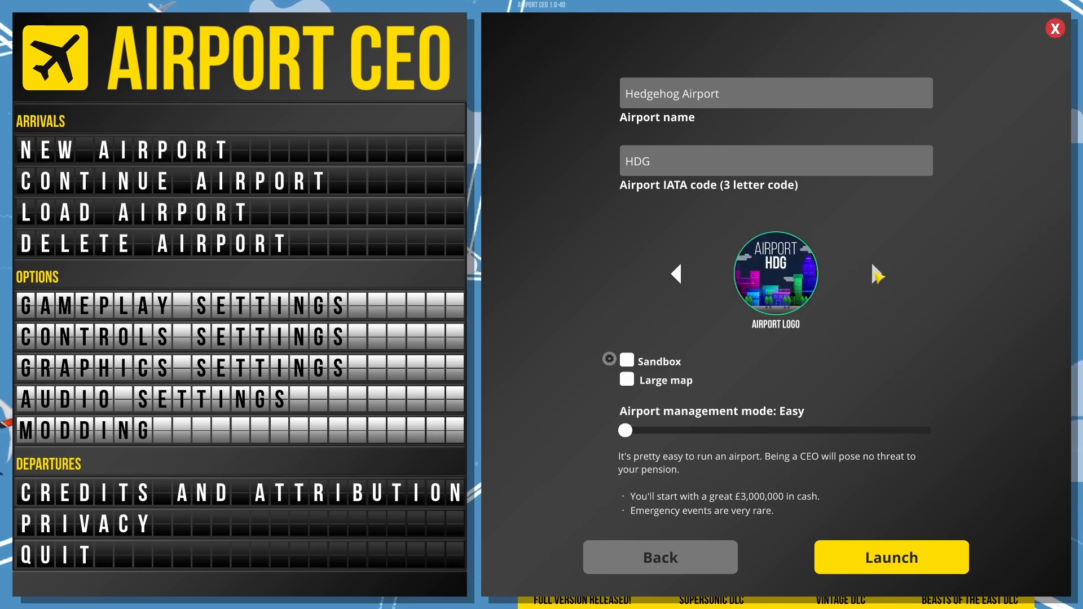
{"action": "left_click", "coordinate": [877, 274]}
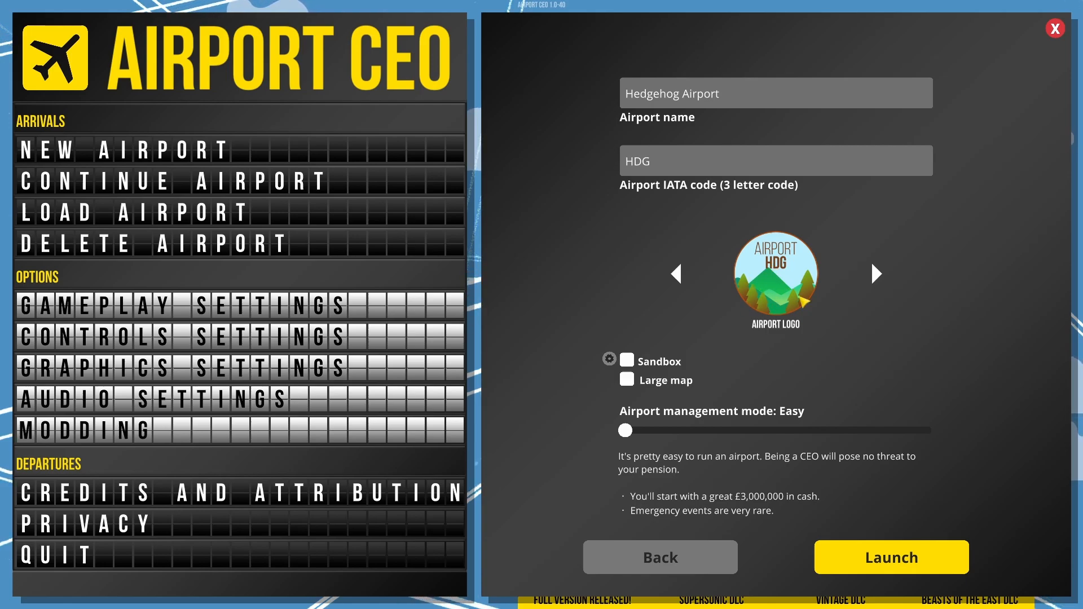
{"action": "left_click_drag", "start_coordinate": [624, 430], "coordinate": [725, 430]}
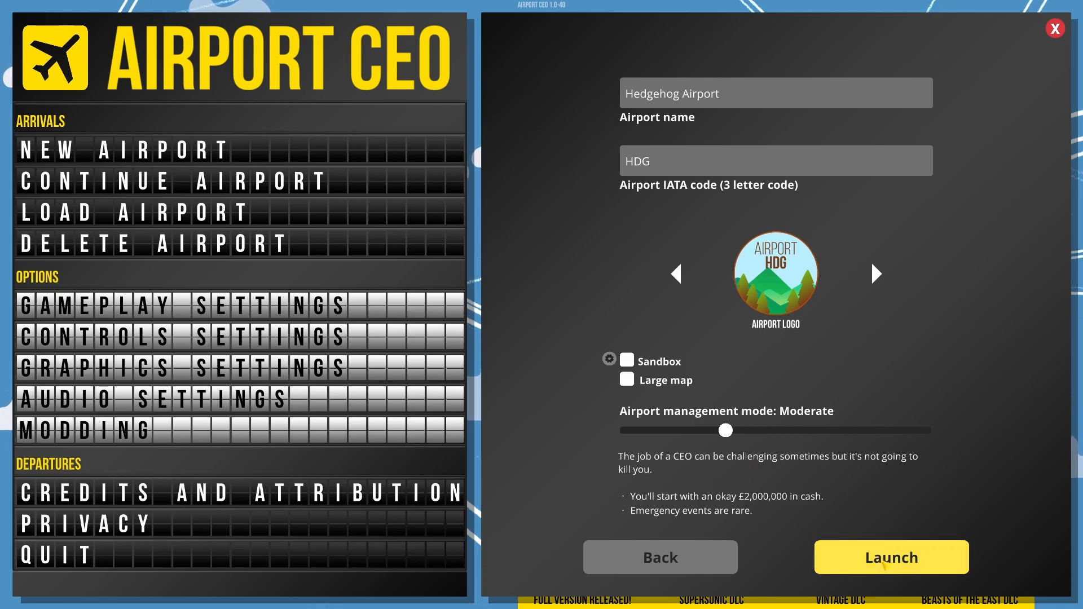
{"action": "left_click", "coordinate": [890, 556]}
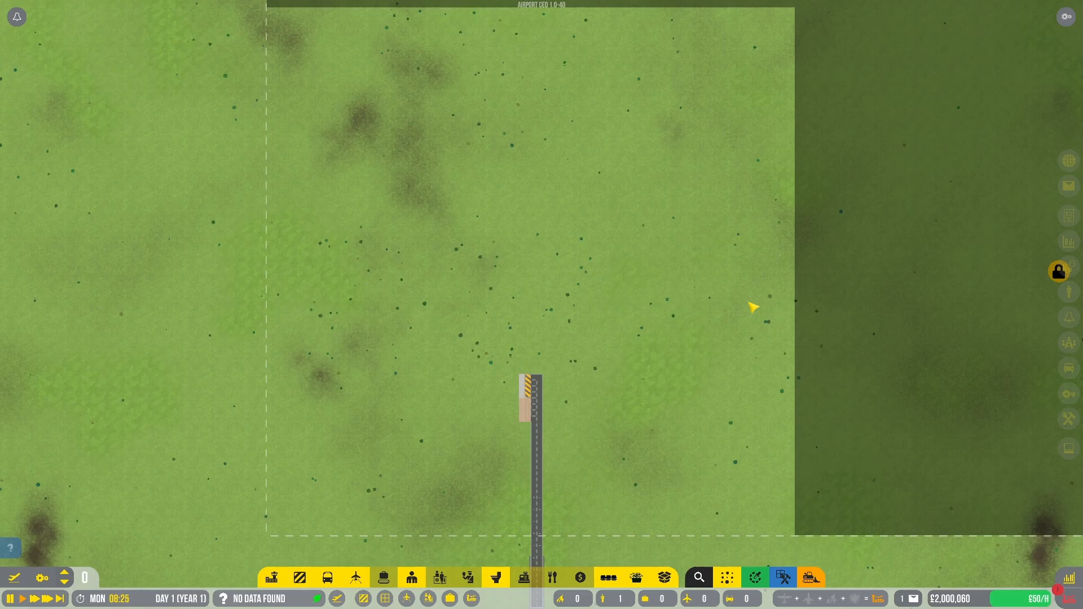
{"action": "mouse_move", "coordinate": [592, 97]}
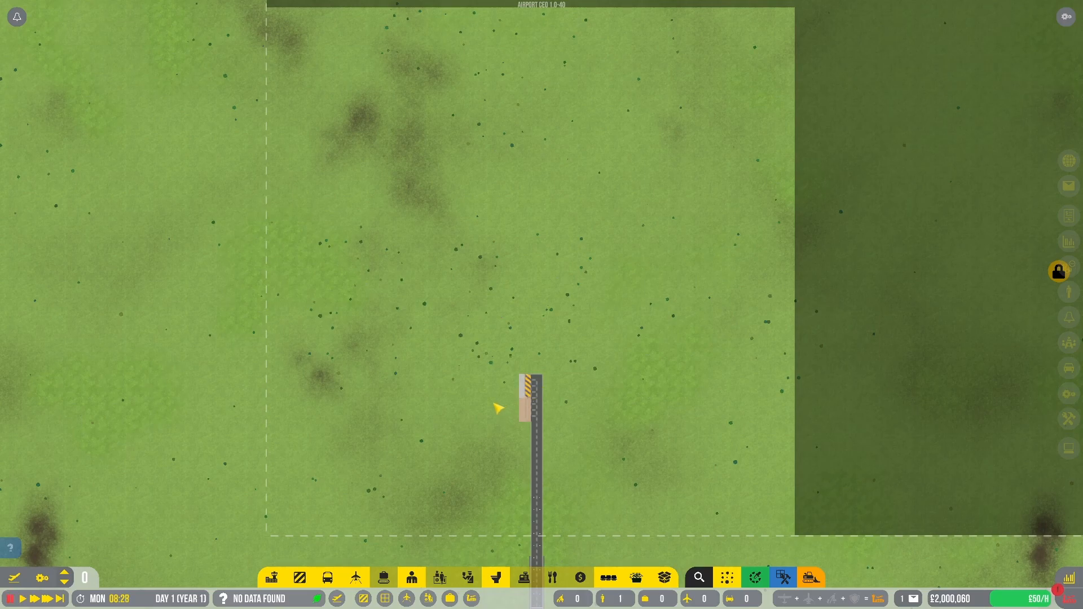
{"action": "mouse_move", "coordinate": [394, 507]}
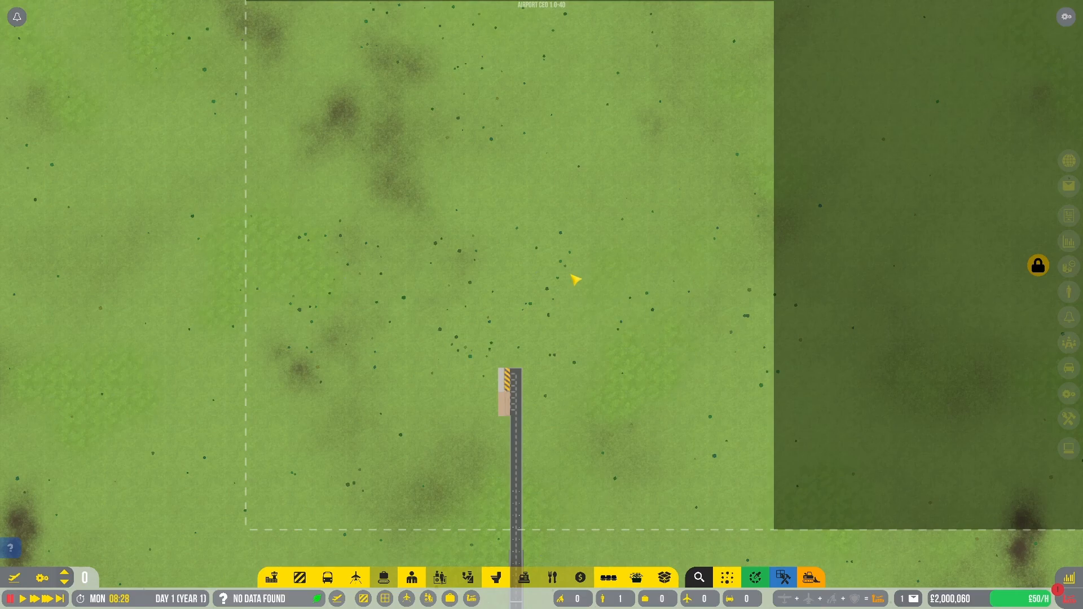
{"action": "mouse_move", "coordinate": [553, 421]}
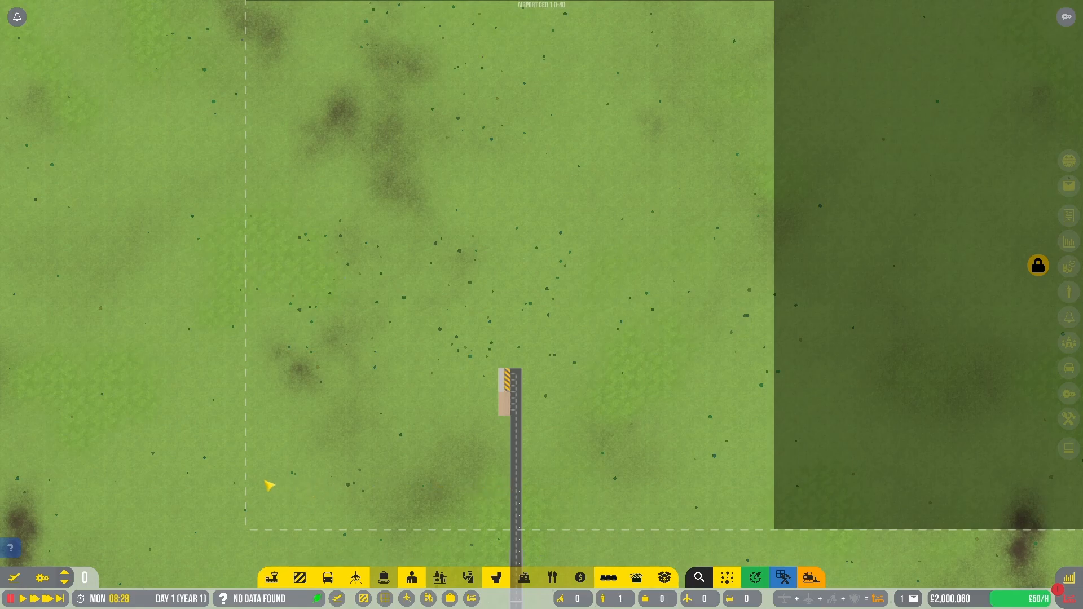
{"action": "mouse_move", "coordinate": [587, 496]}
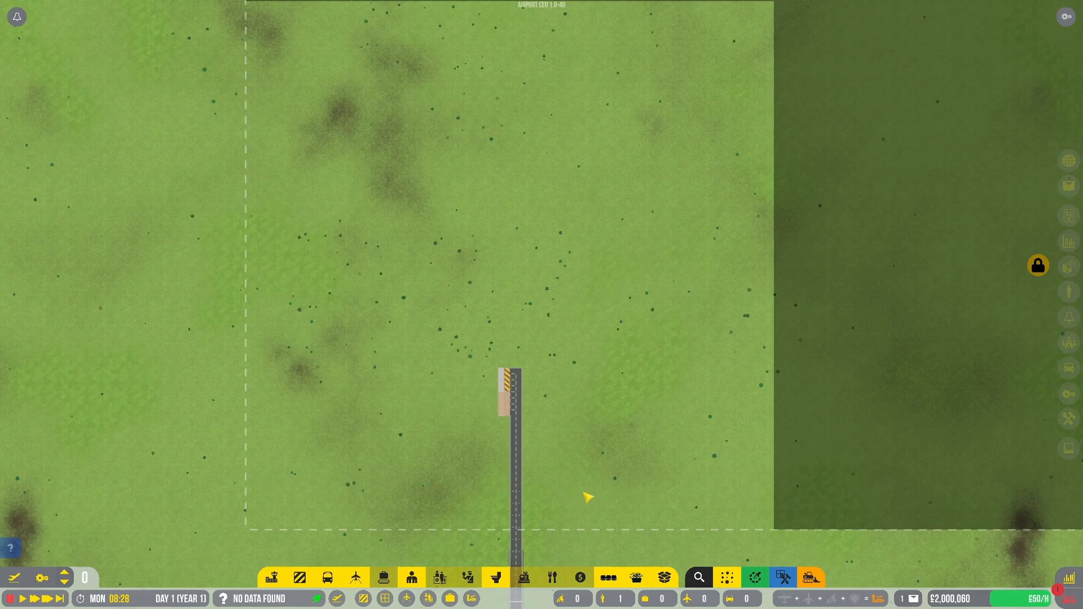
{"action": "mouse_move", "coordinate": [517, 342]}
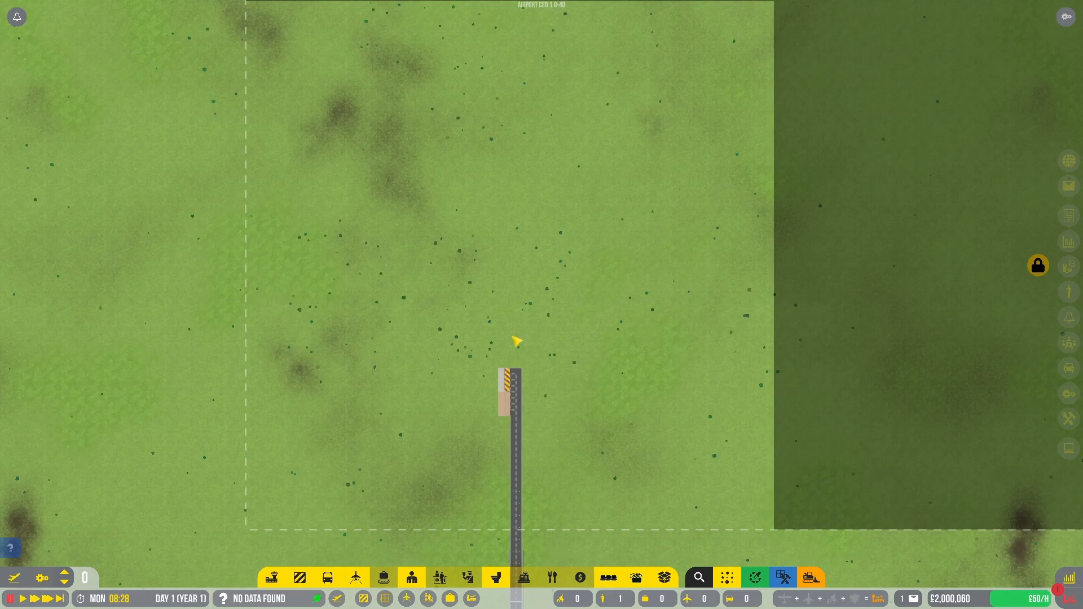
{"action": "mouse_move", "coordinate": [501, 147]}
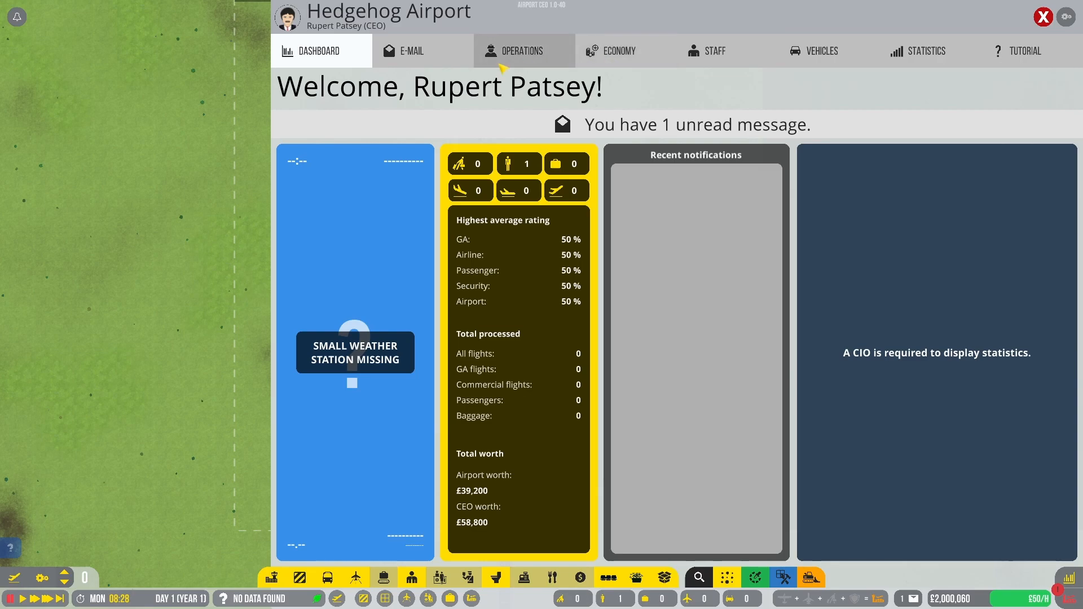
Review the HWY contract proposal under Operations and close it unsigned
{"action": "left_click", "coordinate": [522, 51]}
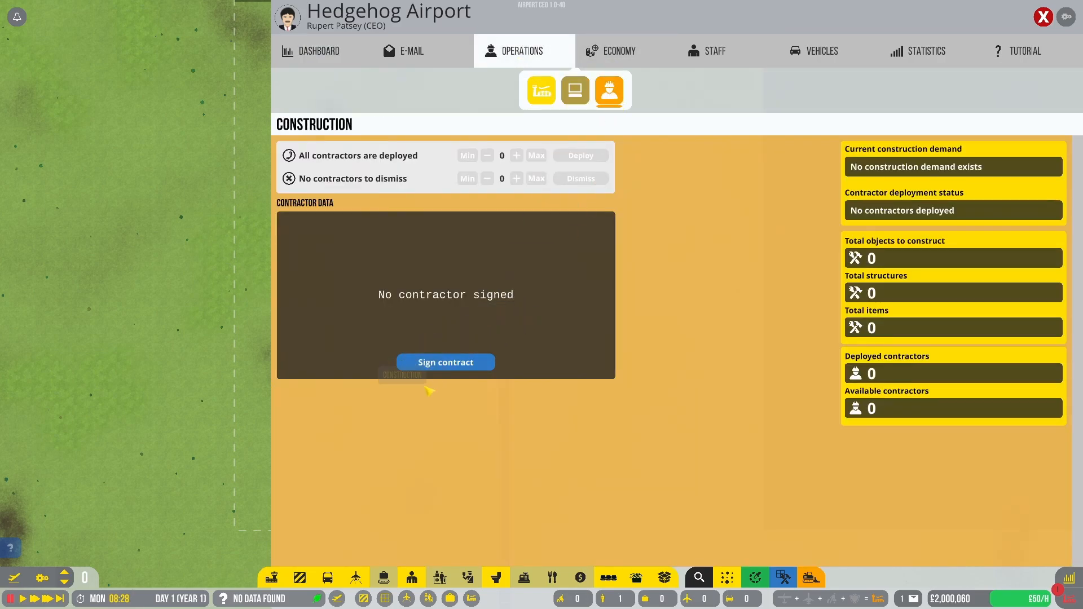
{"action": "left_click", "coordinate": [620, 51]}
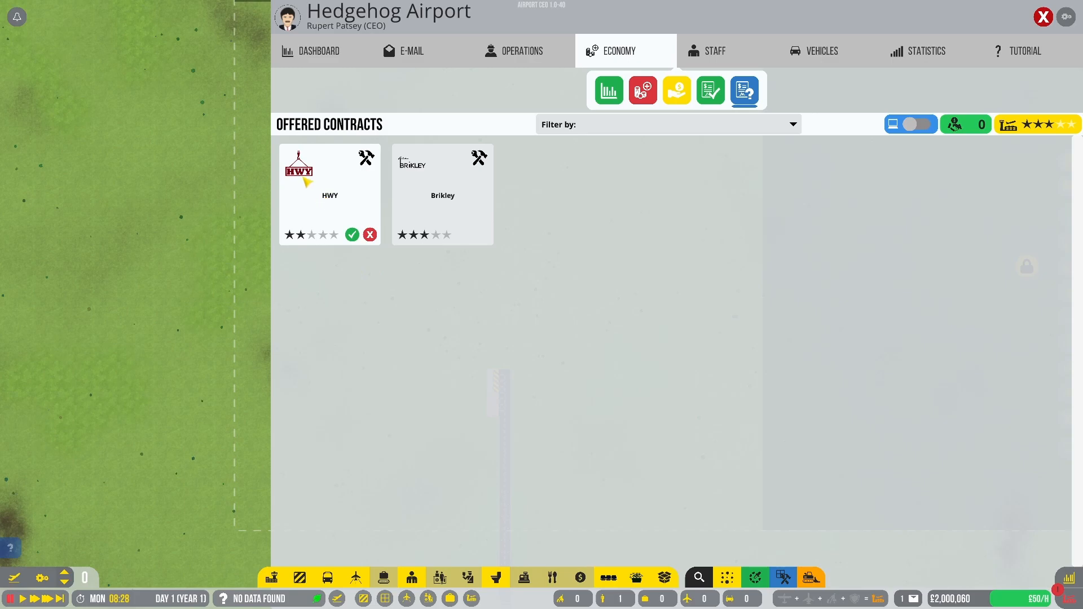
{"action": "left_click", "coordinate": [352, 235]}
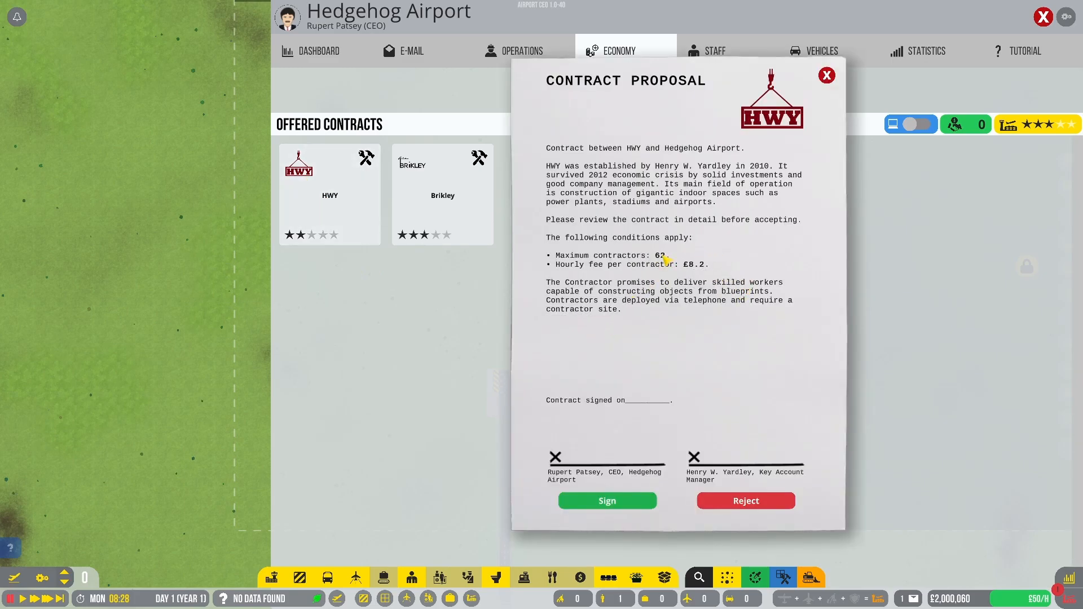
{"action": "mouse_move", "coordinate": [704, 276]}
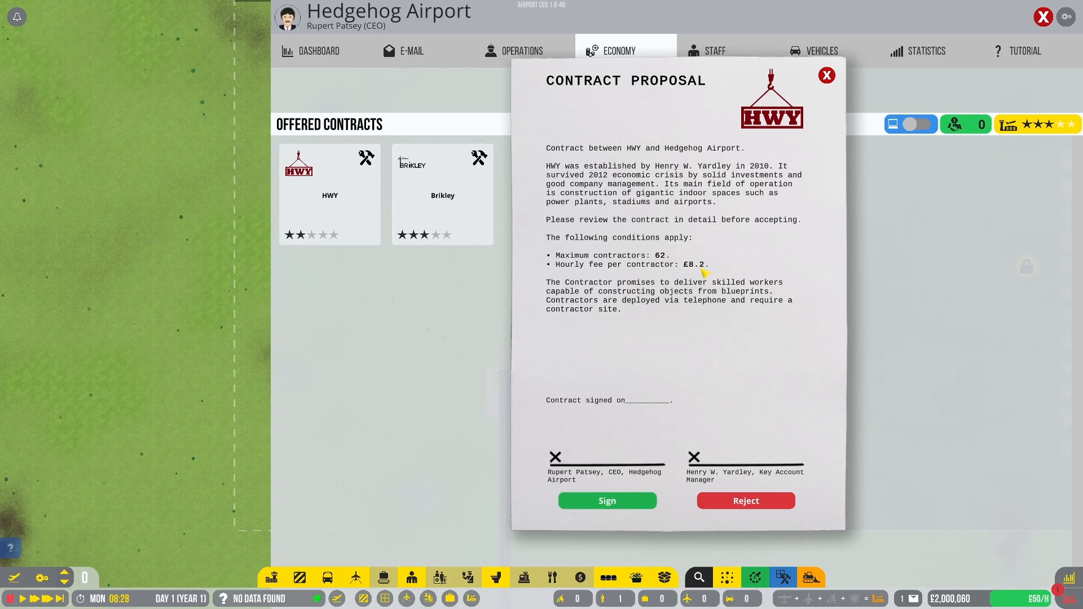
{"action": "mouse_move", "coordinate": [826, 75]}
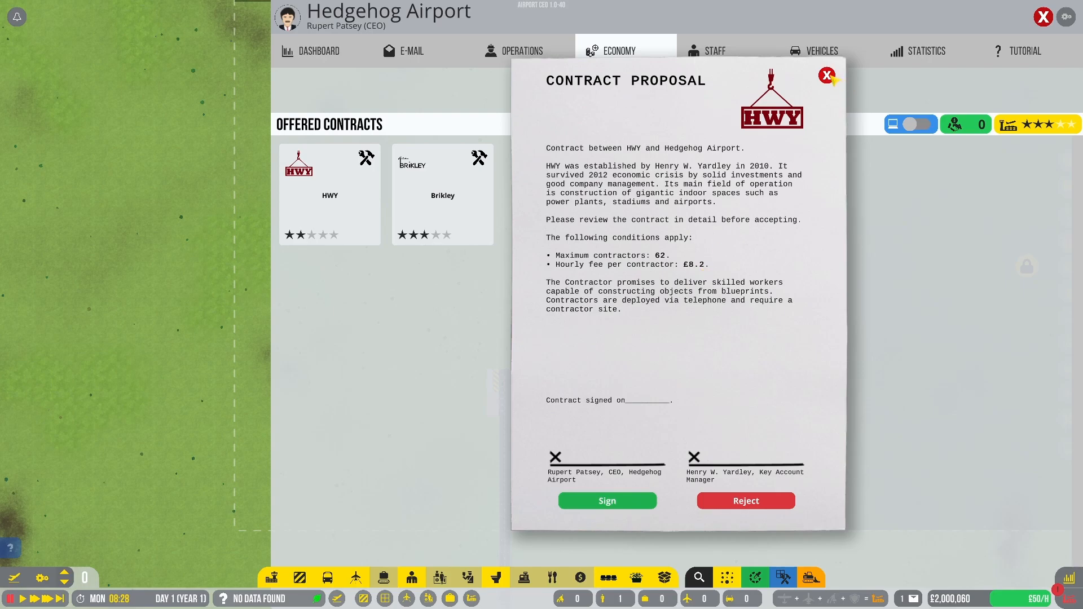
{"action": "left_click", "coordinate": [442, 193]}
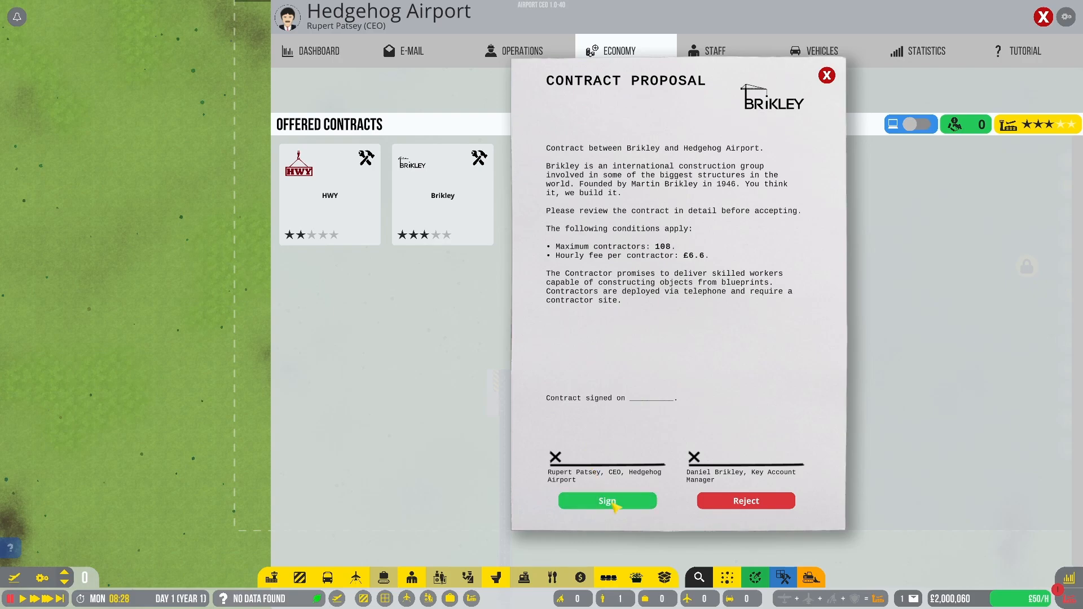
Sign the Brikley construction contract
{"action": "left_click", "coordinate": [607, 501]}
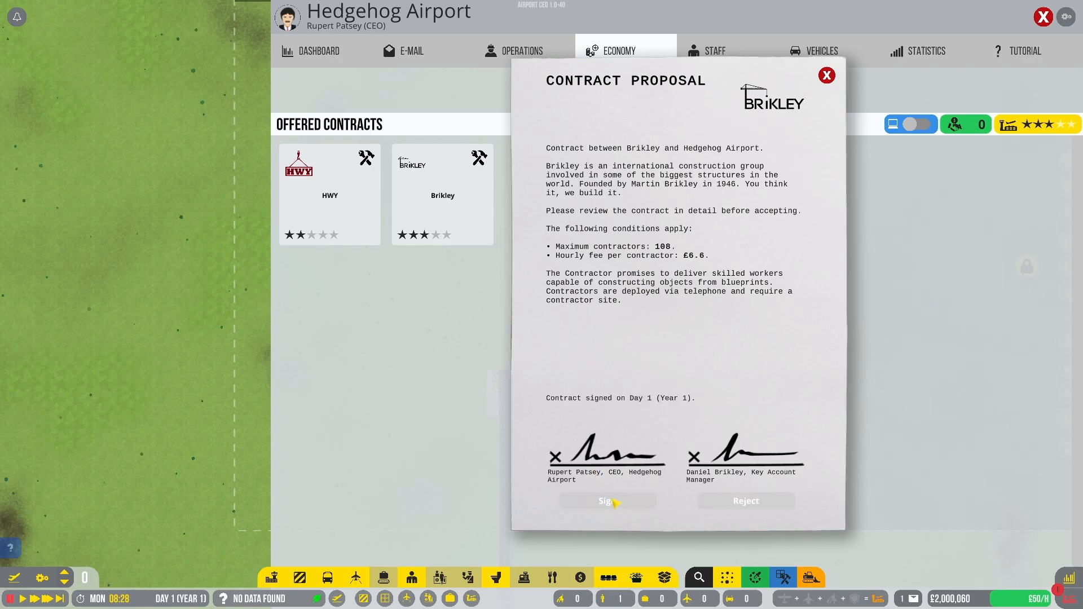
{"action": "left_click", "coordinate": [607, 501]}
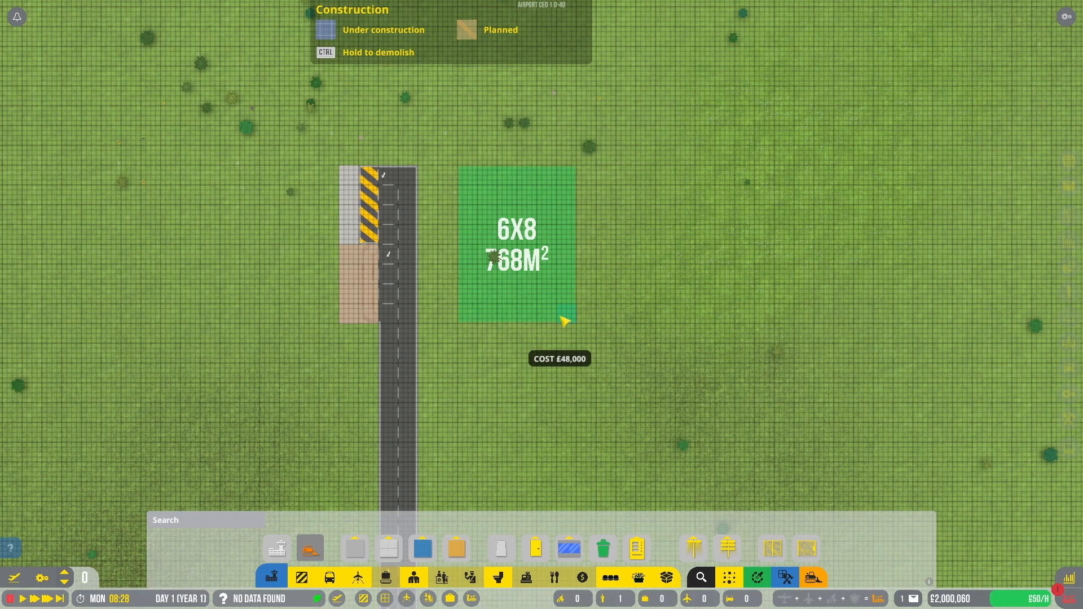
Place the 6x8 terminal foundation area beside the access road
{"action": "left_click", "coordinate": [515, 247]}
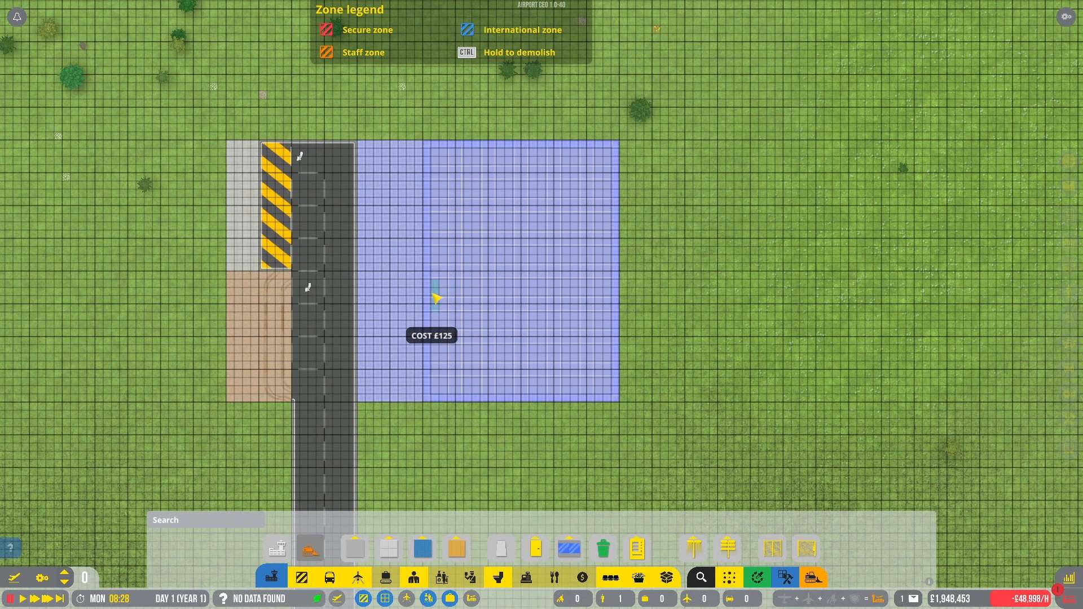
{"action": "mouse_move", "coordinate": [434, 323]}
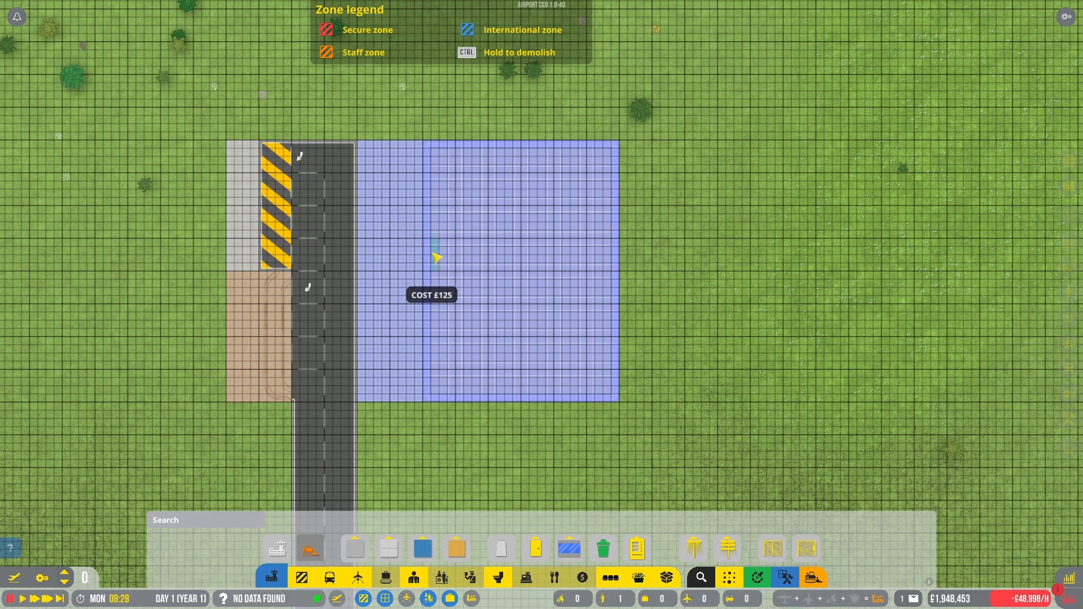
{"action": "mouse_move", "coordinate": [429, 224]}
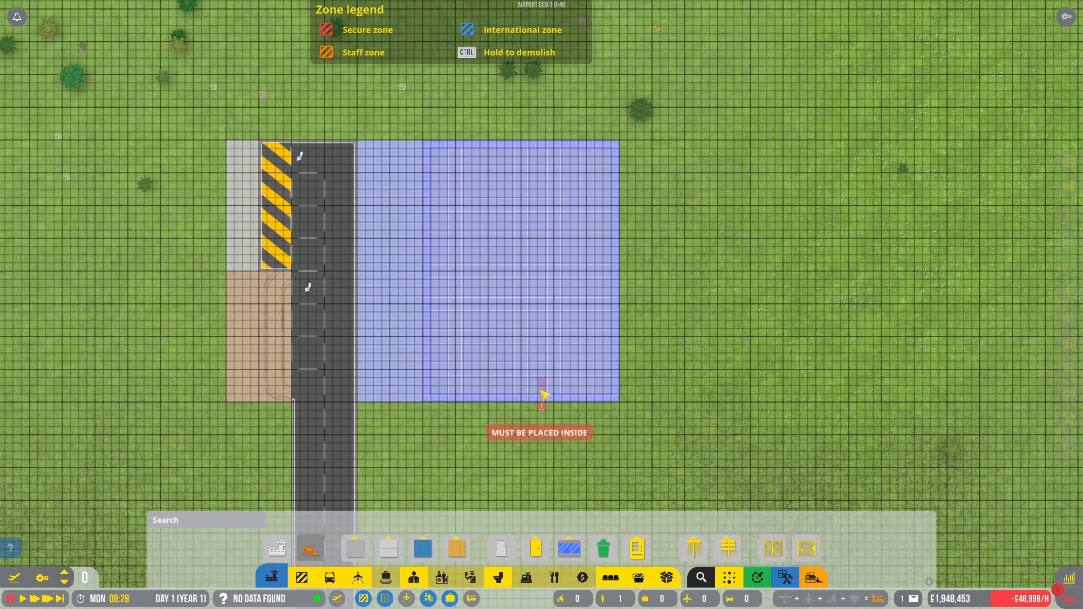
{"action": "mouse_move", "coordinate": [432, 259]}
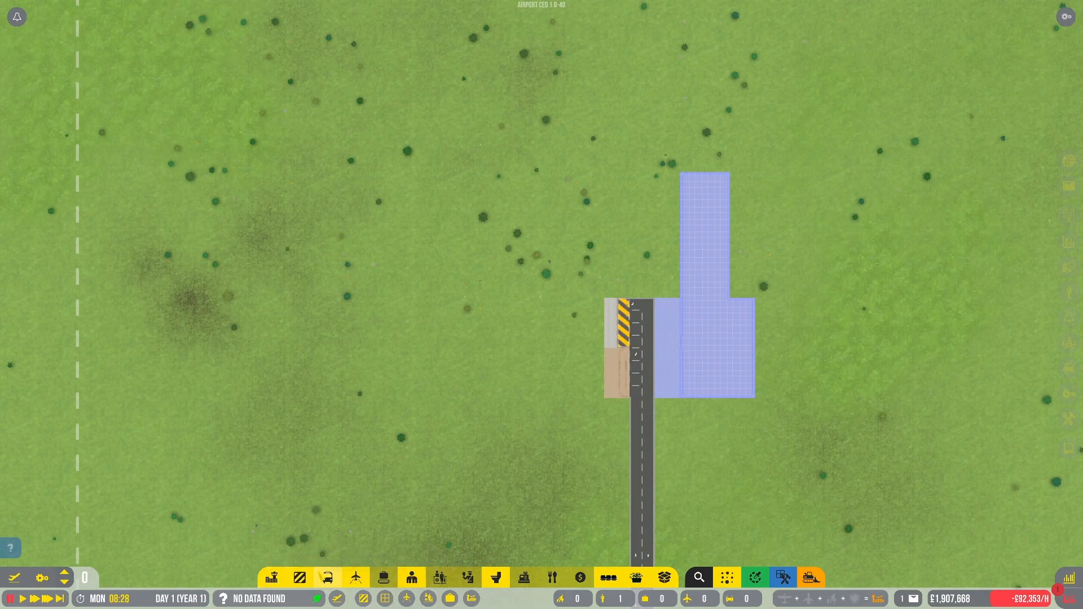
Pick the small £7,500 structure from the Aircraft Infrastructure options
{"action": "left_click", "coordinate": [356, 578]}
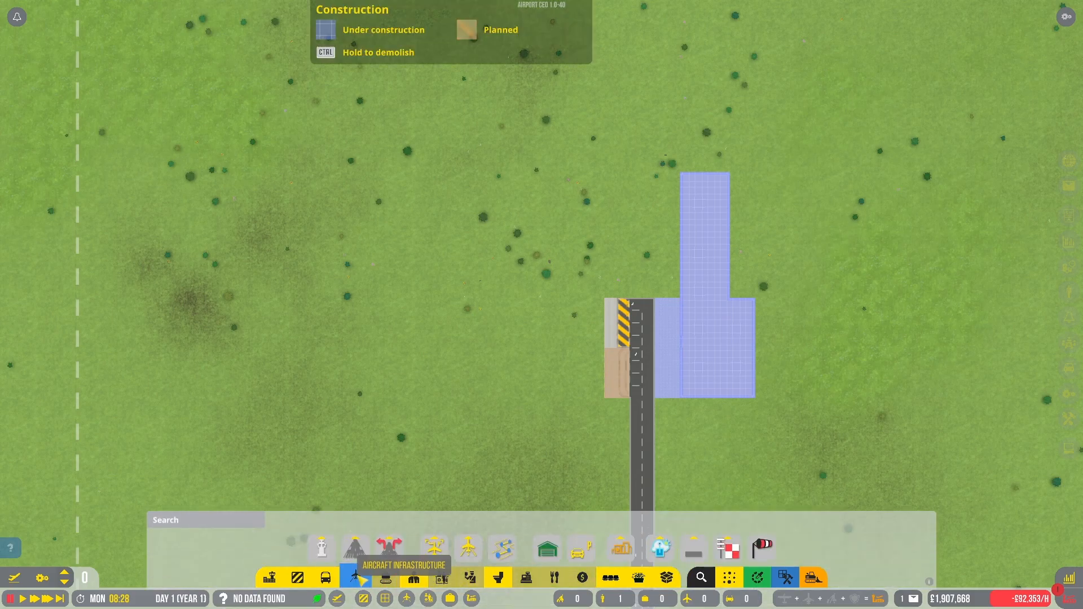
{"action": "left_click", "coordinate": [320, 548]}
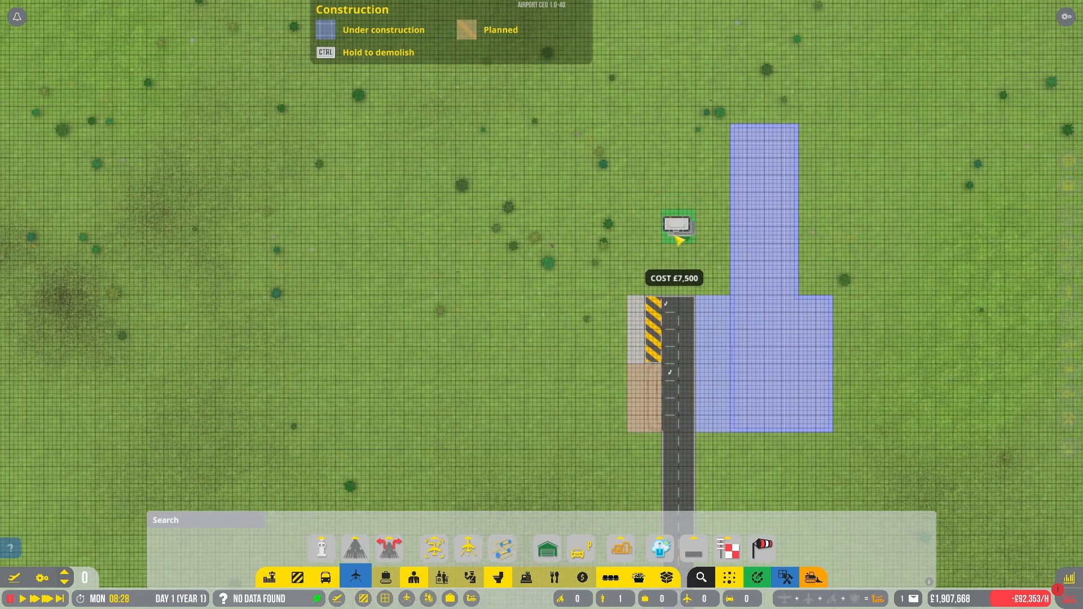
{"action": "mouse_move", "coordinate": [575, 140]}
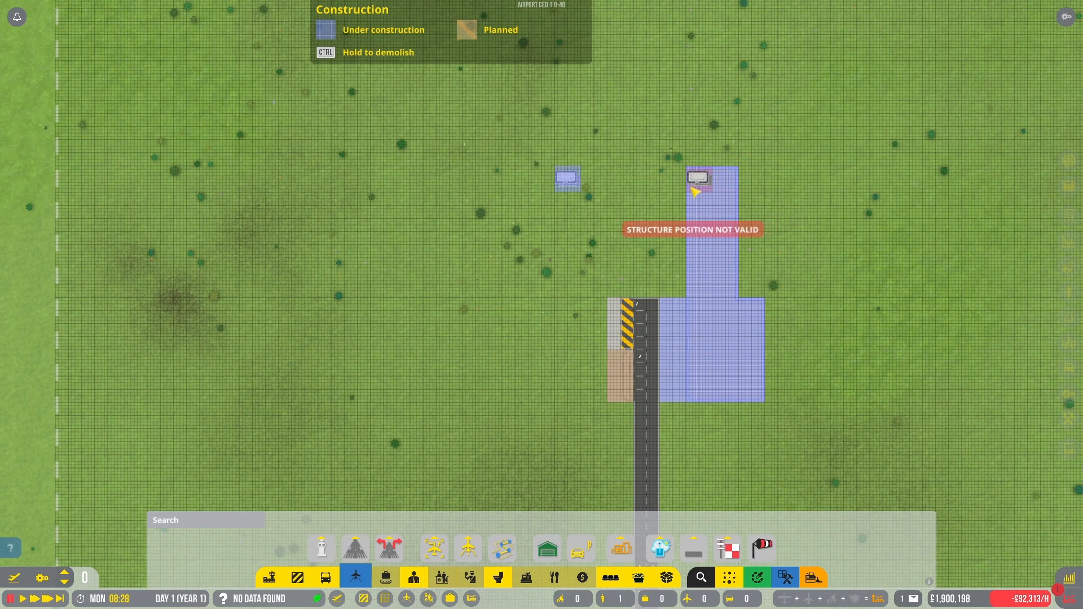
Select the small aircraft stand variation and place stands west of the terminal
{"action": "left_click", "coordinate": [355, 549]}
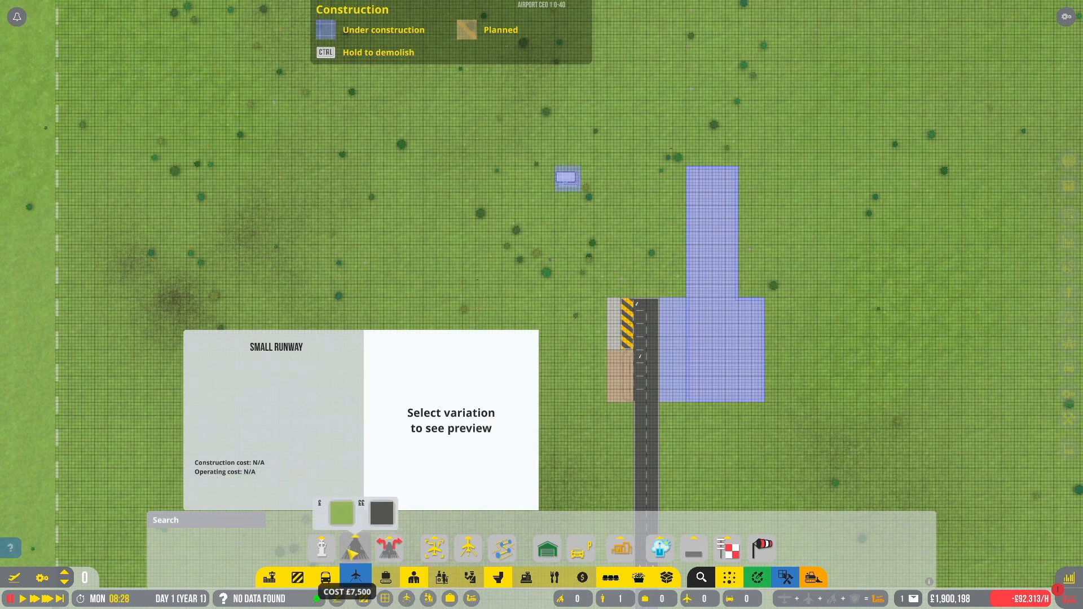
{"action": "left_click", "coordinate": [434, 550]}
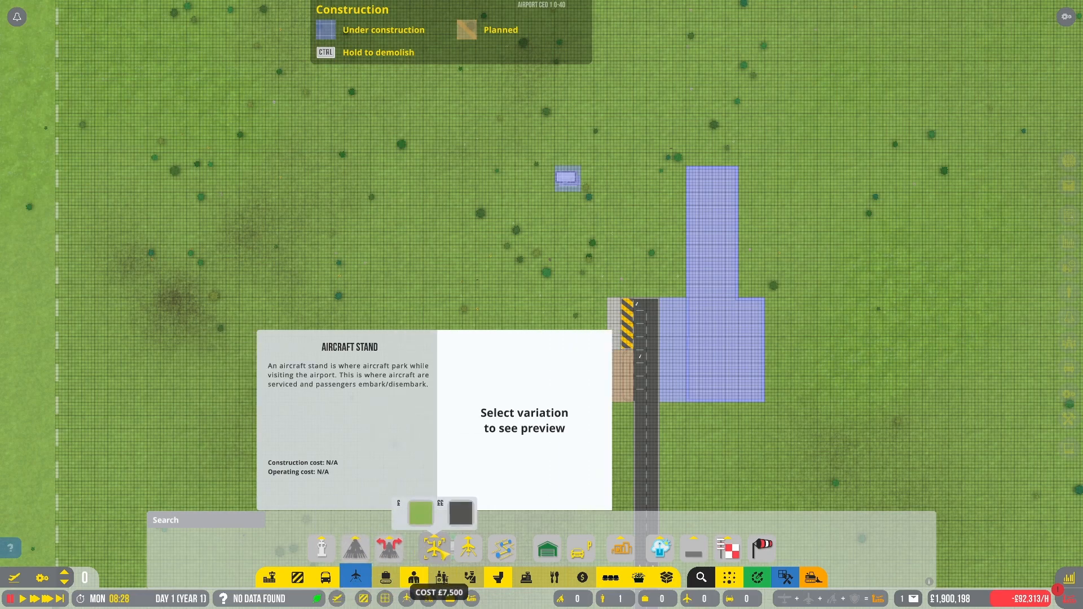
{"action": "left_click", "coordinate": [420, 513]}
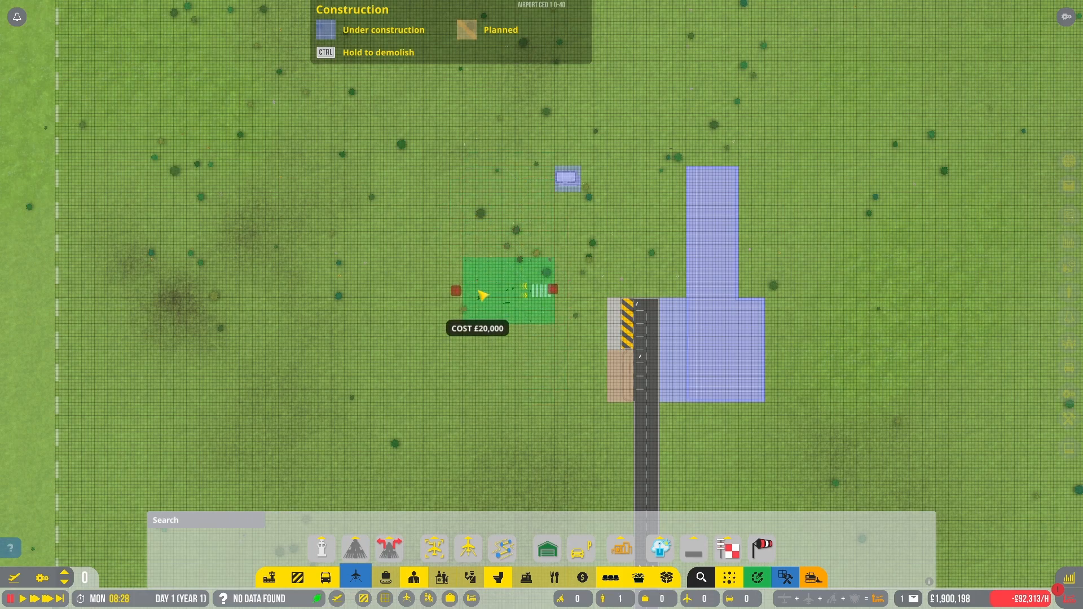
{"action": "scroll", "scroll_direction": "down", "scroll_amount": 3}
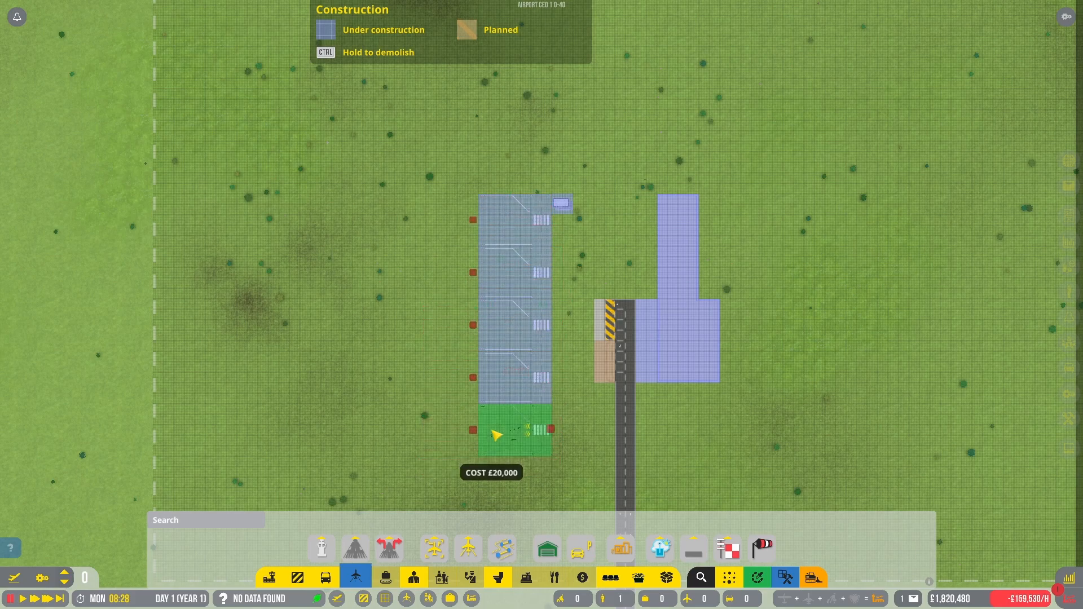
{"action": "left_click", "coordinate": [515, 430]}
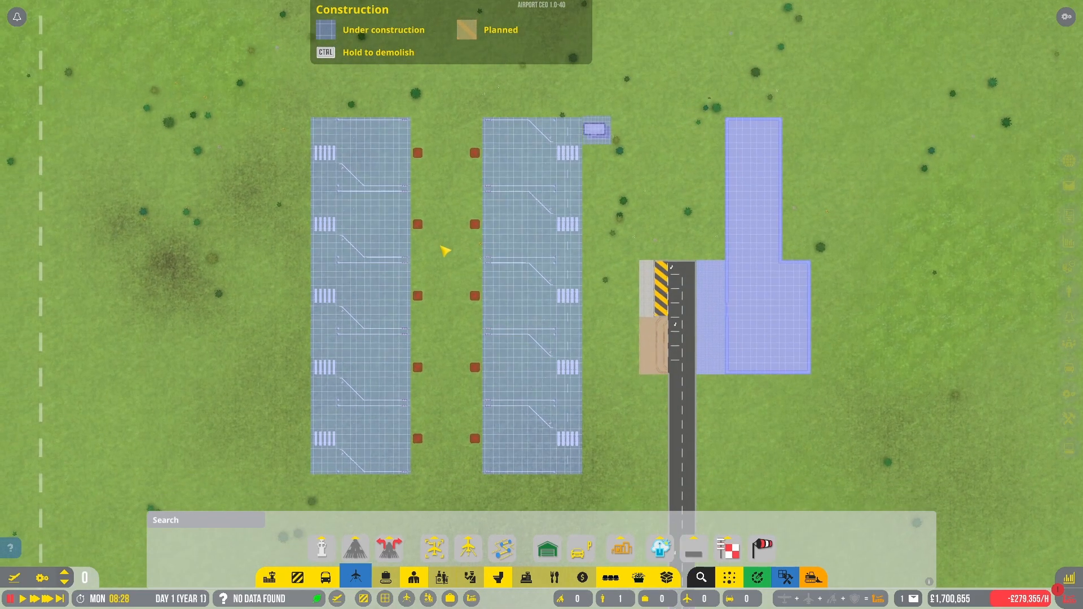
{"action": "mouse_move", "coordinate": [419, 263]}
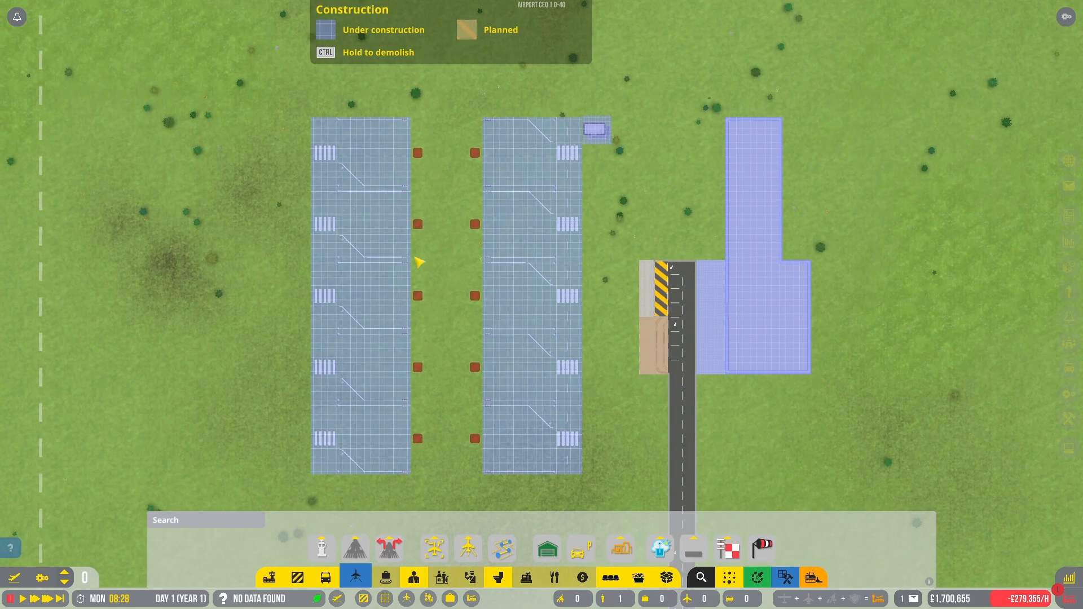
Pave a taxiway strip between the two stand columns
{"action": "left_click", "coordinate": [388, 548]}
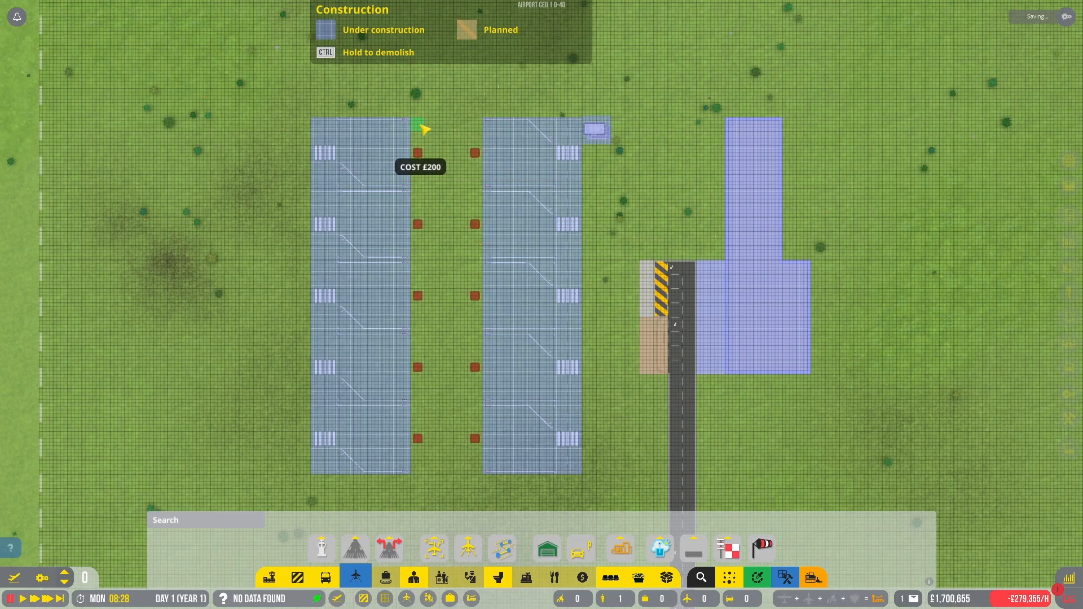
{"action": "mouse_move", "coordinate": [451, 165]}
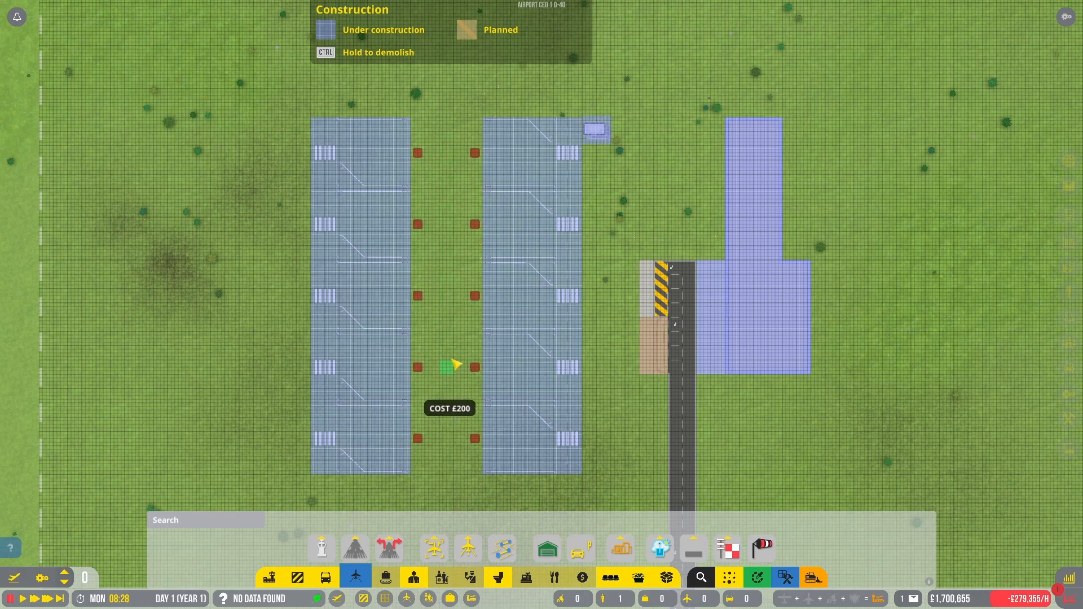
{"action": "mouse_move", "coordinate": [421, 128]}
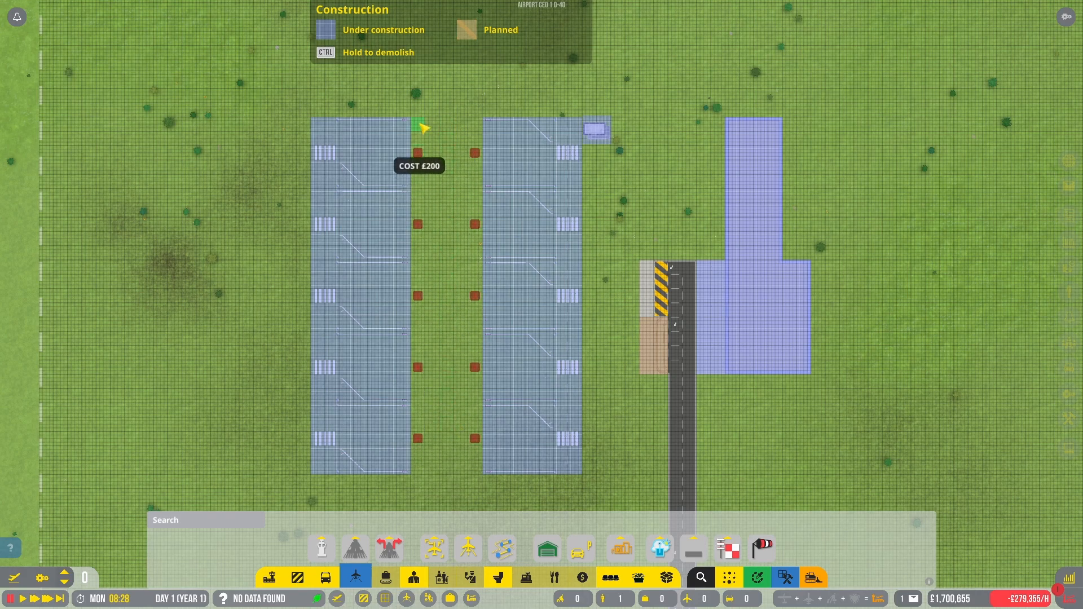
{"action": "left_click_drag", "start_coordinate": [421, 128], "coordinate": [482, 475]}
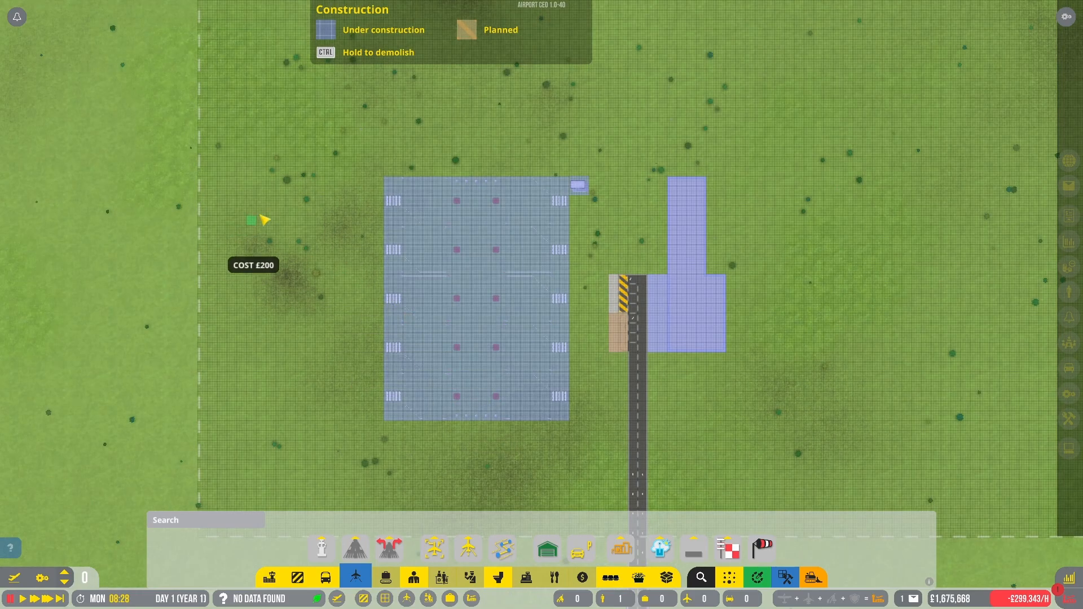
Pave a runway west of the apron with a square pad and taxiway at its northern end
{"action": "left_click", "coordinate": [354, 550]}
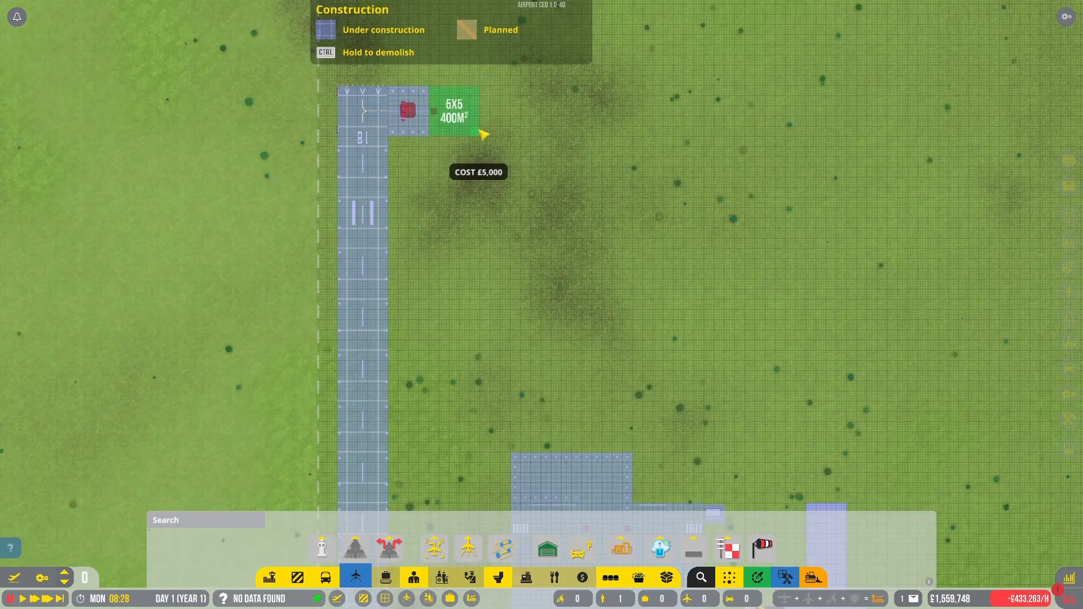
{"action": "left_click", "coordinate": [439, 111]}
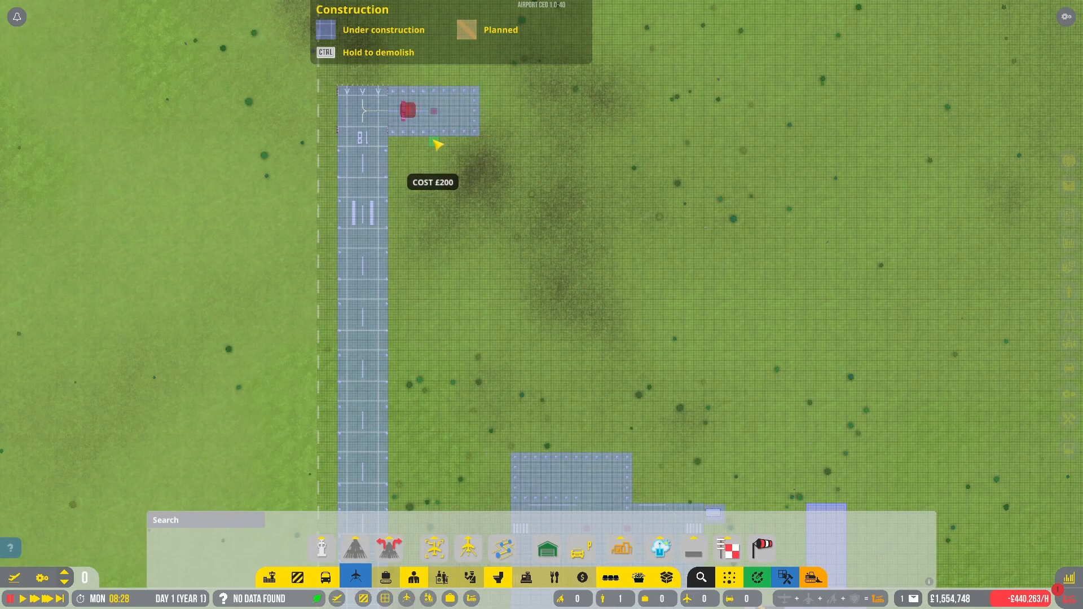
{"action": "left_click_drag", "start_coordinate": [438, 145], "coordinate": [485, 459]}
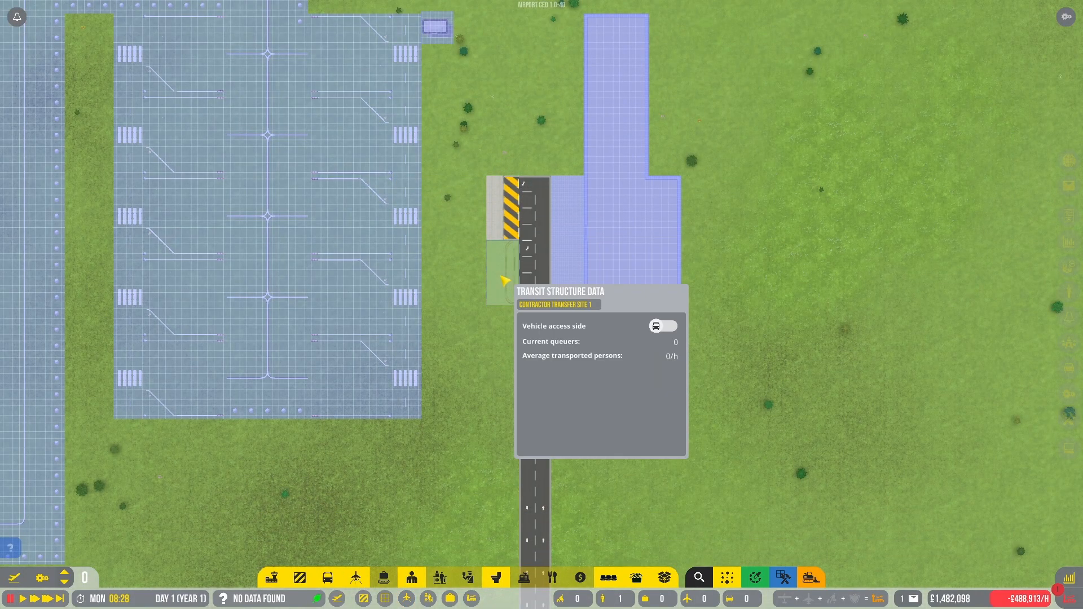
{"action": "mouse_move", "coordinate": [501, 281]}
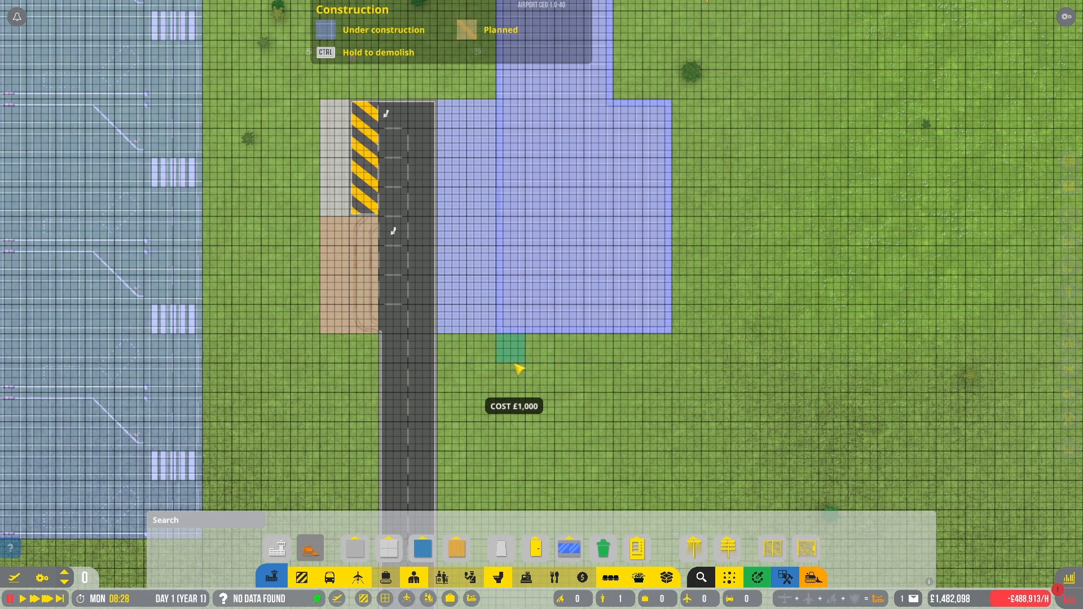
{"action": "mouse_move", "coordinate": [595, 346]}
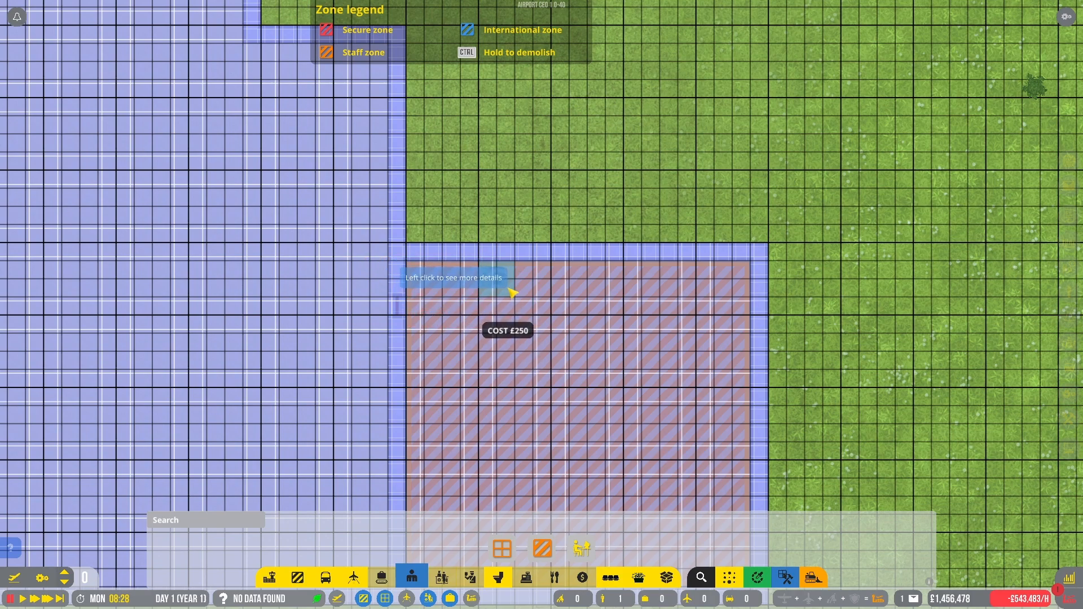
{"action": "mouse_move", "coordinate": [598, 298]}
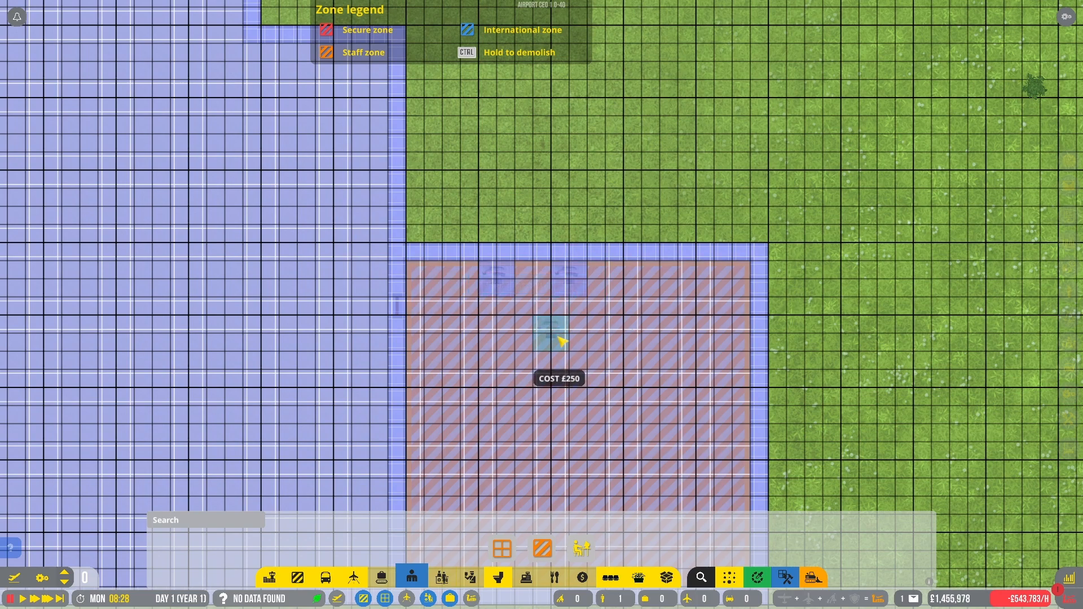
{"action": "mouse_move", "coordinate": [505, 364]}
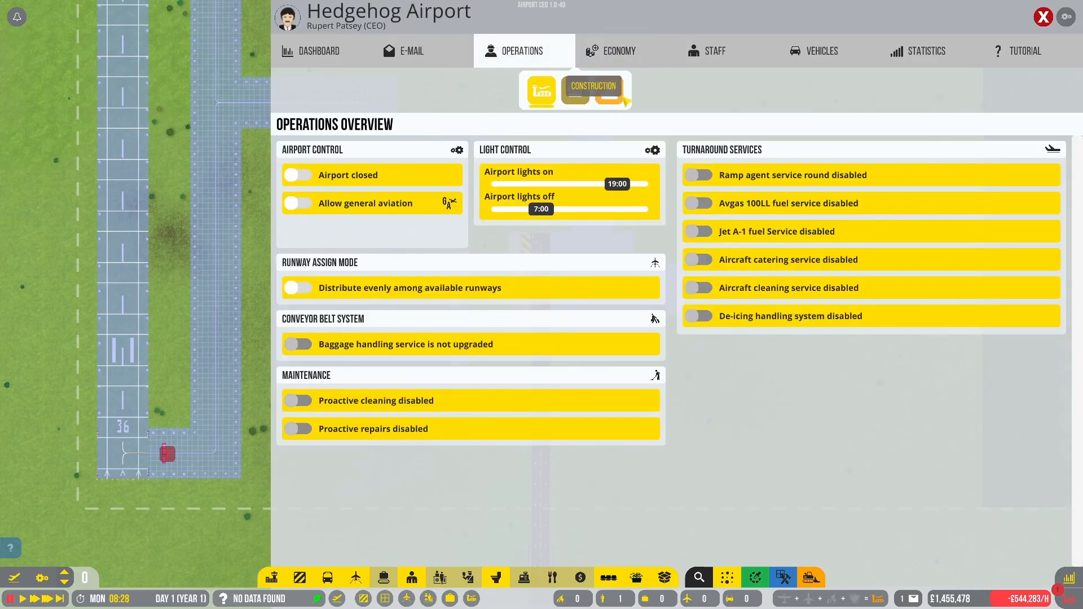
Deploy the available contractors from the construction overview
{"action": "left_click", "coordinate": [592, 90]}
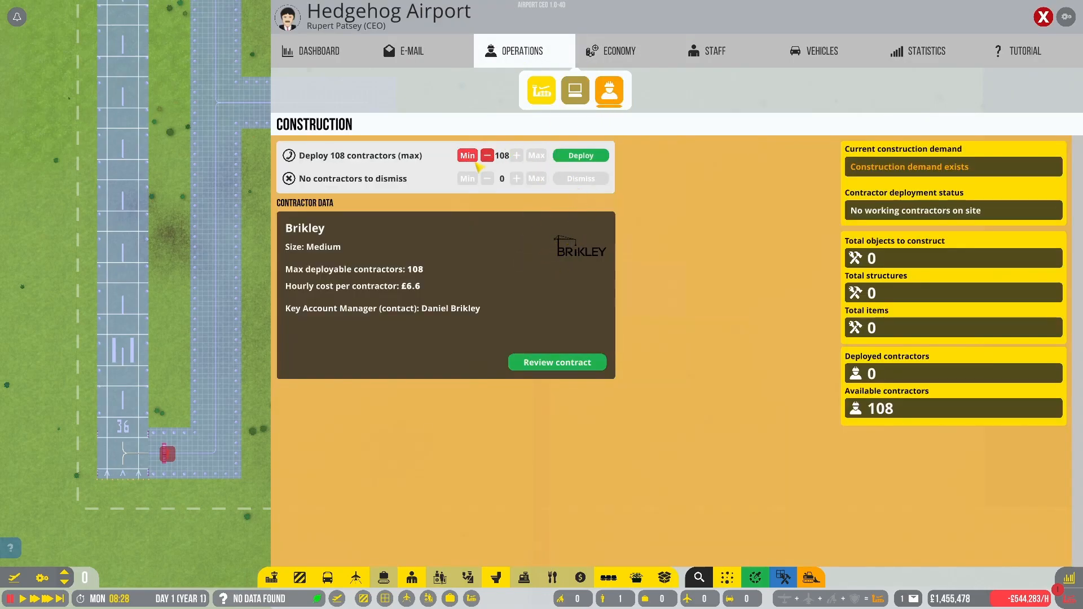
{"action": "left_click", "coordinate": [580, 155]}
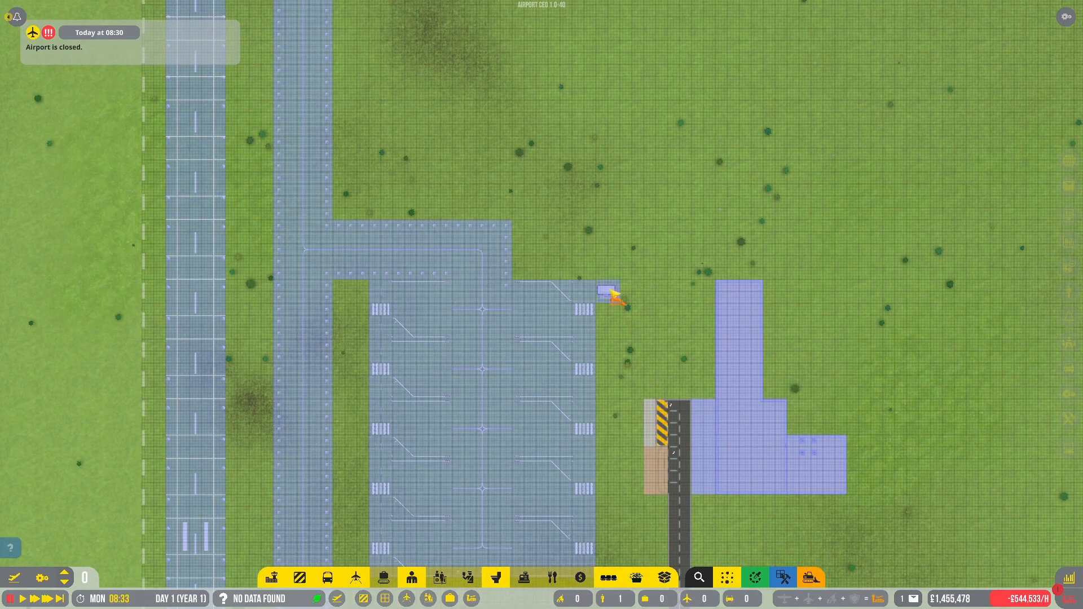
Bring up the terminal building pieces from the bottom build toolbar
{"action": "left_click", "coordinate": [272, 578]}
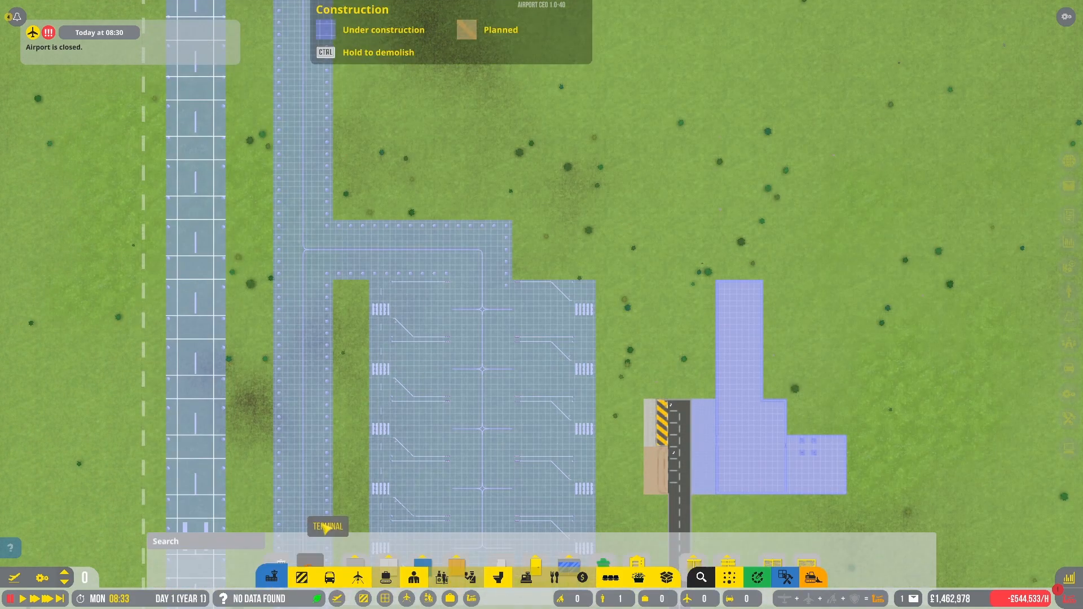
{"action": "left_click", "coordinate": [355, 577]}
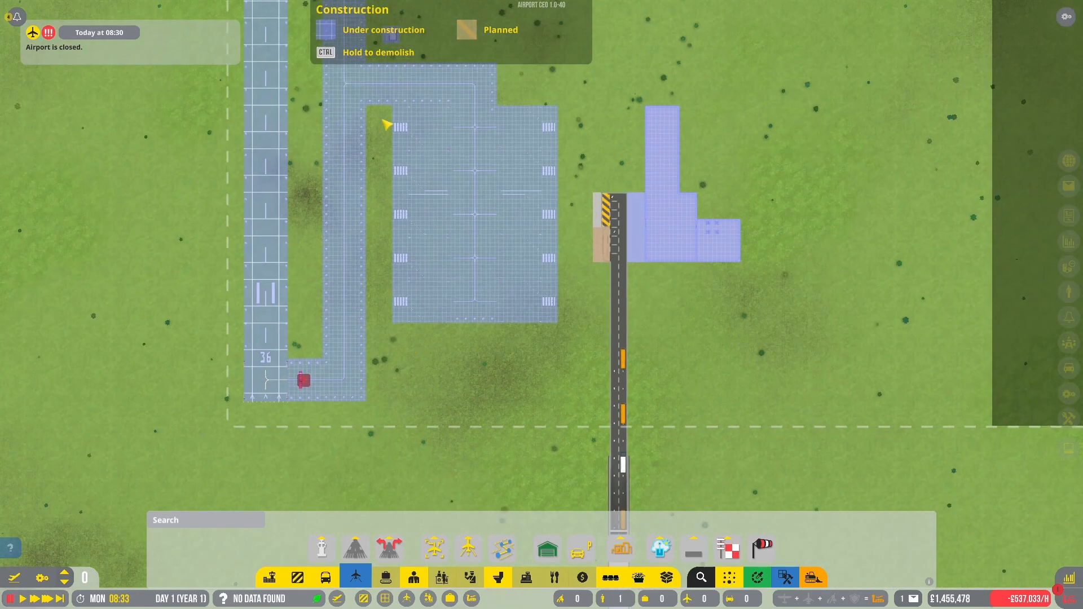
{"action": "mouse_move", "coordinate": [557, 338]}
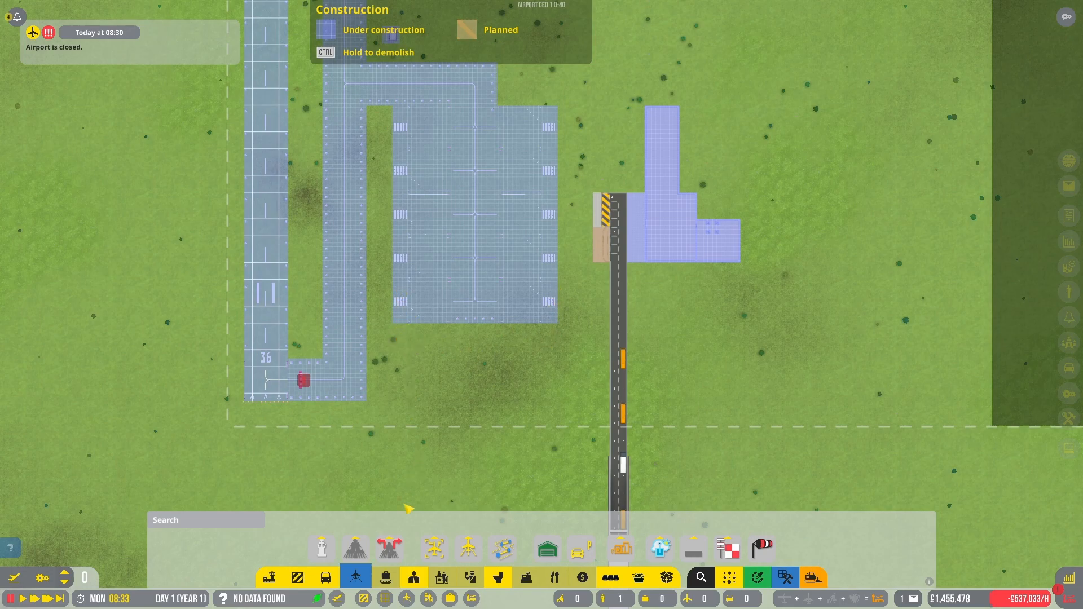
Browse the airfield construction items: runway ramps, aircraft stand variations and taxiway paths
{"action": "left_click", "coordinate": [389, 549]}
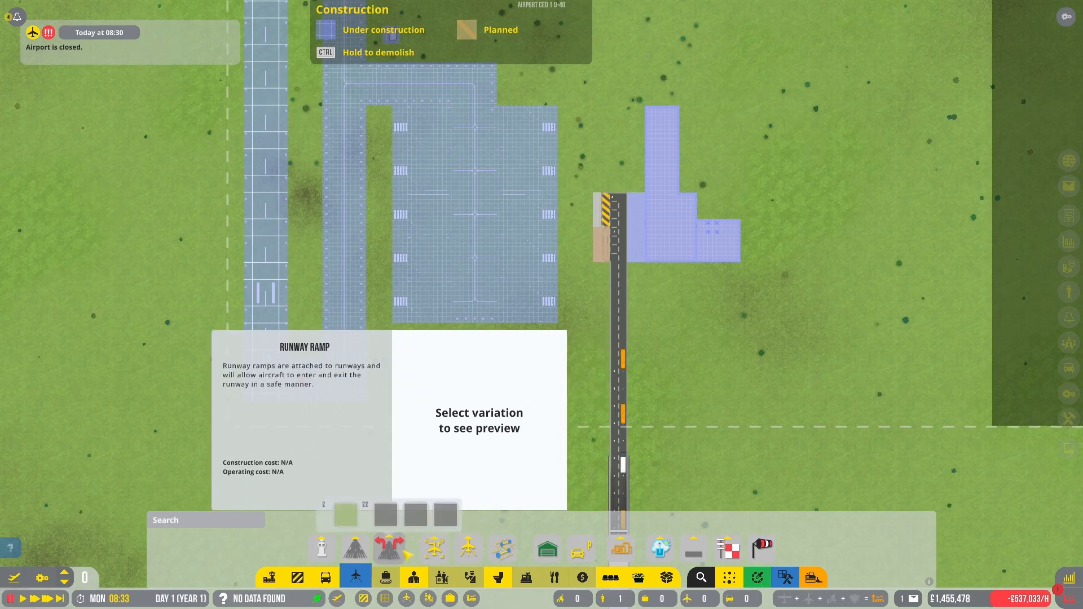
{"action": "left_click", "coordinate": [433, 549]}
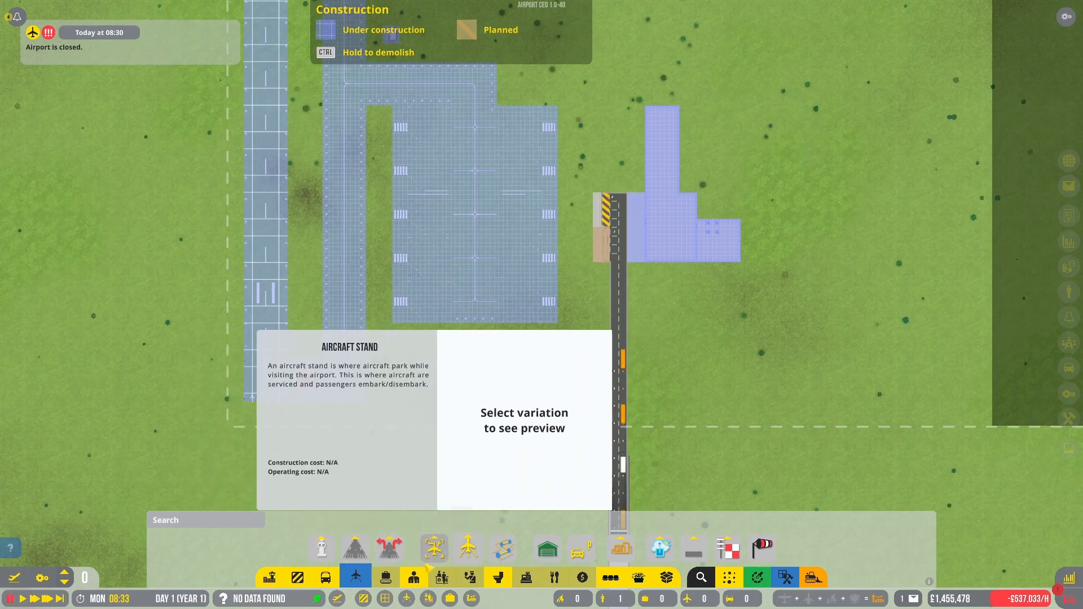
{"action": "left_click", "coordinate": [433, 548]}
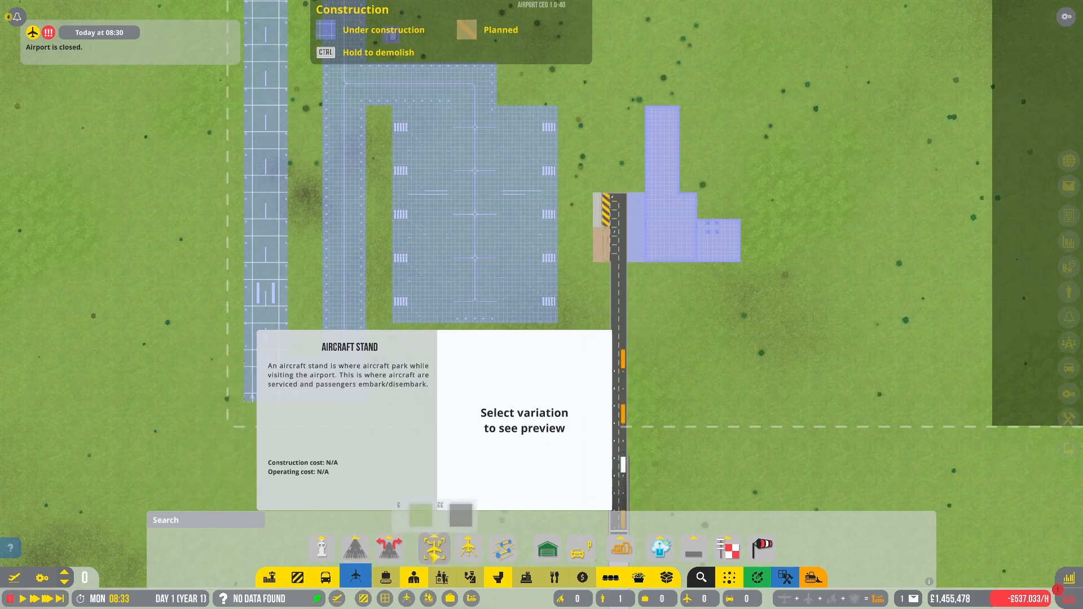
{"action": "left_click", "coordinate": [503, 548]}
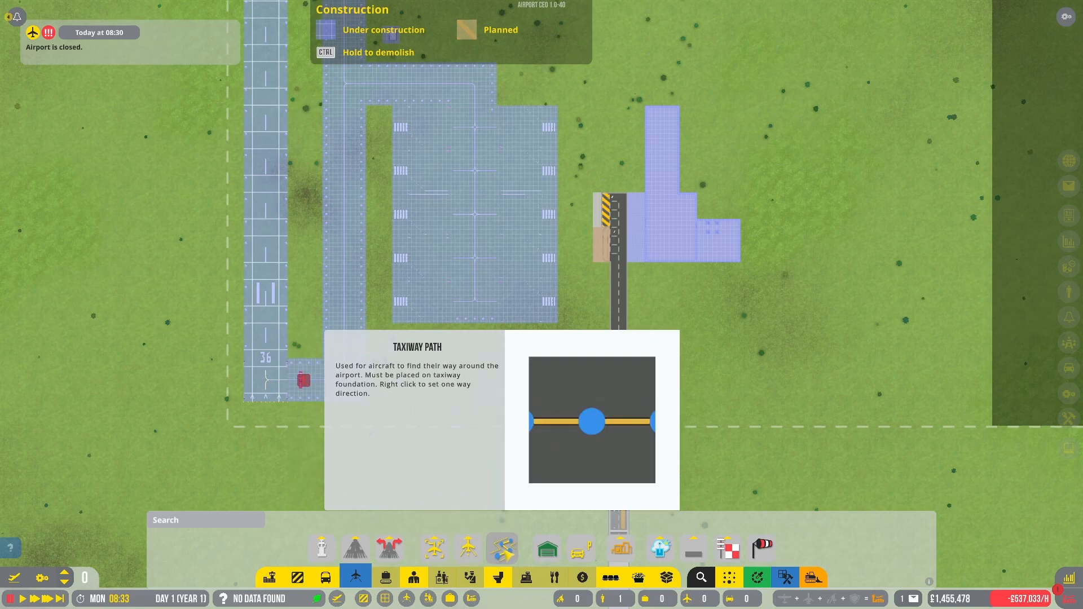
{"action": "left_click", "coordinate": [356, 549]}
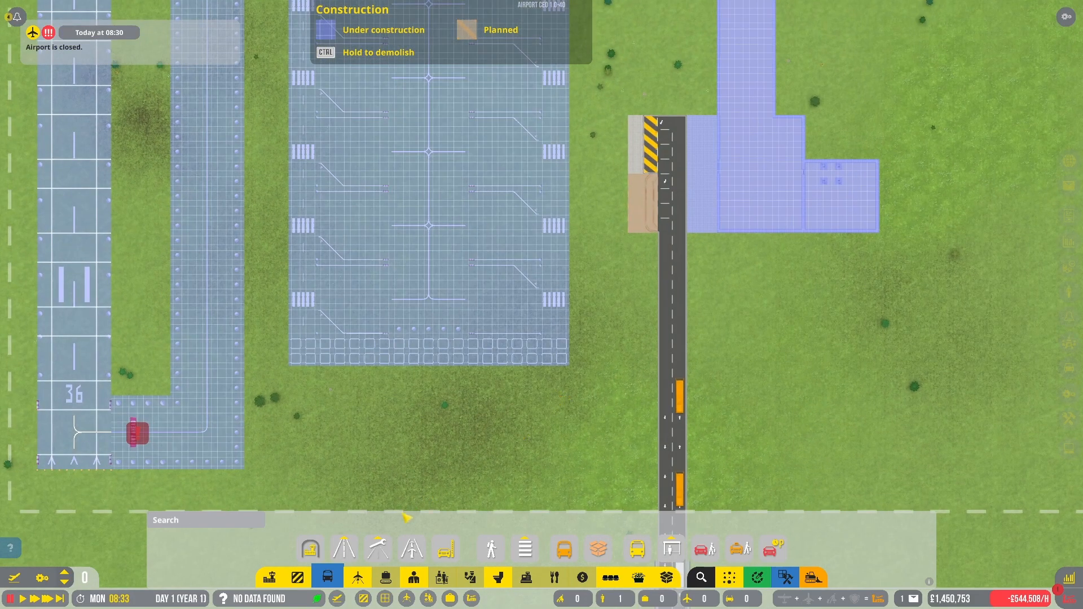
Browse the vehicle road items: service roads and vehicle checkpoints
{"action": "left_click", "coordinate": [377, 550]}
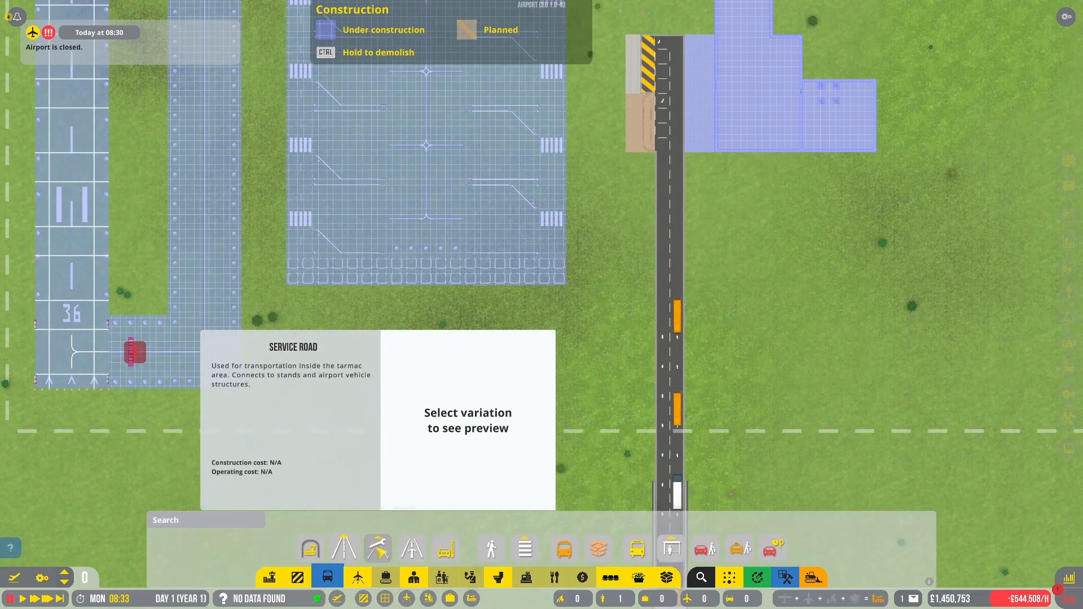
{"action": "left_click", "coordinate": [444, 550]}
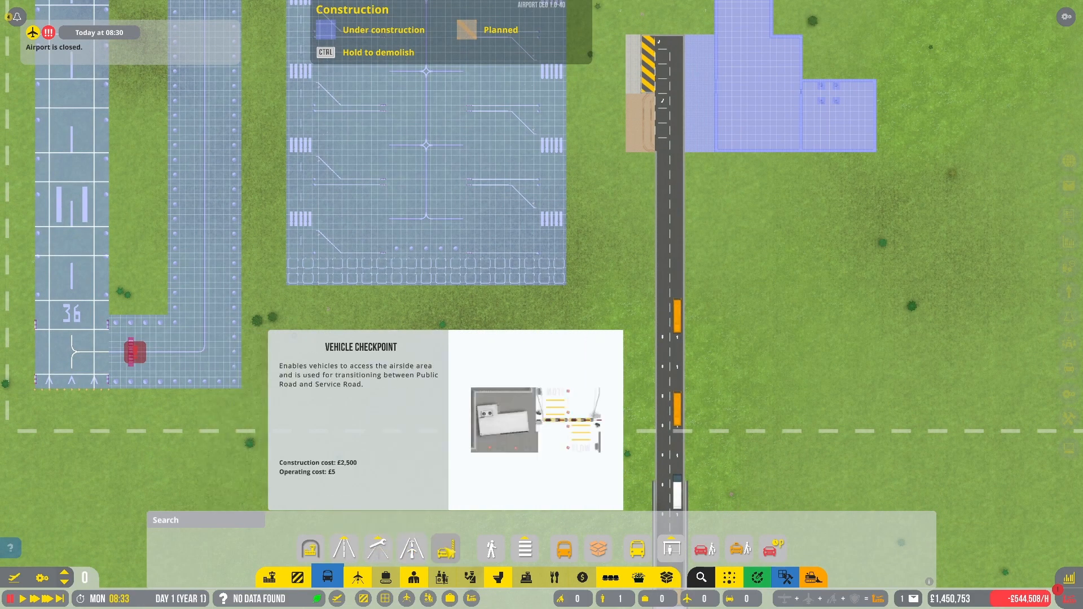
{"action": "left_click", "coordinate": [445, 549]}
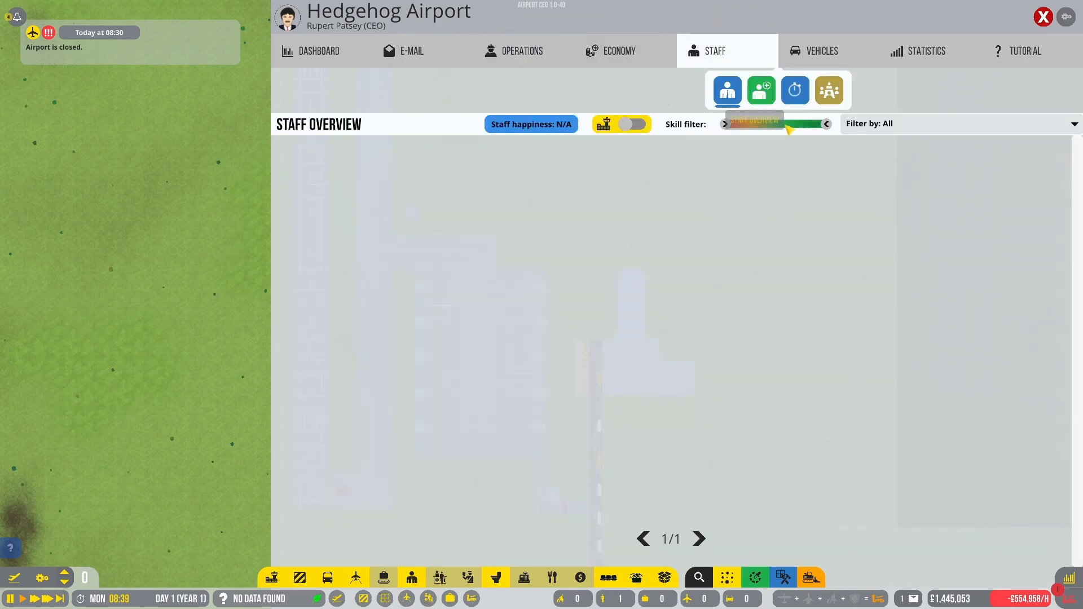
View the Executive Committee, showing Rupert Patsey as CEO and six vacant director posts
{"action": "left_click", "coordinate": [829, 90]}
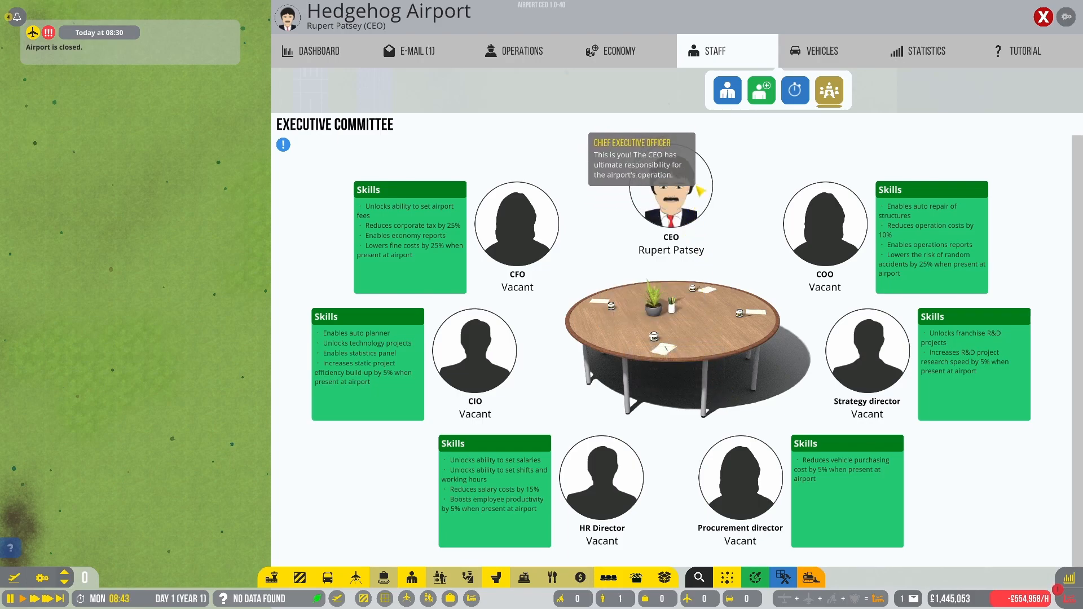
{"action": "mouse_move", "coordinate": [516, 221]}
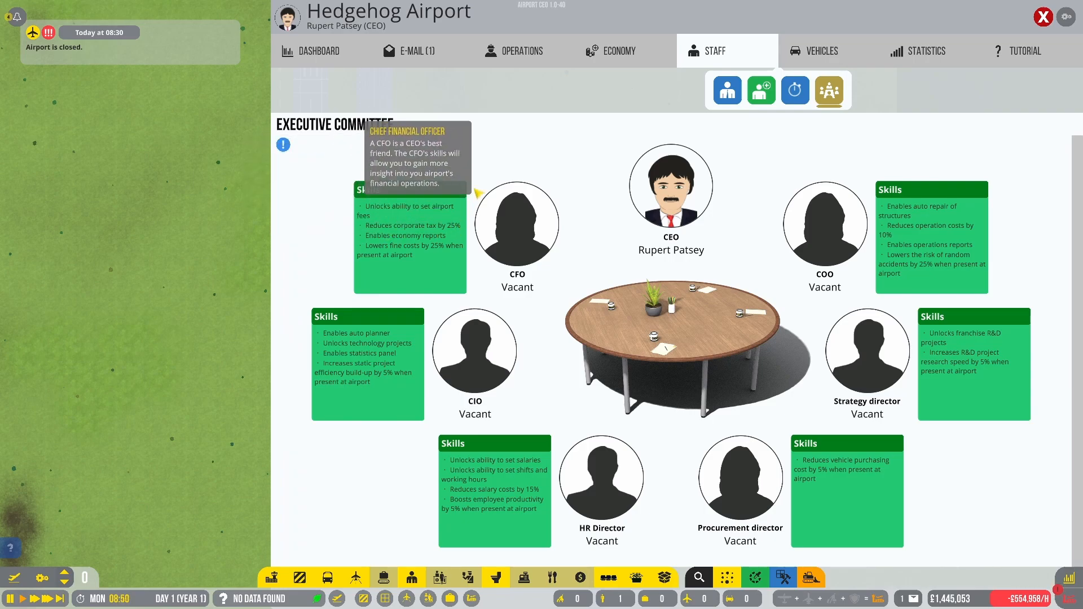
{"action": "mouse_move", "coordinate": [519, 145]}
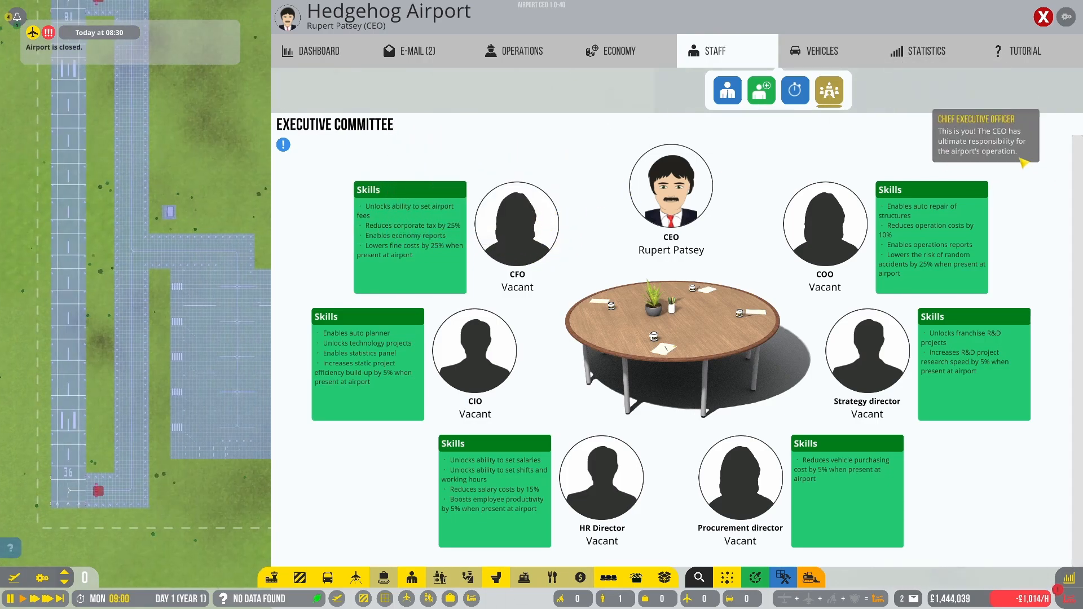
{"action": "mouse_move", "coordinate": [475, 350]}
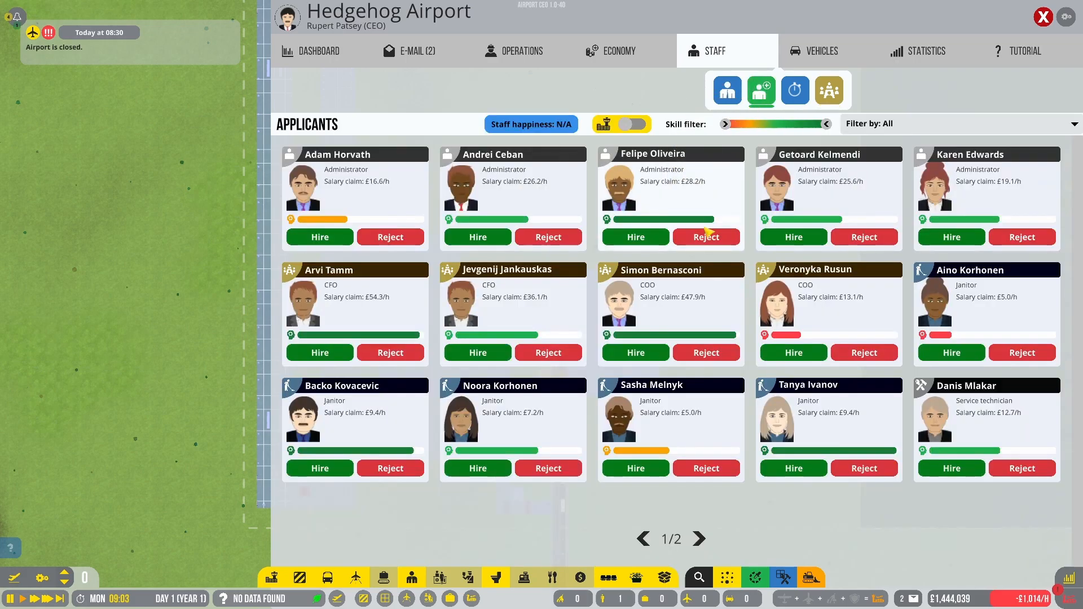
Filter the applicant list to administrators only
{"action": "left_click", "coordinate": [960, 124]}
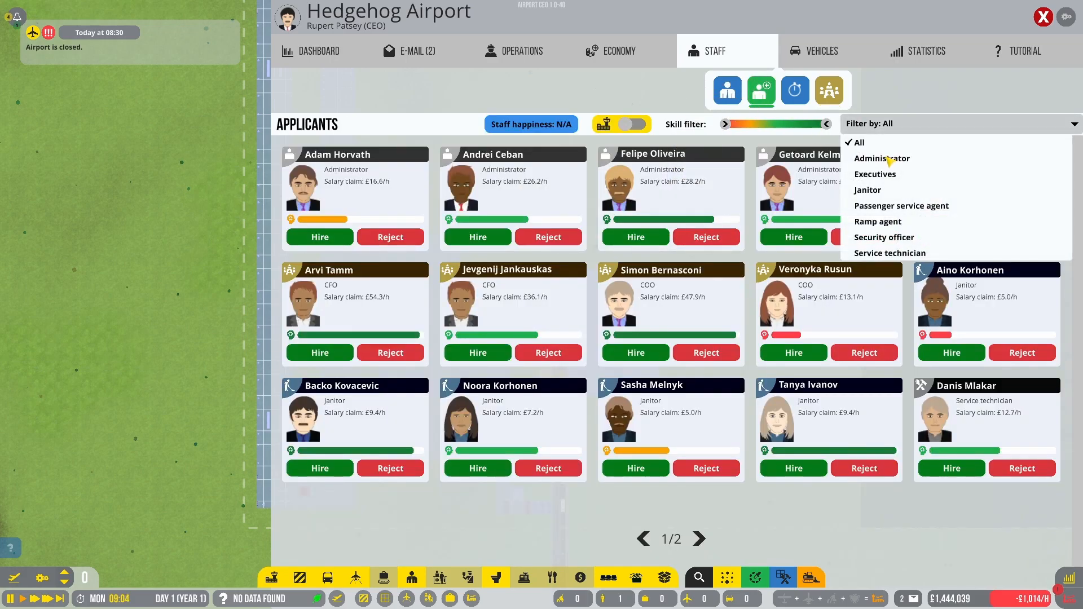
{"action": "left_click", "coordinate": [883, 158]}
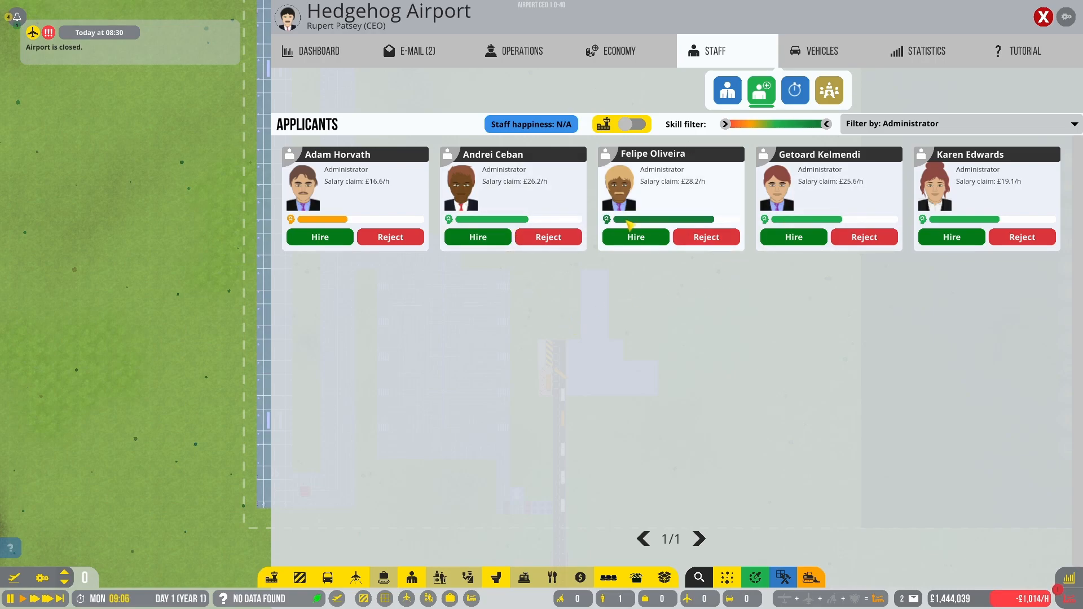
{"action": "mouse_move", "coordinate": [550, 291]}
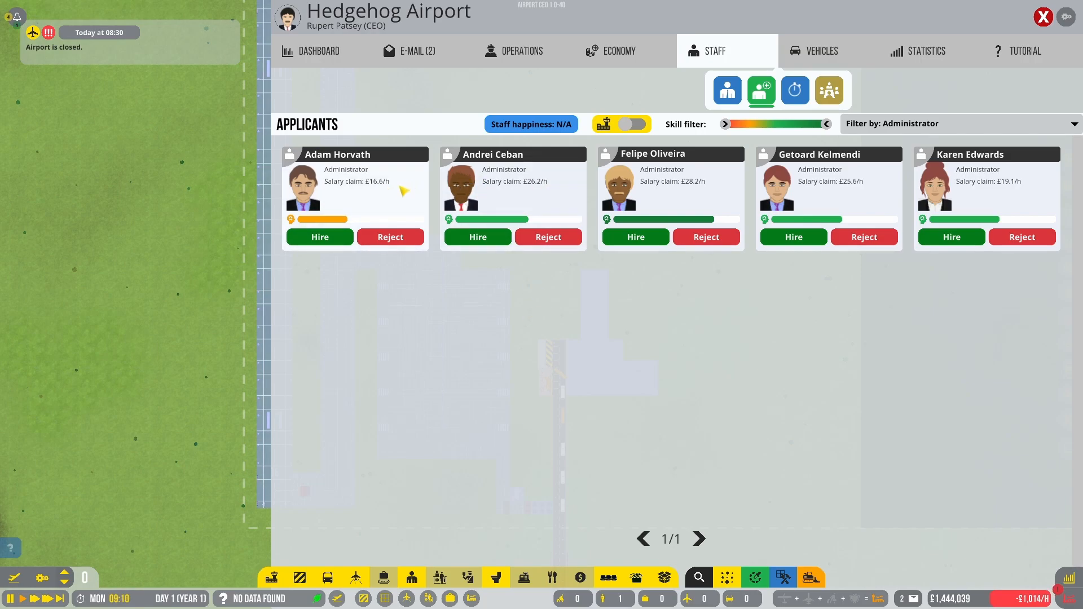
{"action": "mouse_move", "coordinate": [377, 192]}
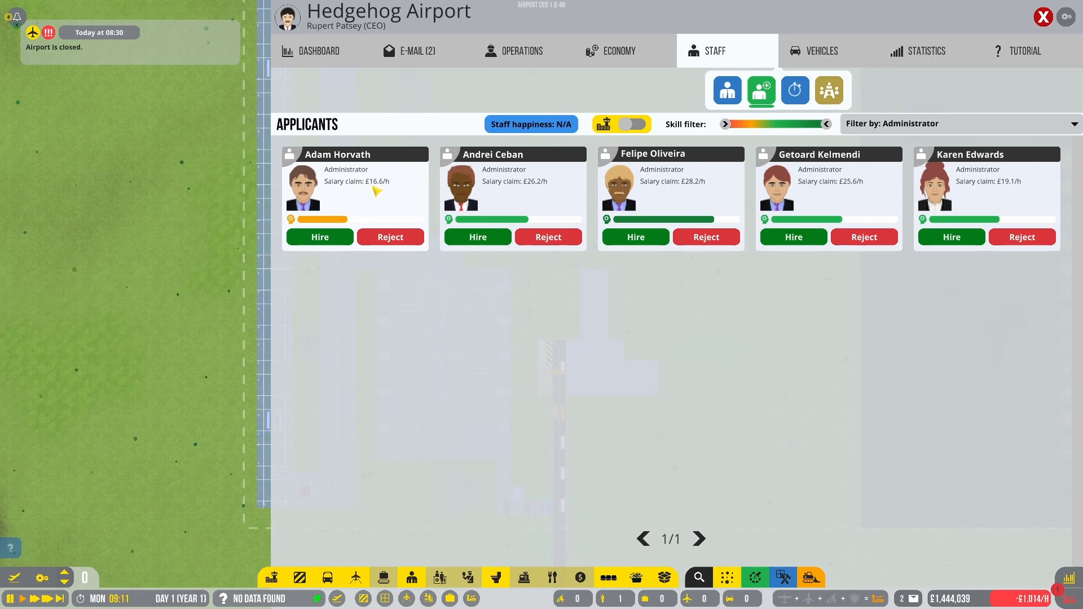
{"action": "mouse_move", "coordinate": [989, 225]}
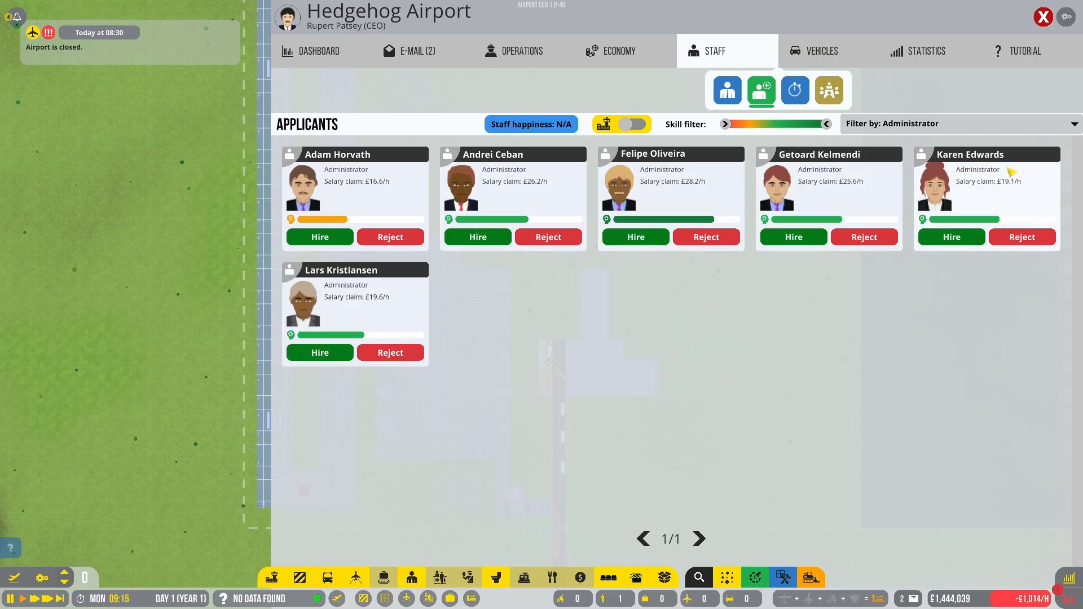
{"action": "mouse_move", "coordinate": [352, 282]}
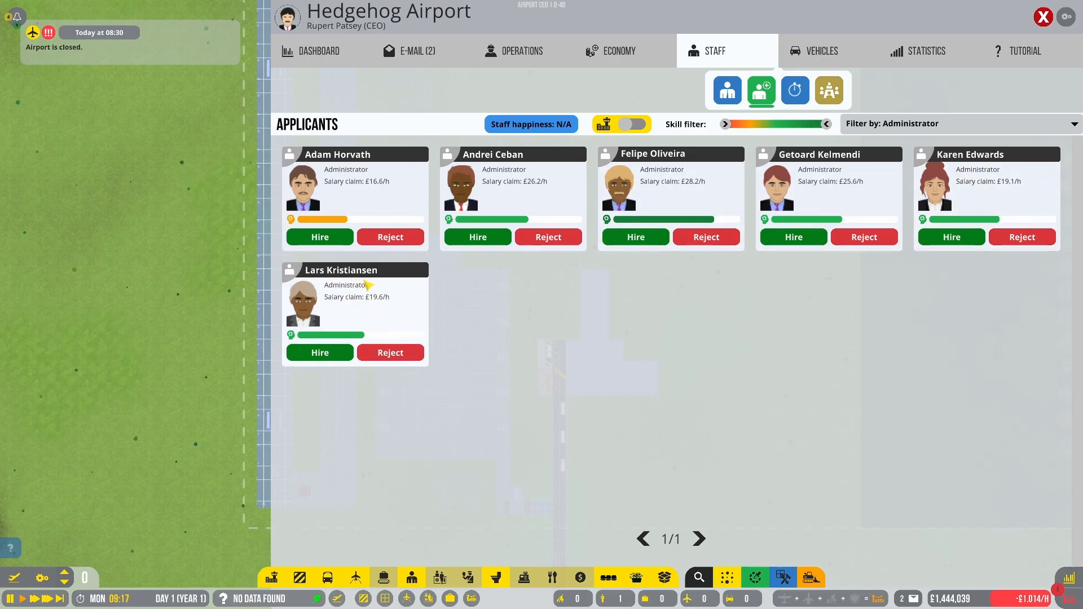
{"action": "mouse_move", "coordinate": [340, 295]}
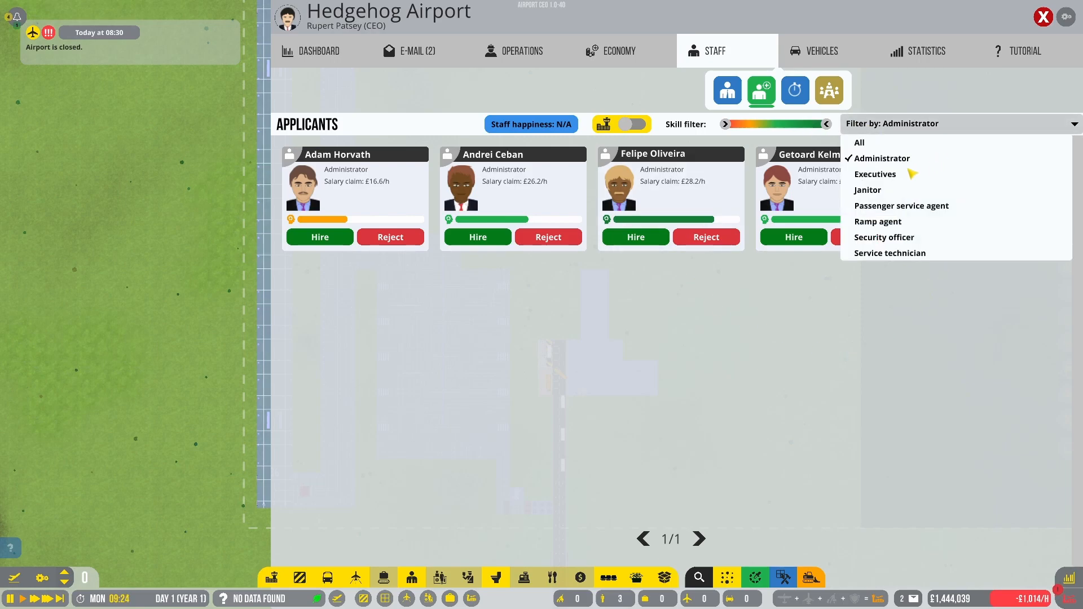
Filter applicants to janitors and hire the one asking £5.0/h
{"action": "left_click", "coordinate": [868, 189]}
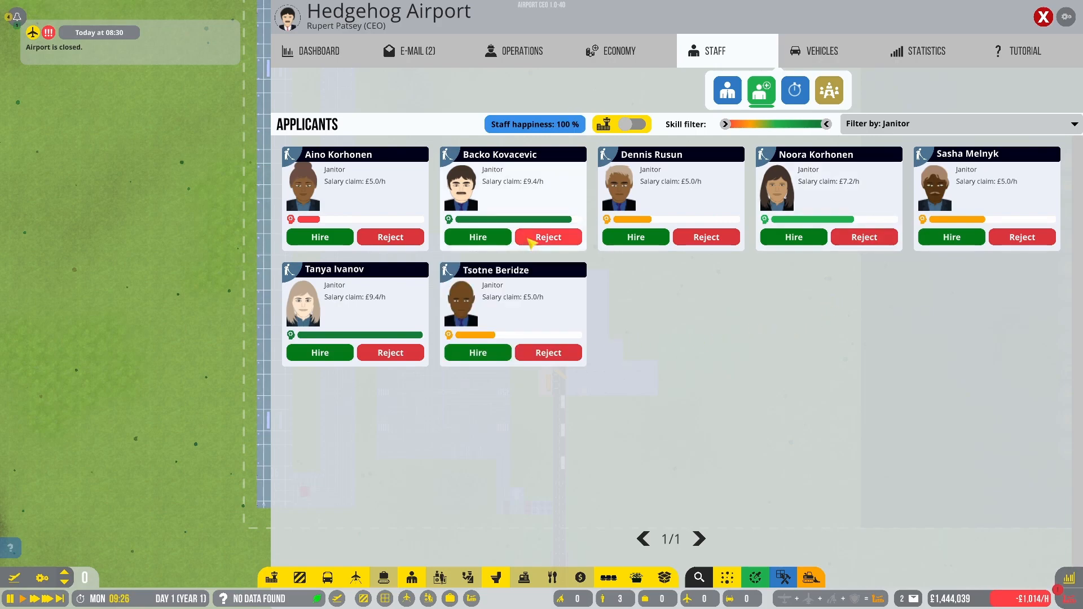
{"action": "mouse_move", "coordinate": [590, 476]}
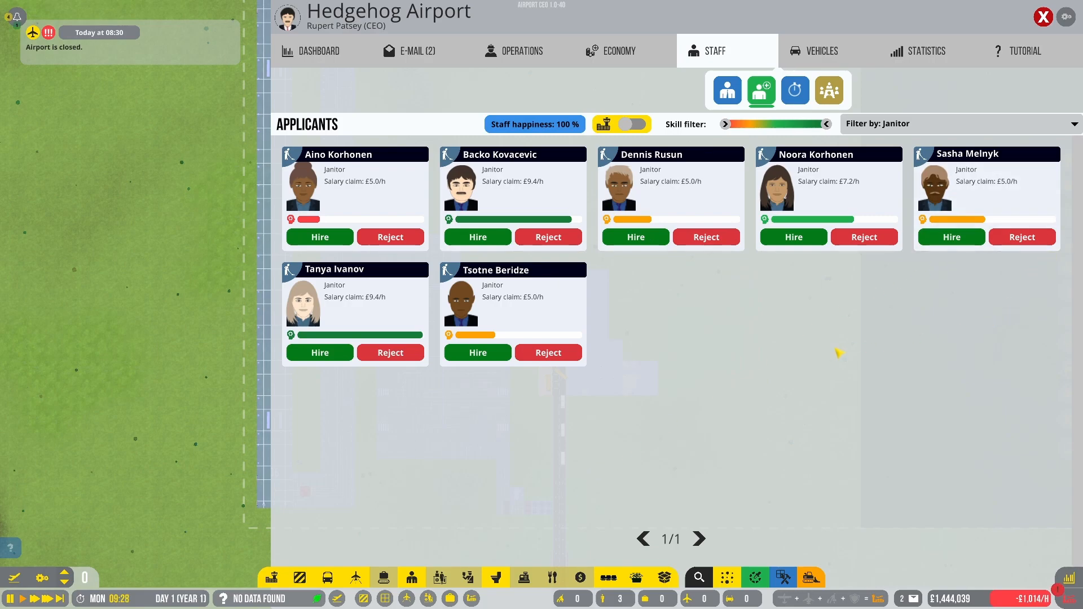
{"action": "mouse_move", "coordinate": [670, 364]}
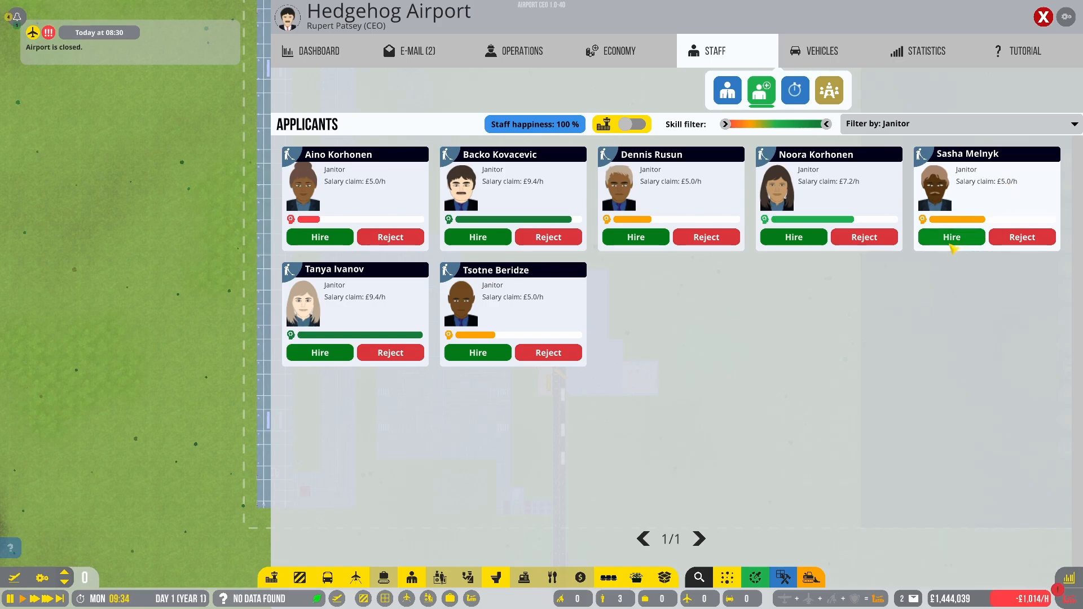
{"action": "mouse_move", "coordinate": [960, 244]}
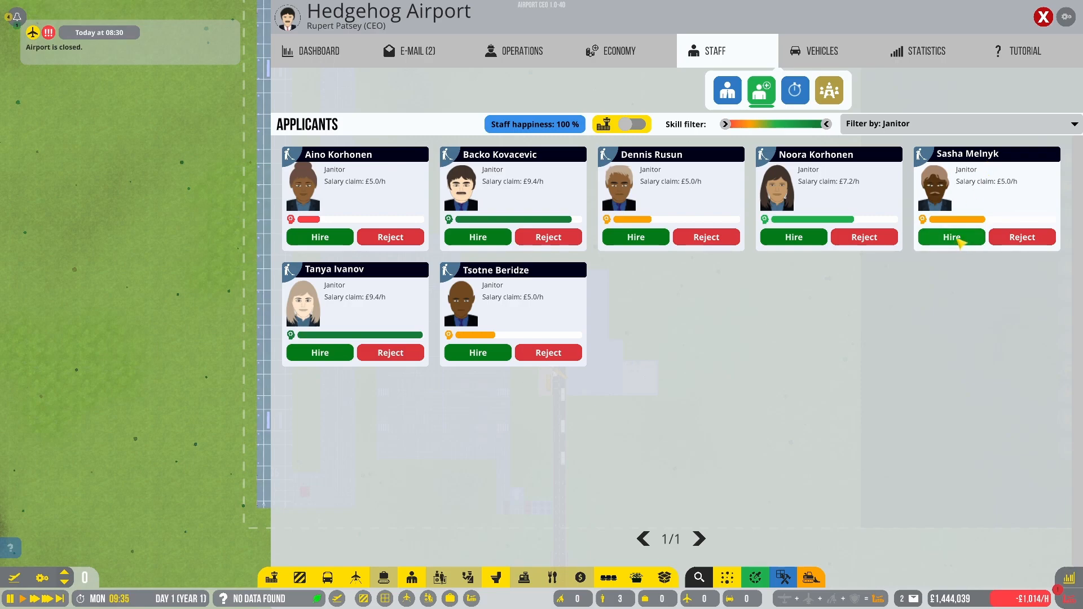
{"action": "left_click", "coordinate": [960, 123]}
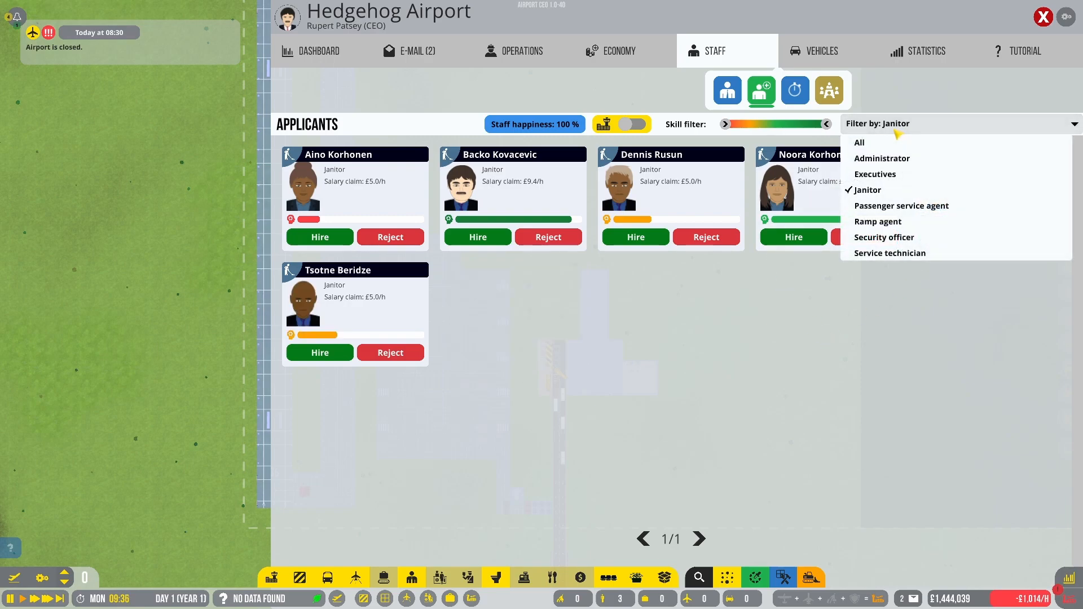
{"action": "mouse_move", "coordinate": [900, 214]}
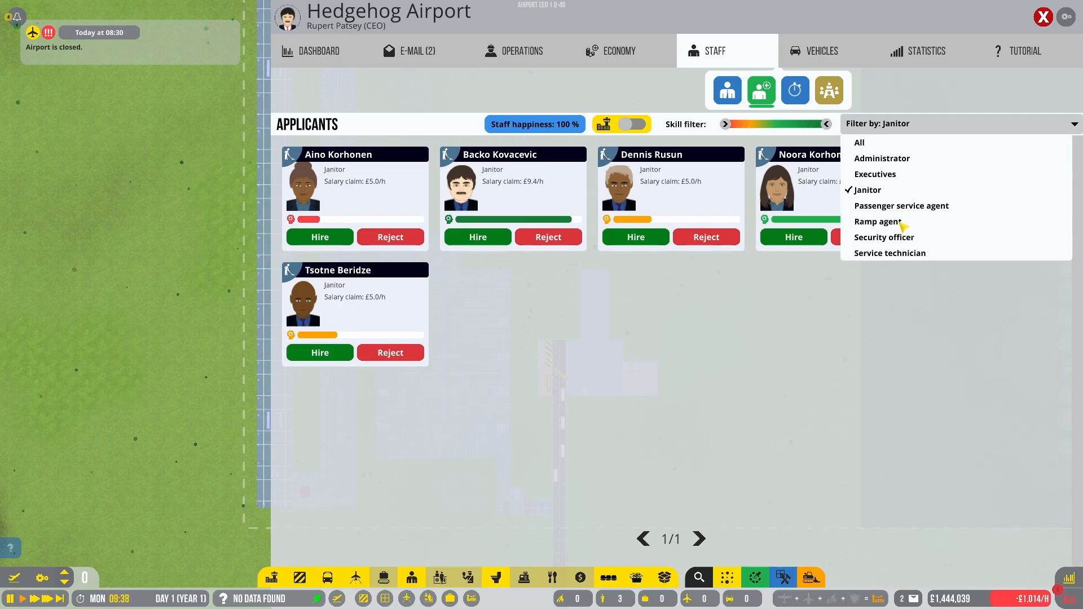
{"action": "mouse_move", "coordinate": [894, 200]}
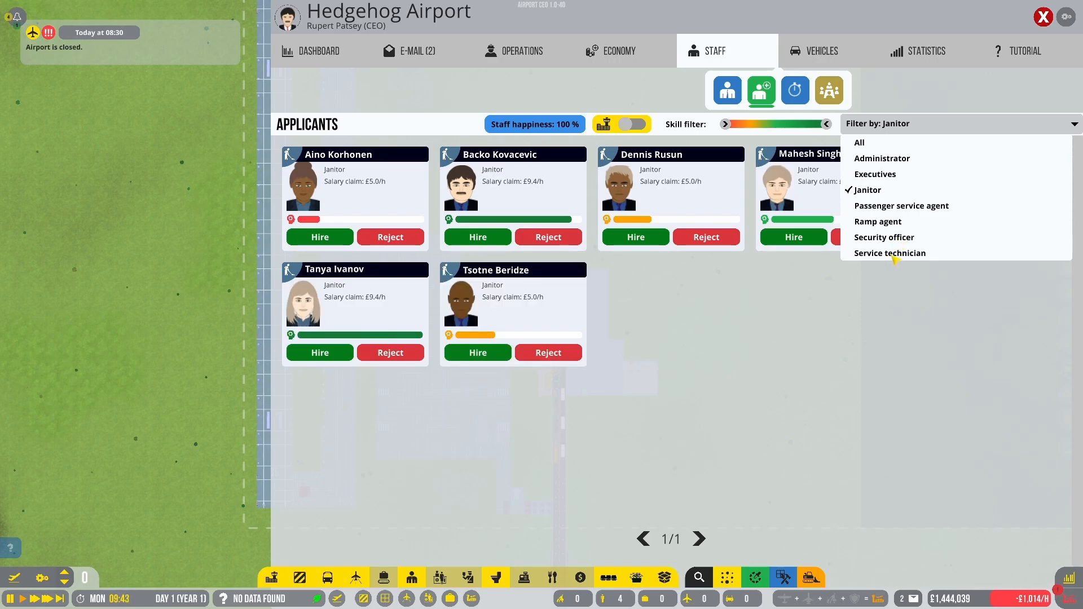
Filter the applicant list to service technicians
{"action": "left_click", "coordinate": [890, 253]}
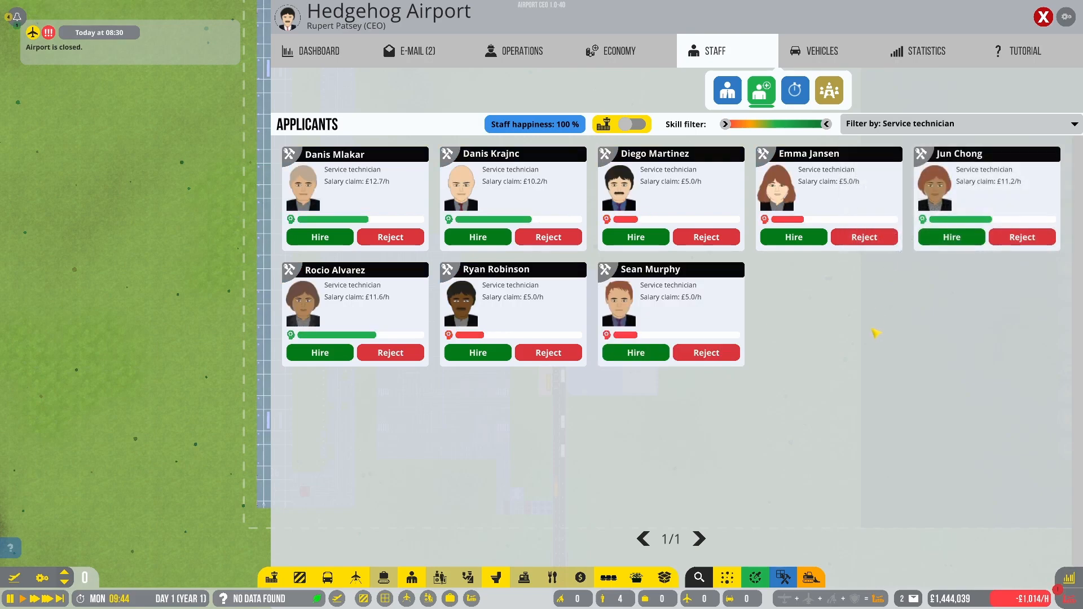
{"action": "mouse_move", "coordinate": [639, 423]}
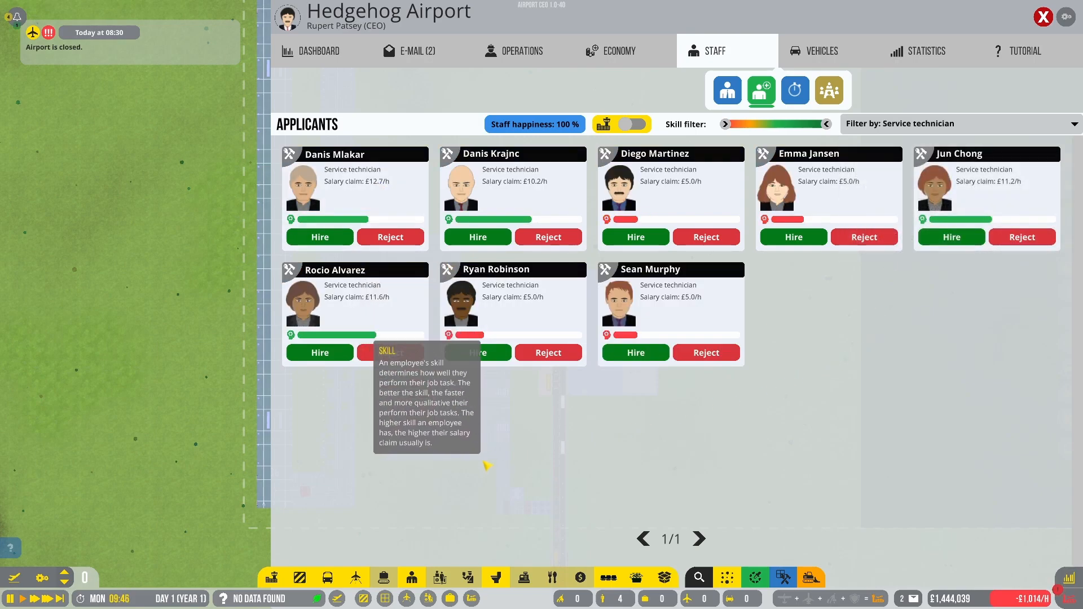
{"action": "mouse_move", "coordinate": [411, 482]}
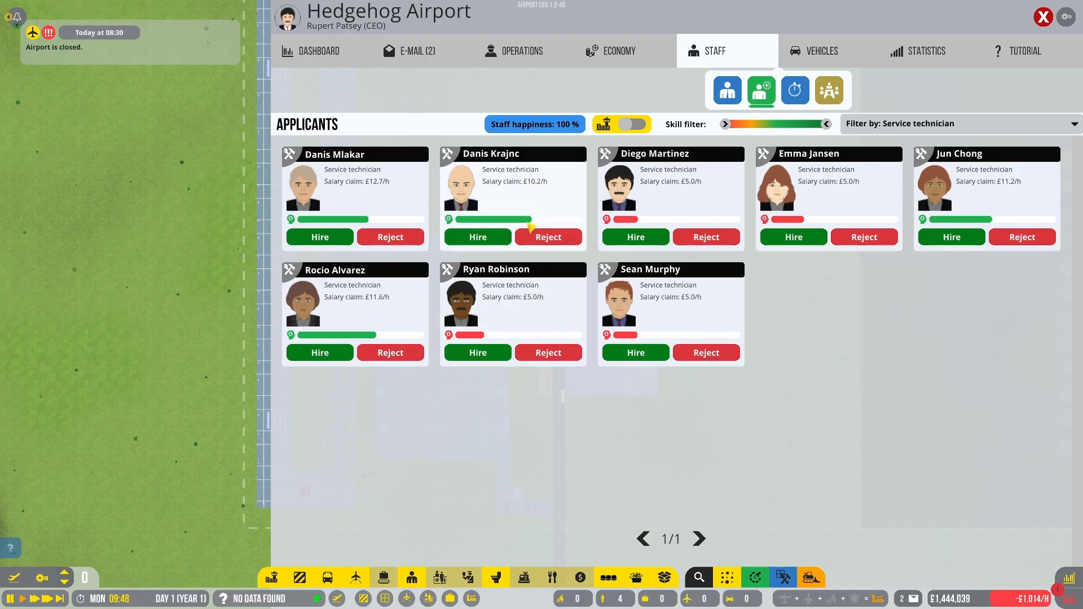
{"action": "mouse_move", "coordinate": [349, 201]}
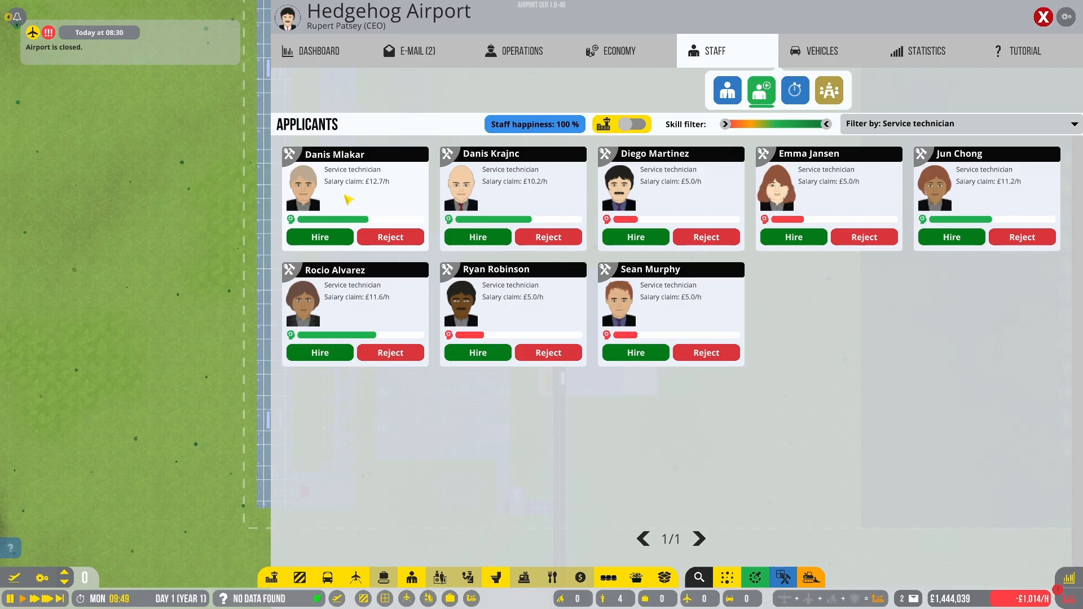
{"action": "mouse_move", "coordinate": [556, 200]}
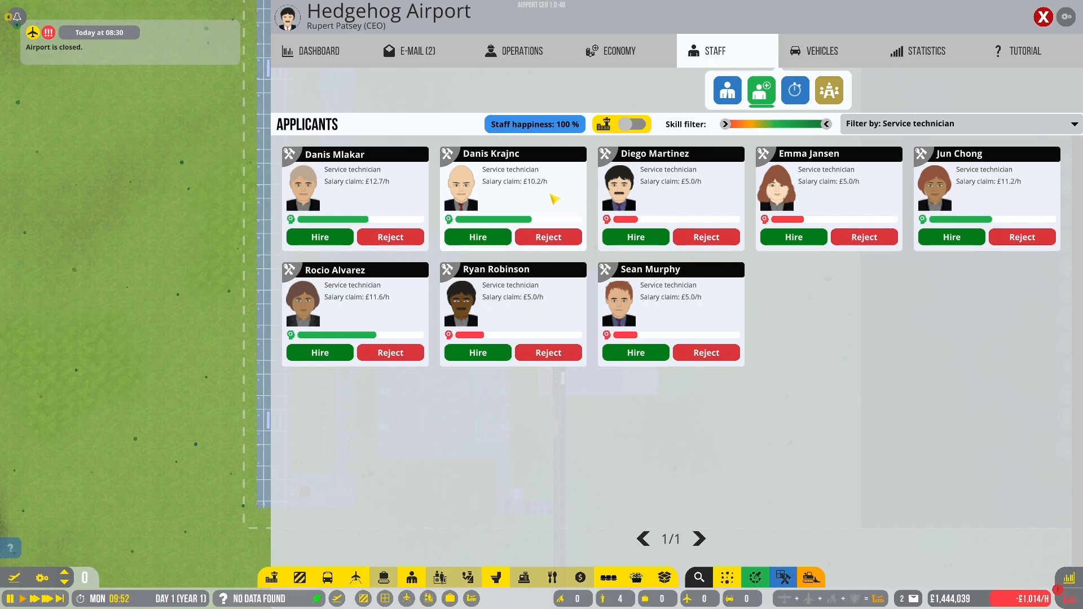
{"action": "mouse_move", "coordinate": [504, 170]}
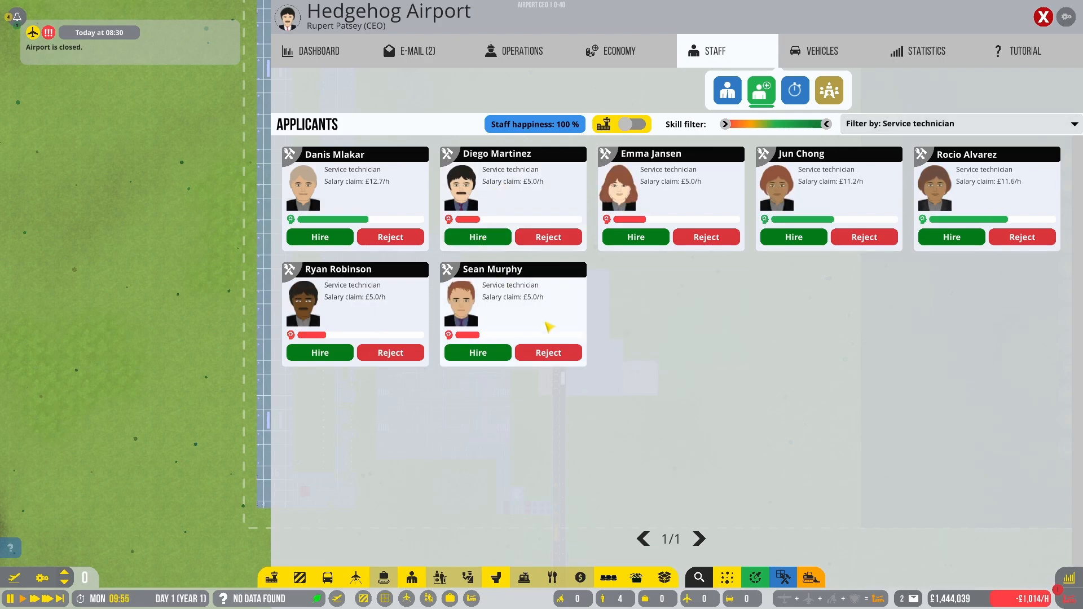
{"action": "left_click", "coordinate": [960, 124]}
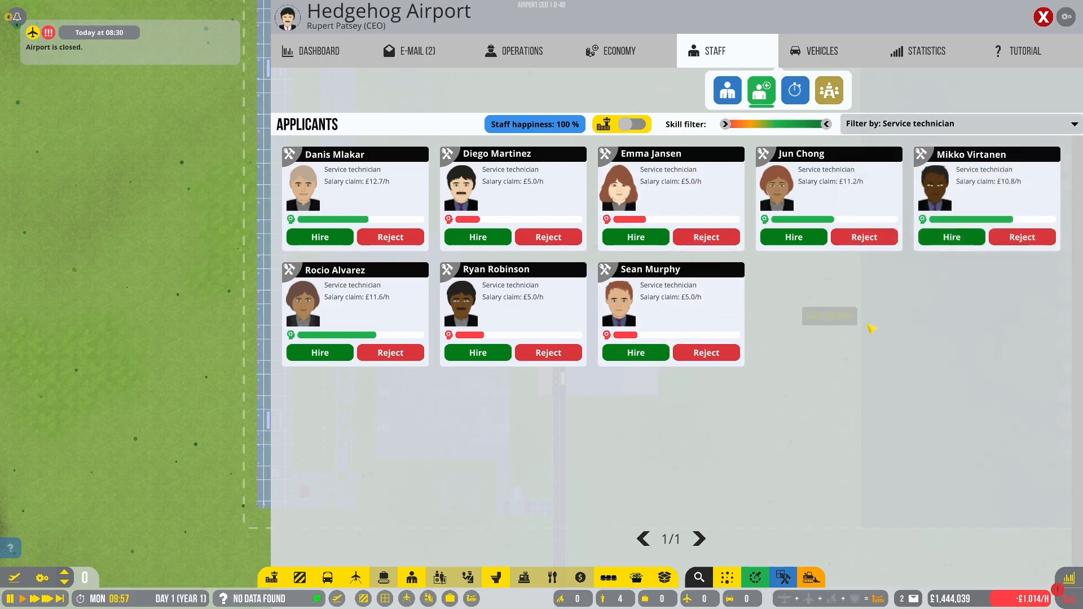
{"action": "mouse_move", "coordinate": [535, 406]}
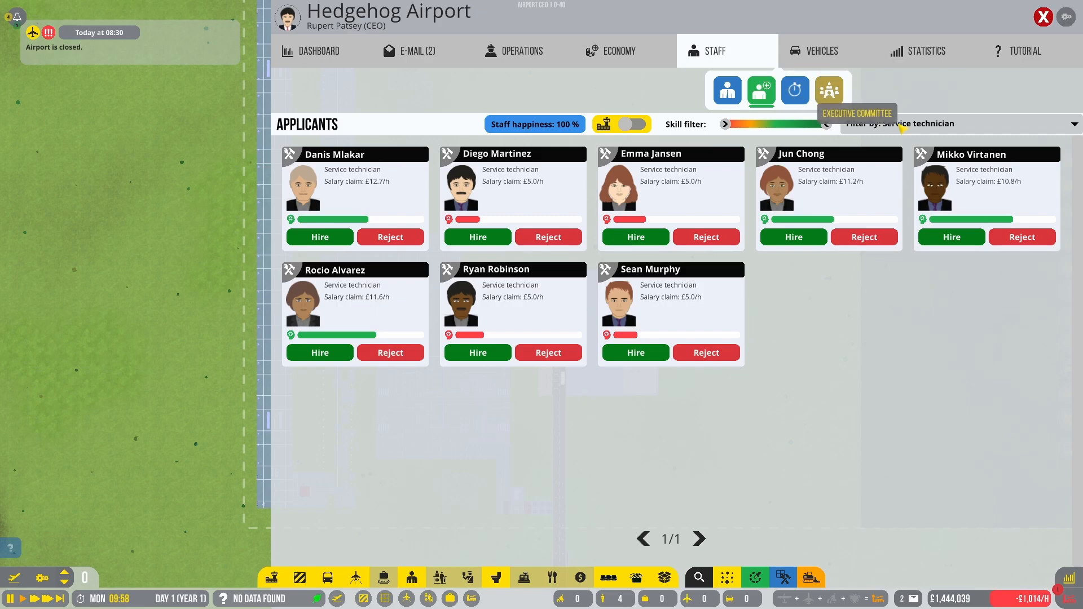
{"action": "left_click", "coordinate": [725, 91]}
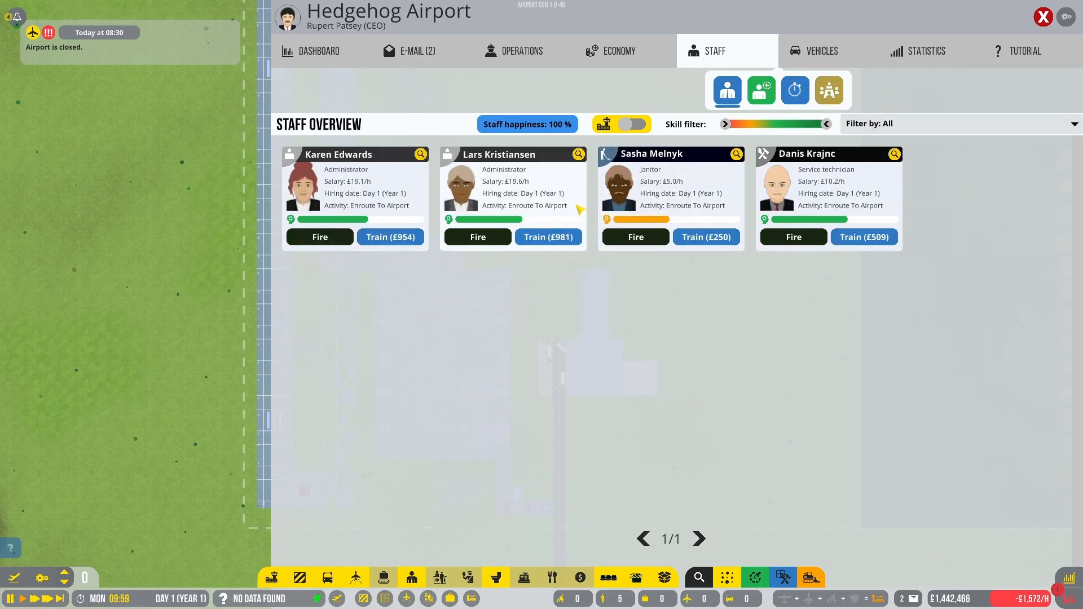
{"action": "mouse_move", "coordinate": [670, 202]}
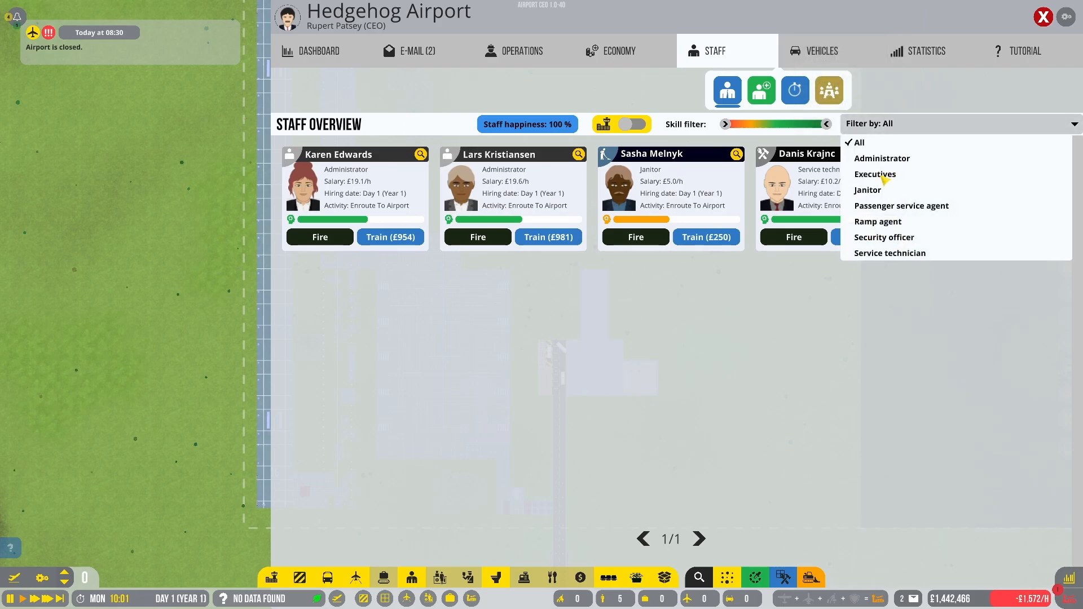
{"action": "left_click", "coordinate": [875, 173]}
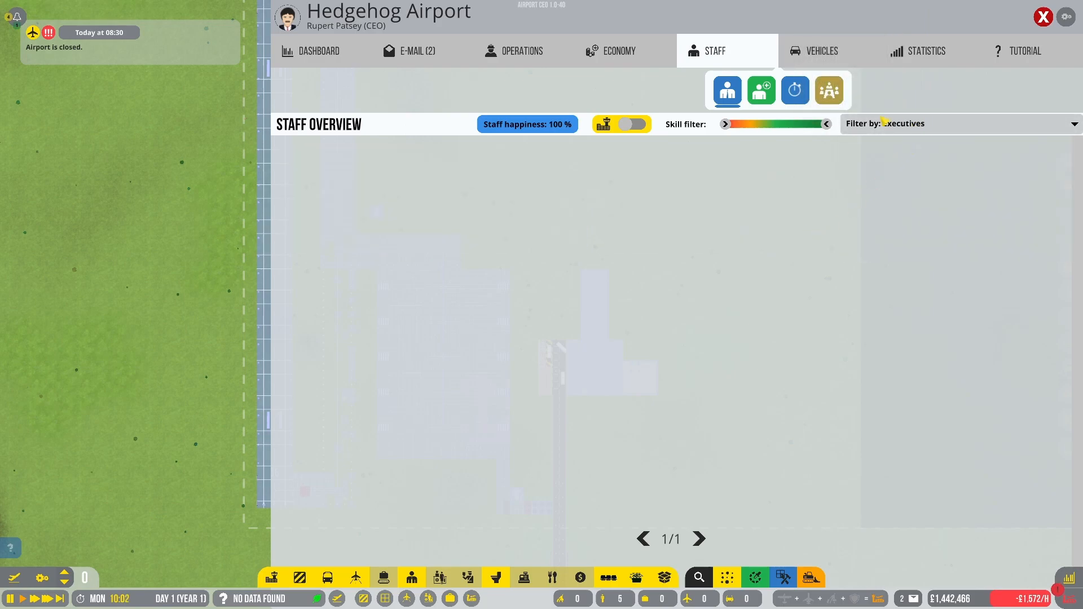
{"action": "left_click", "coordinate": [760, 90]}
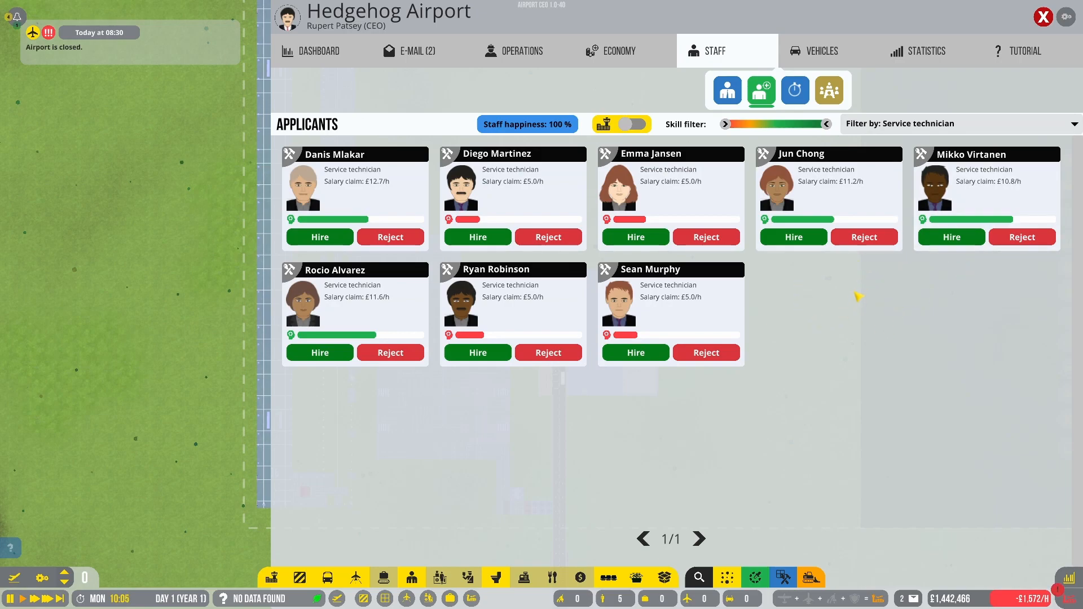
{"action": "mouse_move", "coordinate": [863, 306]}
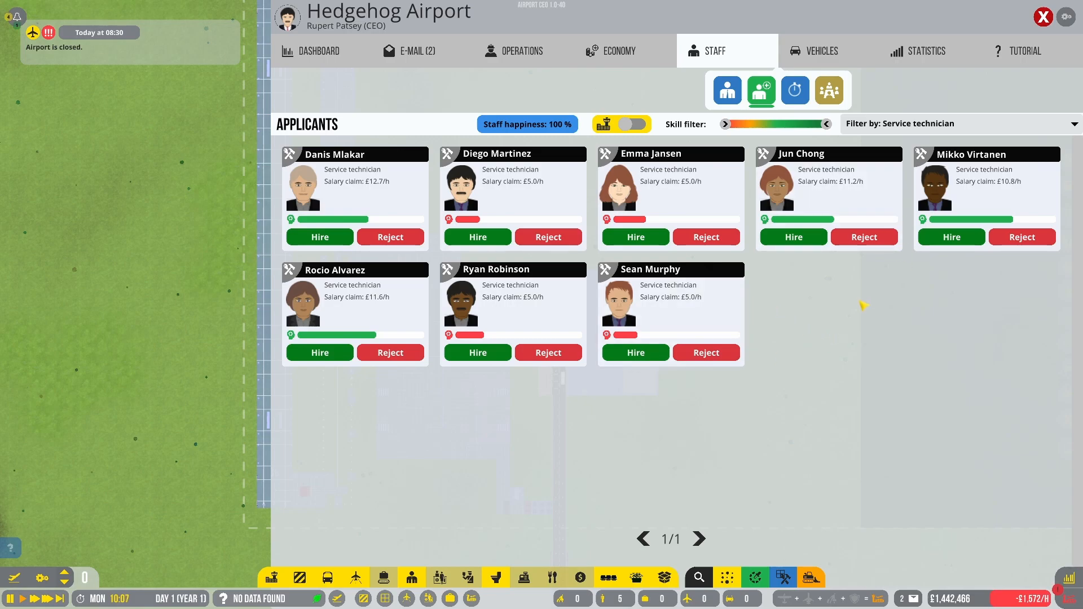
{"action": "left_click", "coordinate": [957, 123]}
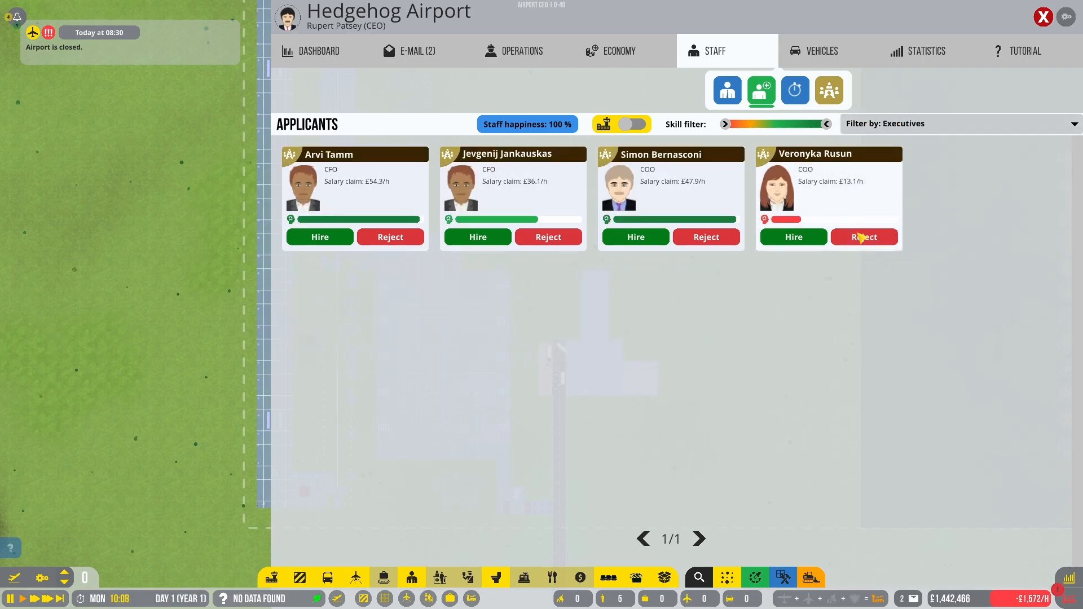
{"action": "mouse_move", "coordinate": [498, 309]}
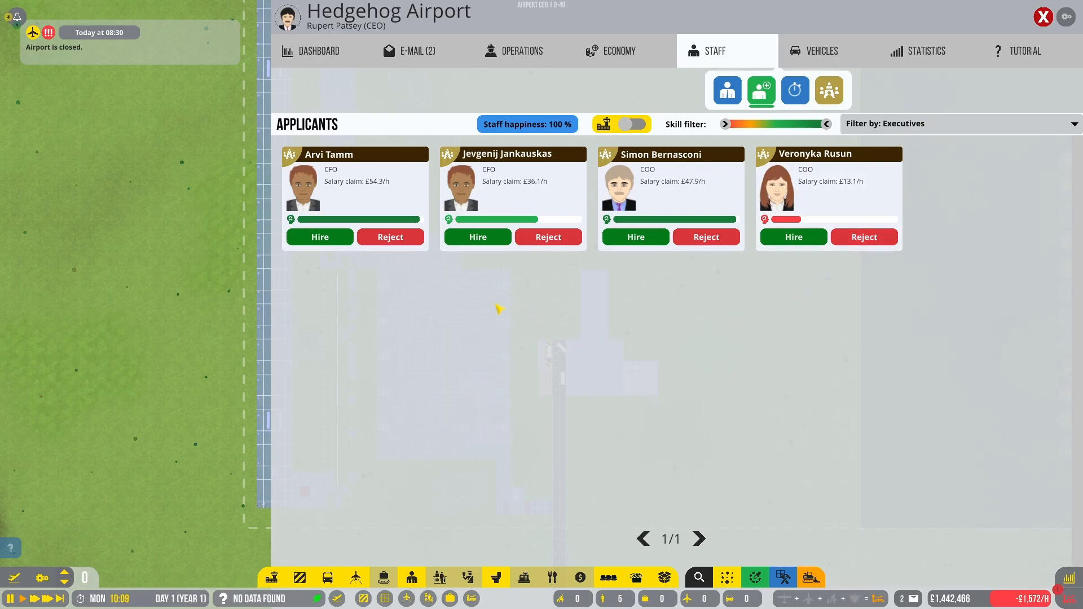
{"action": "mouse_move", "coordinate": [543, 195]}
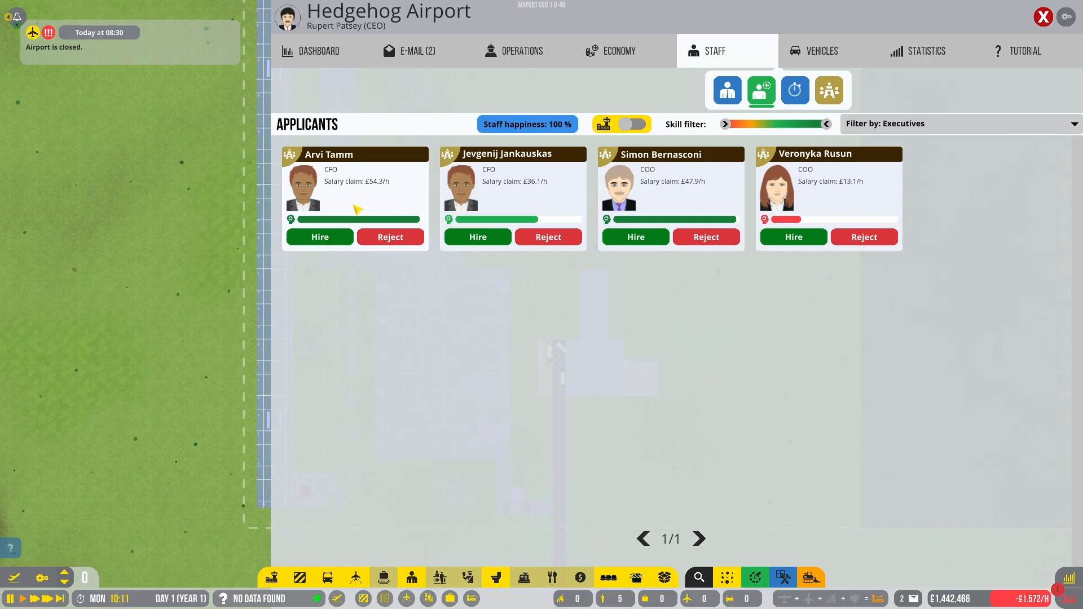
{"action": "mouse_move", "coordinate": [518, 196]}
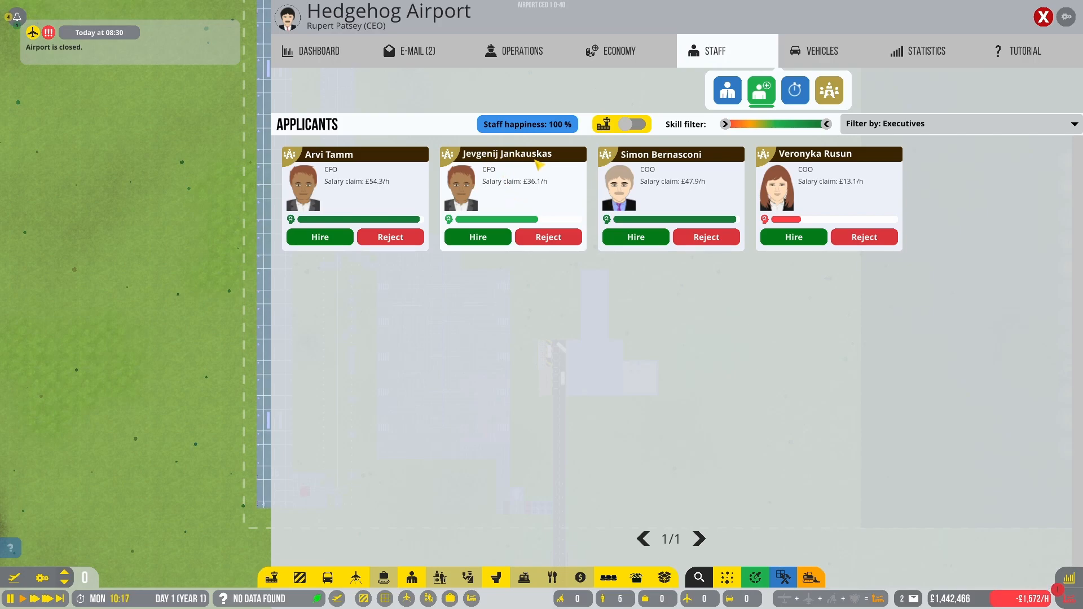
{"action": "mouse_move", "coordinate": [488, 225]}
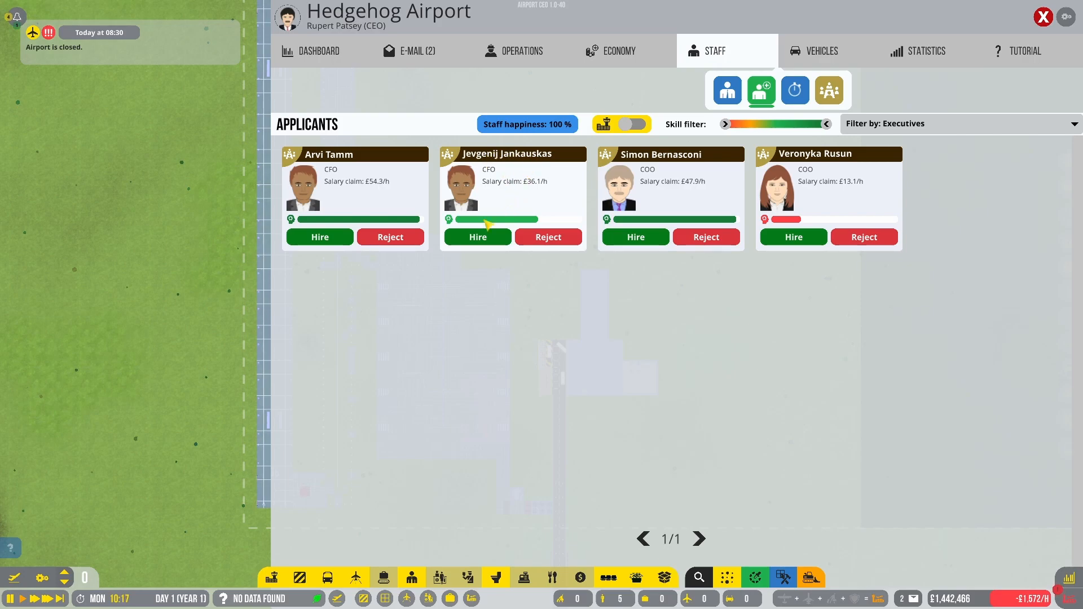
{"action": "left_click", "coordinate": [390, 236]}
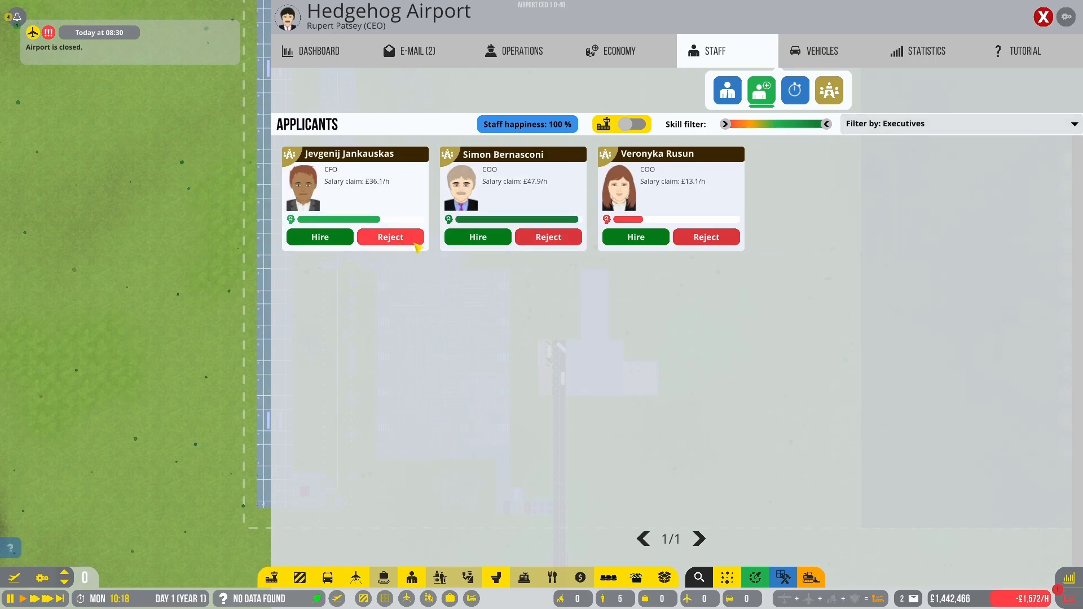
{"action": "left_click", "coordinate": [389, 237]}
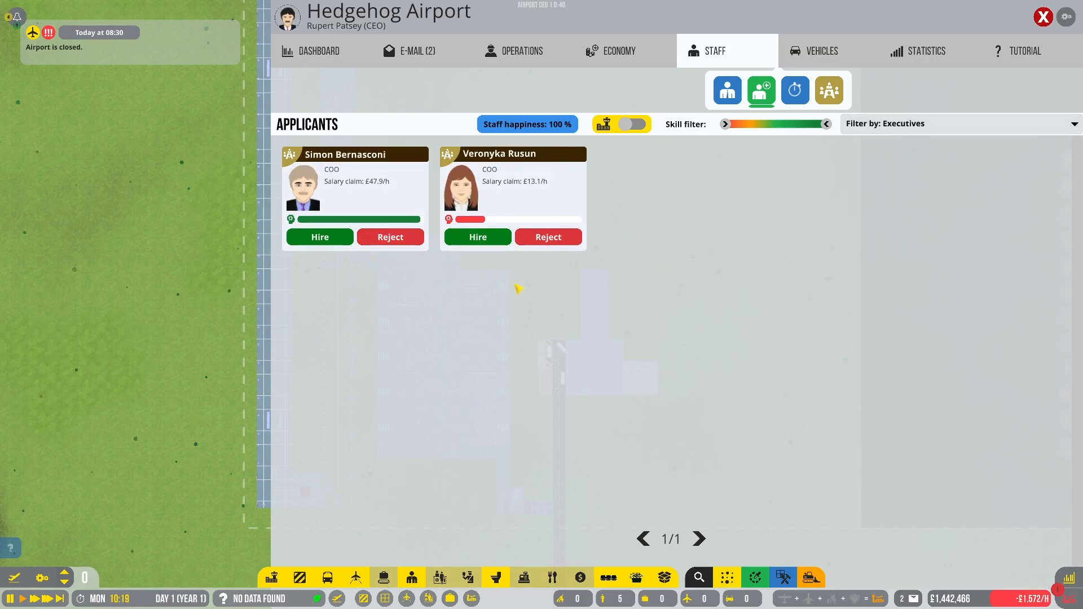
{"action": "left_click", "coordinate": [389, 237]}
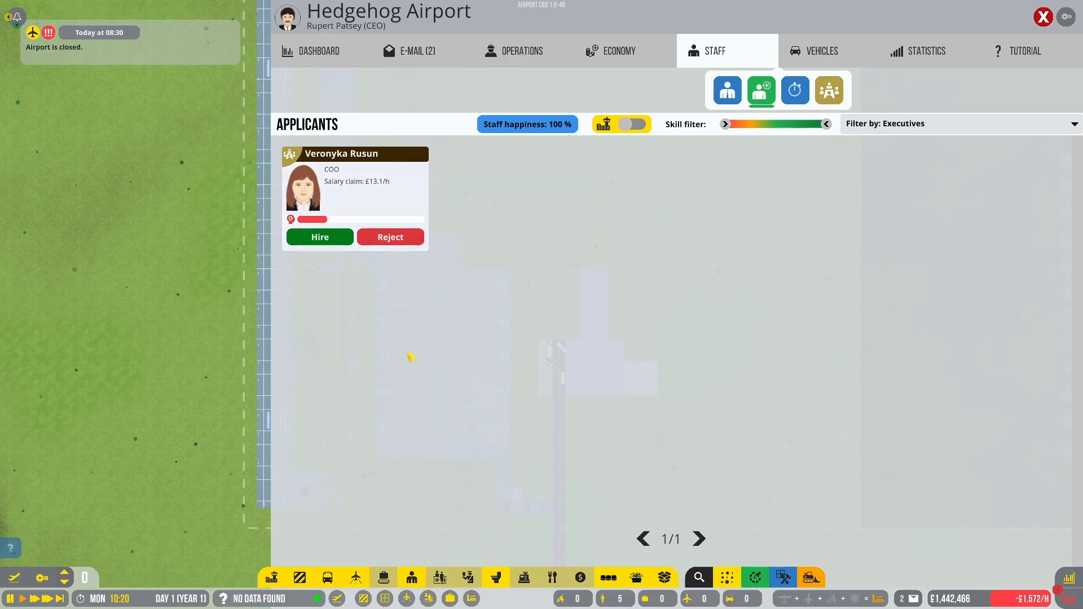
{"action": "mouse_move", "coordinate": [355, 171]}
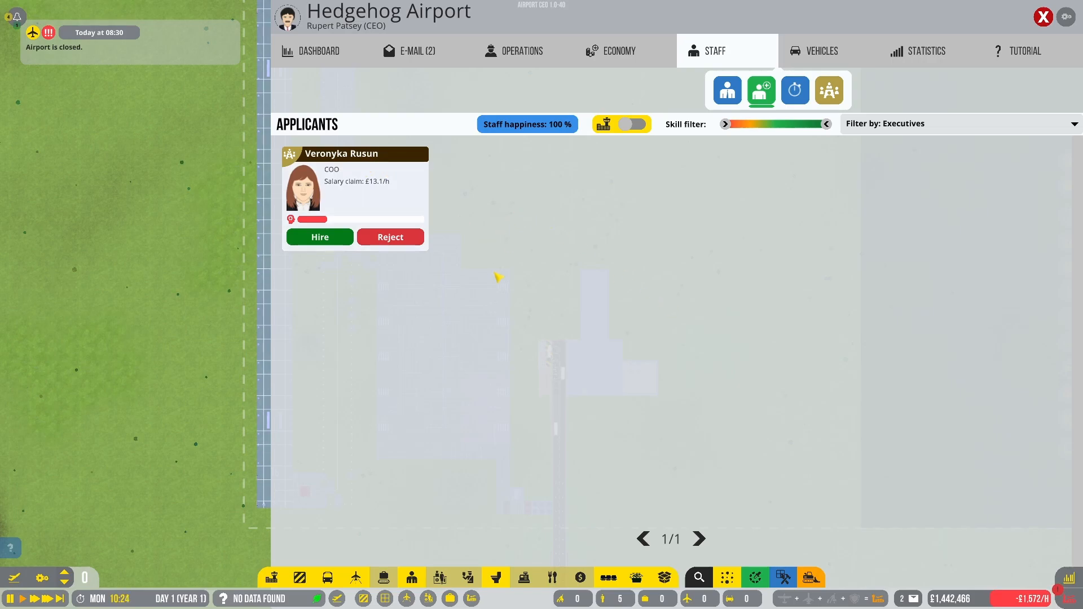
{"action": "mouse_move", "coordinate": [611, 296]}
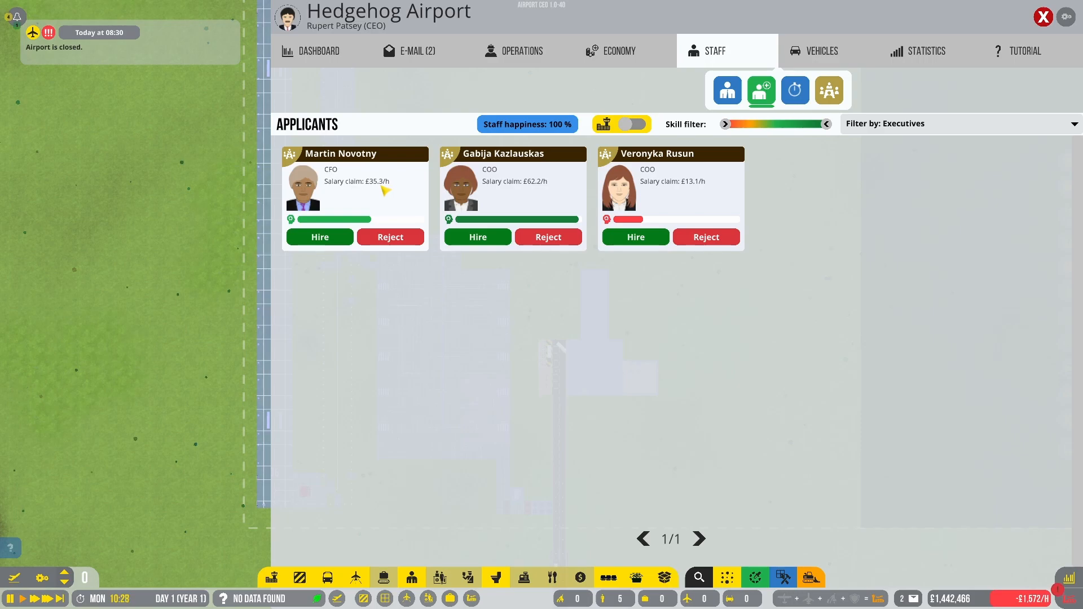
{"action": "mouse_move", "coordinate": [338, 170]}
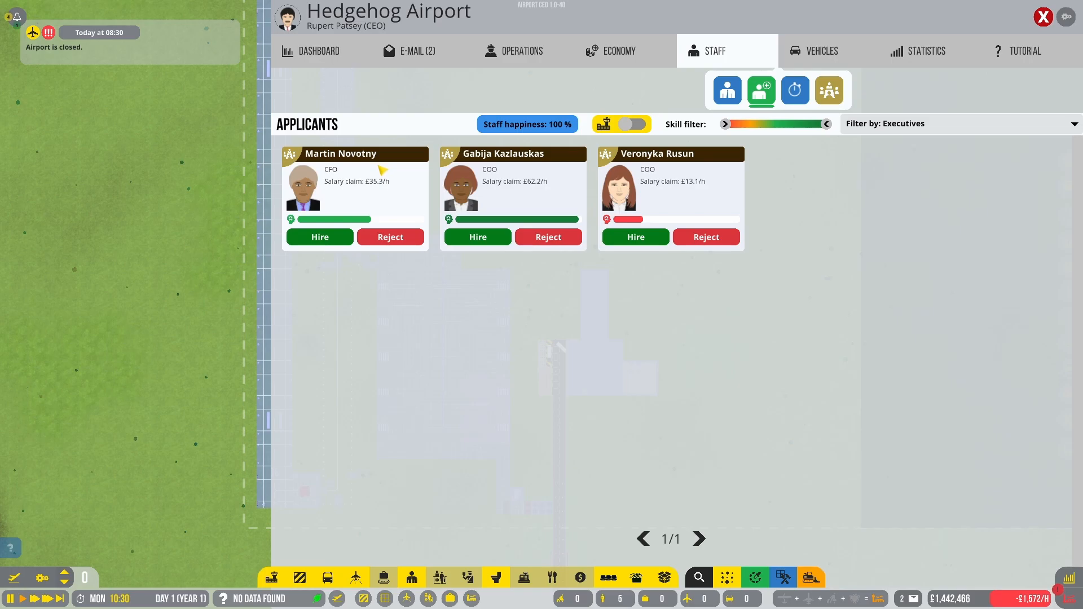
{"action": "mouse_move", "coordinate": [323, 278]}
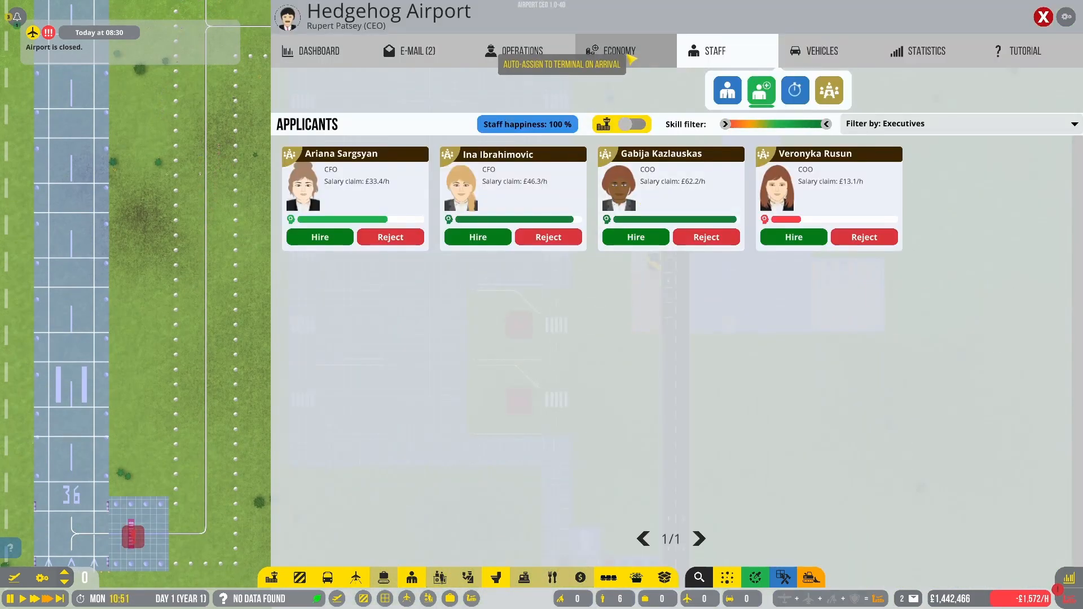
Review the Economy budget overview with Operations collapsed, then go to the Fees page
{"action": "left_click", "coordinate": [617, 51]}
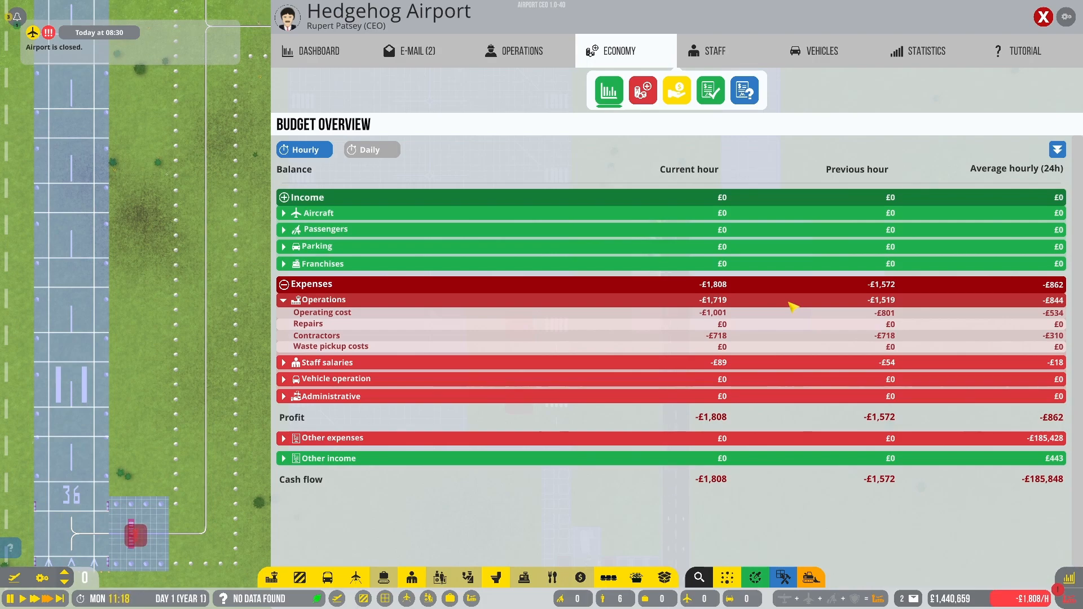
{"action": "left_click", "coordinate": [282, 300]}
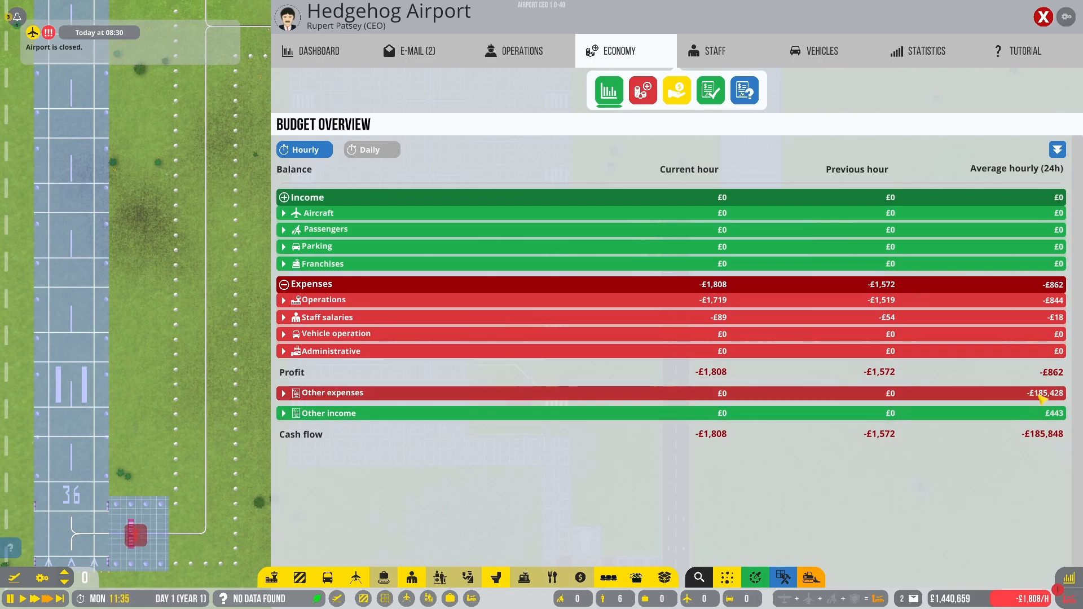
{"action": "left_click", "coordinate": [643, 91]}
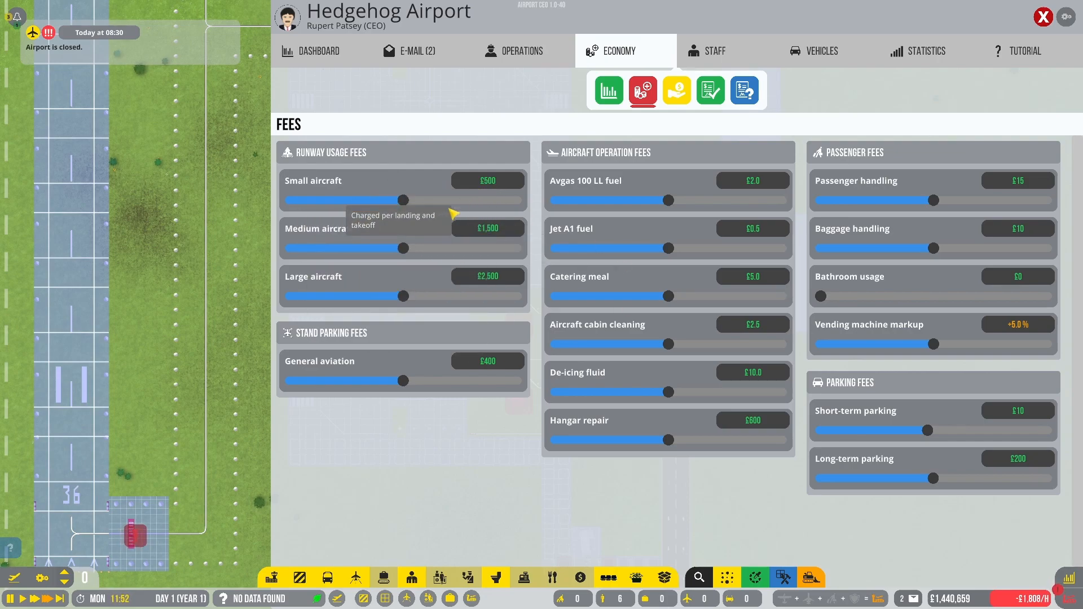
{"action": "mouse_move", "coordinate": [777, 241]}
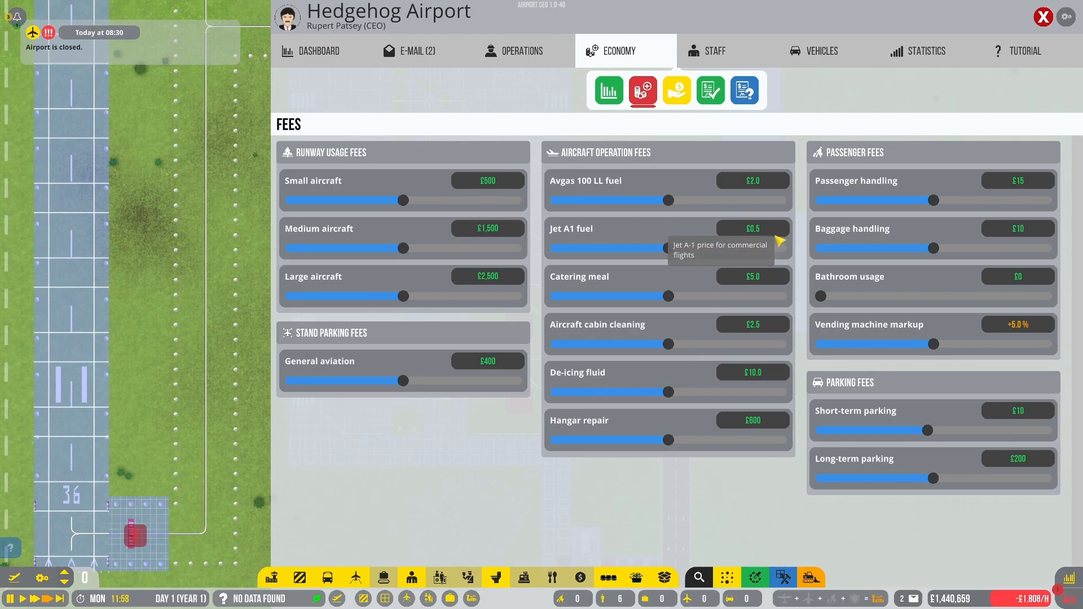
{"action": "mouse_move", "coordinate": [556, 351]}
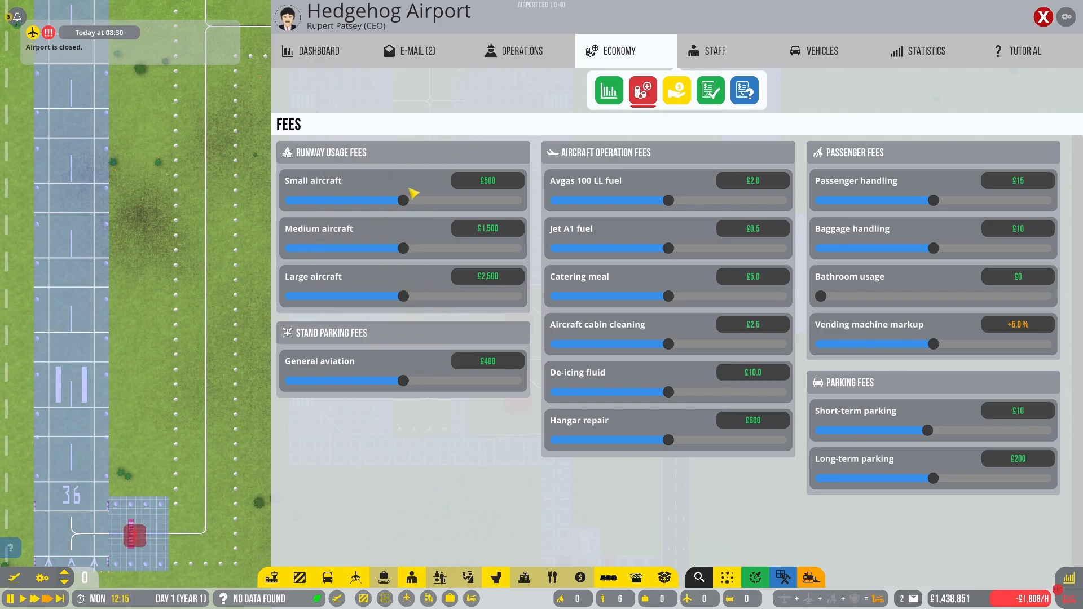
Set the small aircraft runway fee to £550 and general aviation parking fee to £450
{"action": "left_click_drag", "start_coordinate": [404, 201], "coordinate": [414, 200]}
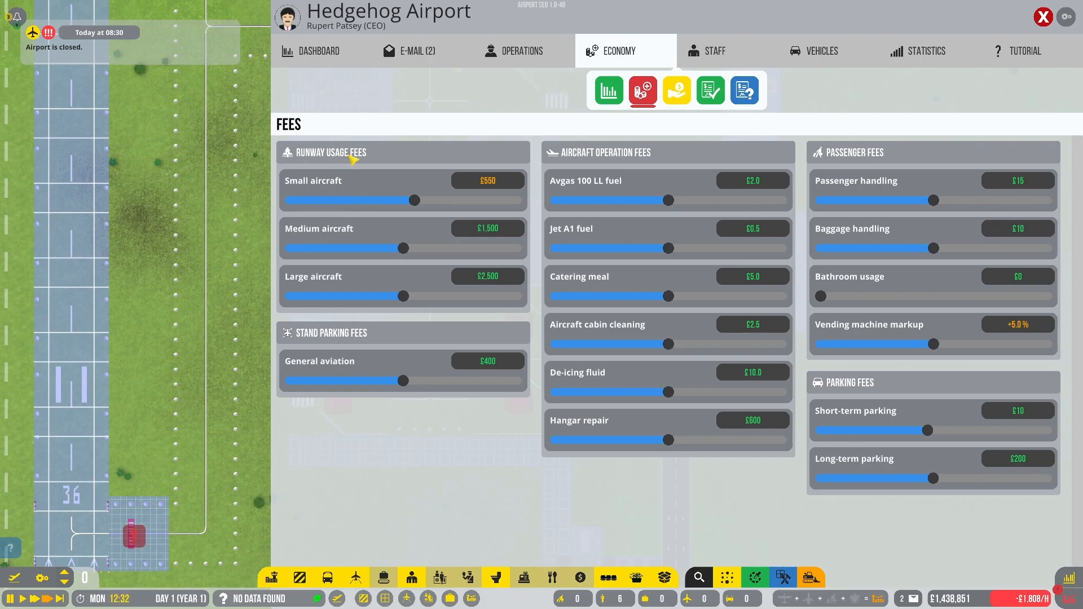
{"action": "mouse_move", "coordinate": [325, 345]}
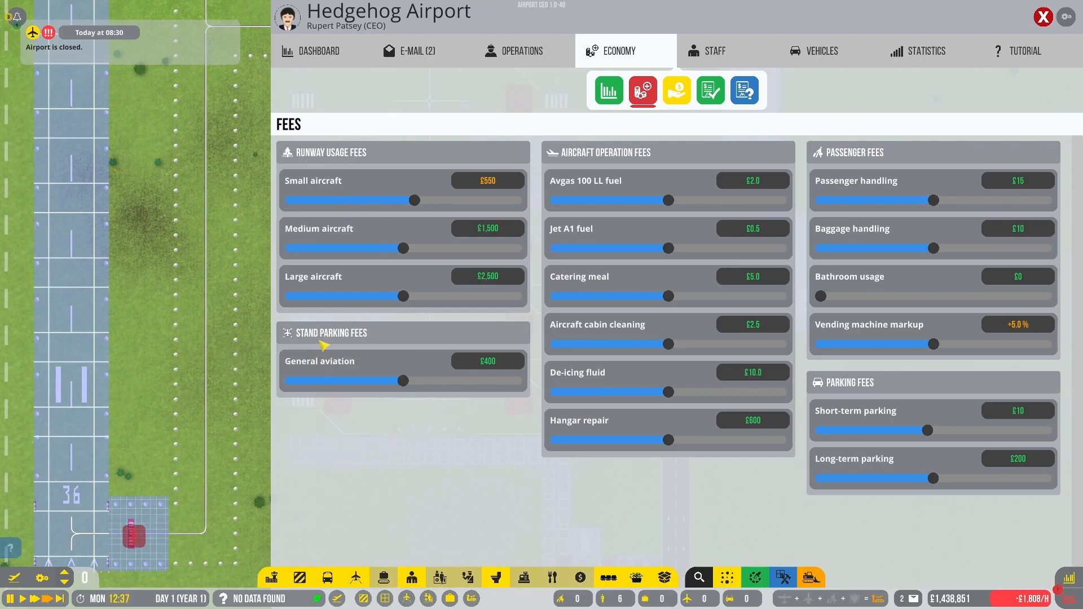
{"action": "mouse_move", "coordinate": [405, 380]}
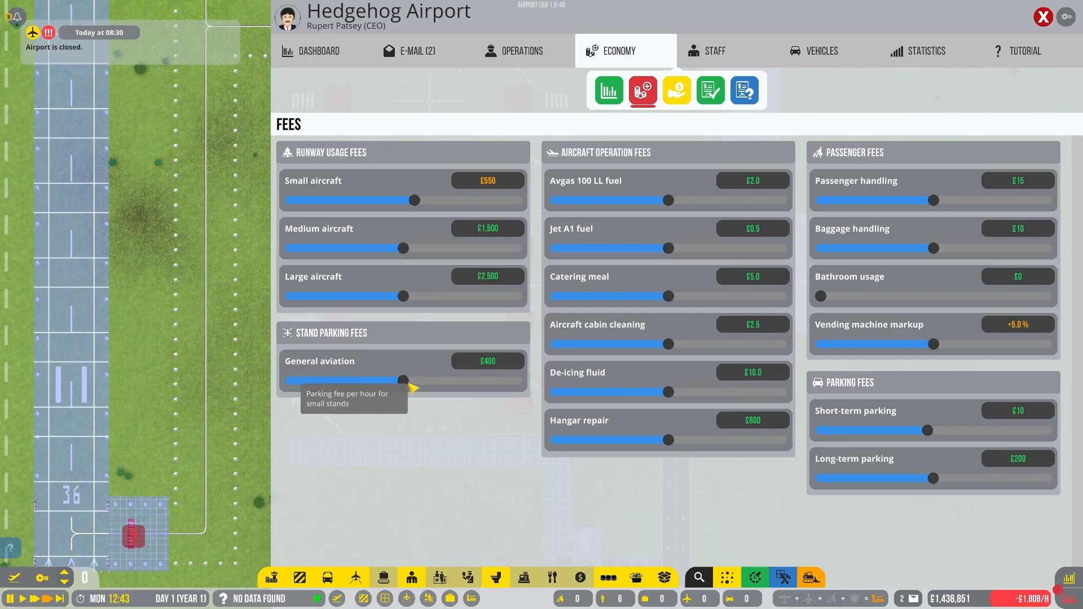
{"action": "left_click_drag", "start_coordinate": [404, 380], "coordinate": [413, 380]}
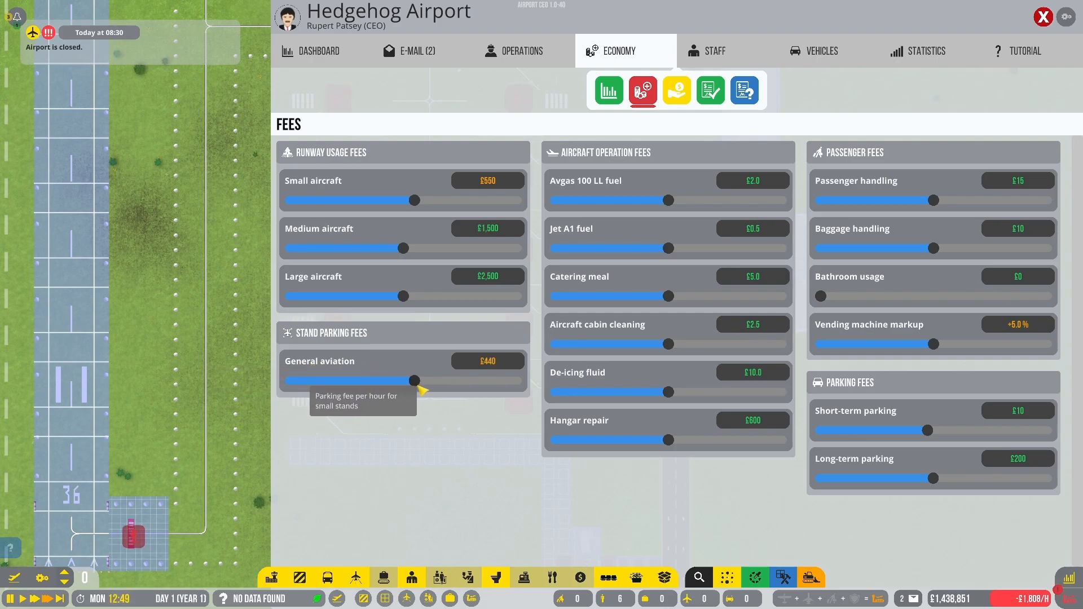
{"action": "left_click_drag", "start_coordinate": [414, 380], "coordinate": [418, 381]}
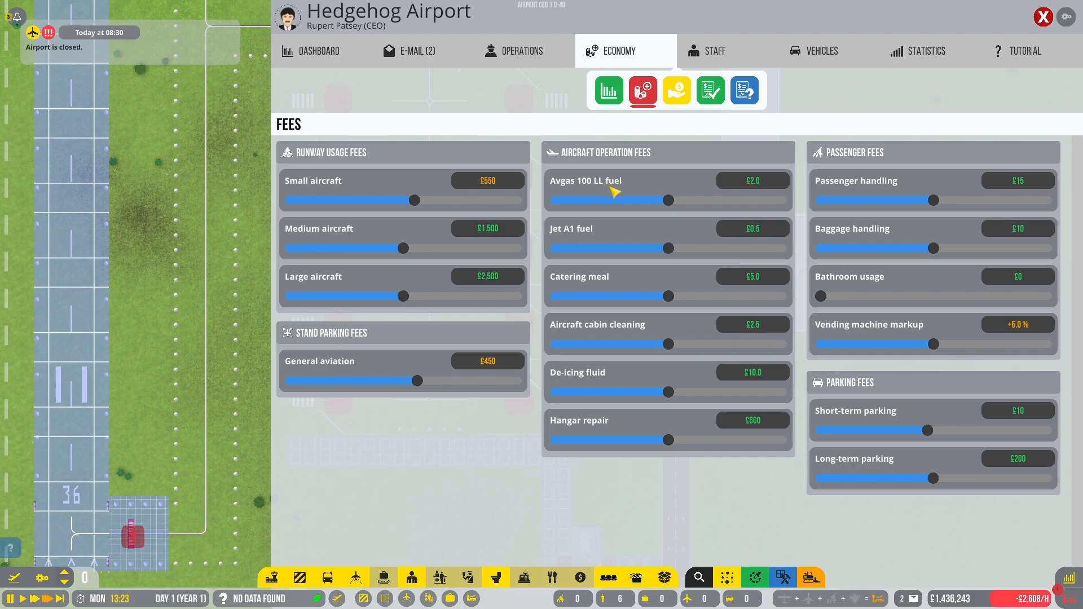
{"action": "mouse_move", "coordinate": [608, 193]}
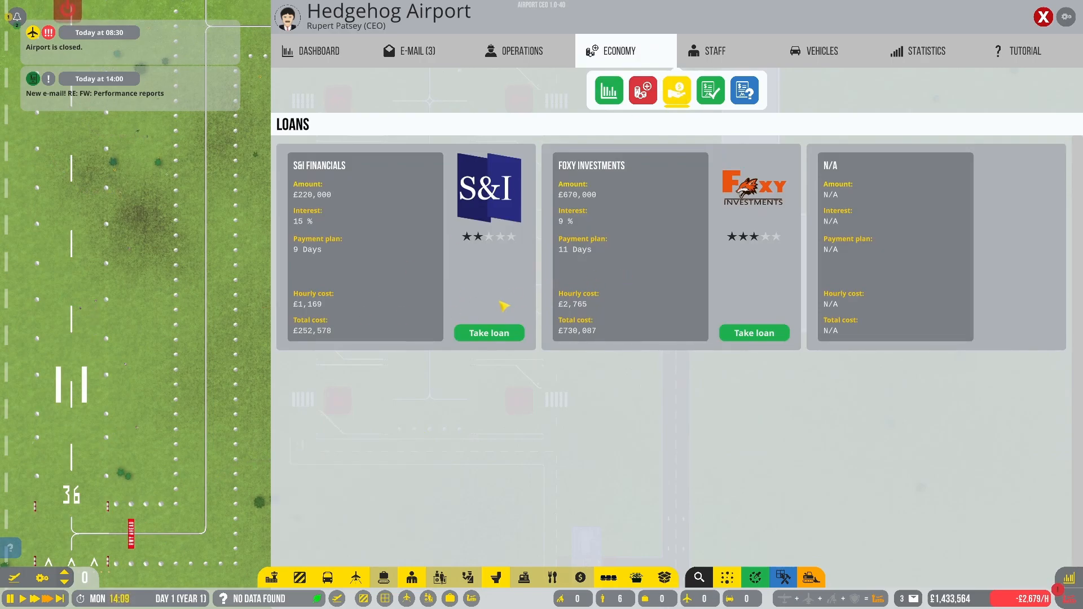
{"action": "left_click", "coordinate": [710, 90]}
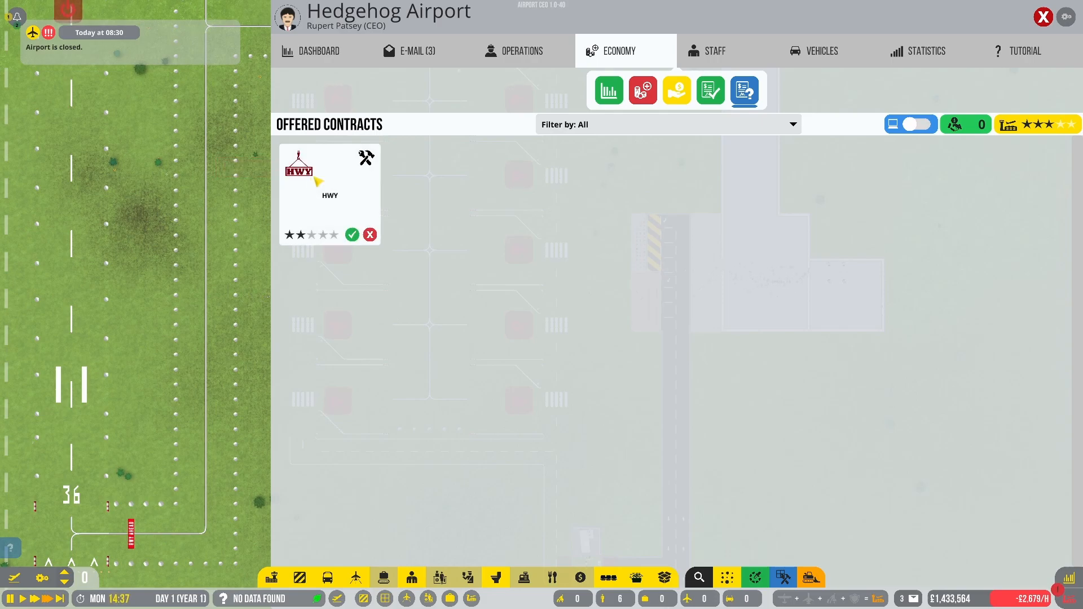
{"action": "left_click", "coordinate": [667, 124]}
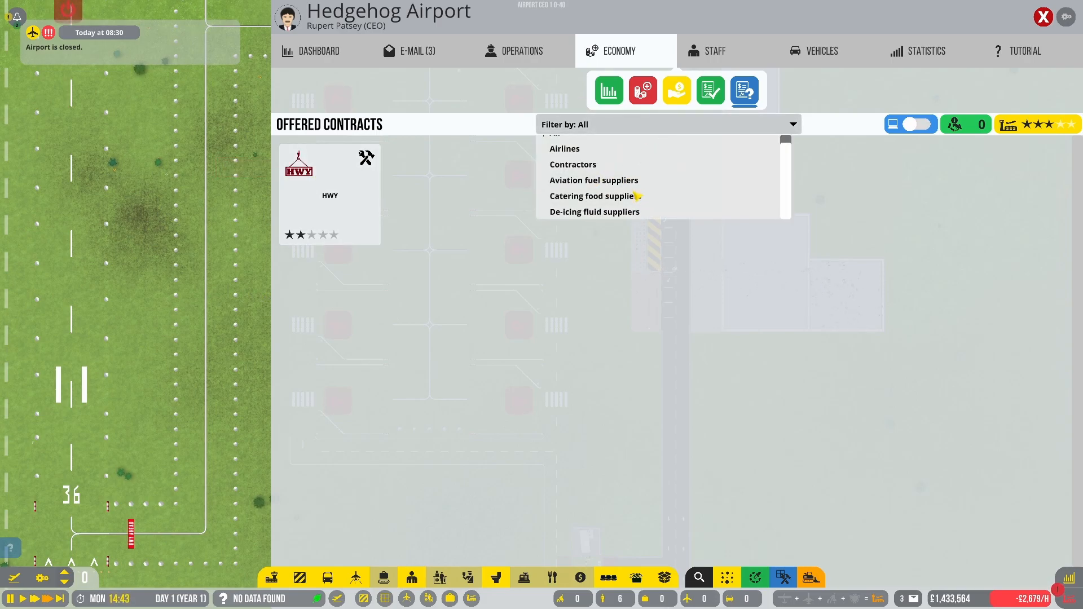
{"action": "left_click", "coordinate": [594, 180]}
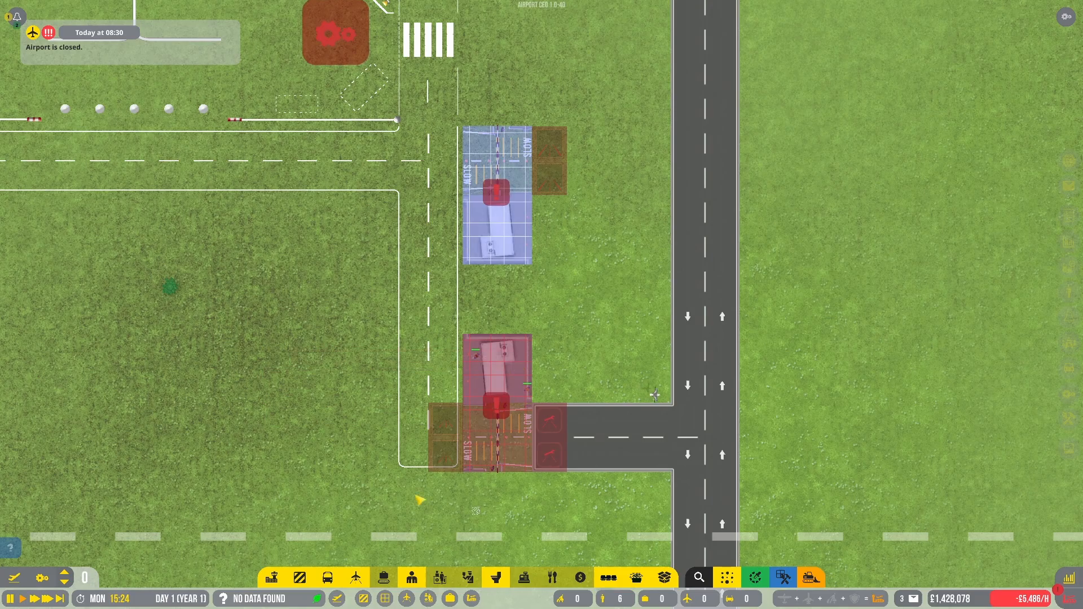
Extend road paving from both stop bays toward the main access road
{"action": "left_click", "coordinate": [328, 577]}
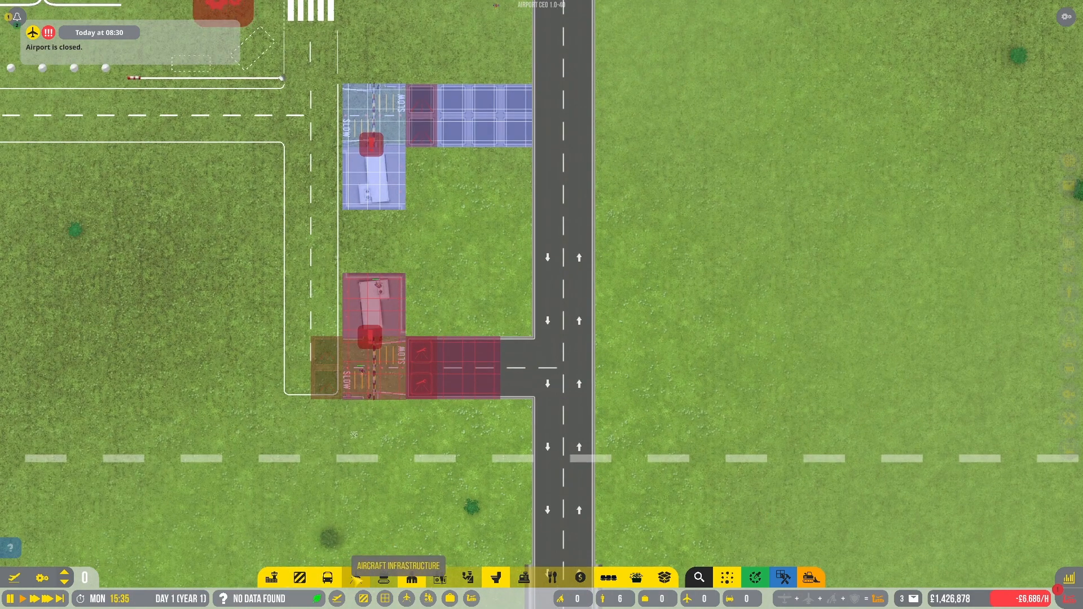
{"action": "left_click", "coordinate": [356, 577]}
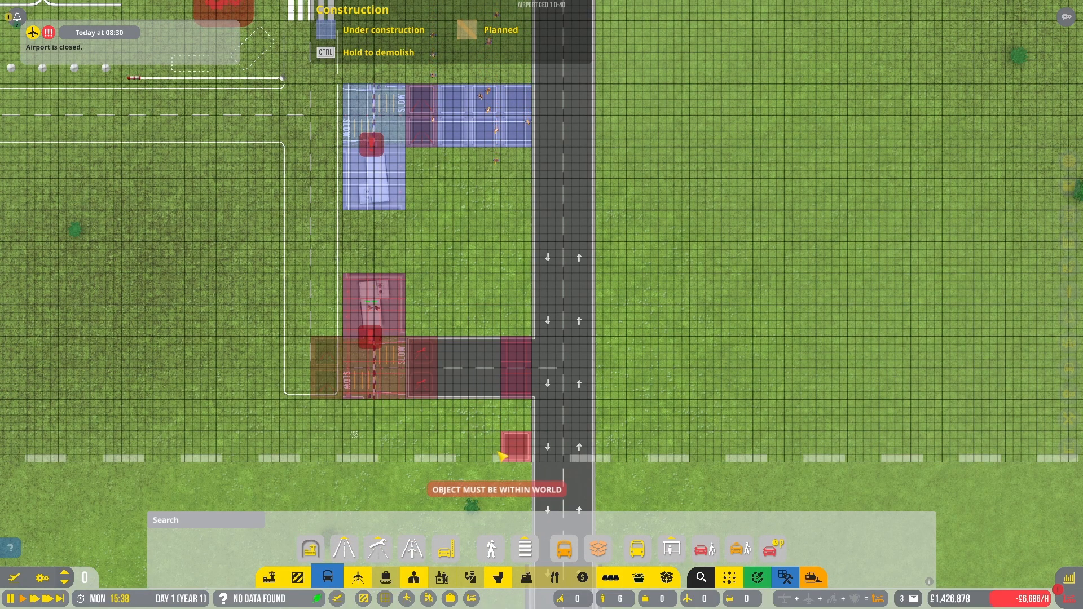
{"action": "mouse_move", "coordinate": [478, 290]}
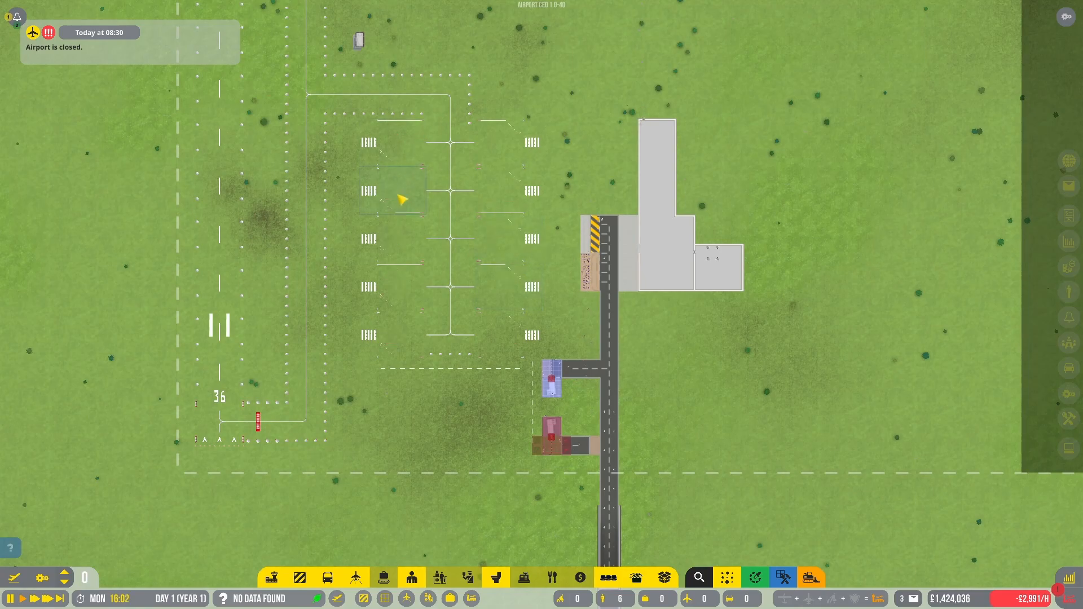
In Dashboard Operations, switch on Airport open and Allow general aviation
{"action": "scroll", "scroll_direction": "down", "scroll_amount": 3}
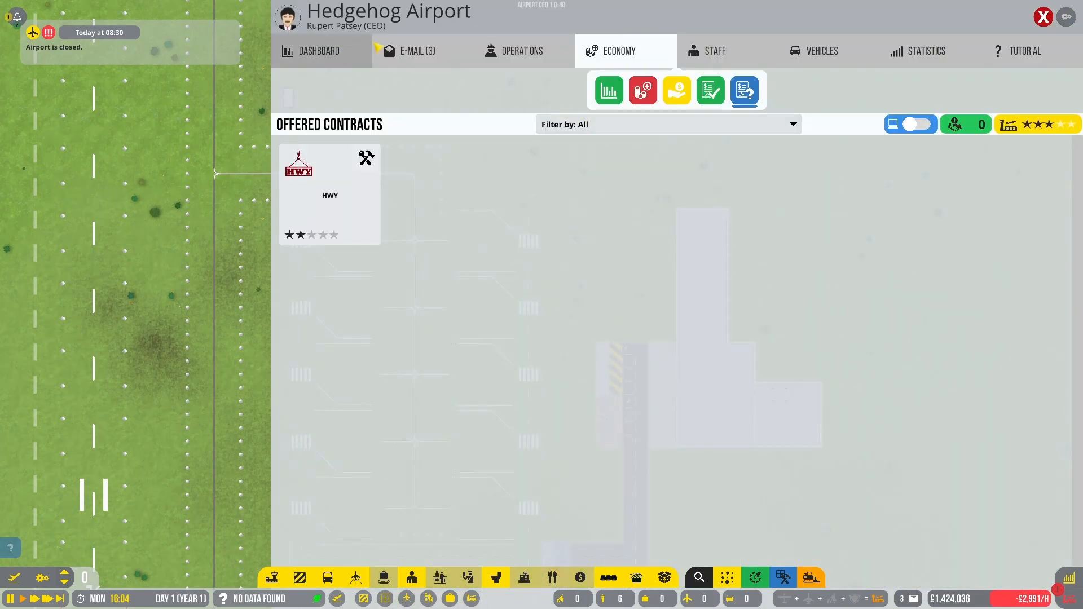
{"action": "left_click", "coordinate": [318, 50]}
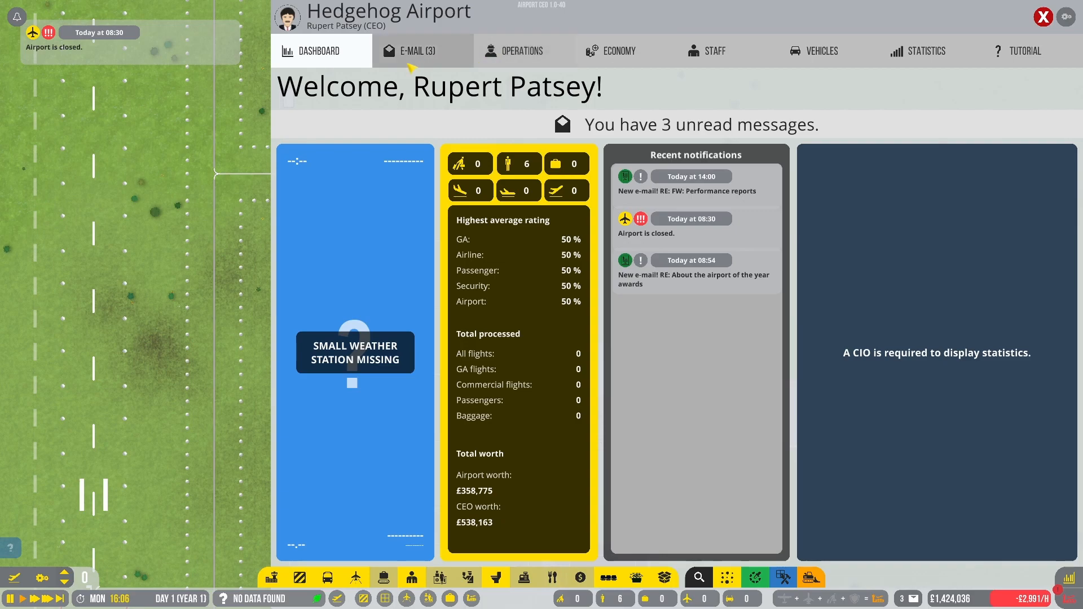
{"action": "left_click", "coordinate": [521, 50]}
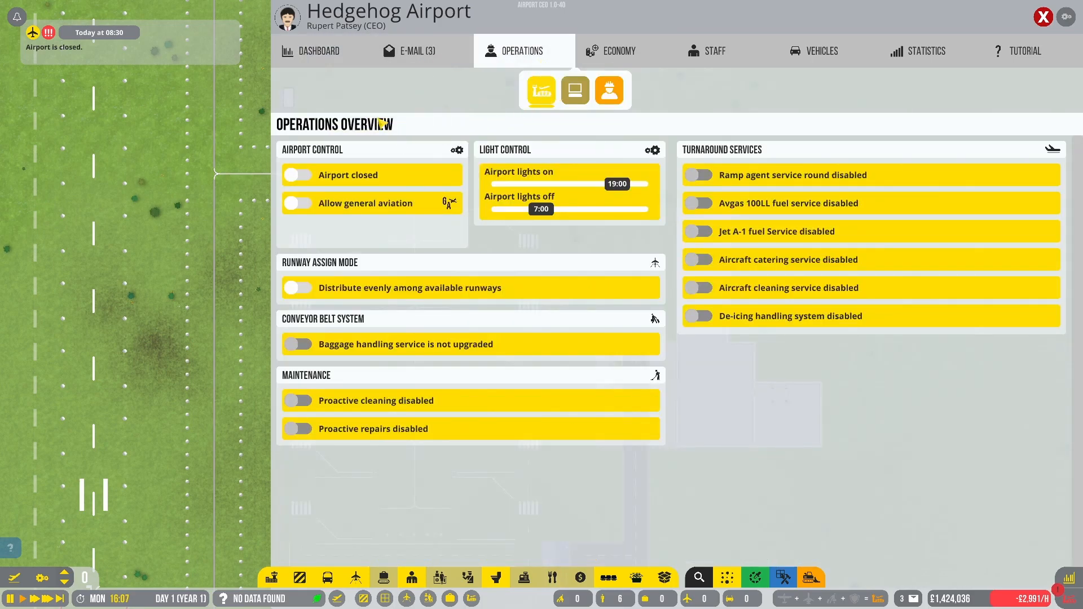
{"action": "left_click", "coordinate": [298, 175]}
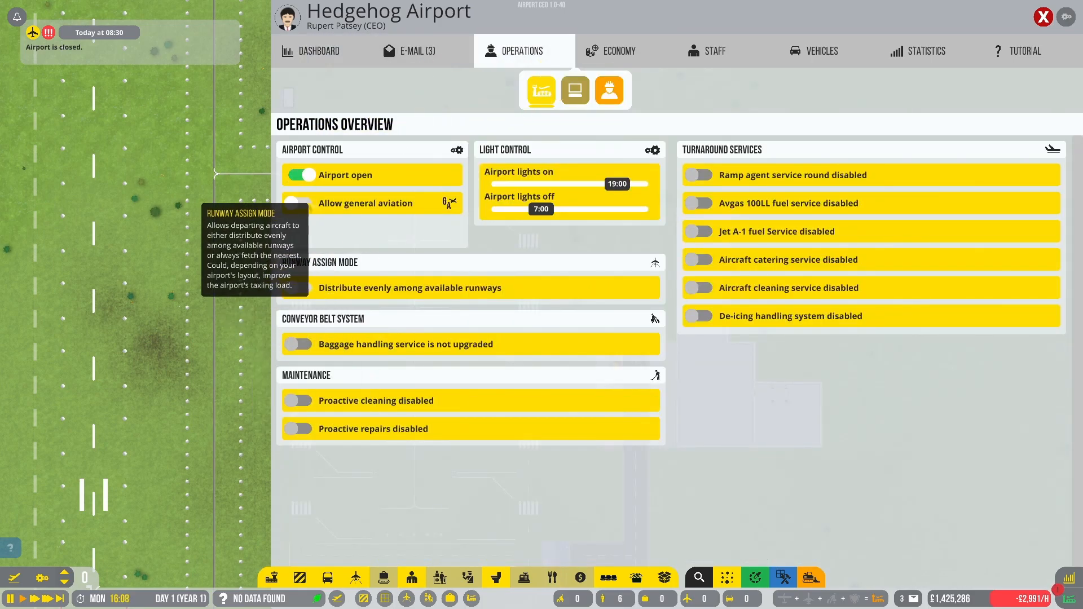
{"action": "left_click", "coordinate": [300, 202]}
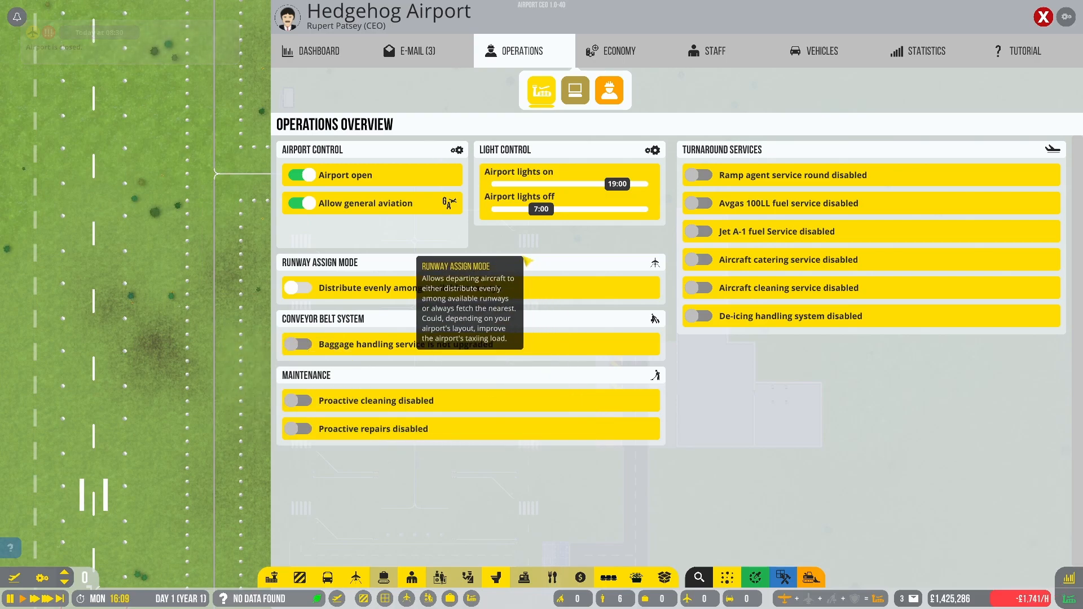
{"action": "left_click", "coordinate": [1043, 17]}
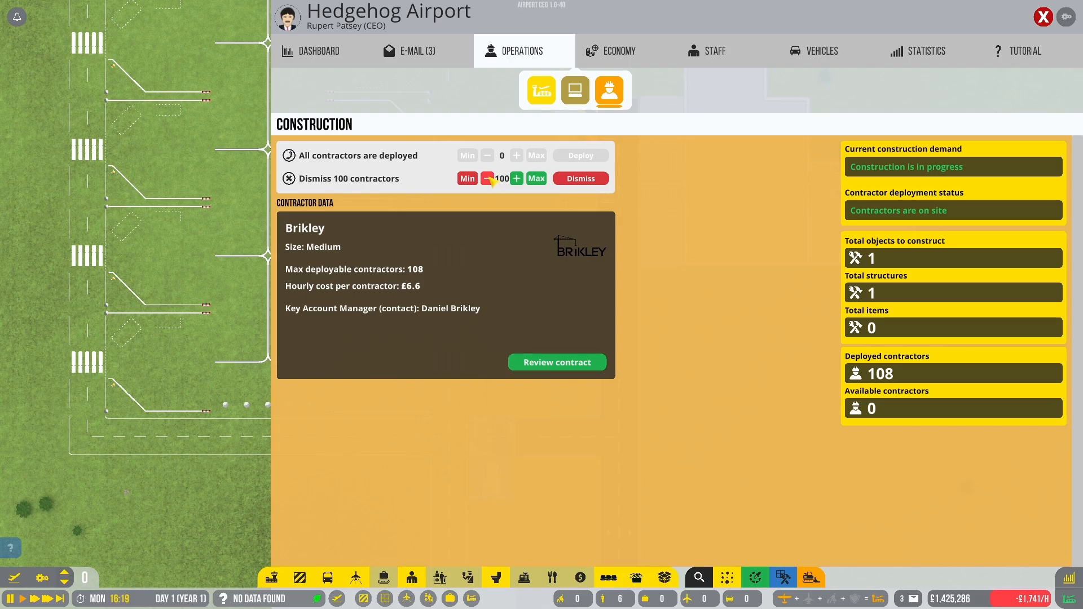
Set the dismissal count to 98 contractors and send them off site
{"action": "left_click", "coordinate": [516, 178]}
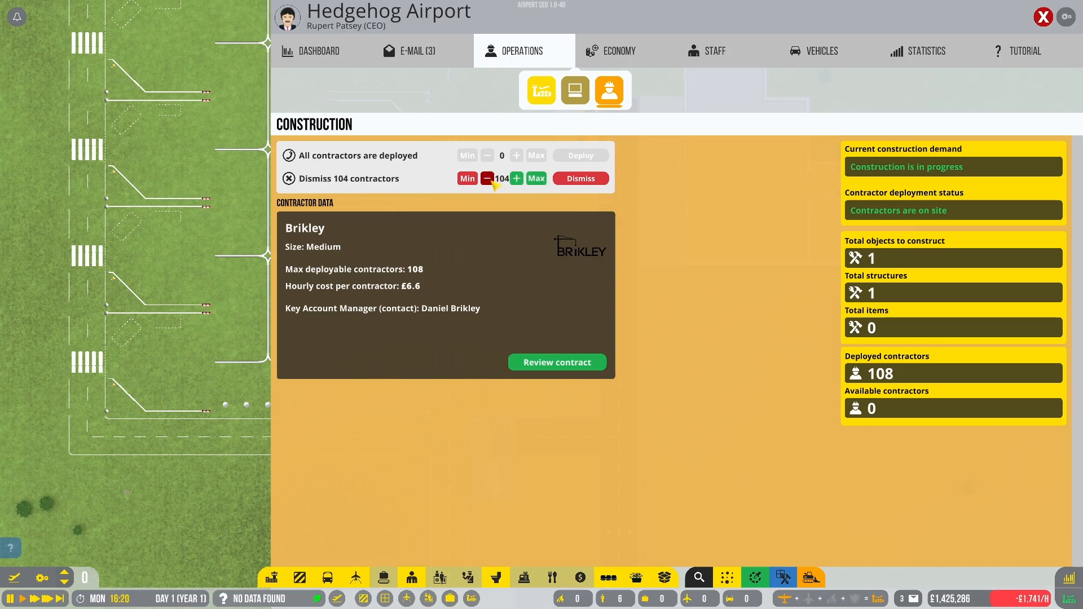
{"action": "left_click", "coordinate": [487, 178]}
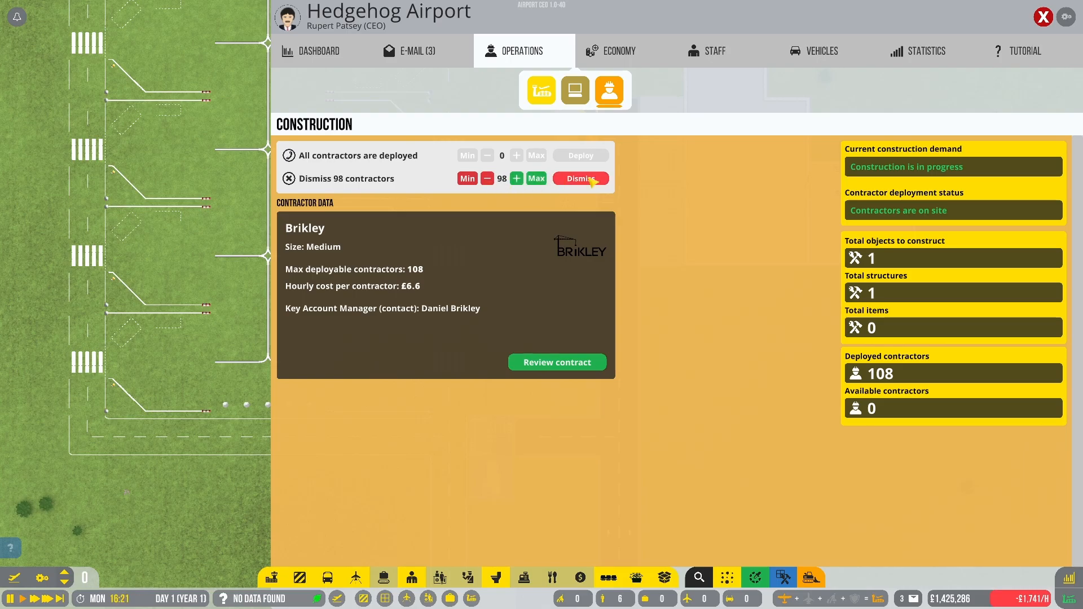
{"action": "left_click", "coordinate": [1043, 17]}
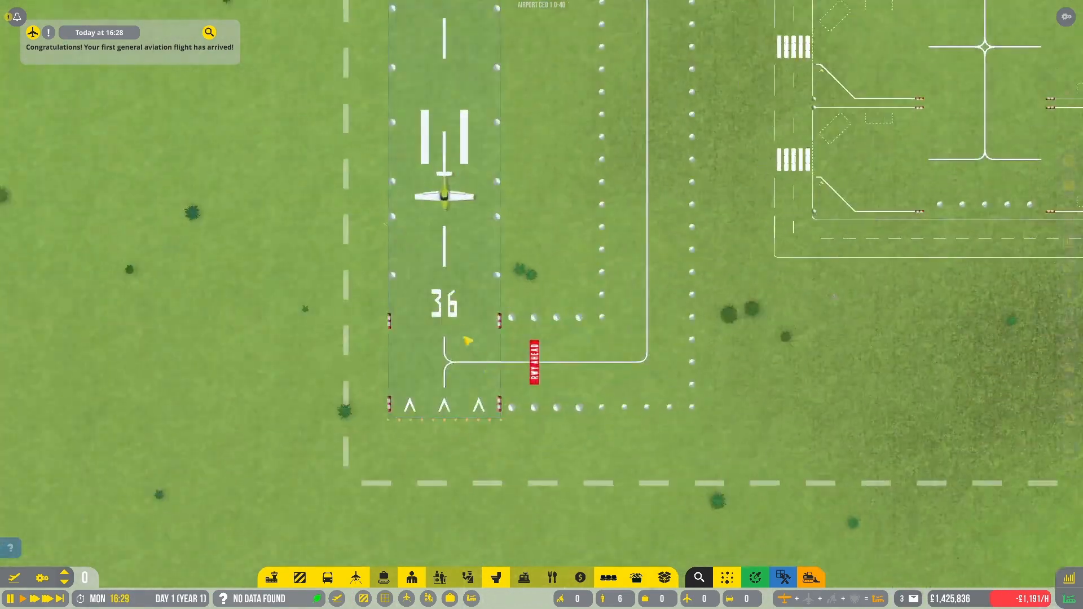
Reopen the Construction overview showing 98 available contractors and no work in progress
{"action": "left_click", "coordinate": [442, 196]}
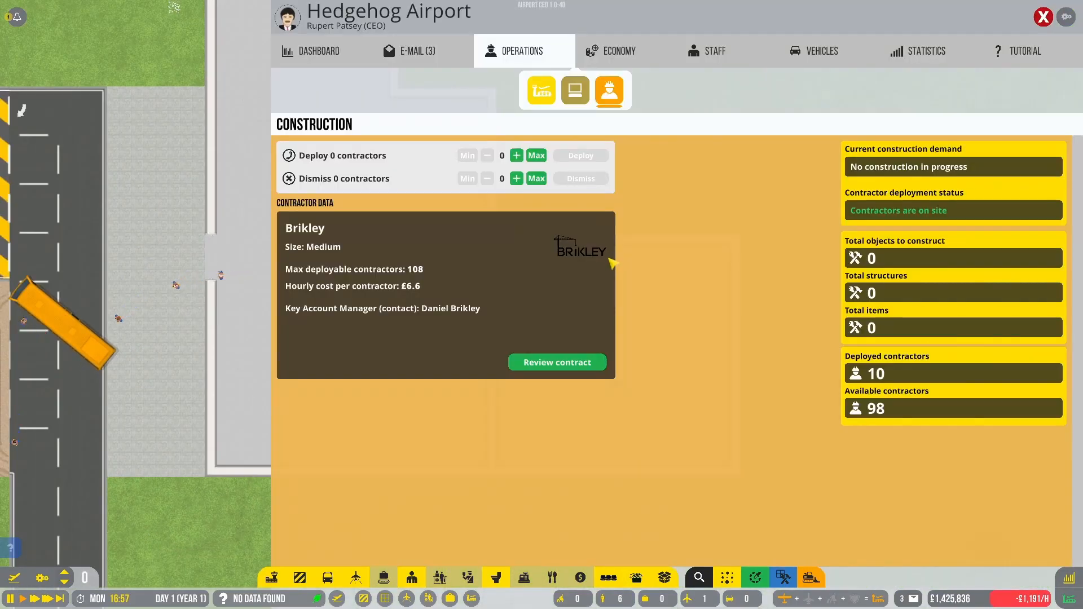
Open R&D Projects and view the Program (group one) brief under Management
{"action": "left_click", "coordinate": [575, 90]}
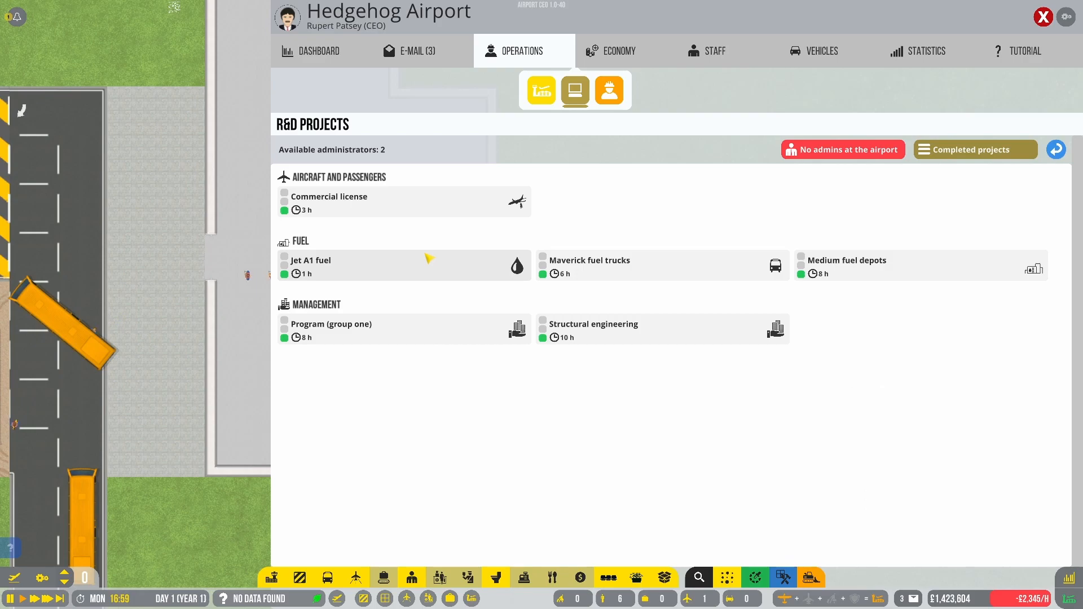
{"action": "mouse_move", "coordinate": [522, 432]}
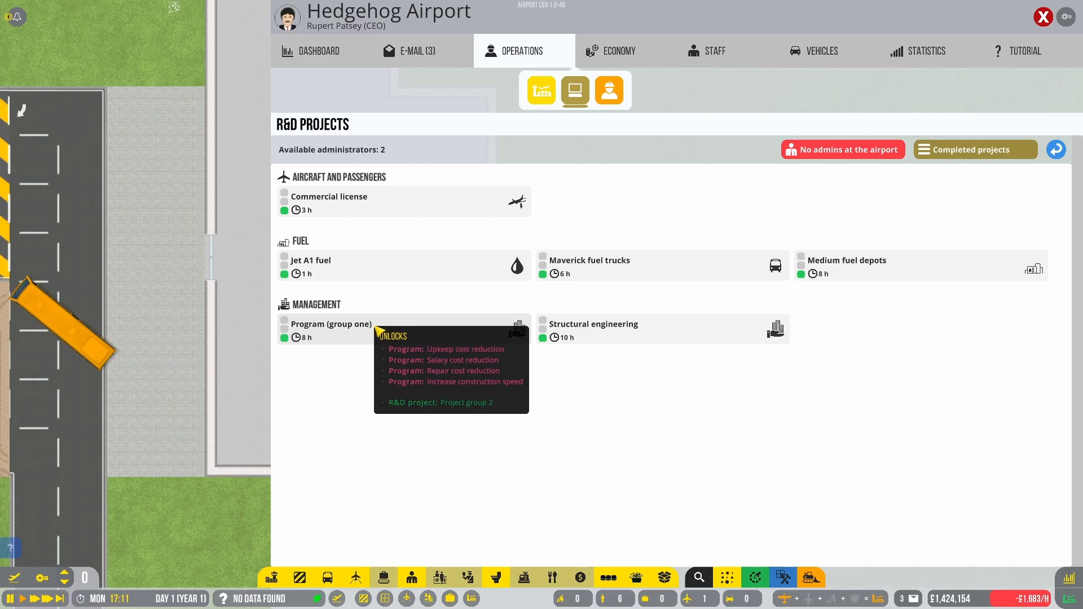
{"action": "left_click", "coordinate": [331, 324]}
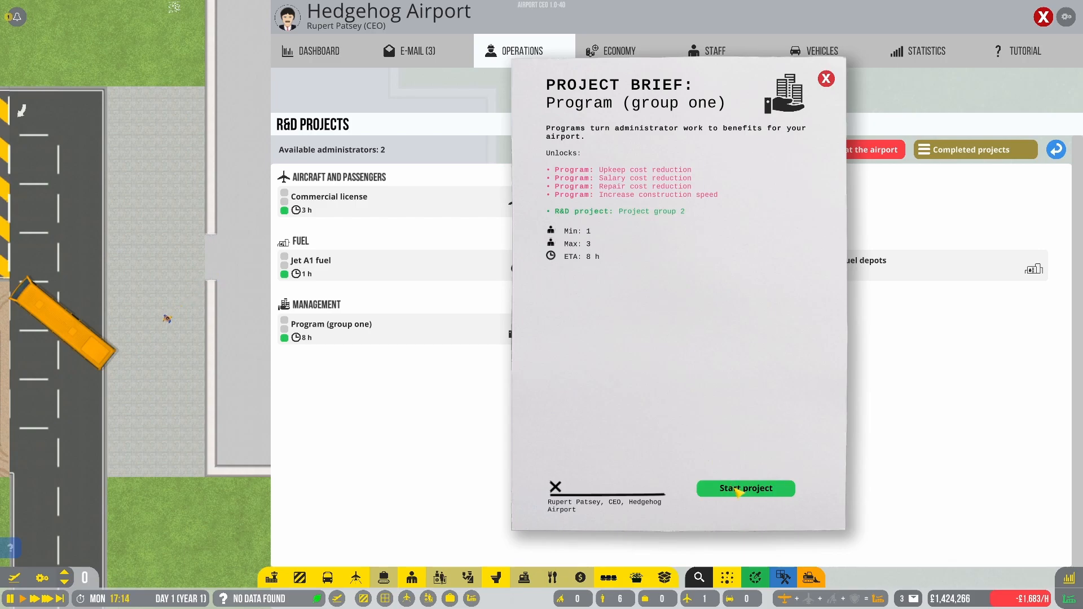
Start the Program (group one) project and assign two administrators to it
{"action": "left_click", "coordinate": [744, 489]}
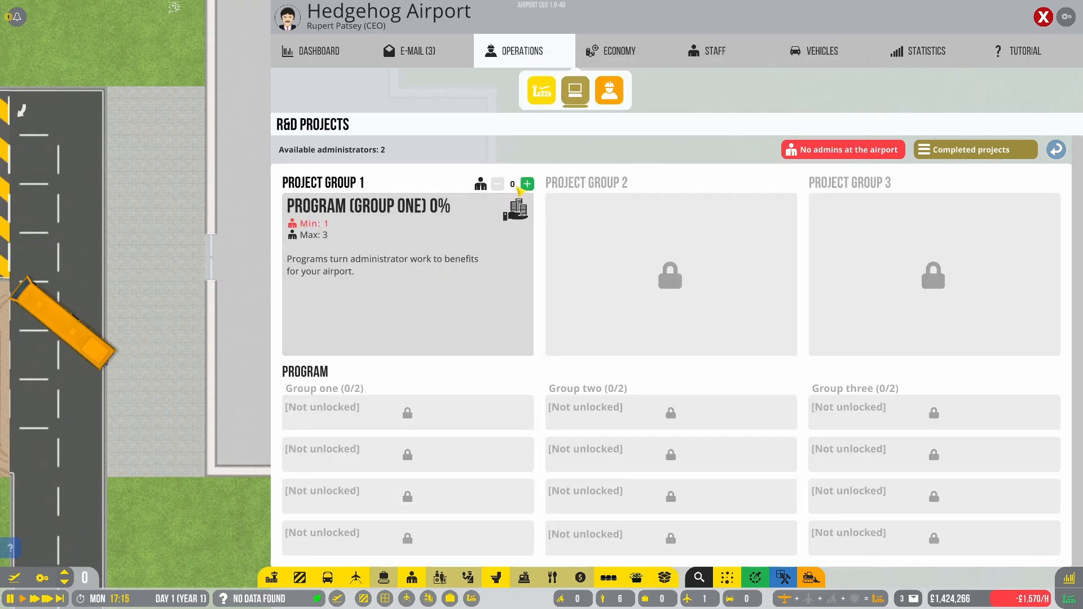
{"action": "left_click", "coordinate": [527, 184]}
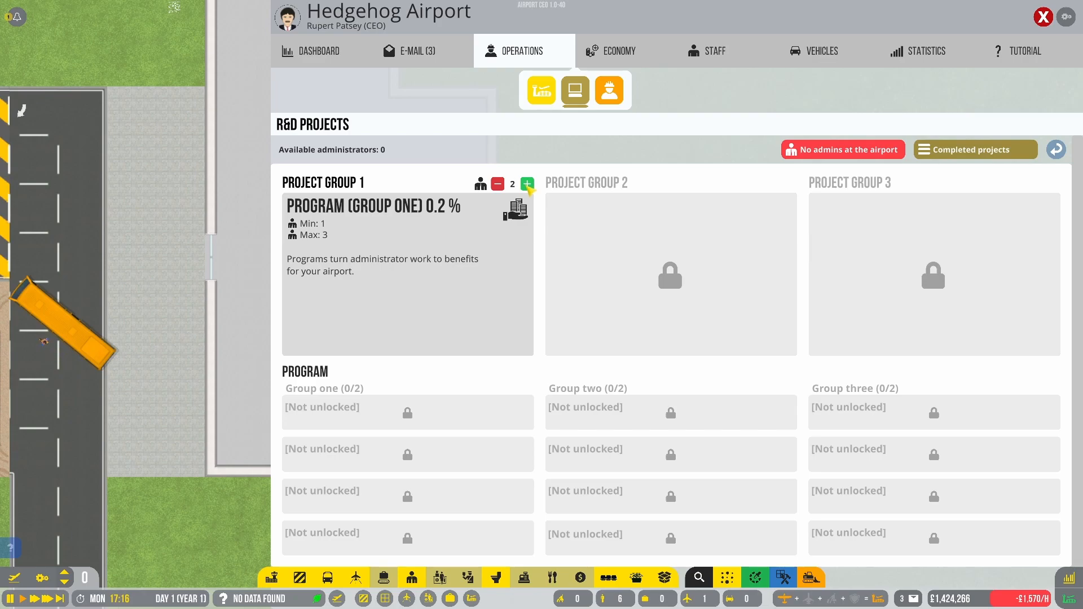
{"action": "left_click", "coordinate": [1043, 17]}
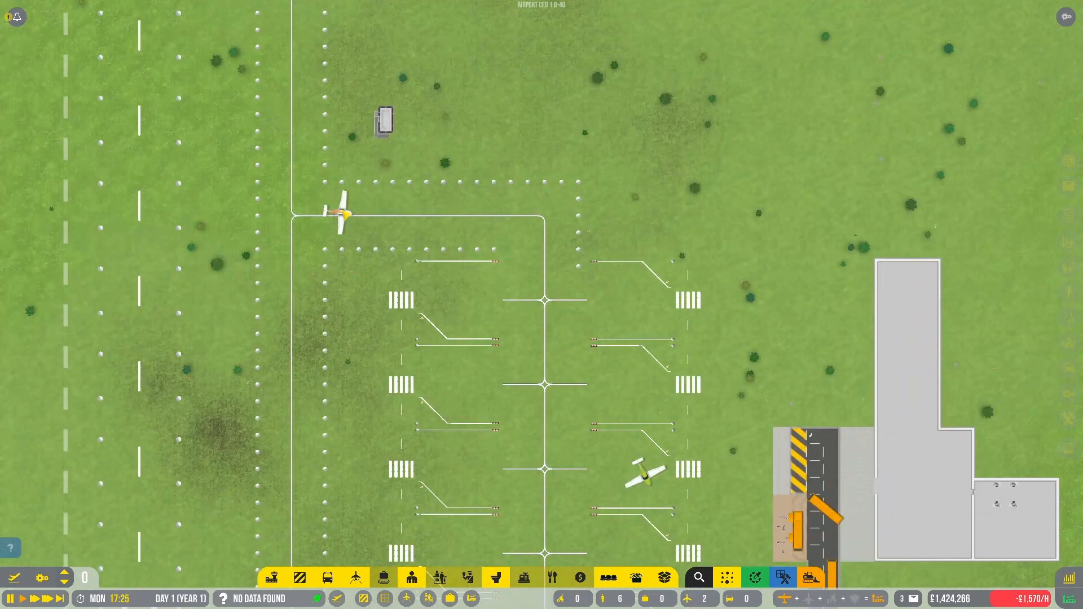
Close the Operations window to return to the airfield map
{"action": "left_click", "coordinate": [426, 214]}
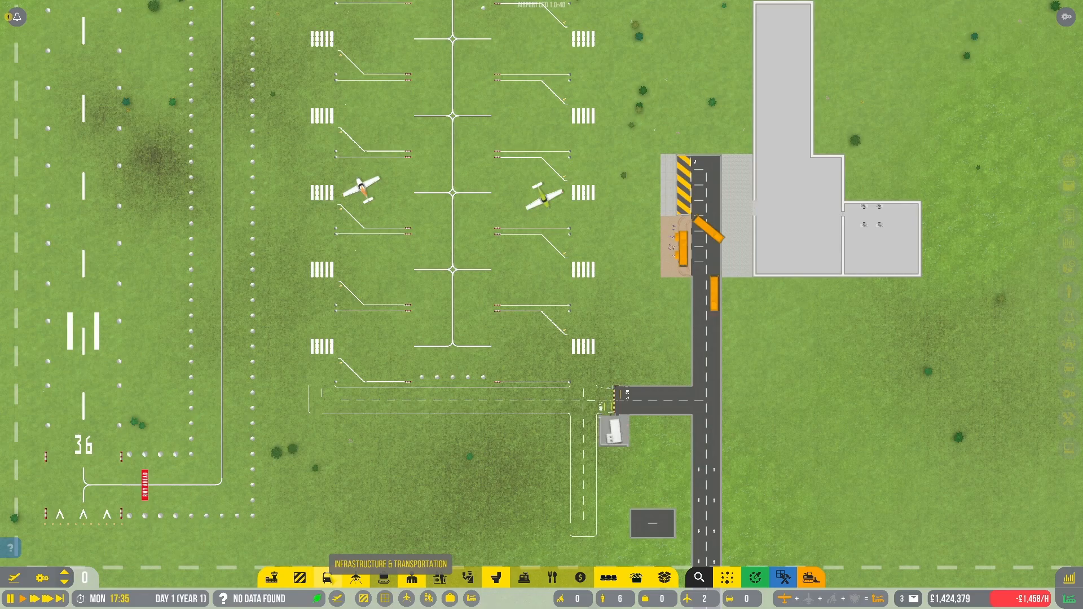
Bring the stand area with the parked small aircraft into view via the construction menu
{"action": "left_click", "coordinate": [327, 578]}
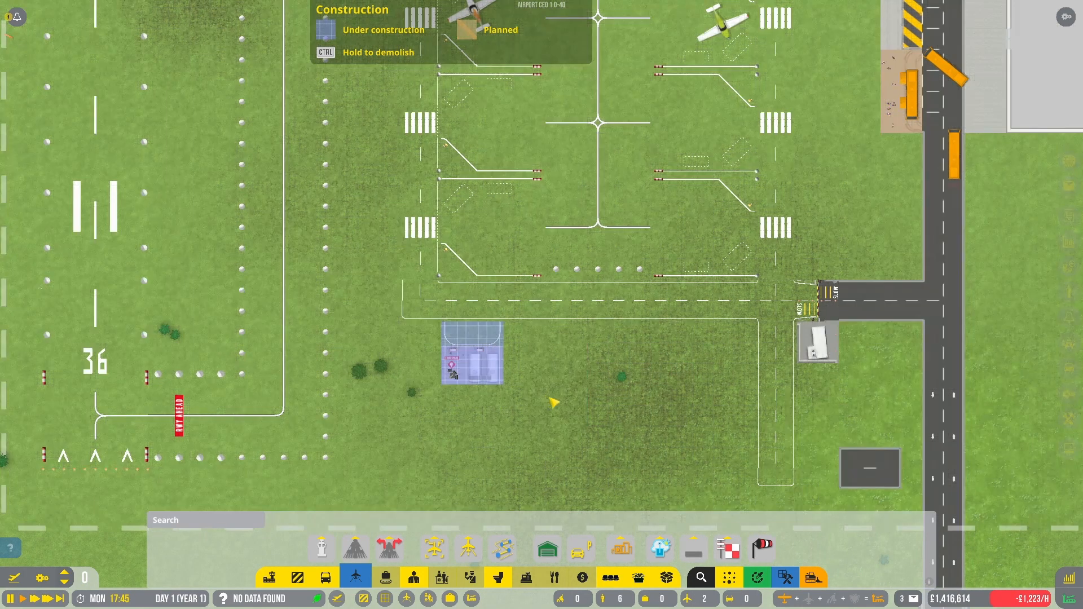
{"action": "left_click", "coordinate": [582, 549]}
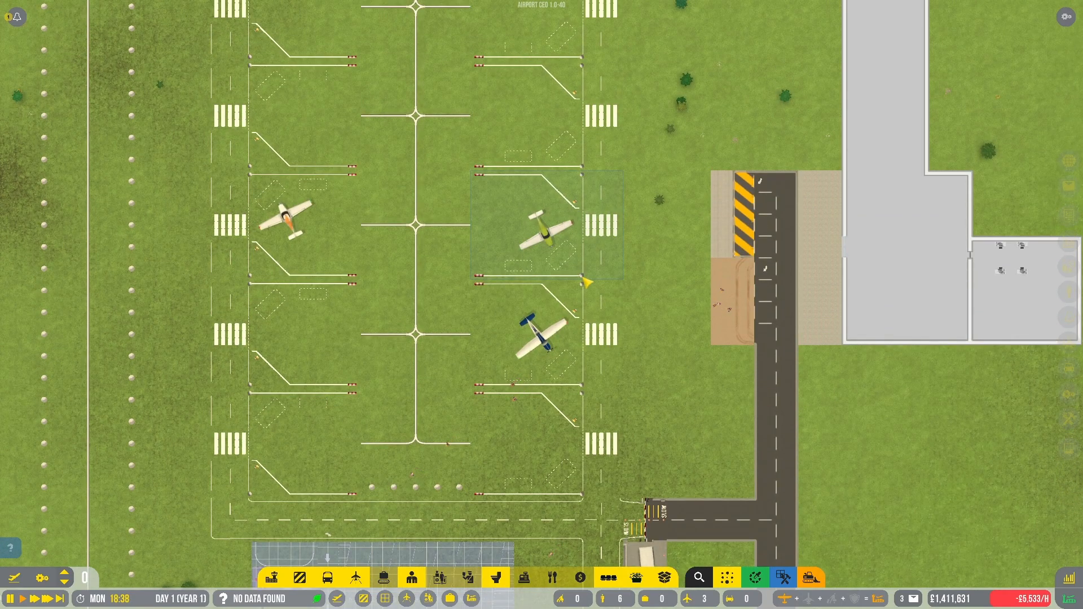
Attempt to order a Fjord Avgas fuel truck from Procurement and acknowledge the missing checkpoint/depot warning
{"action": "scroll", "scroll_direction": "down", "scroll_amount": 3}
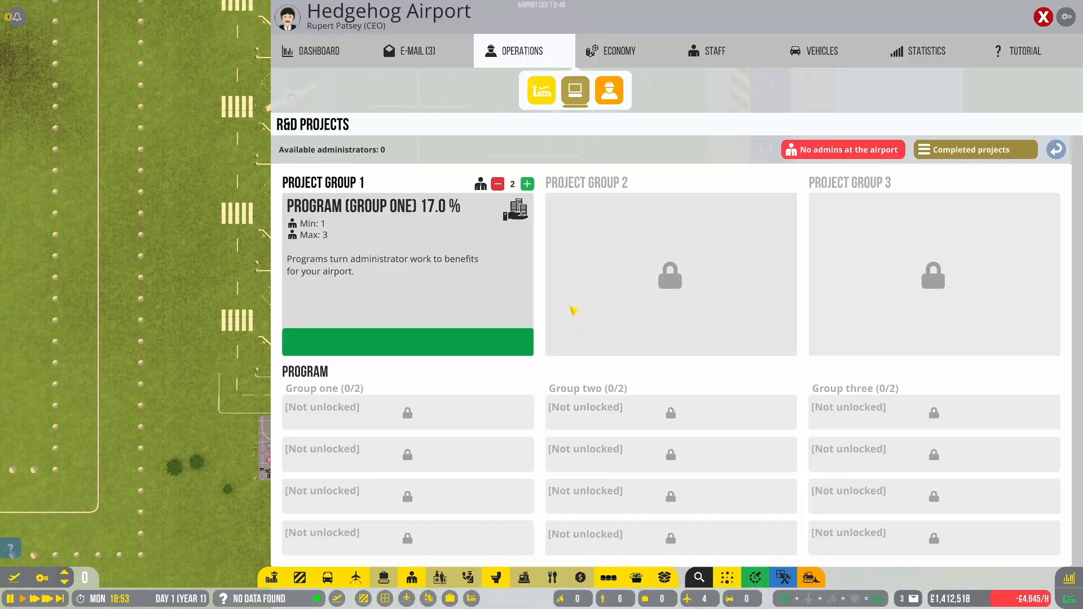
{"action": "left_click", "coordinate": [822, 51]}
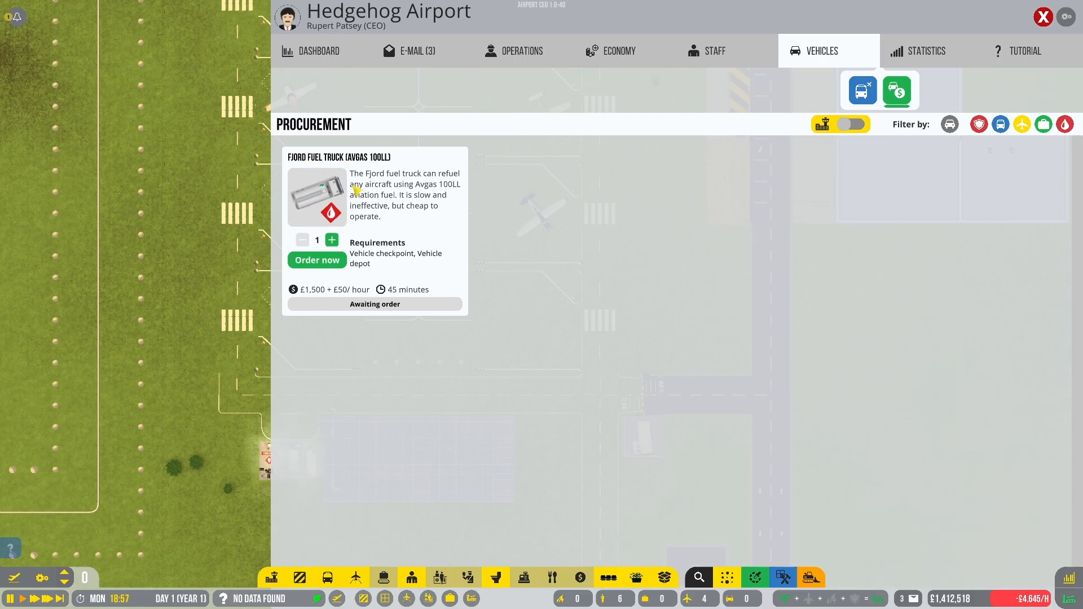
{"action": "left_click", "coordinate": [316, 261]}
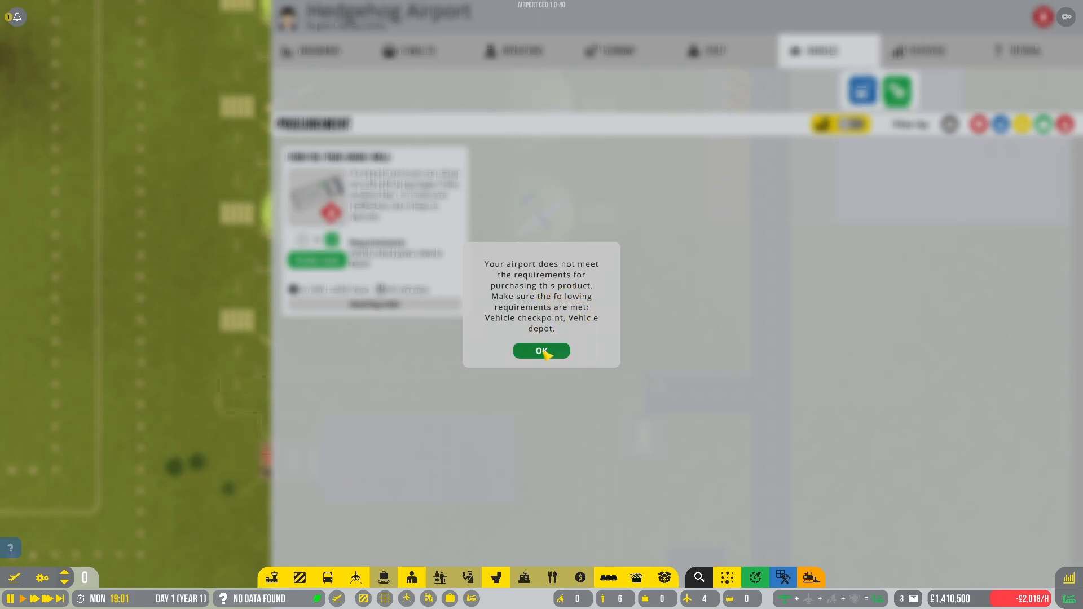
{"action": "left_click", "coordinate": [541, 351]}
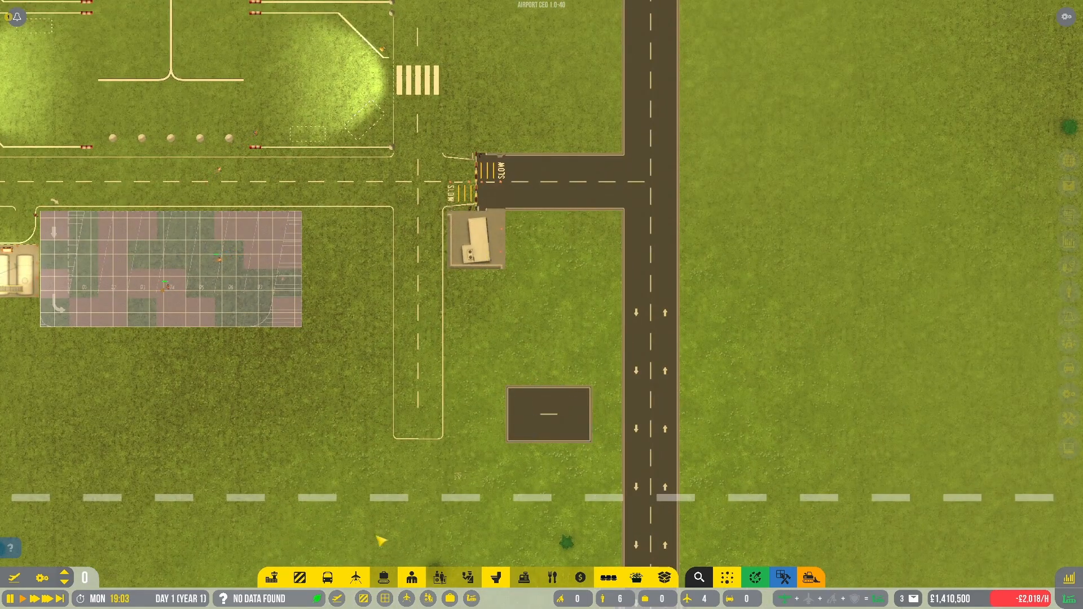
{"action": "left_click", "coordinate": [327, 577]}
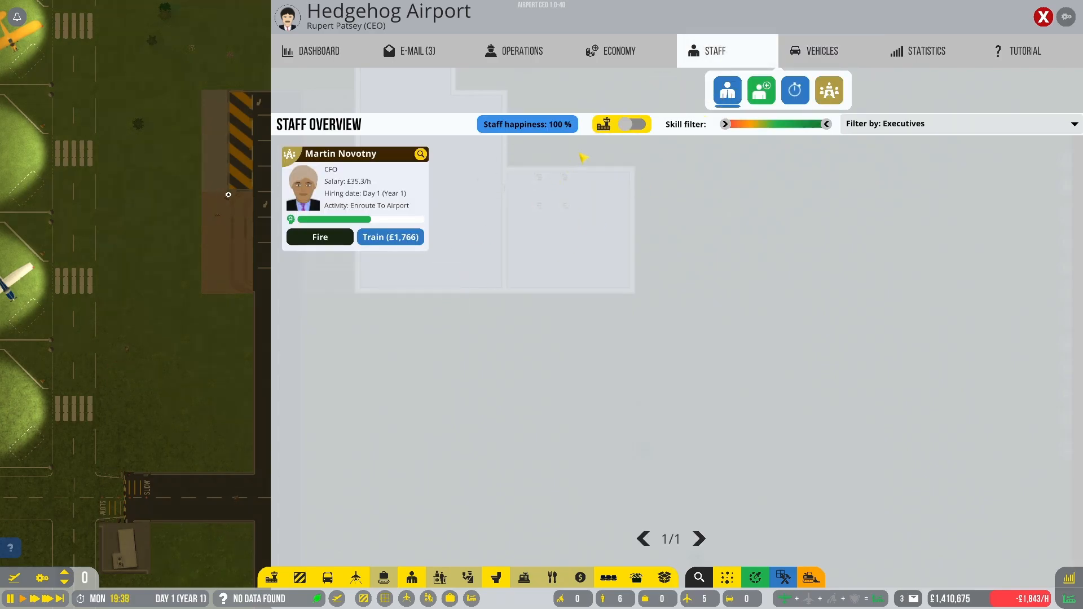
{"action": "left_click", "coordinate": [960, 123]}
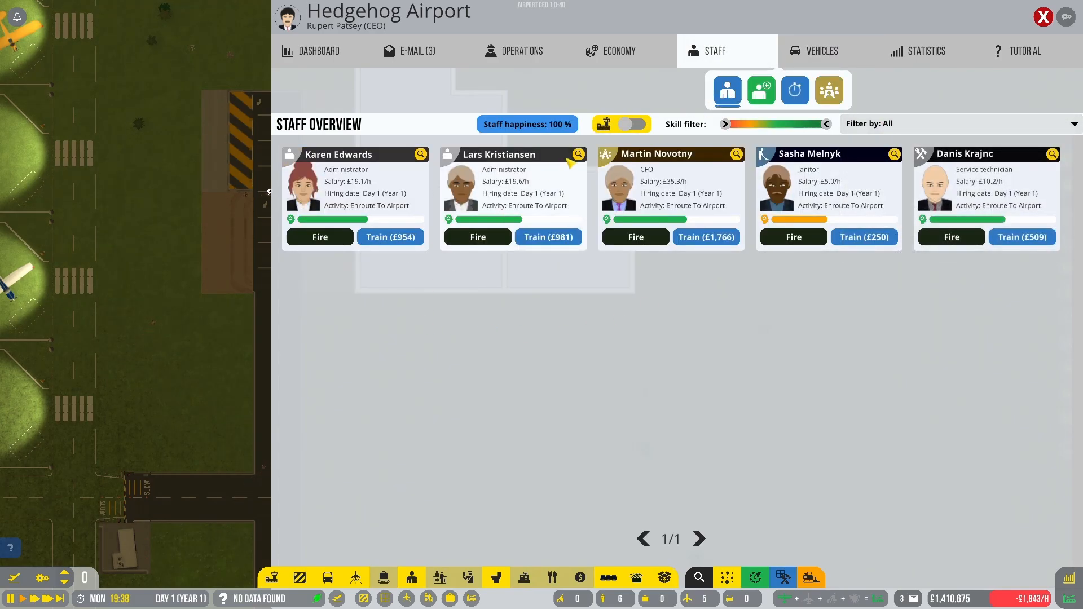
{"action": "left_click", "coordinate": [421, 155]}
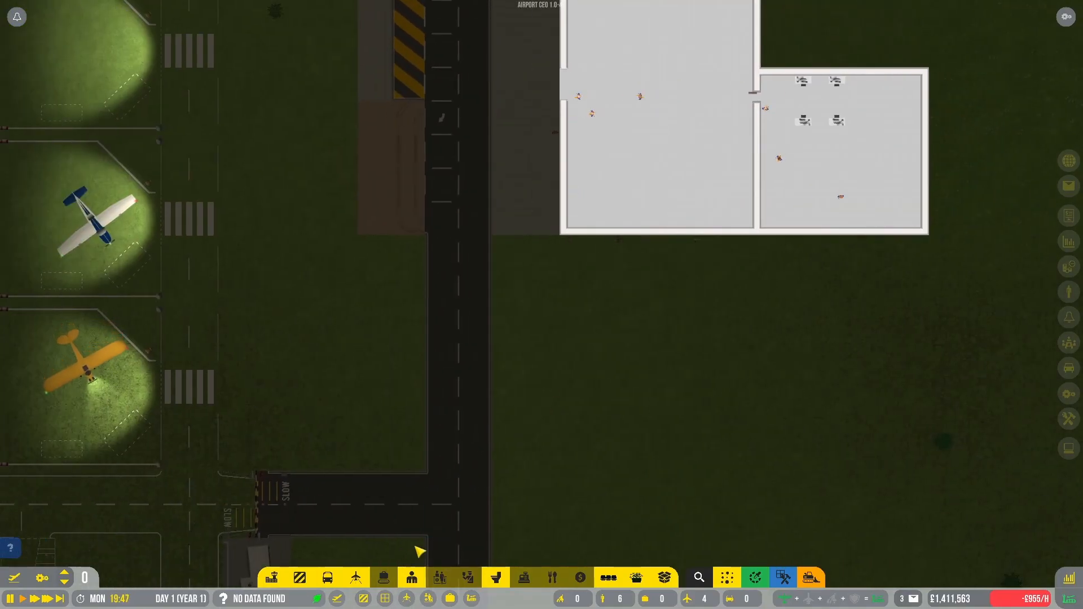
Open the management overview's Staff tab listing all five hired staff en route
{"action": "left_click", "coordinate": [327, 578]}
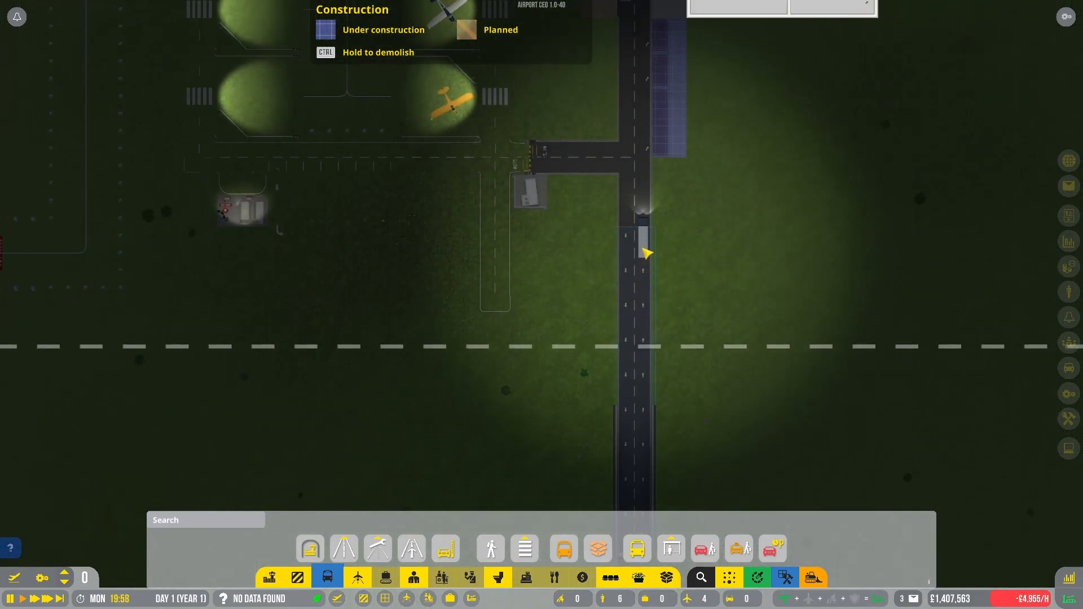
{"action": "left_click", "coordinate": [645, 252]}
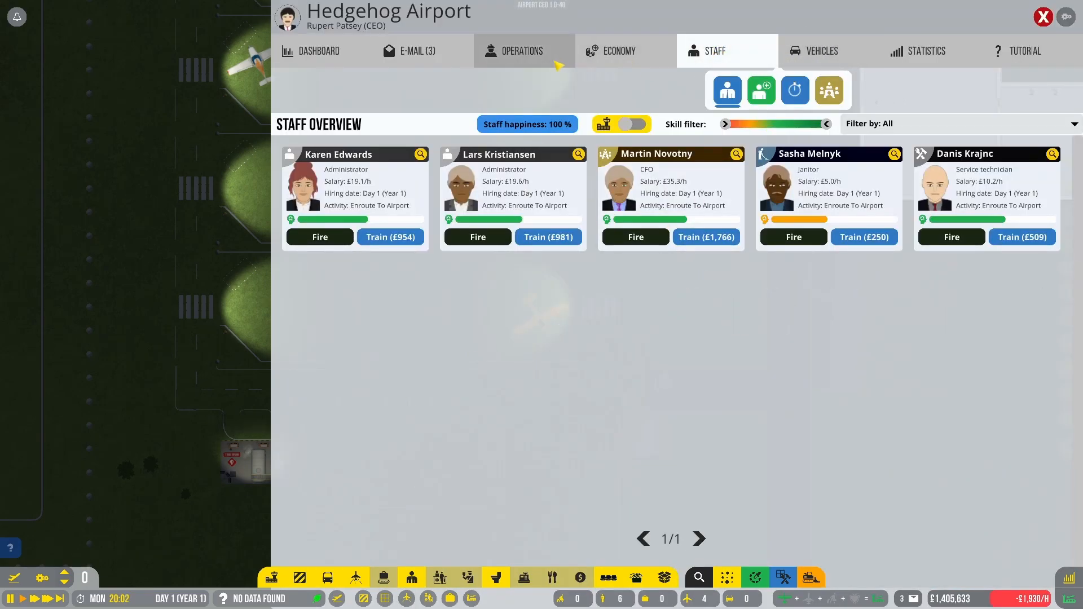
Show the offered contracts in Economy filtered to aviation fuel suppliers
{"action": "left_click", "coordinate": [618, 51]}
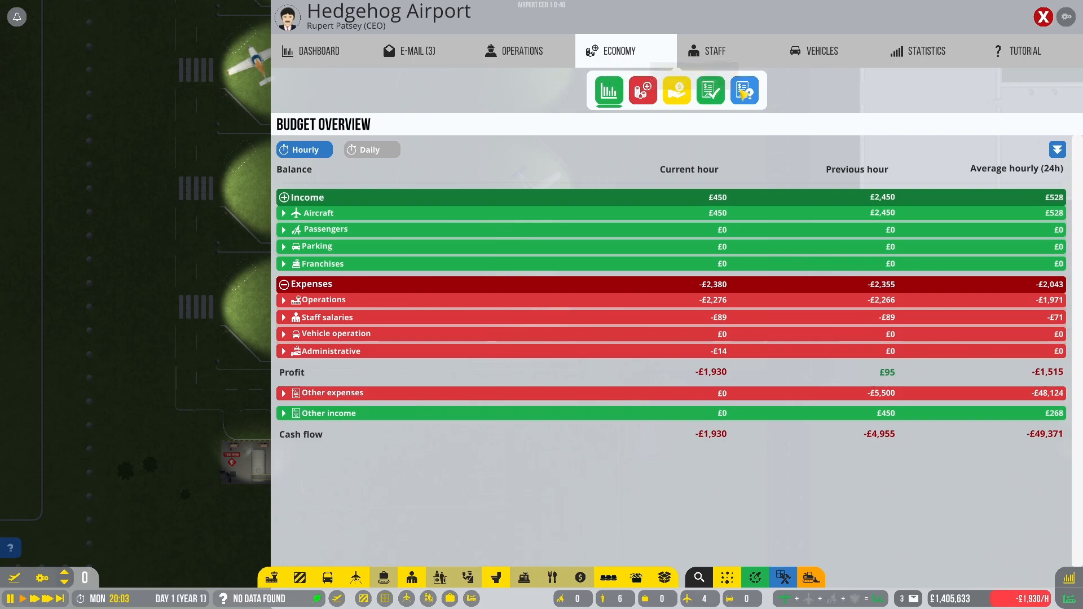
{"action": "left_click", "coordinate": [744, 90]}
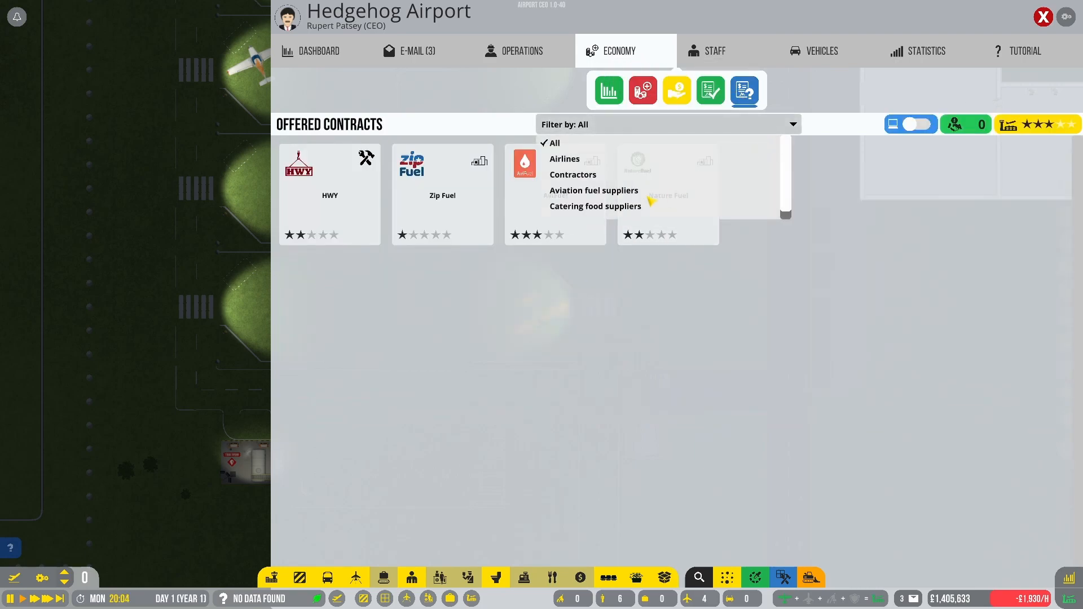
{"action": "left_click", "coordinate": [593, 191]}
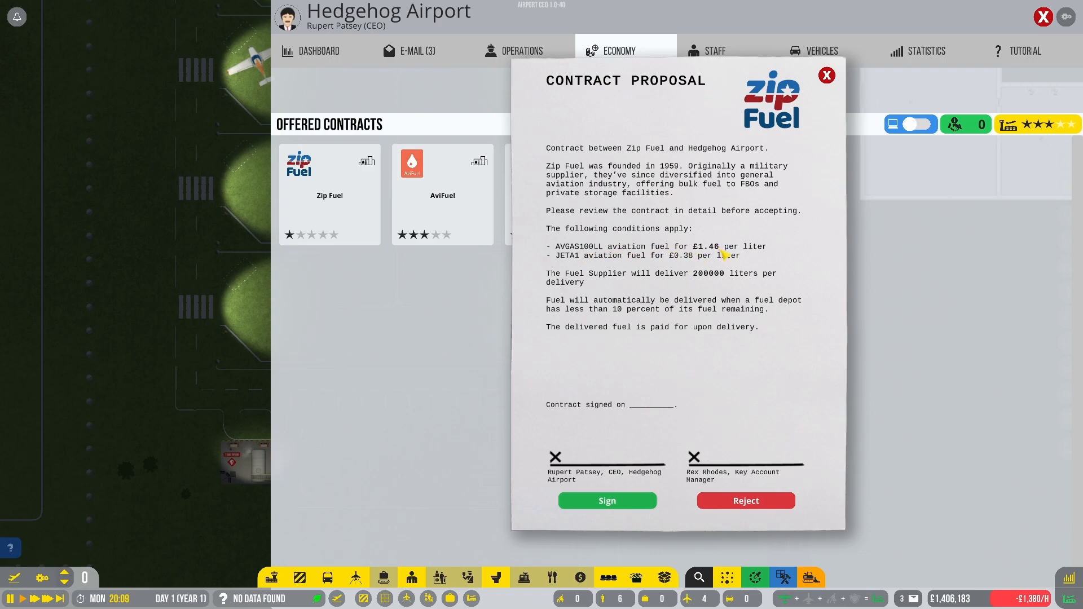
{"action": "mouse_move", "coordinate": [677, 188]}
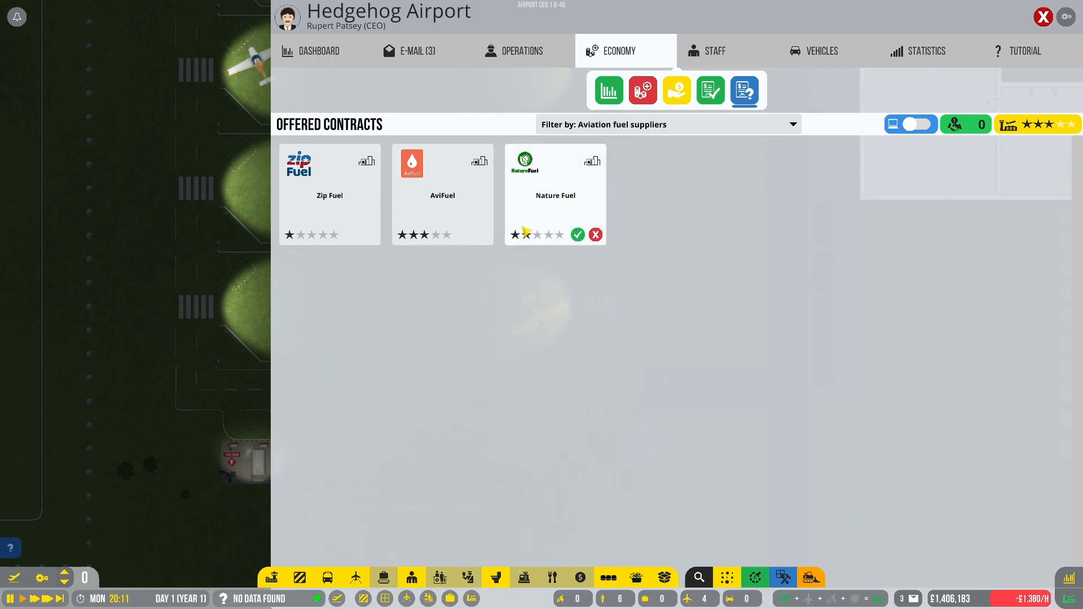
Review the Nature Fuel and Zip Fuel proposals, then open AviFuel's 400,000-litre offer
{"action": "left_click", "coordinate": [578, 235]}
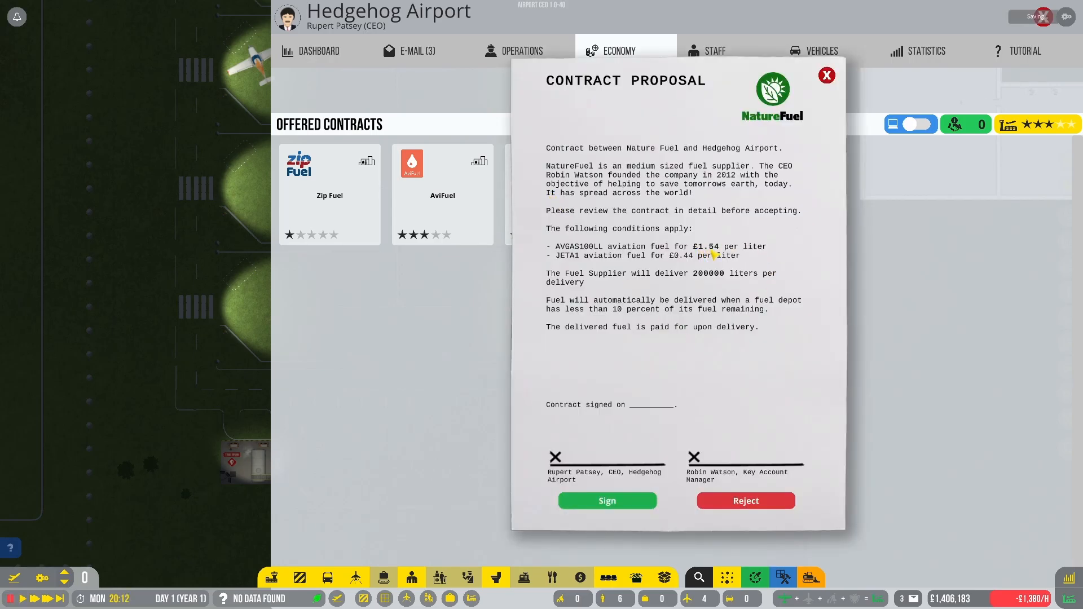
{"action": "mouse_move", "coordinate": [374, 249]}
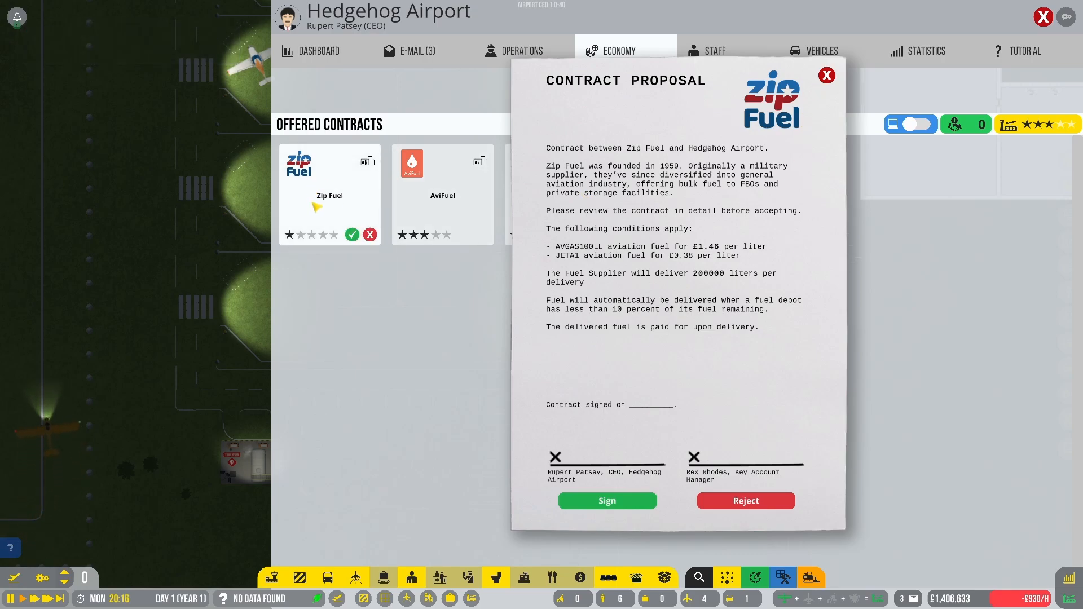
{"action": "left_click", "coordinate": [826, 75]}
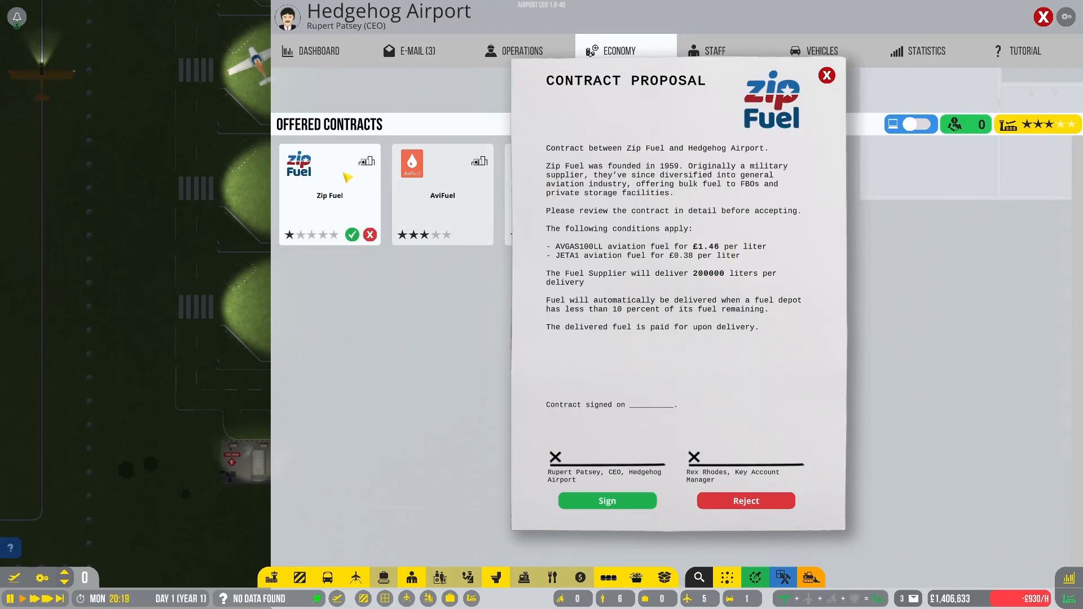
{"action": "left_click", "coordinate": [826, 76]}
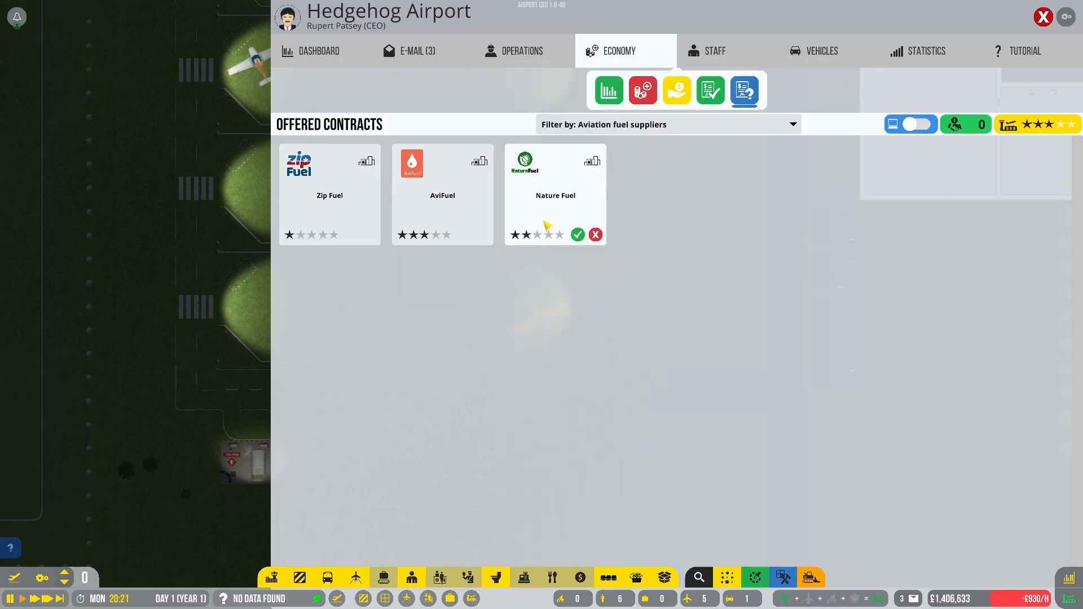
{"action": "left_click", "coordinate": [577, 234]}
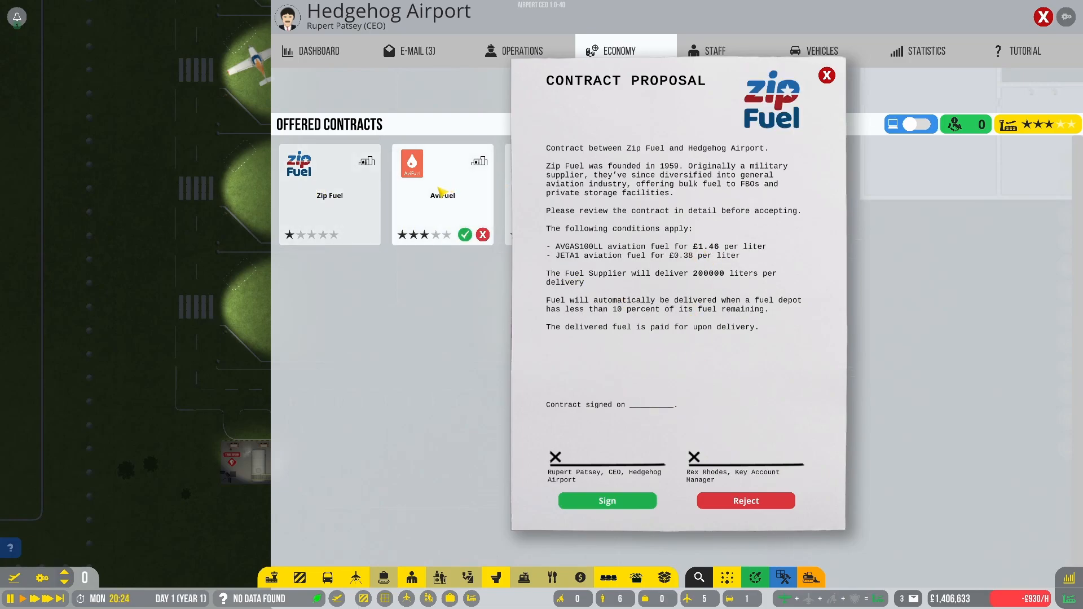
{"action": "left_click", "coordinate": [442, 180]}
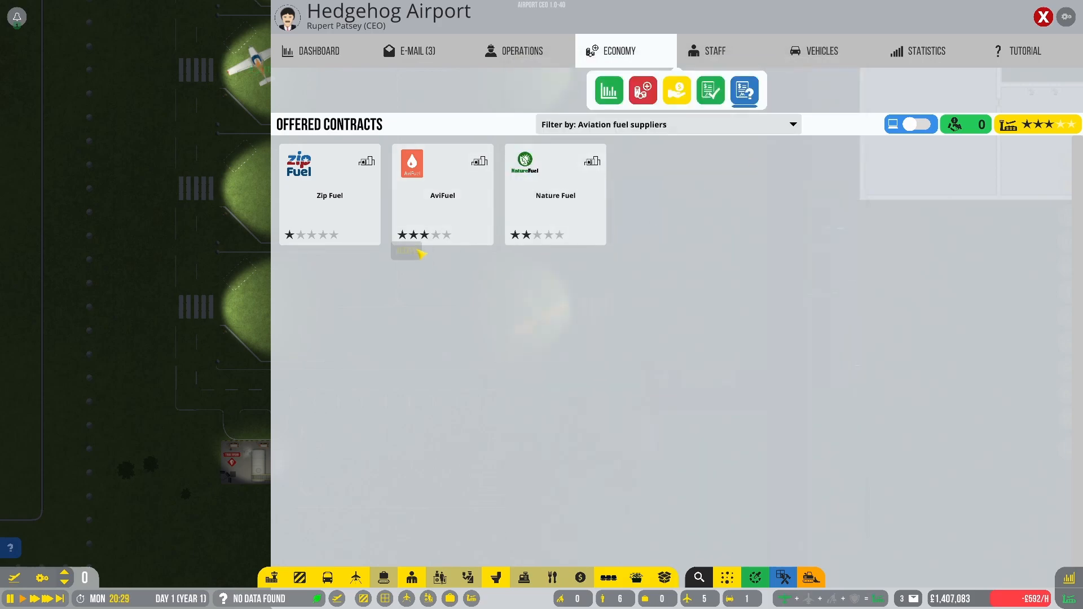
{"action": "left_click", "coordinate": [443, 193]}
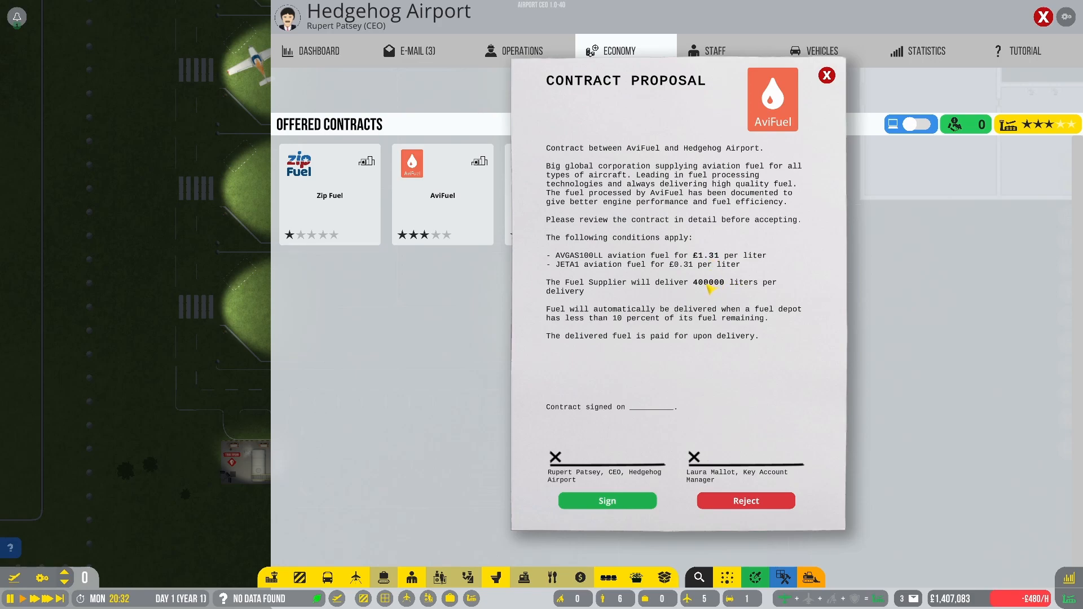
{"action": "mouse_move", "coordinate": [691, 228]}
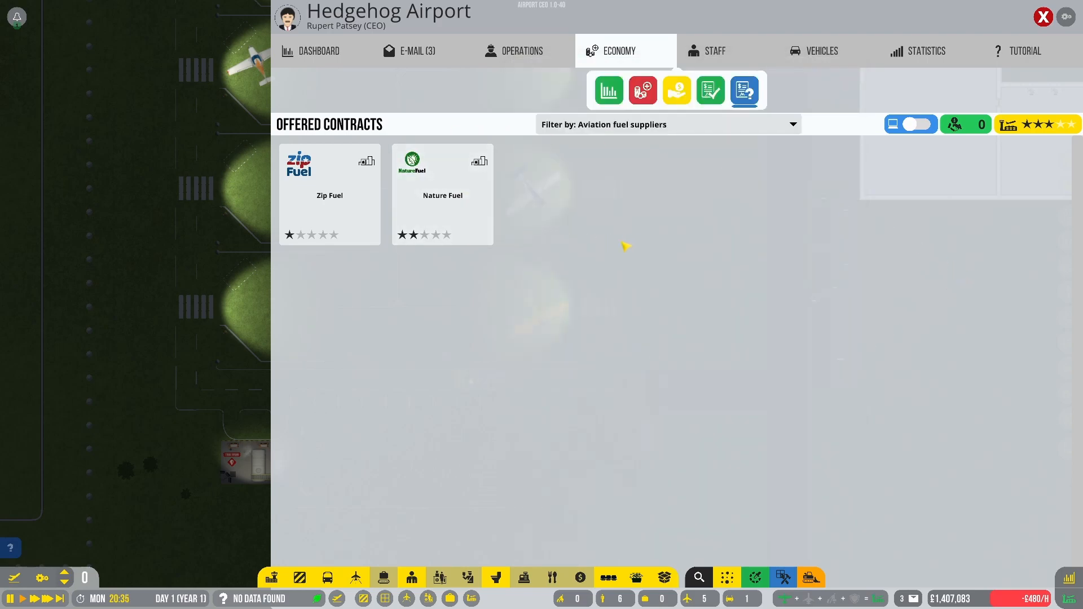
{"action": "mouse_move", "coordinate": [579, 270]}
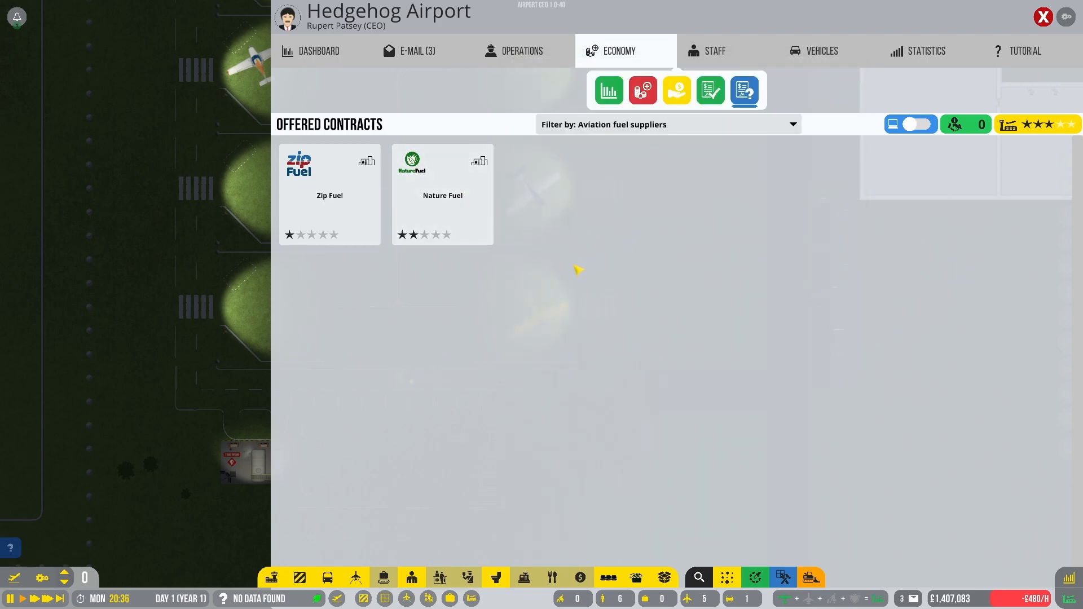
Inspect the fuel truck and fuel depot by the stands, then return to the management overview
{"action": "left_click", "coordinate": [1043, 17]}
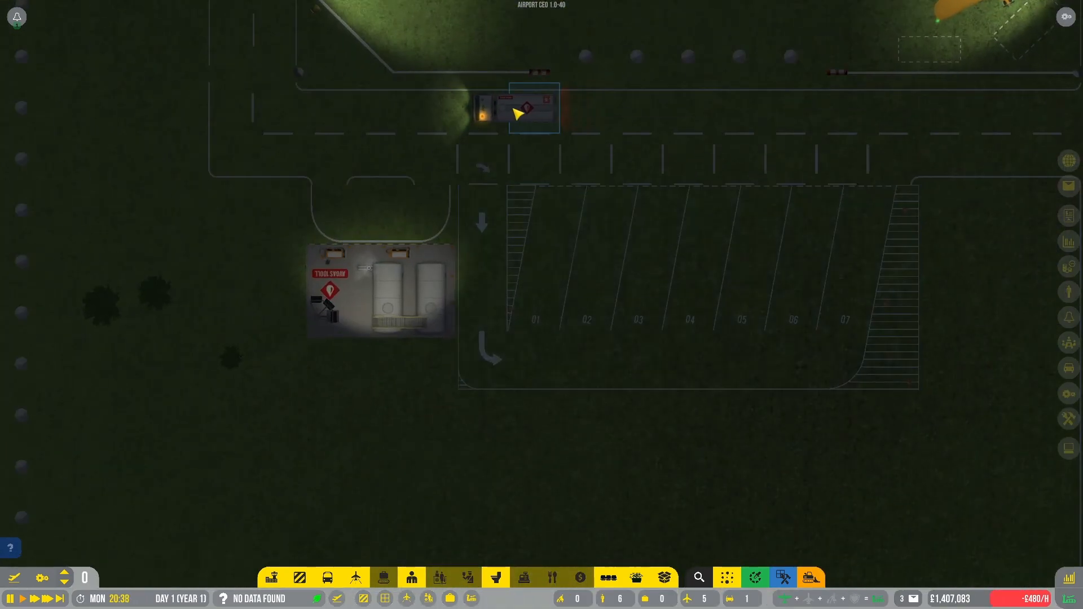
{"action": "left_click", "coordinate": [528, 111]}
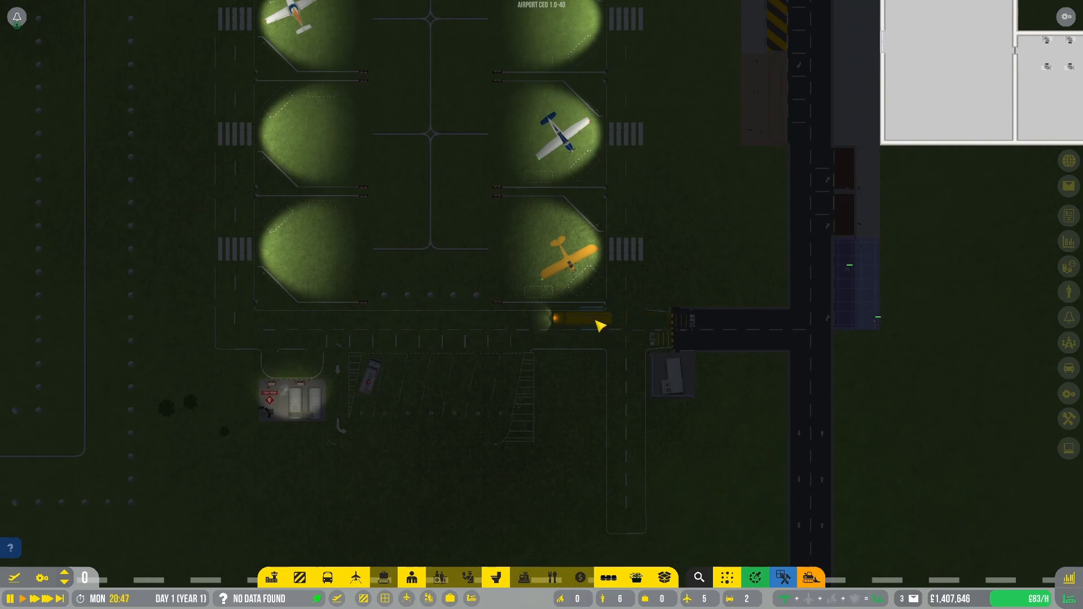
{"action": "left_click", "coordinate": [573, 322]}
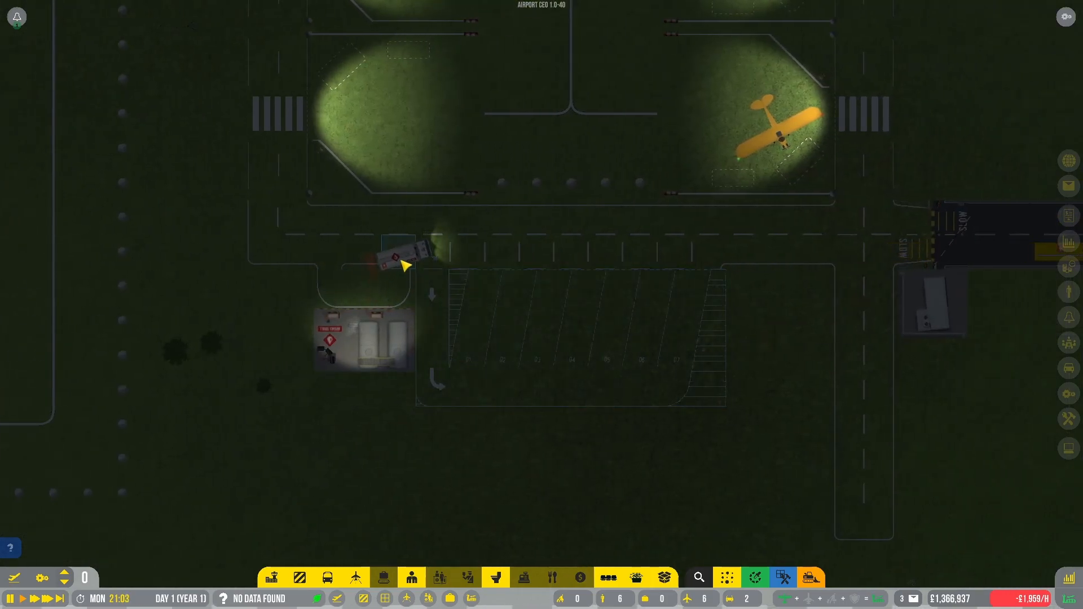
{"action": "left_click", "coordinate": [404, 251]}
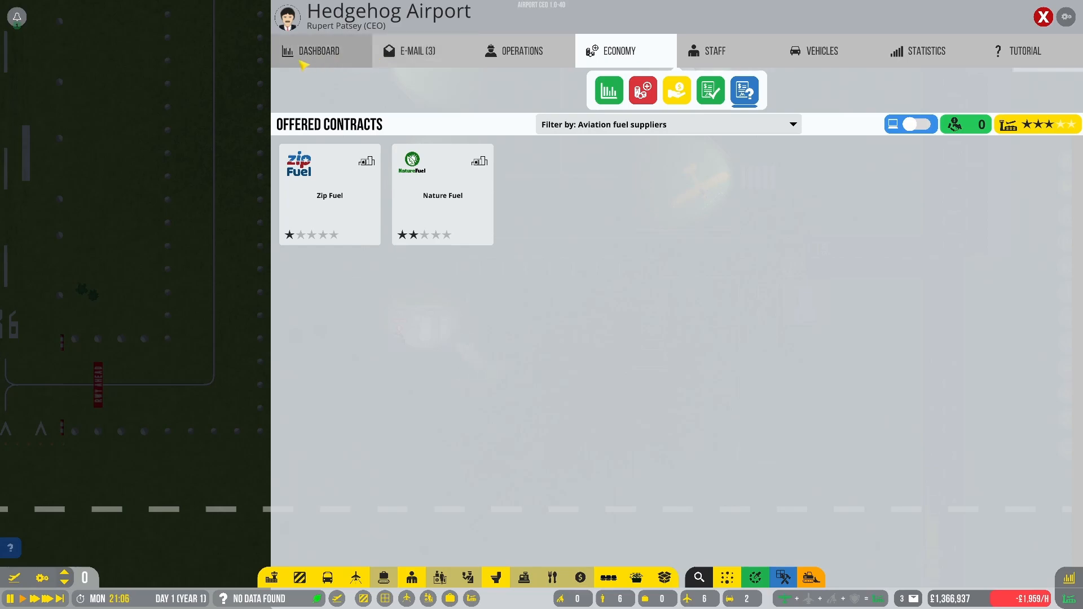
Enable the Avgas 100LL fuel service under Operations turnaround services
{"action": "left_click", "coordinate": [318, 51]}
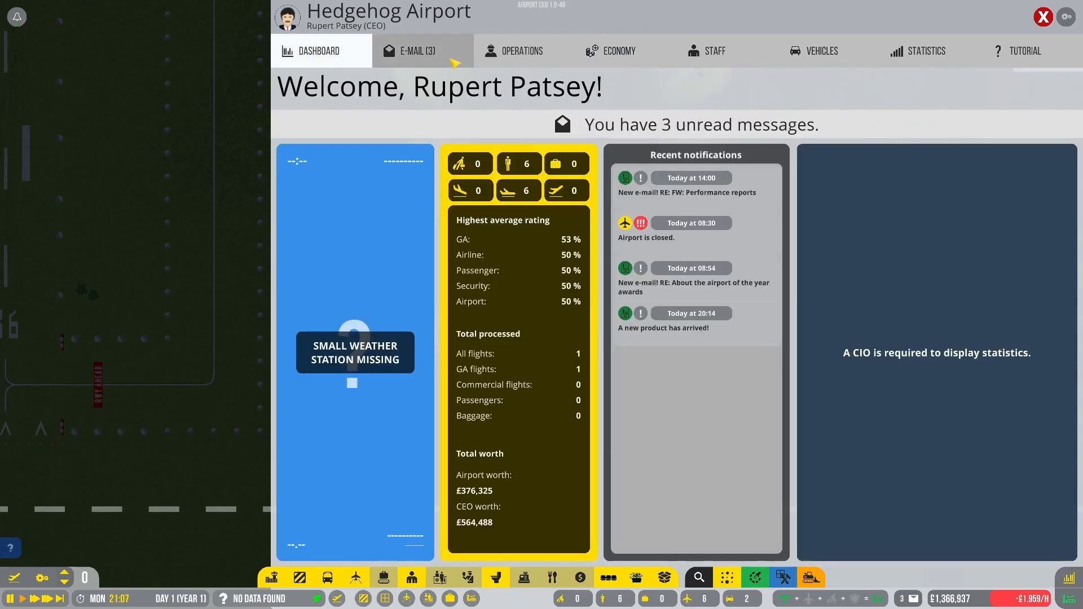
{"action": "left_click", "coordinate": [521, 51]}
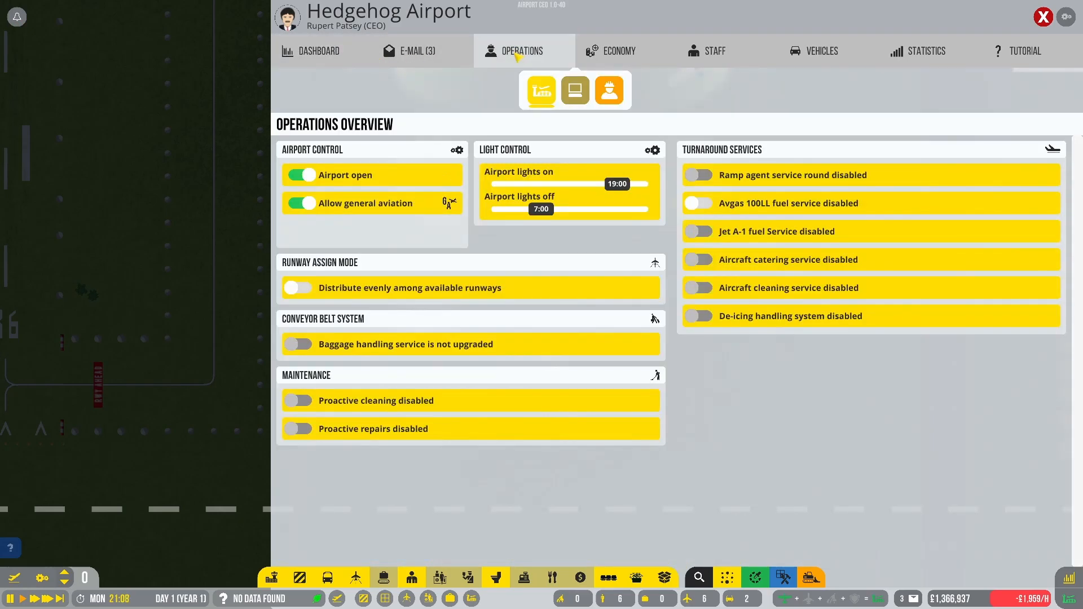
{"action": "left_click", "coordinate": [698, 202]}
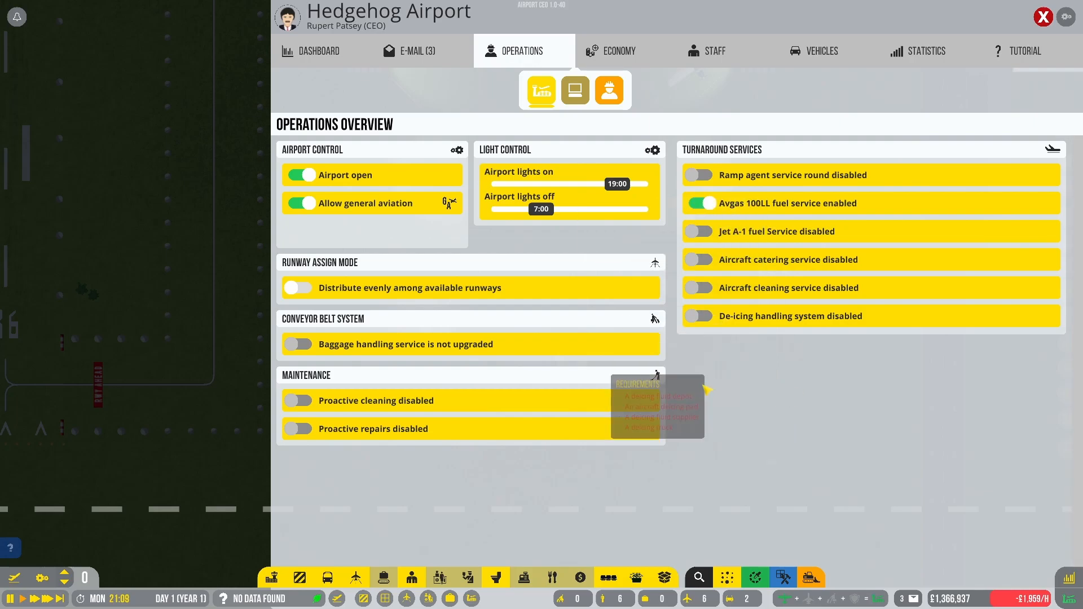
{"action": "mouse_move", "coordinate": [710, 436]}
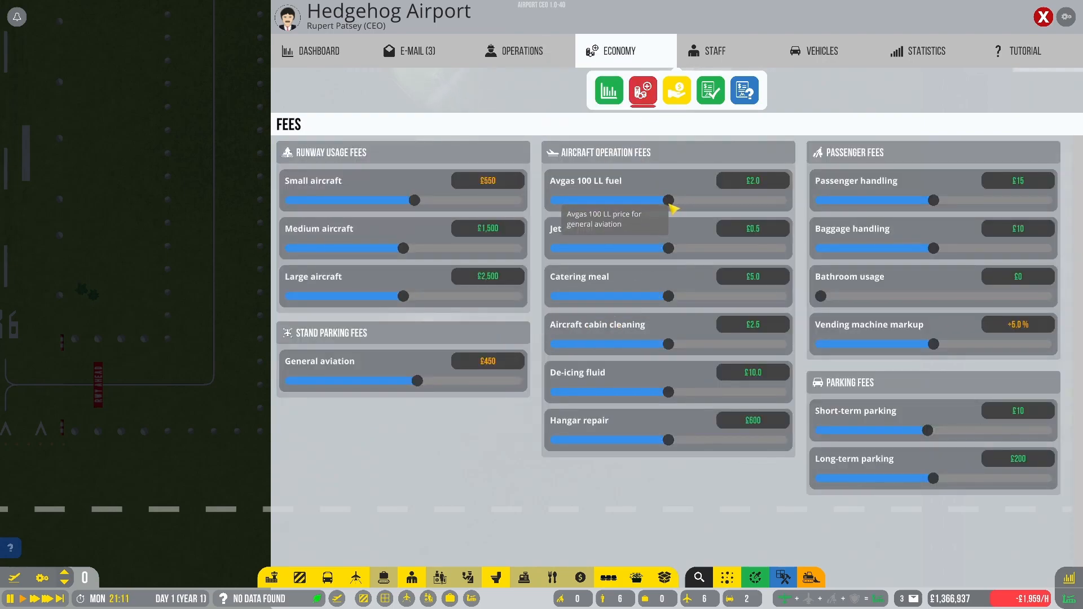
Raise the Avgas 100 LL fuel fee to £2.4 and move to the R&D projects overview
{"action": "left_click_drag", "start_coordinate": [669, 201], "coordinate": [681, 201]}
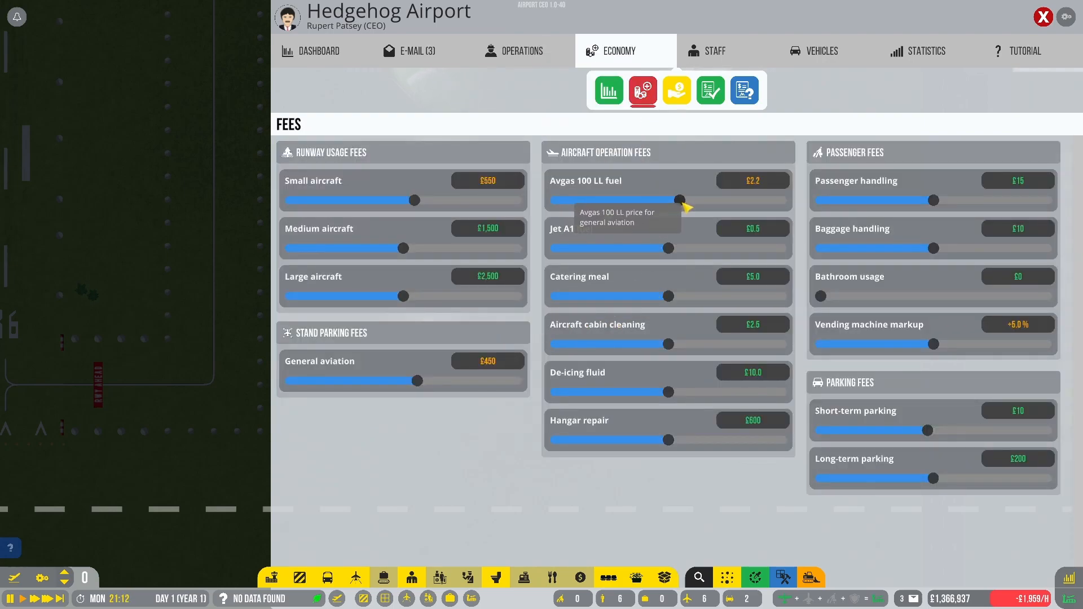
{"action": "left_click_drag", "start_coordinate": [680, 200], "coordinate": [692, 200]}
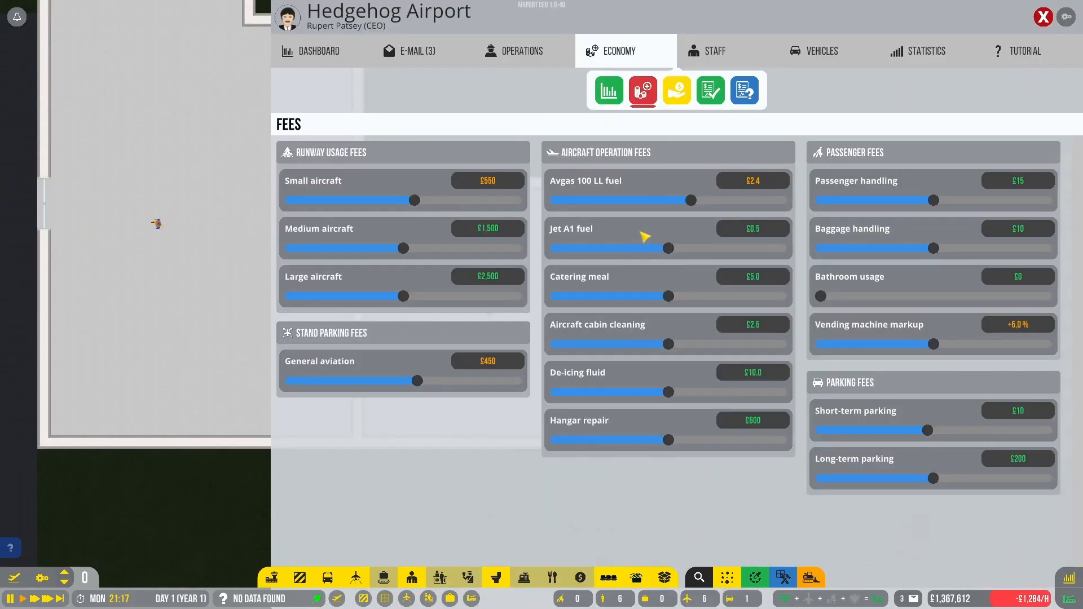
{"action": "left_click", "coordinate": [715, 51]}
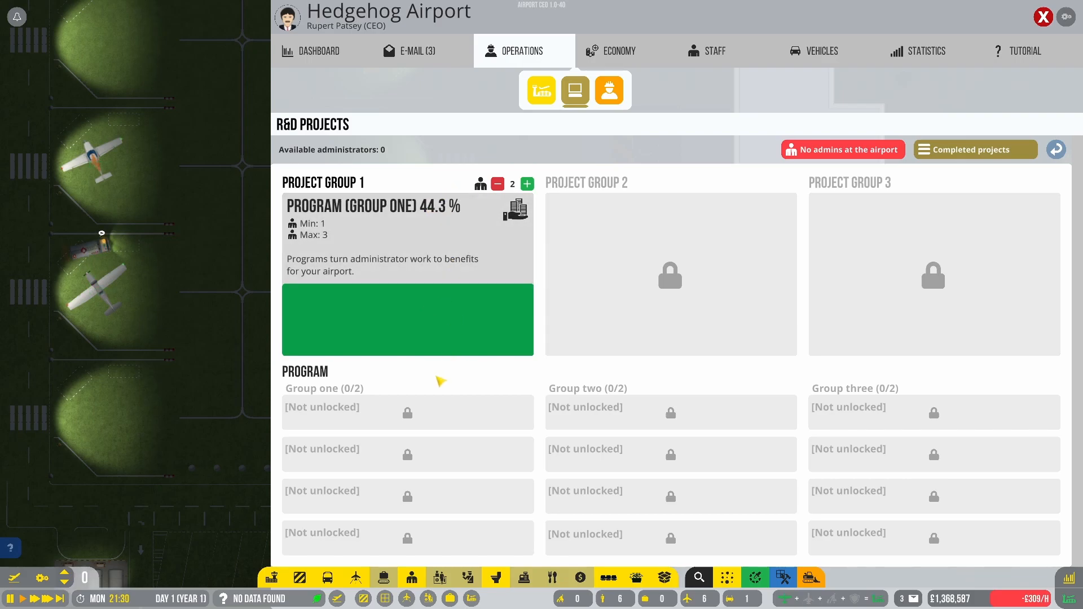
Review the small Avgas fuel truck's vehicle details, then the staffed office room
{"action": "left_click", "coordinate": [1043, 17]}
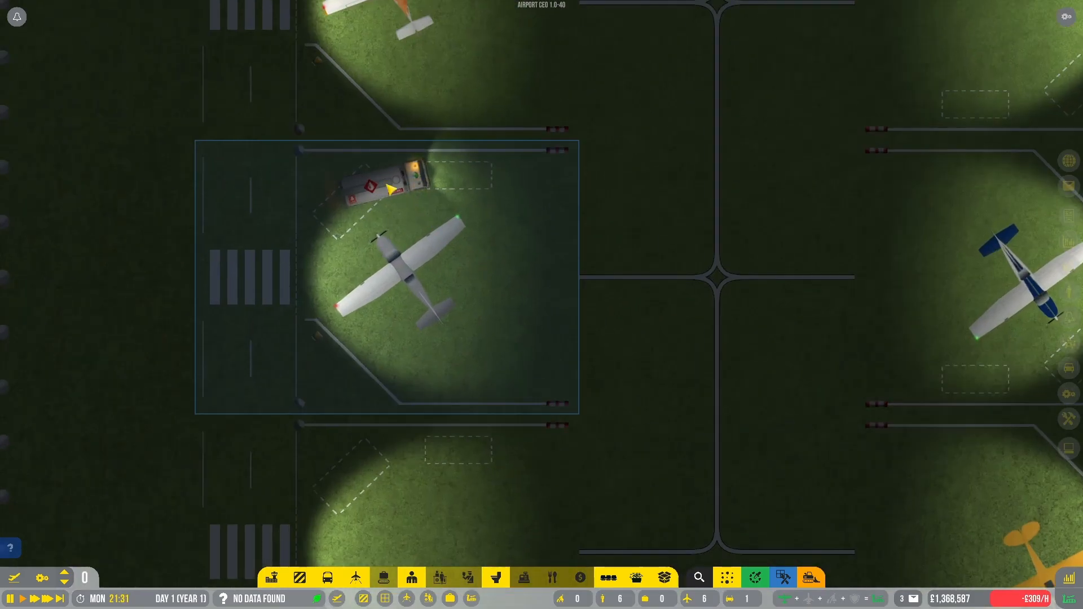
{"action": "left_click", "coordinate": [383, 183]}
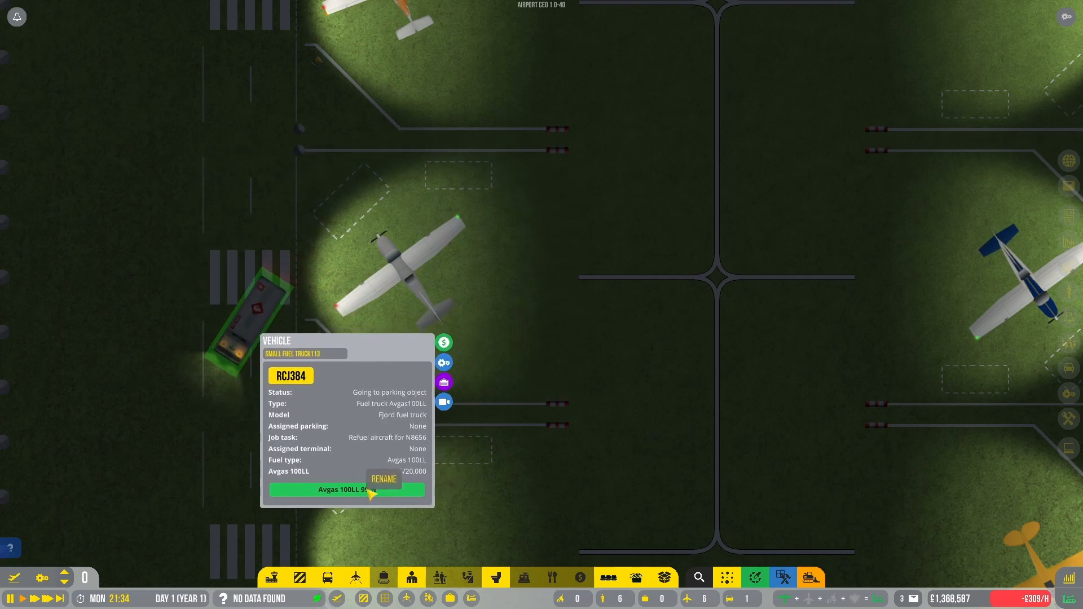
{"action": "left_click", "coordinate": [404, 269]}
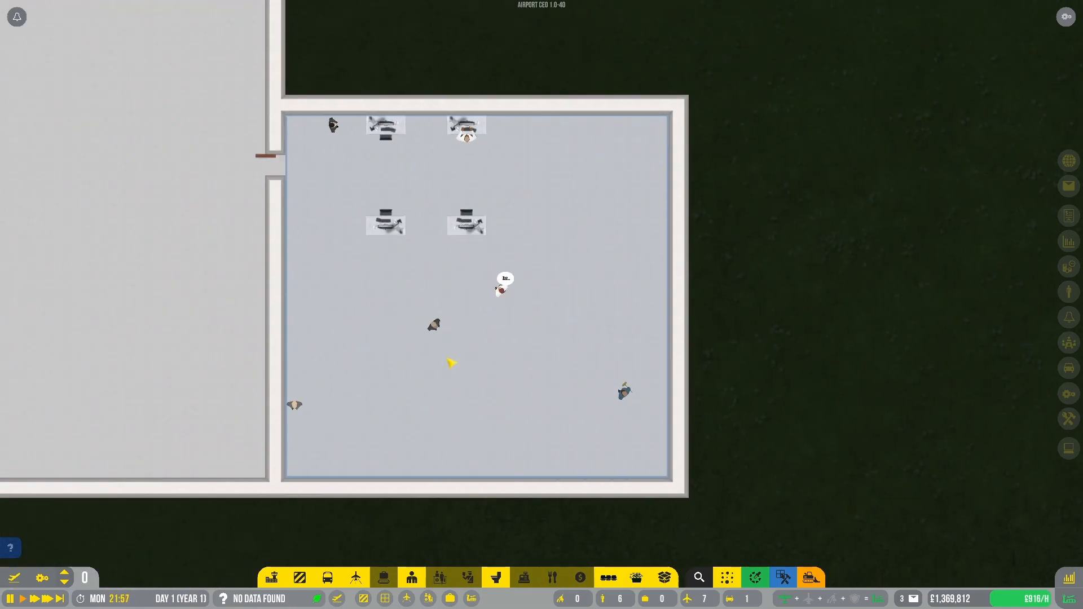
Select the four-desk office room and pick a floor type from the construction menu
{"action": "left_click", "coordinate": [433, 325]}
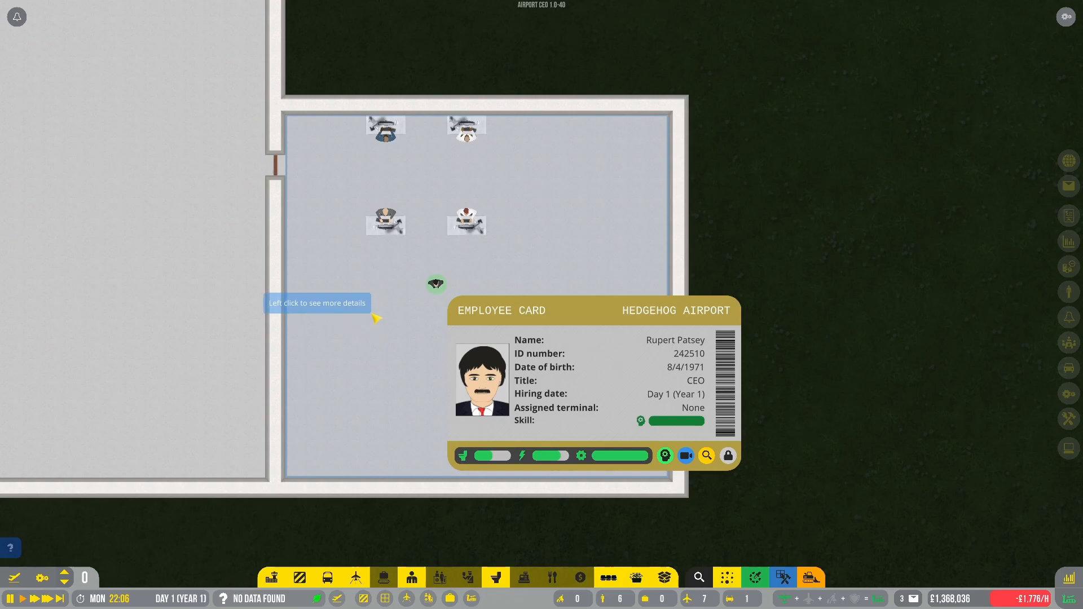
{"action": "left_click", "coordinate": [466, 214]}
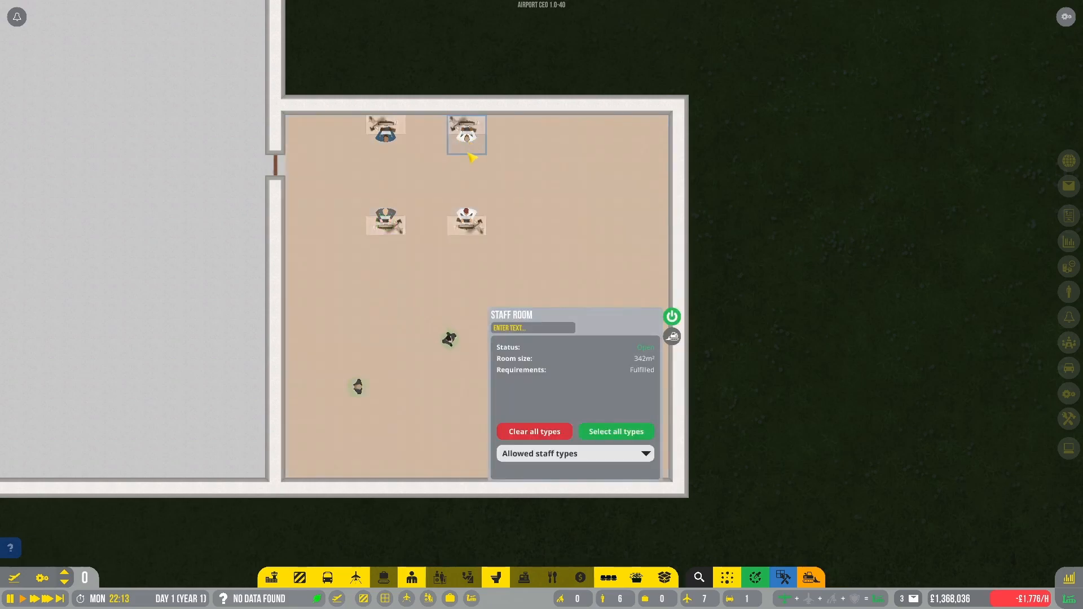
{"action": "left_click", "coordinate": [467, 133]}
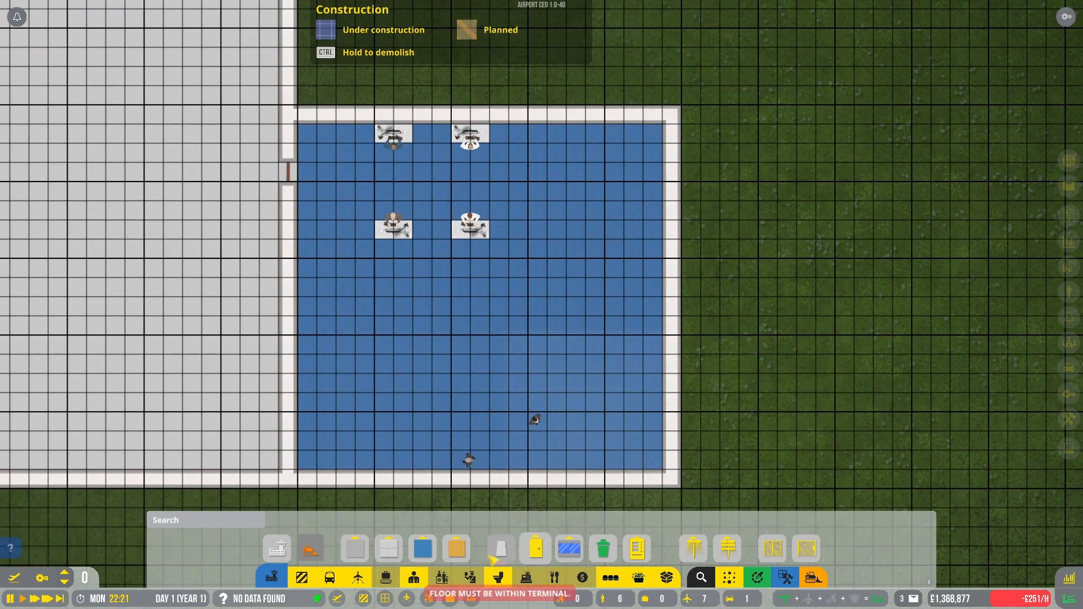
Lay the new flooring over the office room and check one of its desks
{"action": "left_click", "coordinate": [634, 578]}
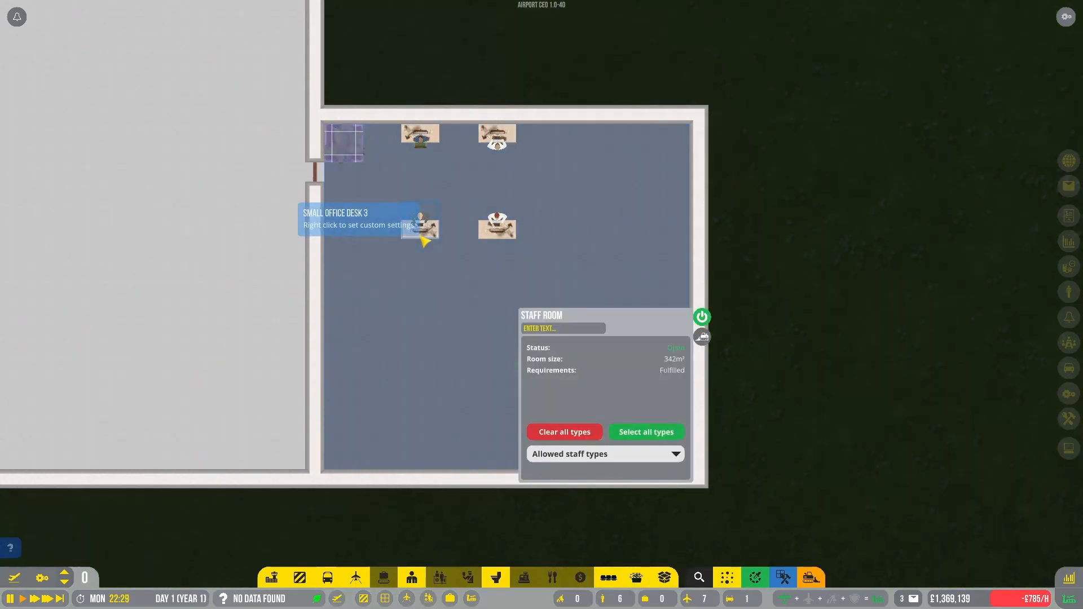
{"action": "left_click", "coordinate": [604, 454]}
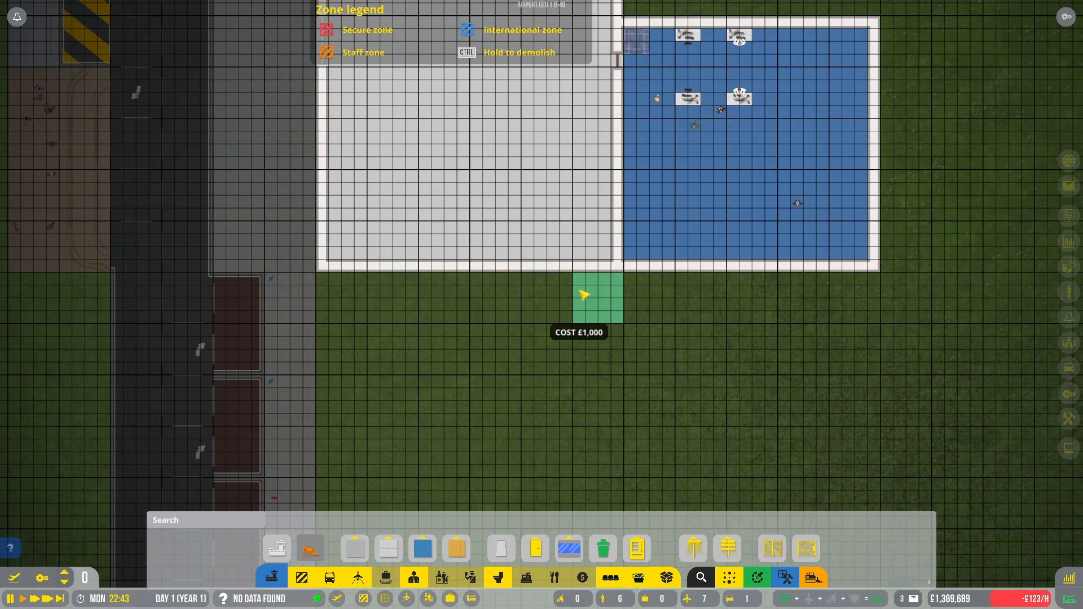
Outline a small foundation strip for the extension below the terminal wall
{"action": "left_click_drag", "start_coordinate": [583, 296], "coordinate": [522, 297]}
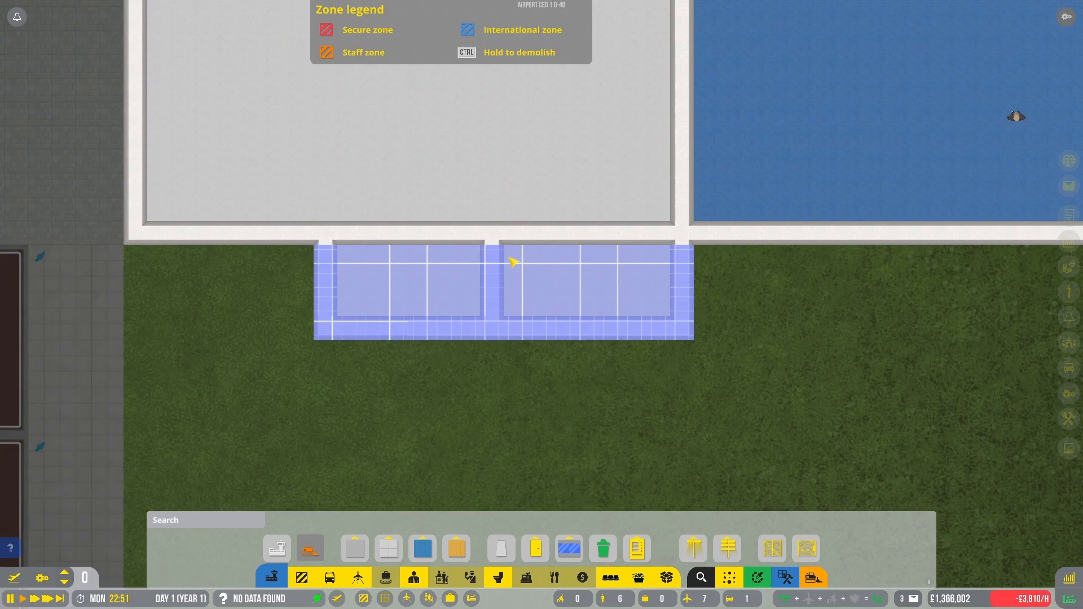
{"action": "mouse_move", "coordinate": [587, 290]}
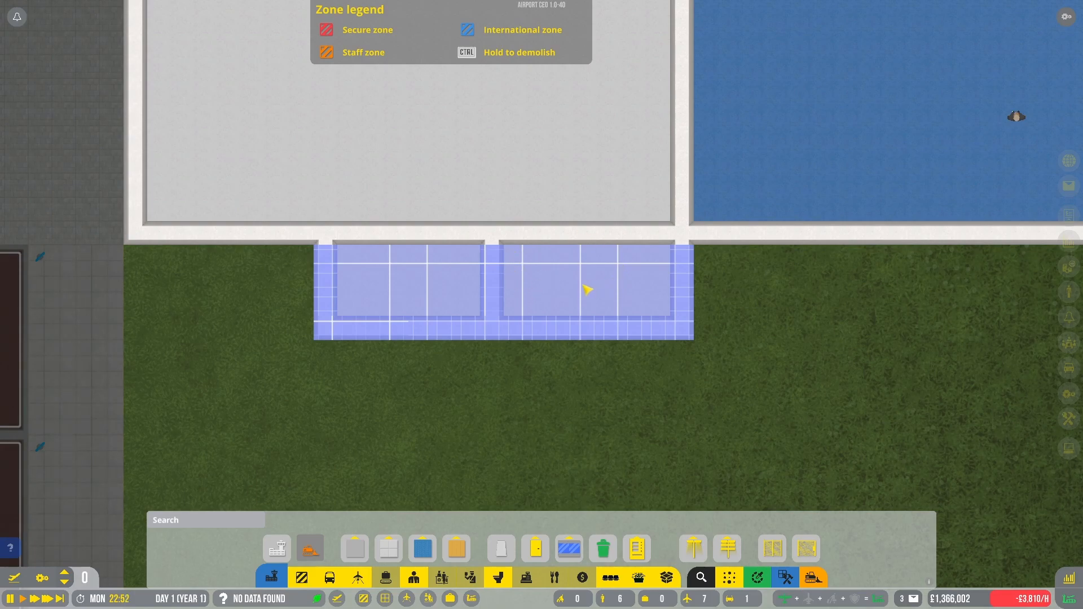
{"action": "mouse_move", "coordinate": [533, 548]}
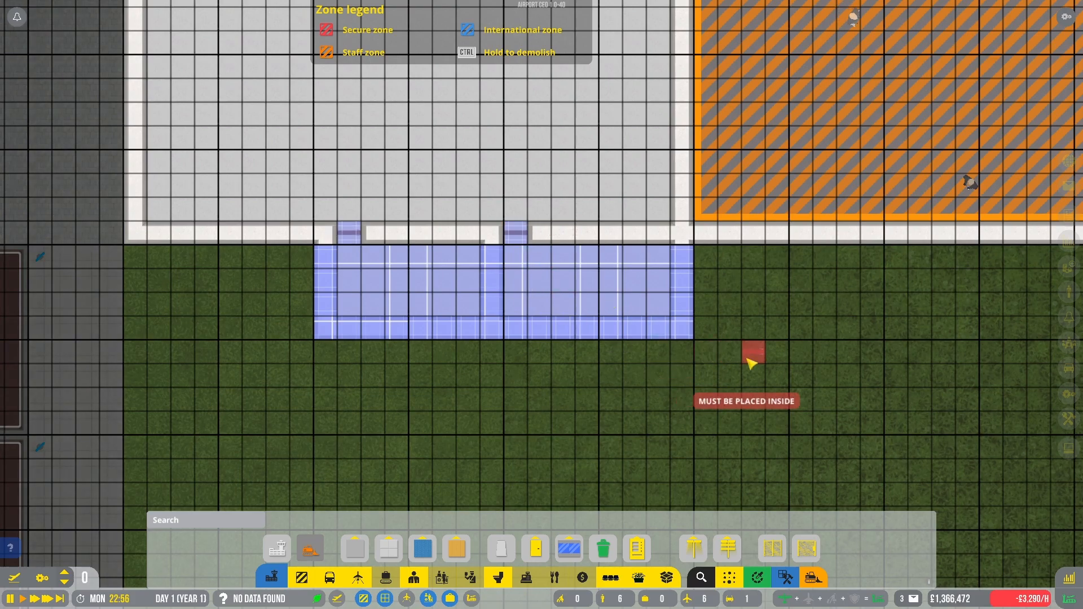
Place toilet and sink fixtures into both new bathroom rooms
{"action": "left_click", "coordinate": [635, 550]}
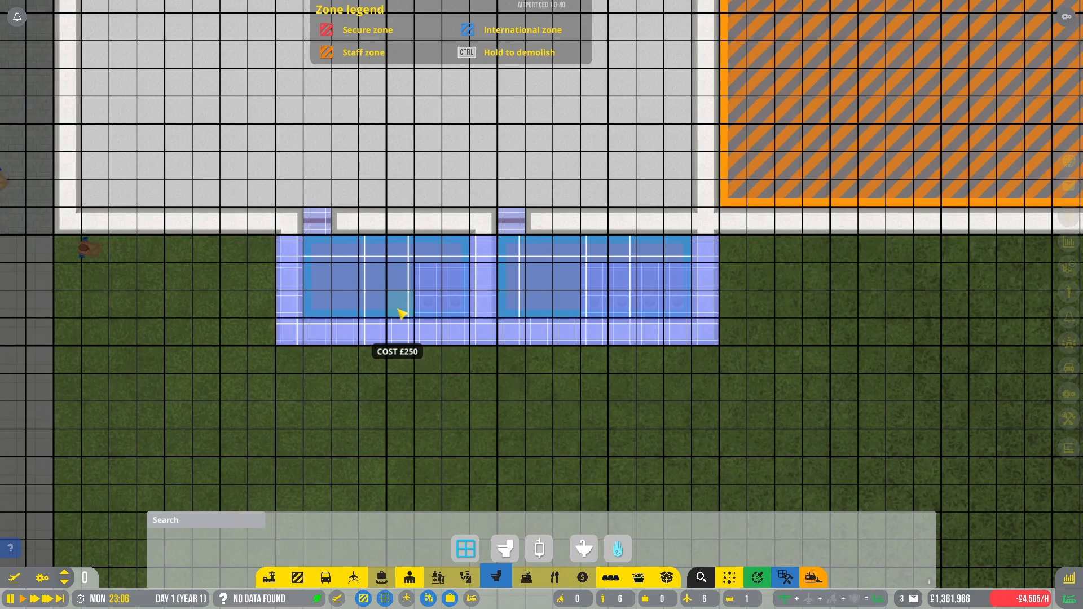
{"action": "left_click", "coordinate": [537, 549]}
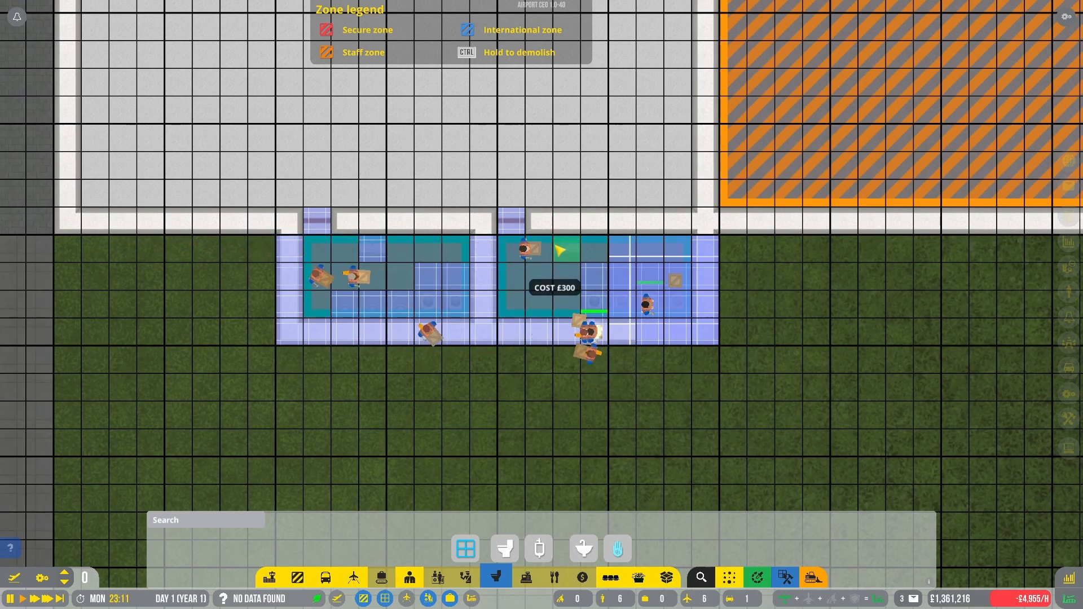
{"action": "left_click", "coordinate": [537, 548]}
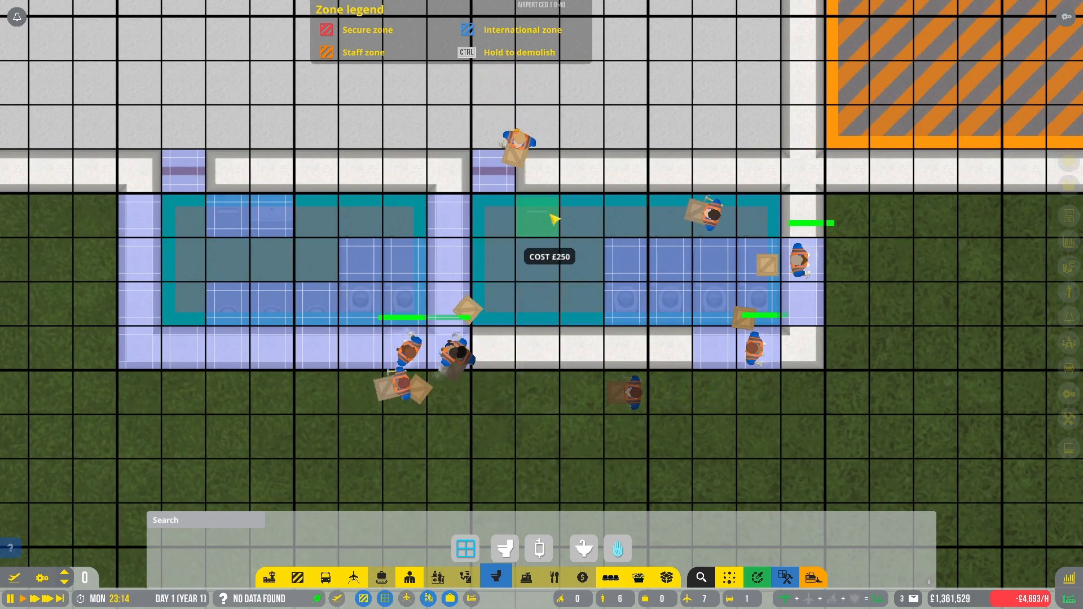
{"action": "left_click", "coordinate": [538, 548]}
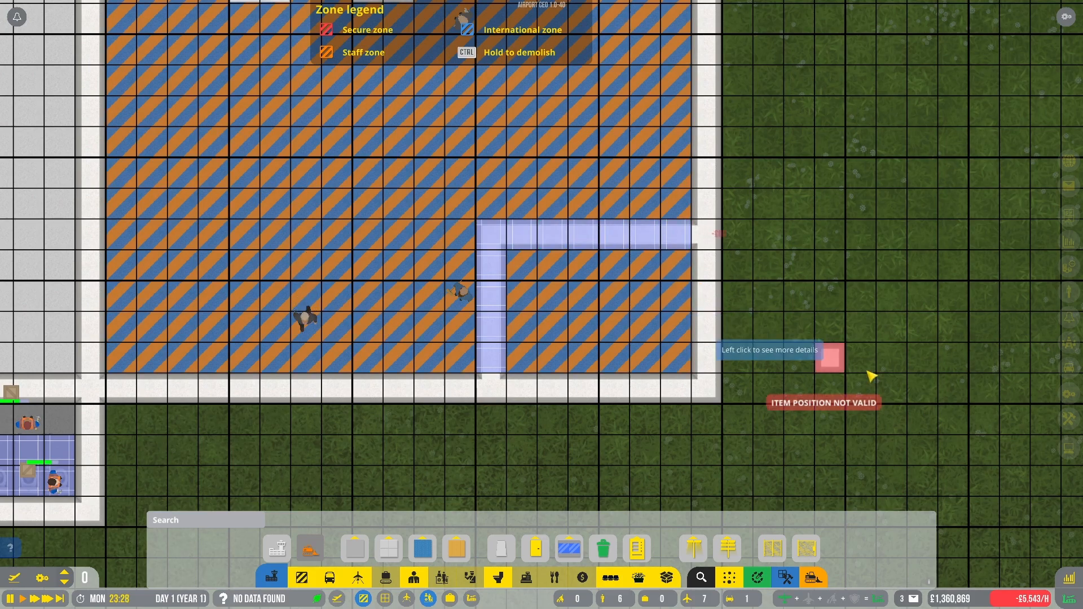
Build an L-shaped interior wall in the staff room's lower right corner
{"action": "left_click", "coordinate": [500, 548]}
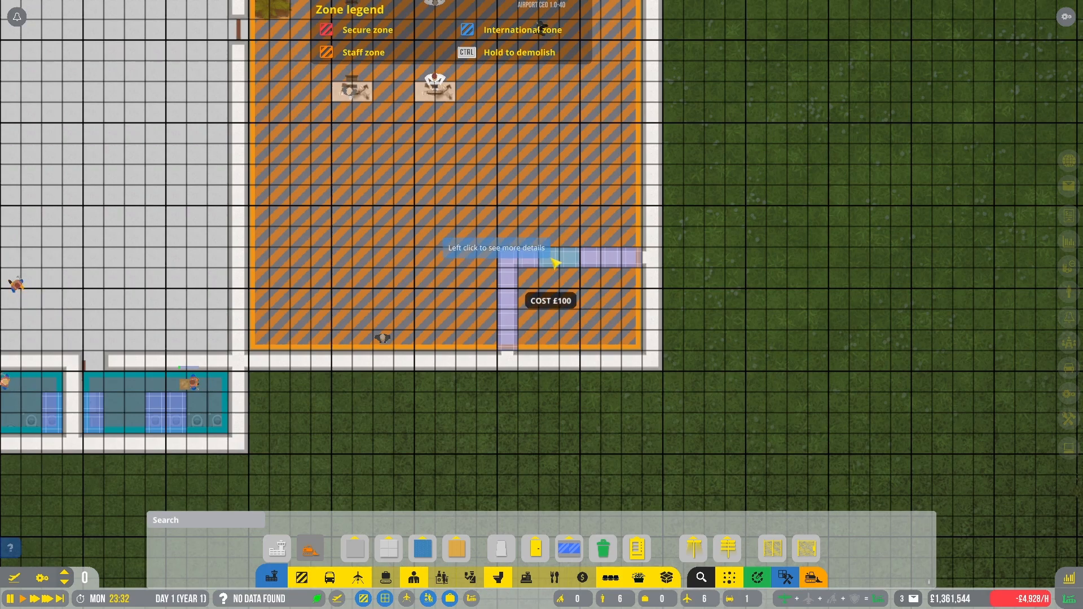
{"action": "left_click", "coordinate": [535, 550]}
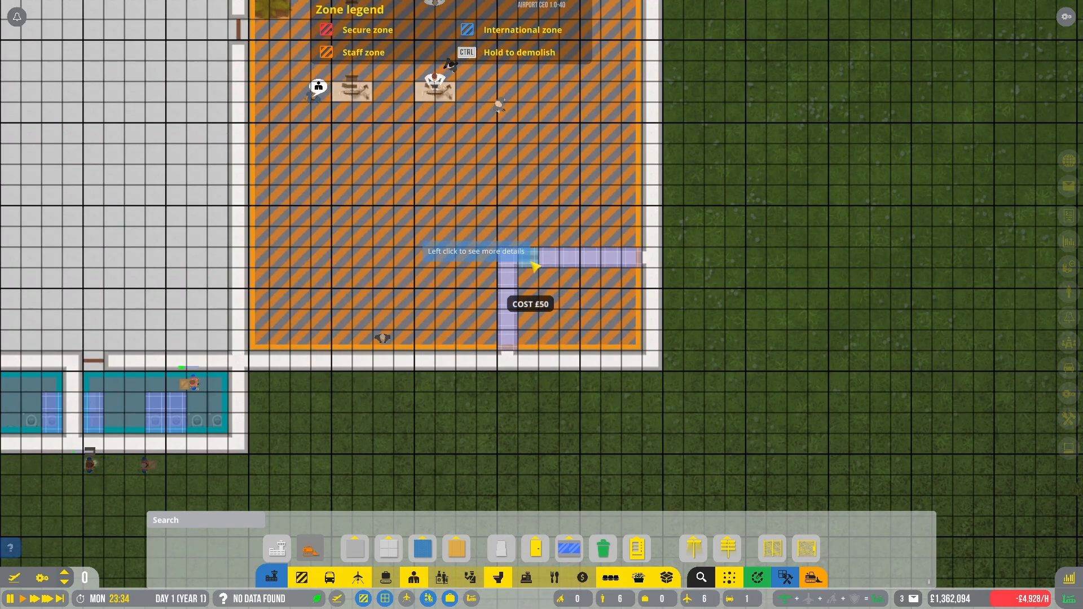
{"action": "mouse_move", "coordinate": [753, 374]}
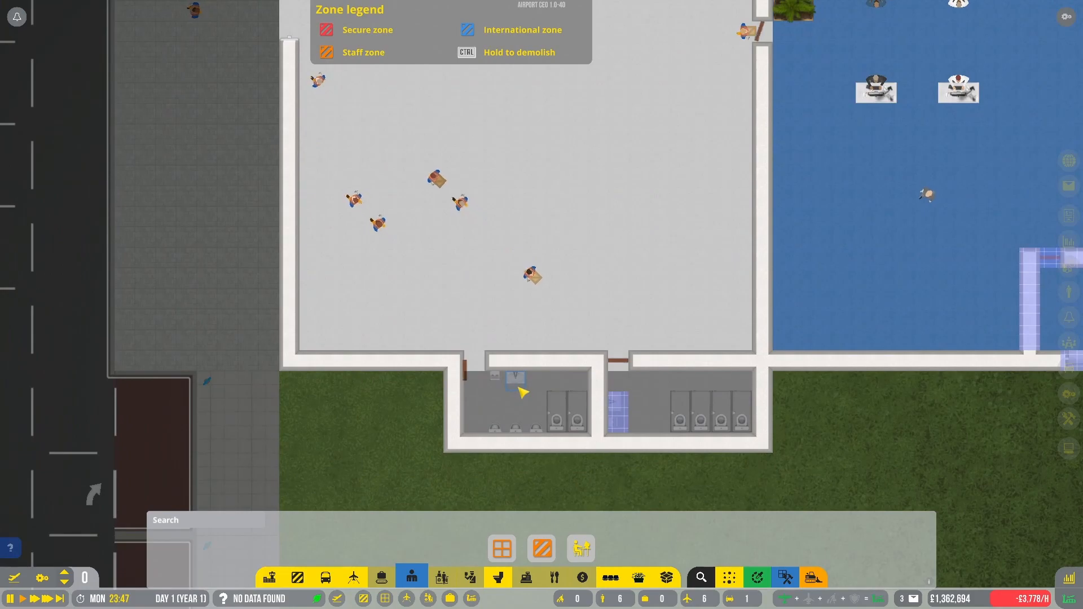
View the left bathroom's room panel and the hourly budget overview
{"action": "left_click", "coordinate": [515, 393]}
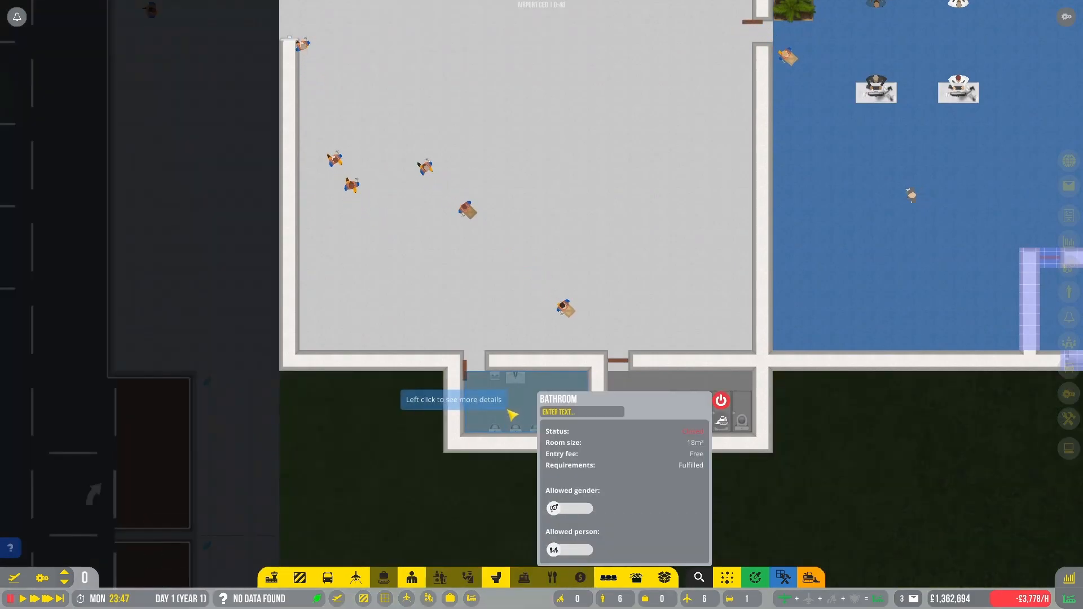
{"action": "left_click", "coordinate": [569, 509]}
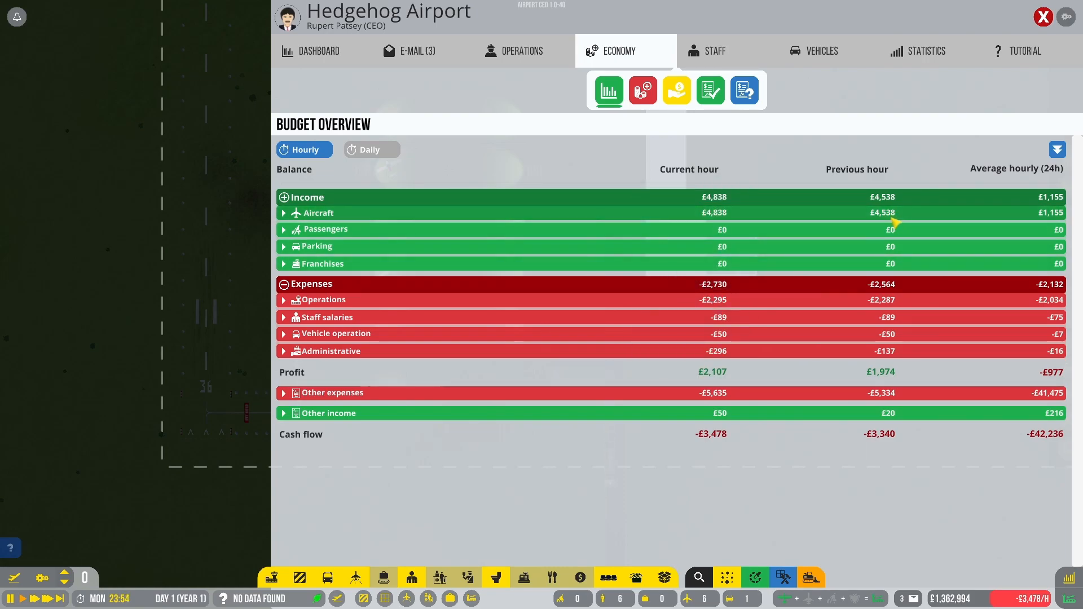
Expand aircraft income into runway, parking and fuel fees, check other expenses, then return to the map
{"action": "left_click", "coordinate": [283, 213]}
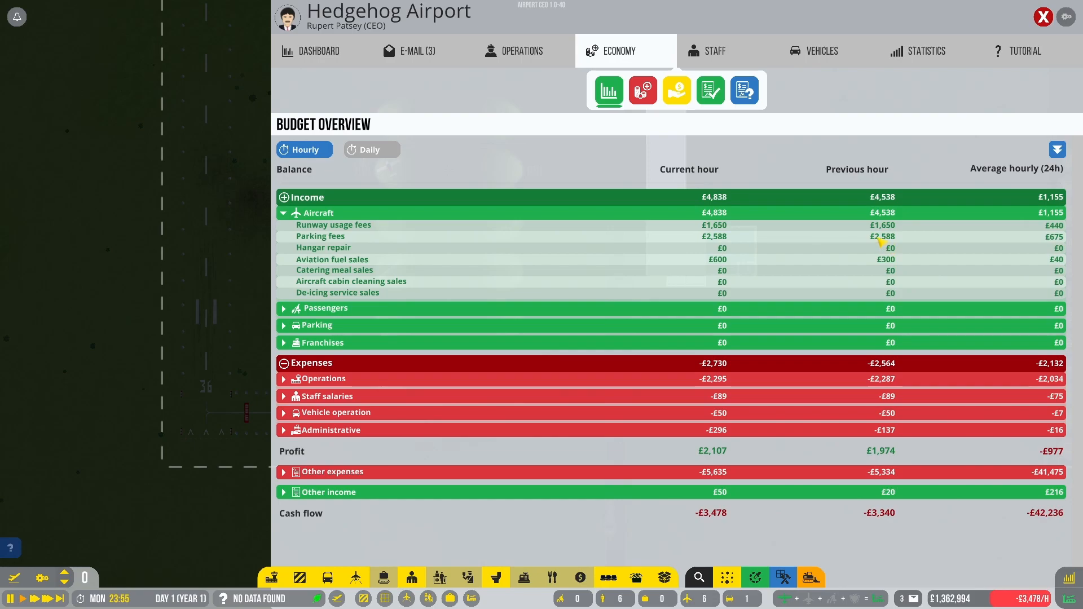
{"action": "mouse_move", "coordinate": [429, 307]}
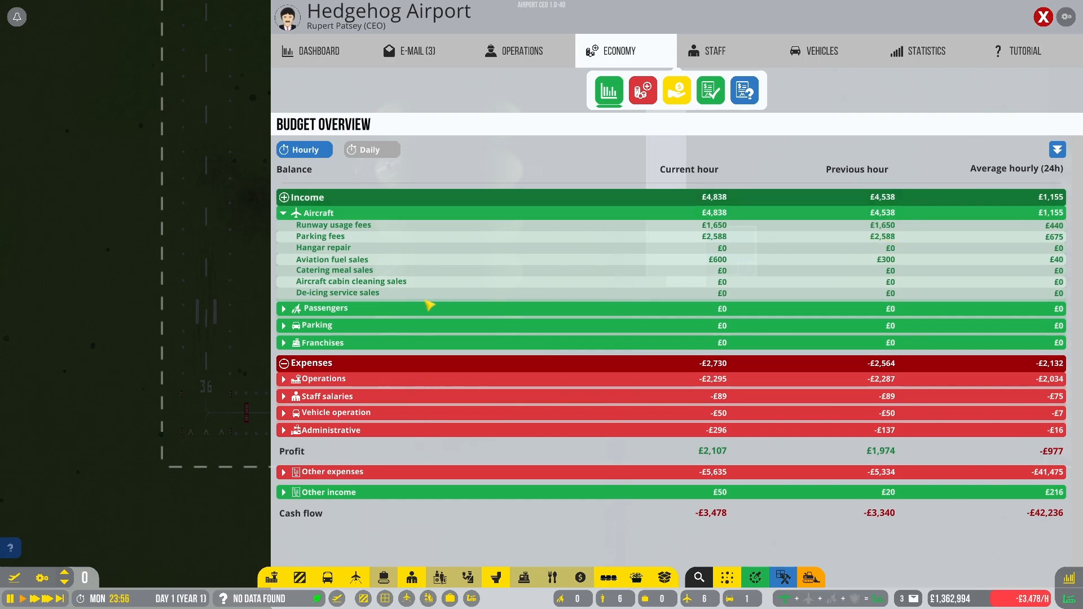
{"action": "mouse_move", "coordinate": [413, 248]}
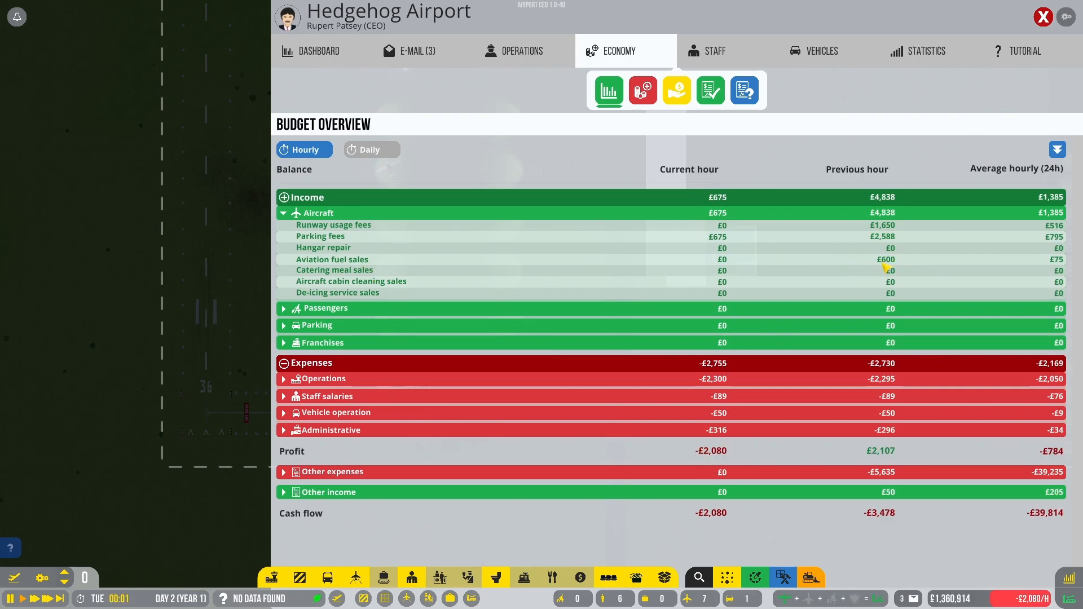
{"action": "mouse_move", "coordinate": [891, 269]}
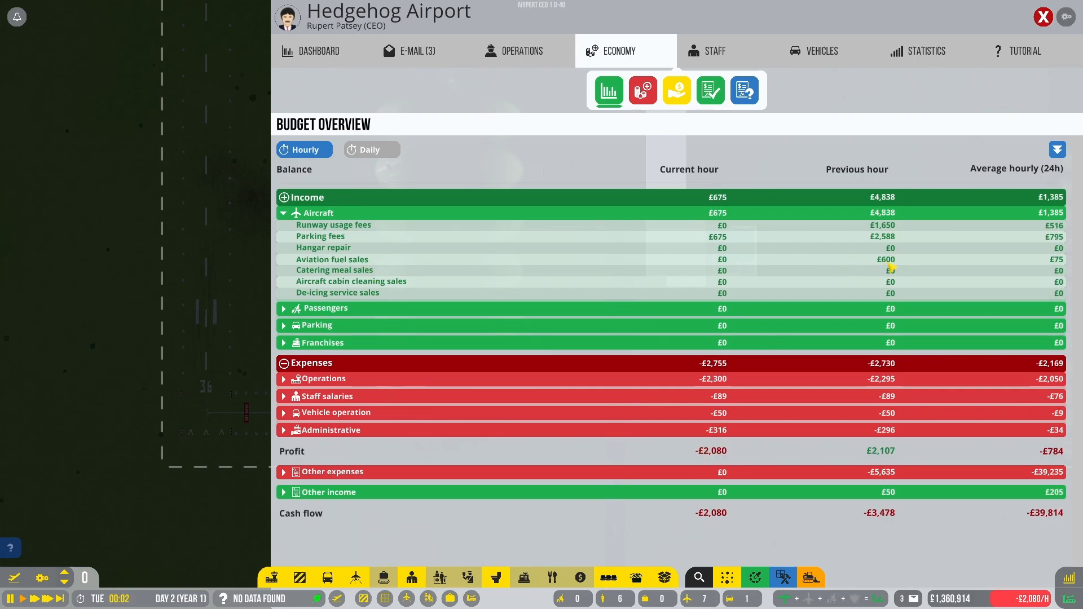
{"action": "mouse_move", "coordinate": [885, 455]}
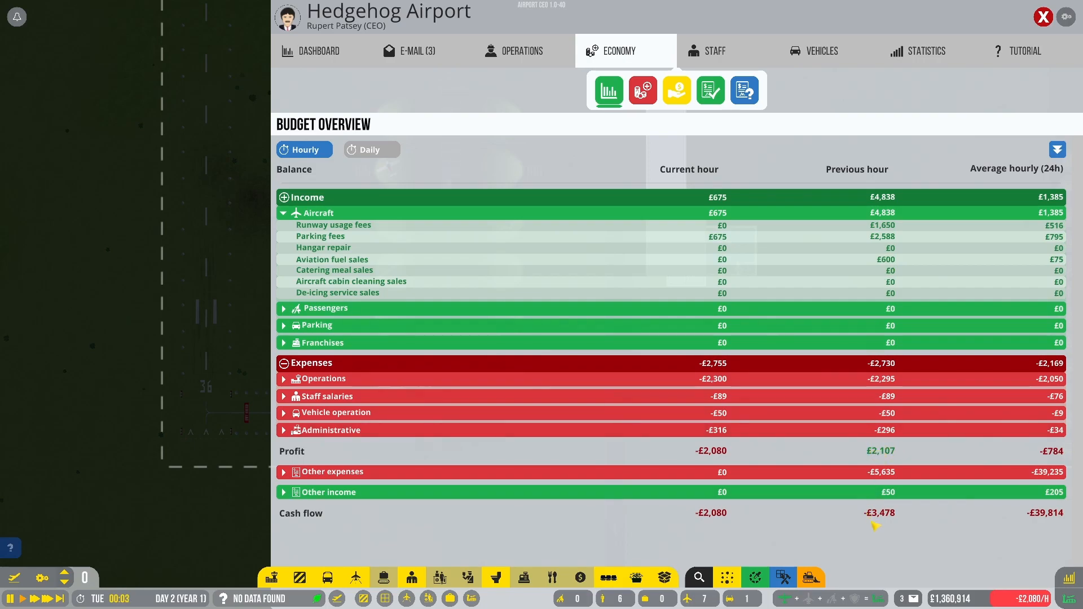
{"action": "left_click", "coordinate": [332, 472]}
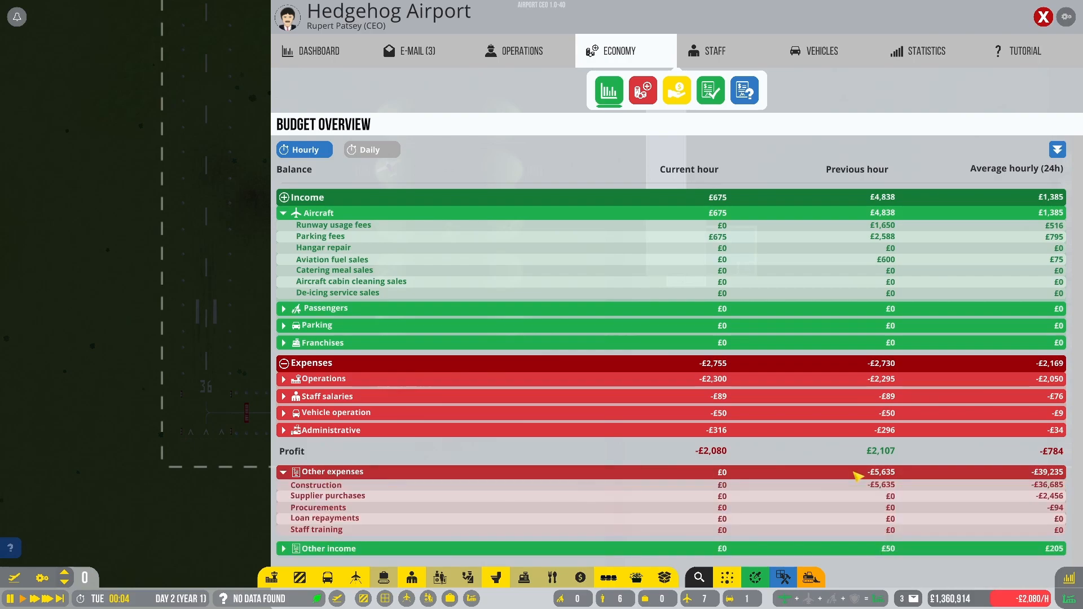
{"action": "left_click", "coordinate": [283, 472]}
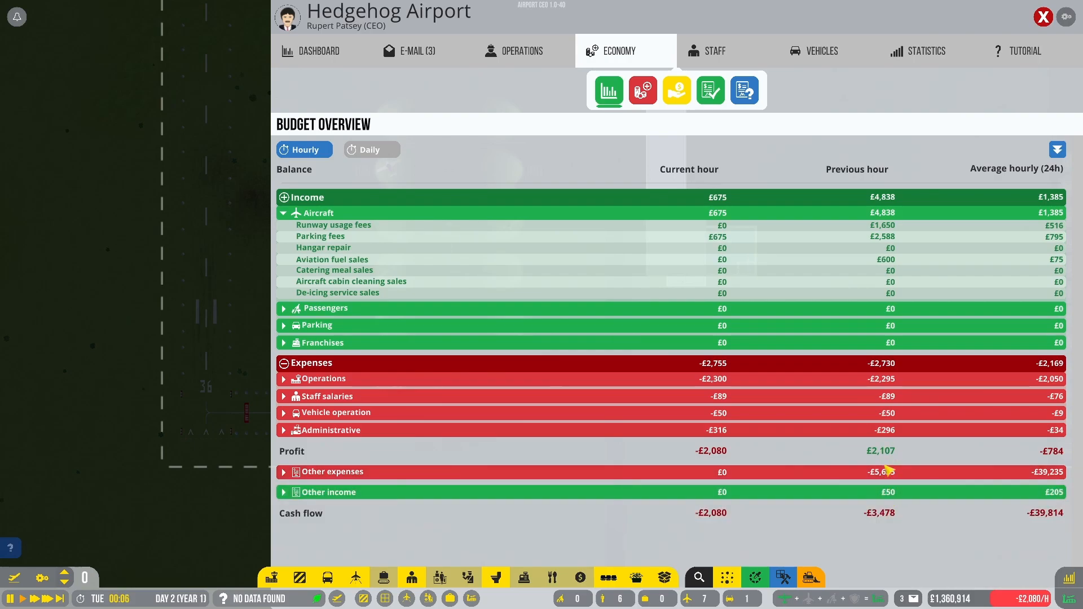
{"action": "left_click", "coordinate": [1043, 17]}
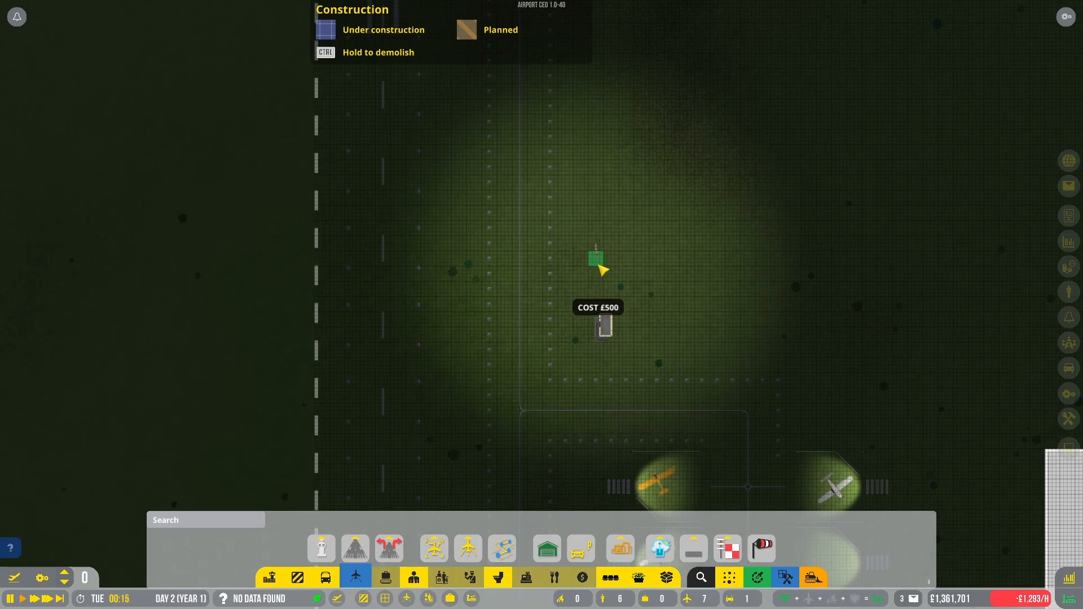
Place the small airside item on the ground beside the taxiway markings
{"action": "left_click", "coordinate": [659, 549]}
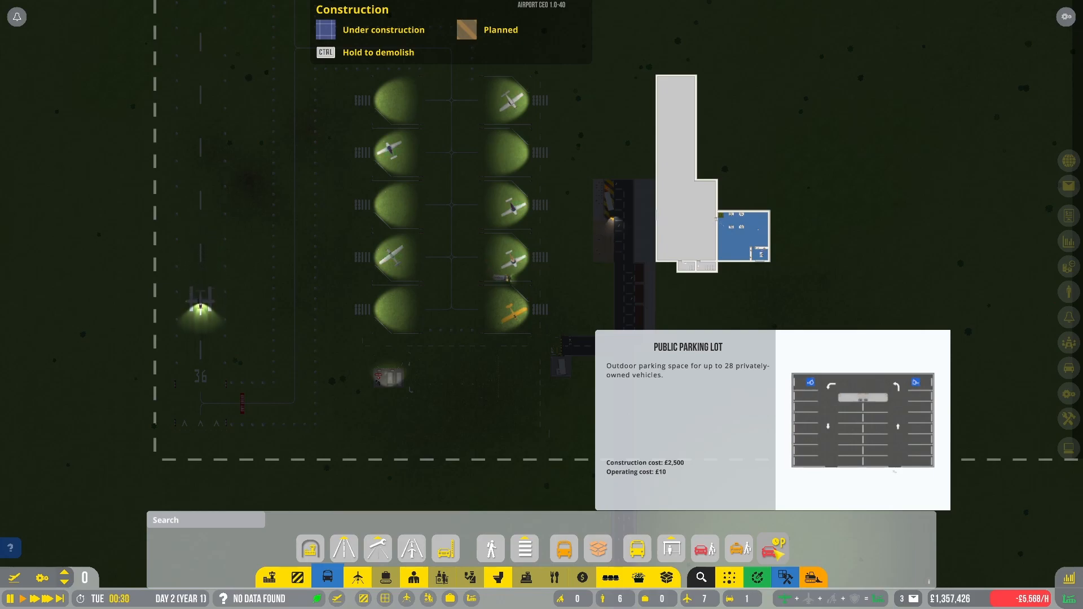
Choose the £2,500 Public Parking Lot from the road construction options
{"action": "left_click", "coordinate": [772, 550]}
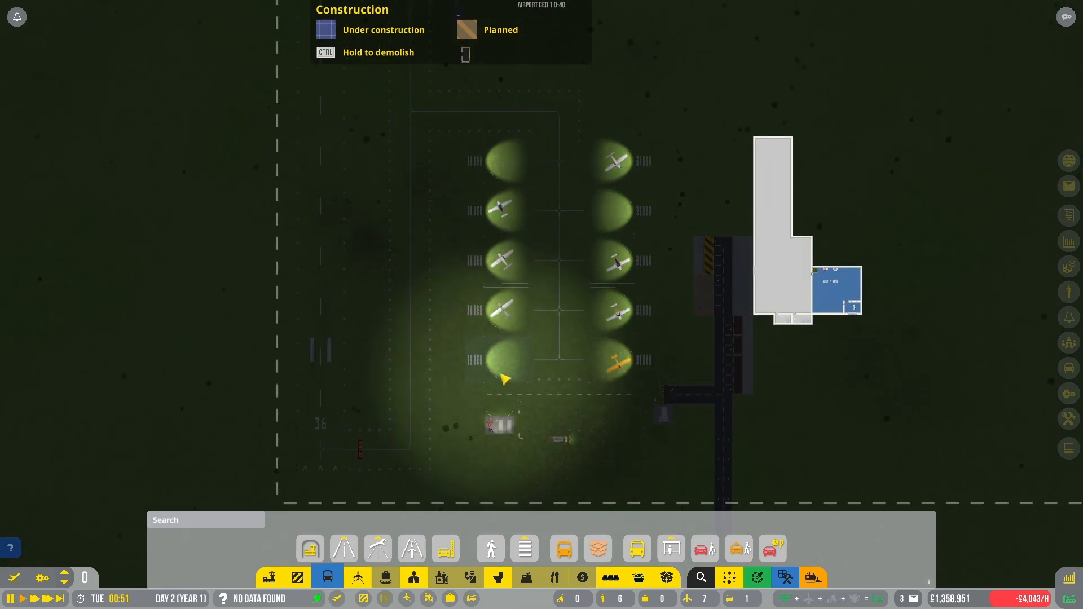
Put away the construction options, leaving the night-time airfield in view
{"action": "left_click", "coordinate": [501, 359]}
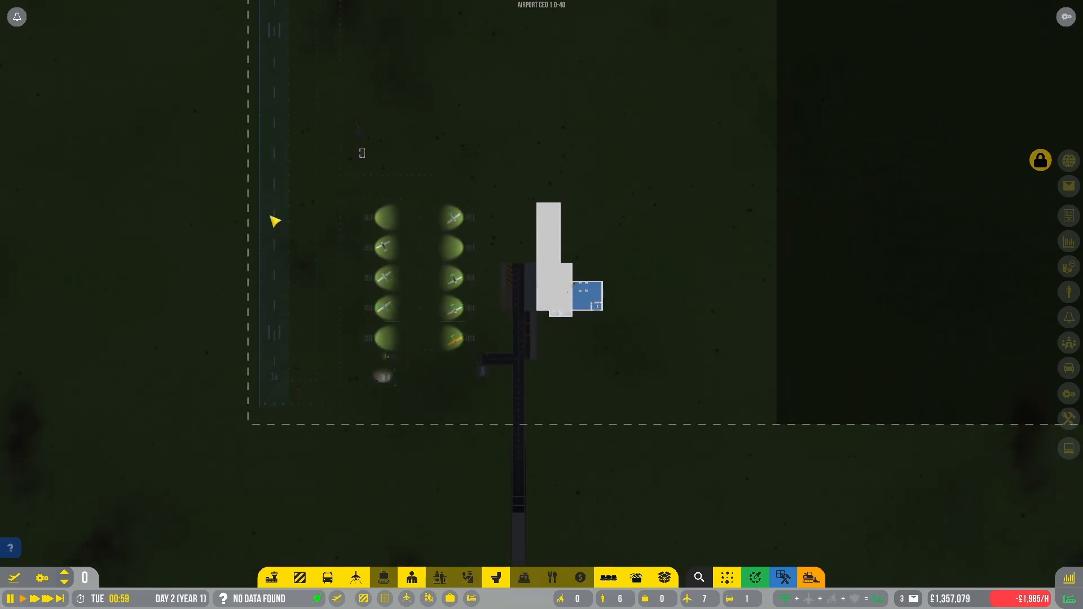
{"action": "mouse_move", "coordinate": [721, 390]}
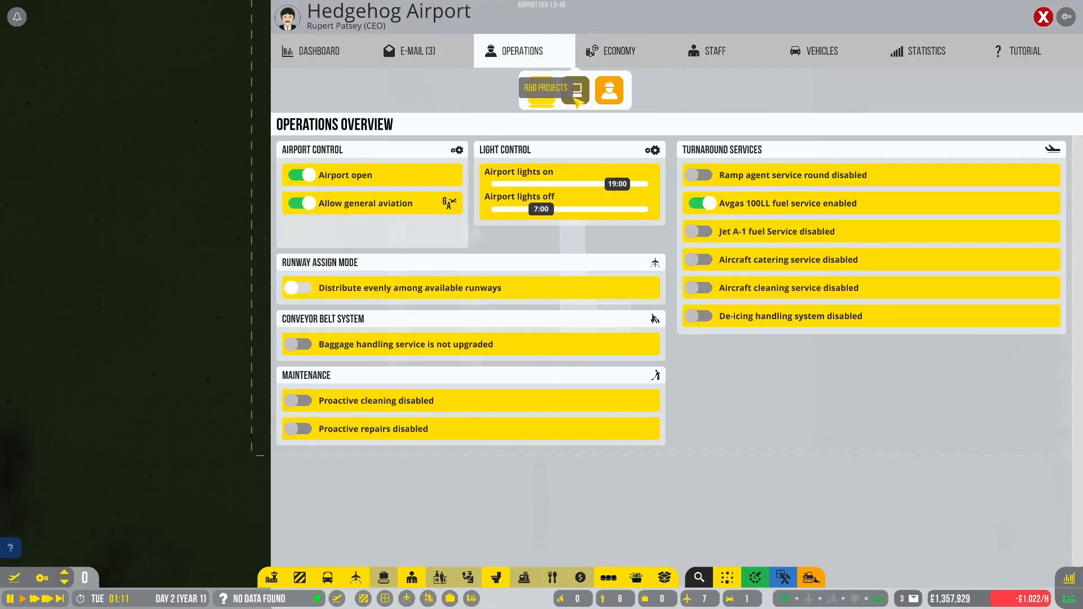
Check the R&D Projects page showing the group one program at 74.5%, then return to the map
{"action": "left_click", "coordinate": [541, 90]}
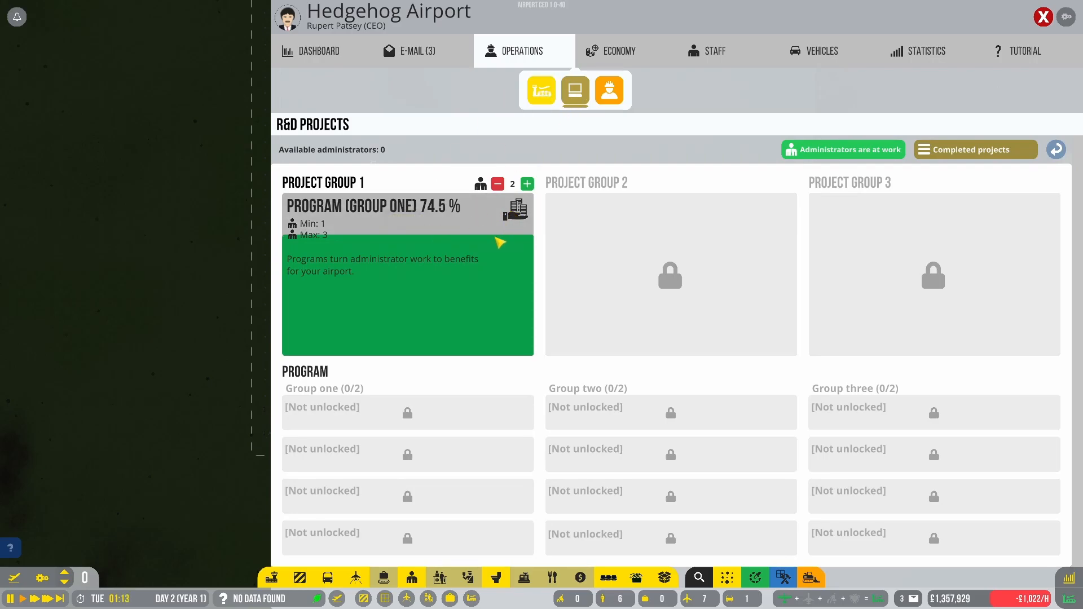
{"action": "left_click", "coordinate": [1043, 17]}
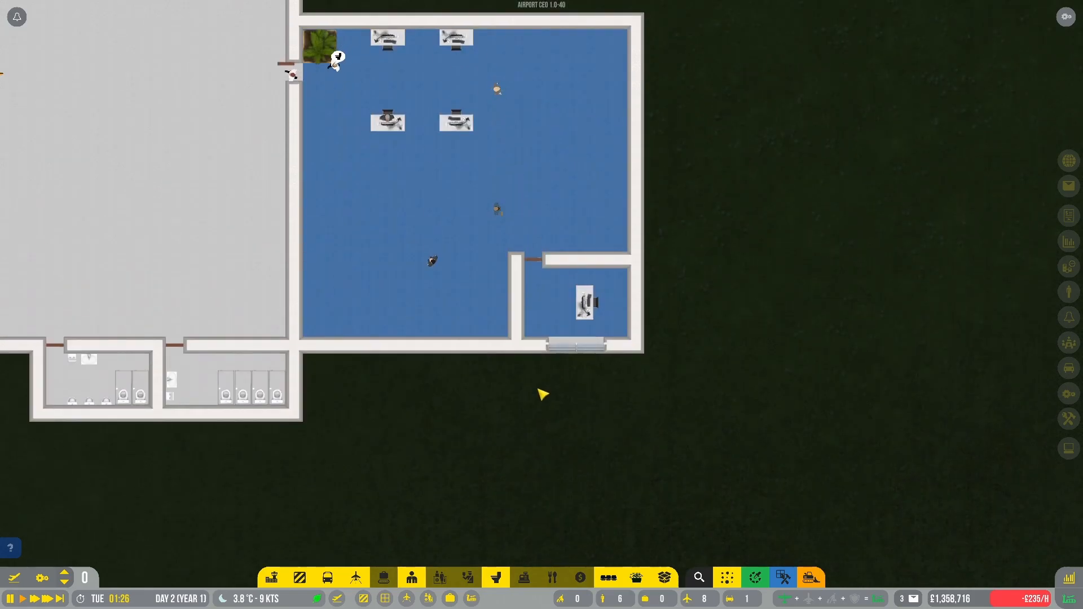
{"action": "mouse_move", "coordinate": [537, 309]}
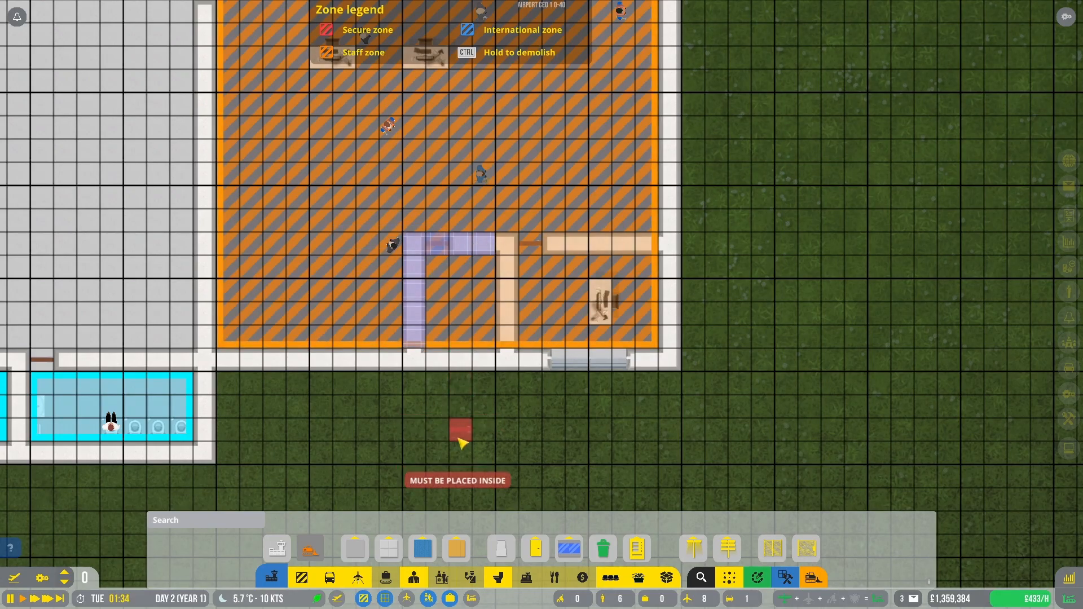
Add a desk fixture inside the new small walled office beside the existing one
{"action": "left_click", "coordinate": [454, 577]}
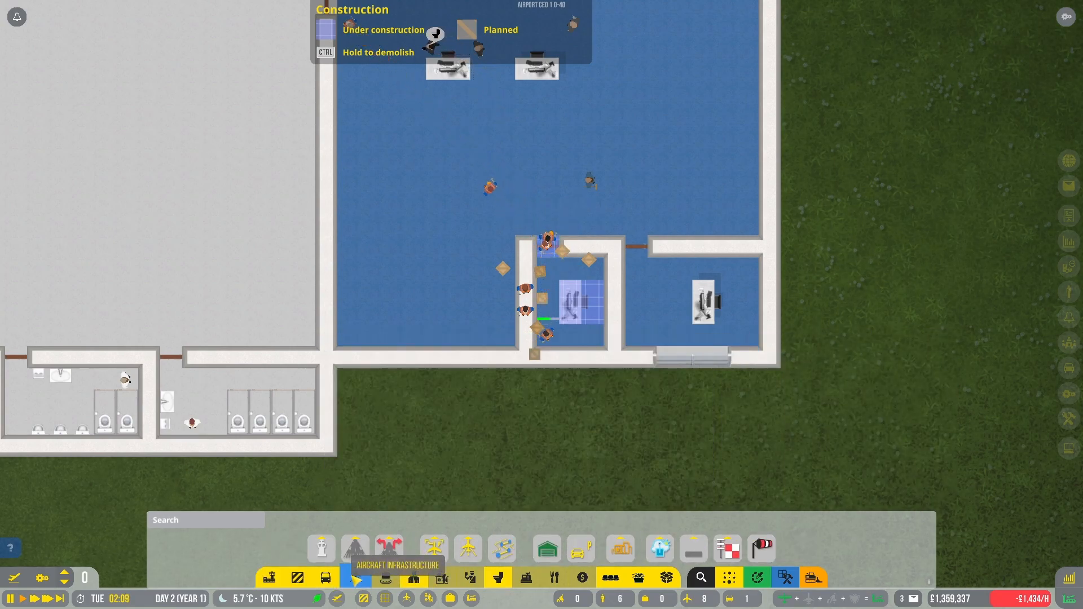
Choose the £25 Small Fern from the terminal decorations for the office corner
{"action": "left_click", "coordinate": [296, 578]}
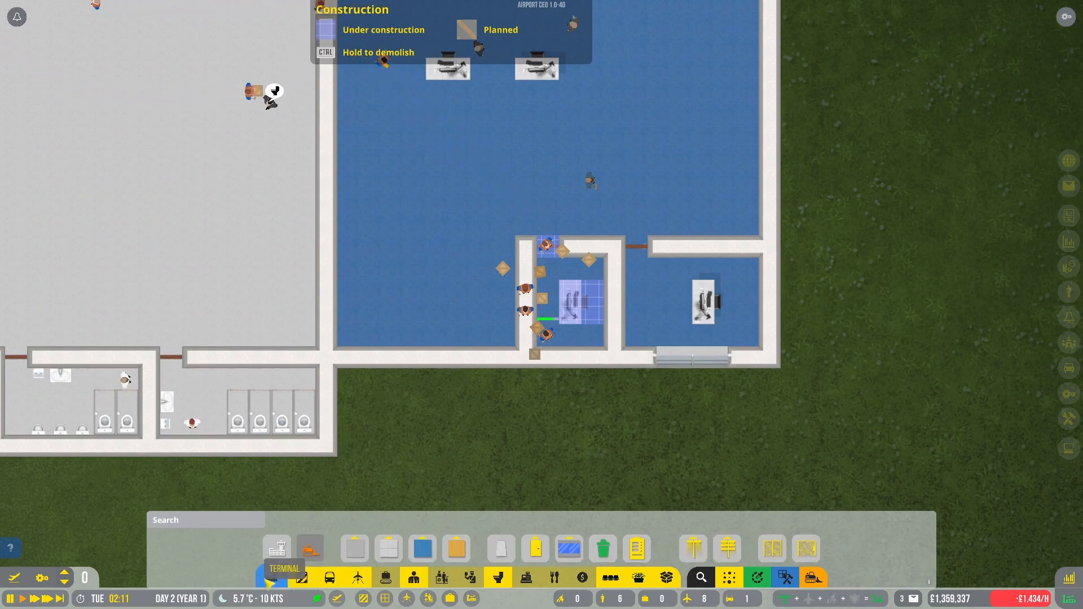
{"action": "left_click", "coordinate": [328, 578]}
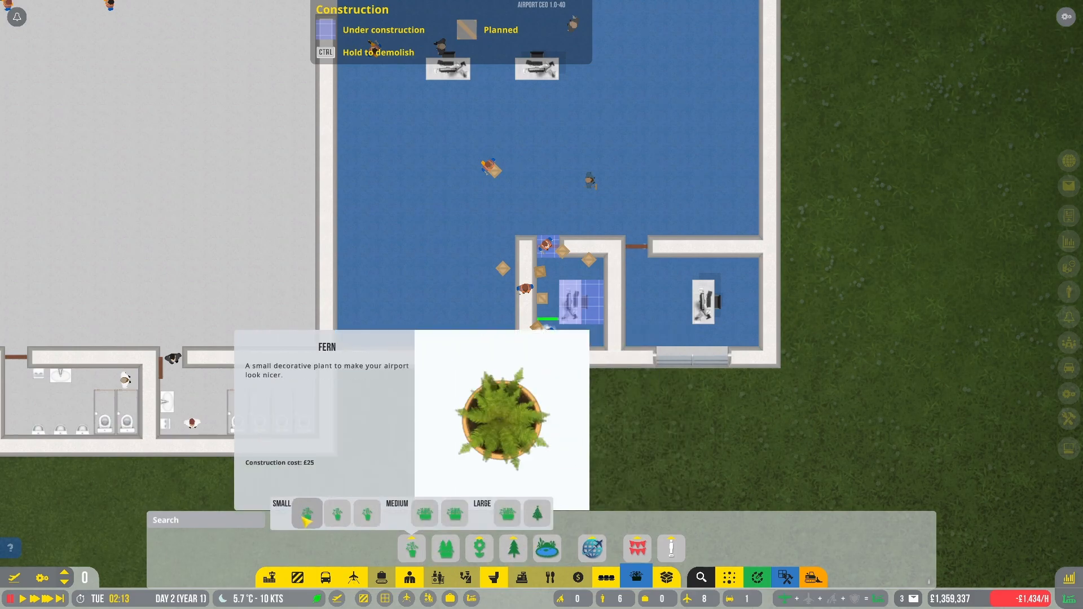
{"action": "left_click", "coordinate": [367, 513]}
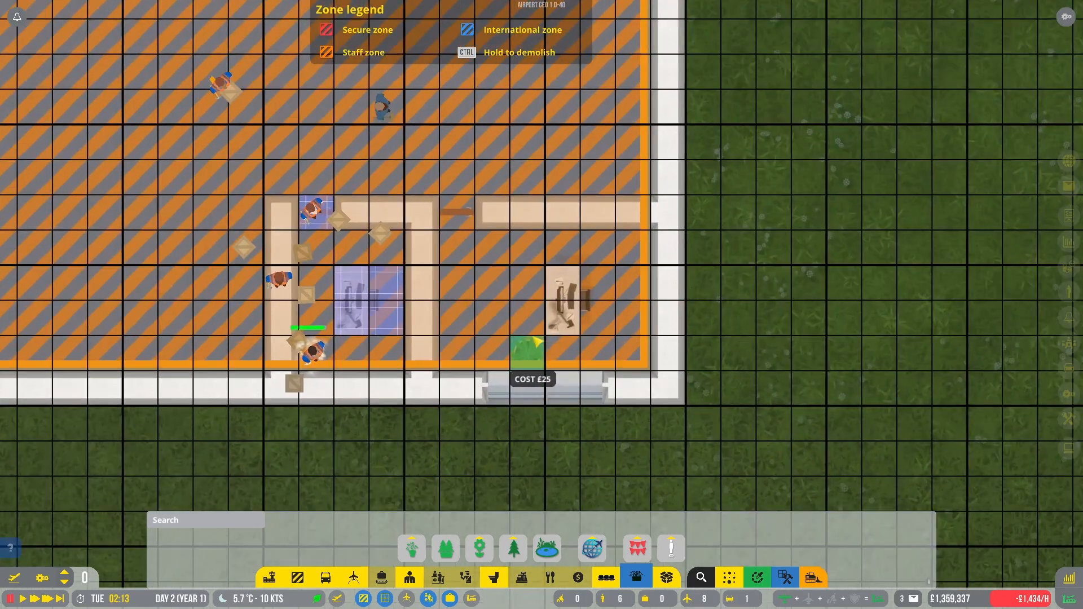
{"action": "mouse_move", "coordinate": [635, 355]}
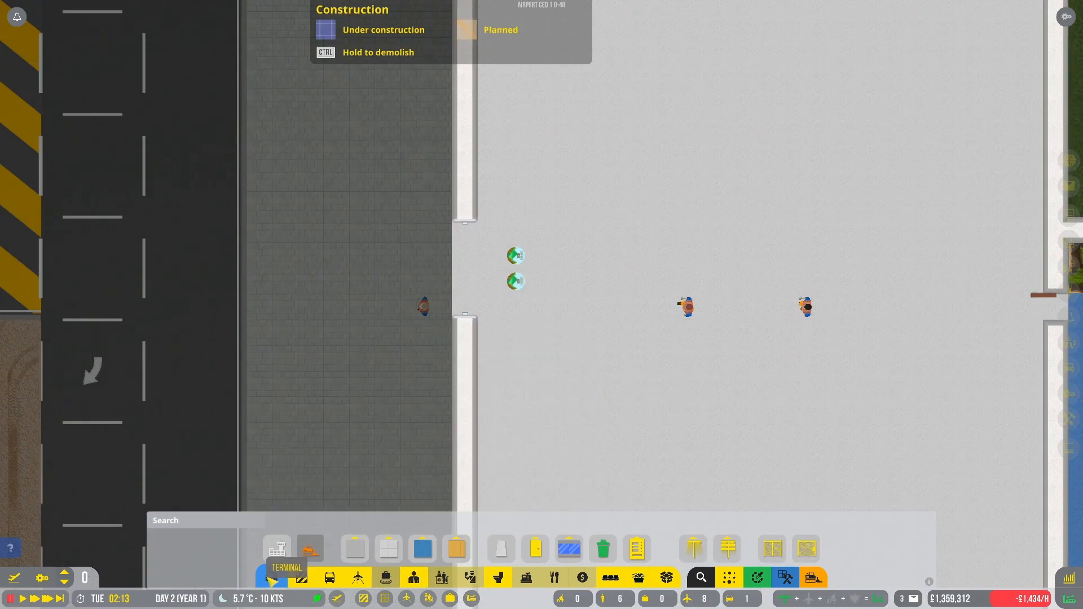
Lay the red Fancy Mat variation across the terminal entrance tiles
{"action": "left_click", "coordinate": [388, 549]}
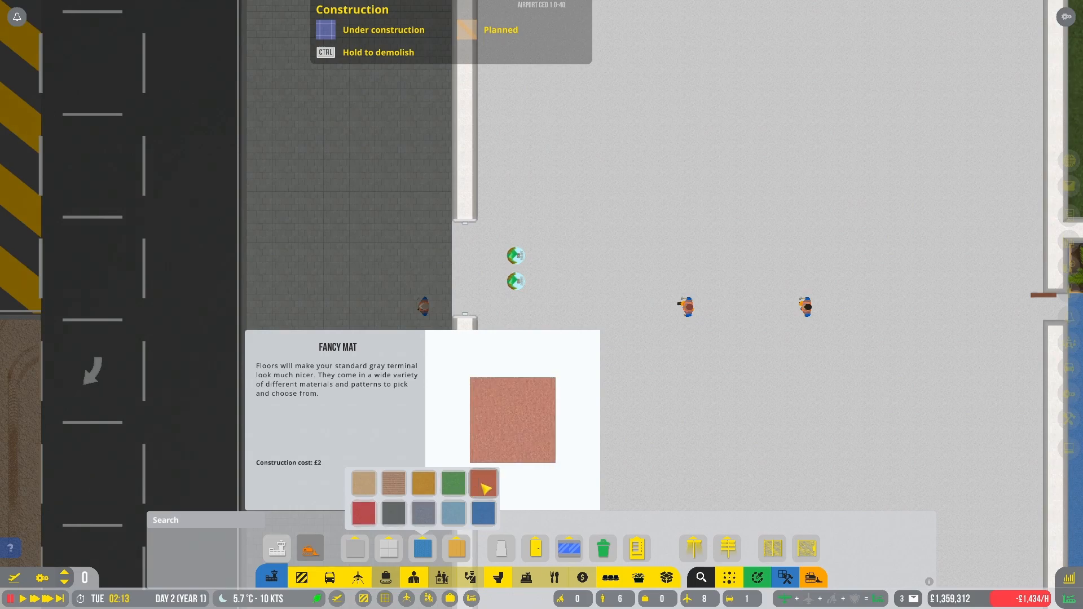
{"action": "left_click", "coordinate": [363, 513]}
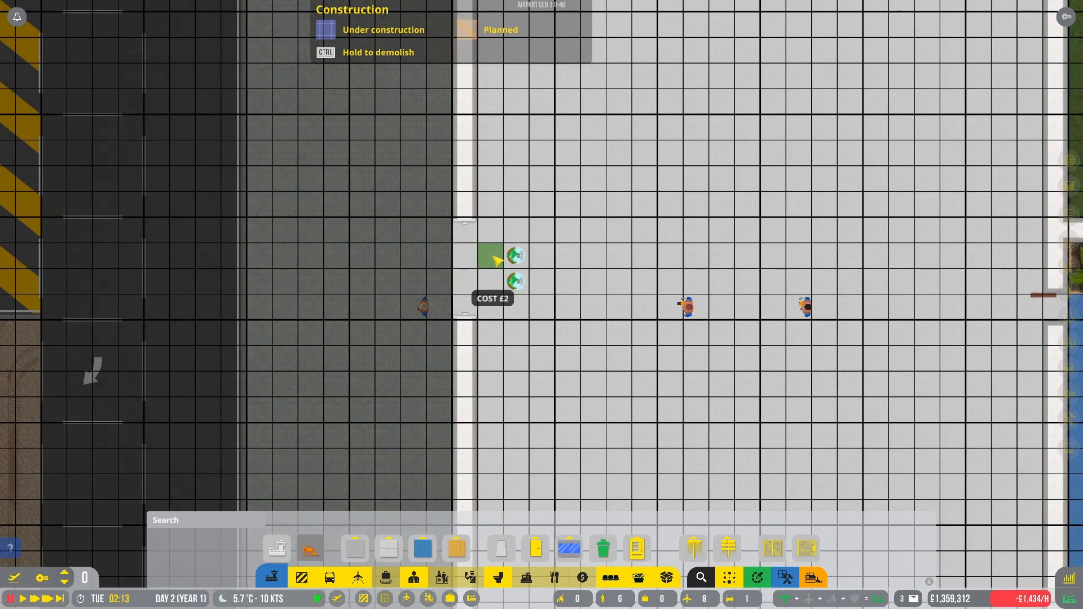
{"action": "left_click_drag", "start_coordinate": [491, 256], "coordinate": [546, 297]}
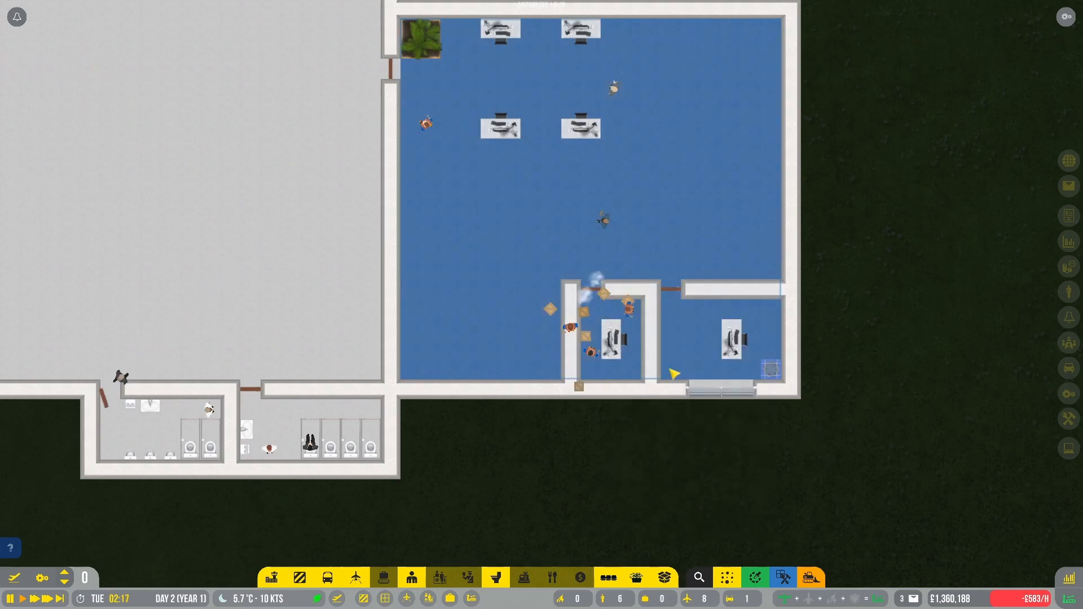
Inspect the large staff room's settings, then bring up the staff zoning tools
{"action": "left_click", "coordinate": [687, 355]}
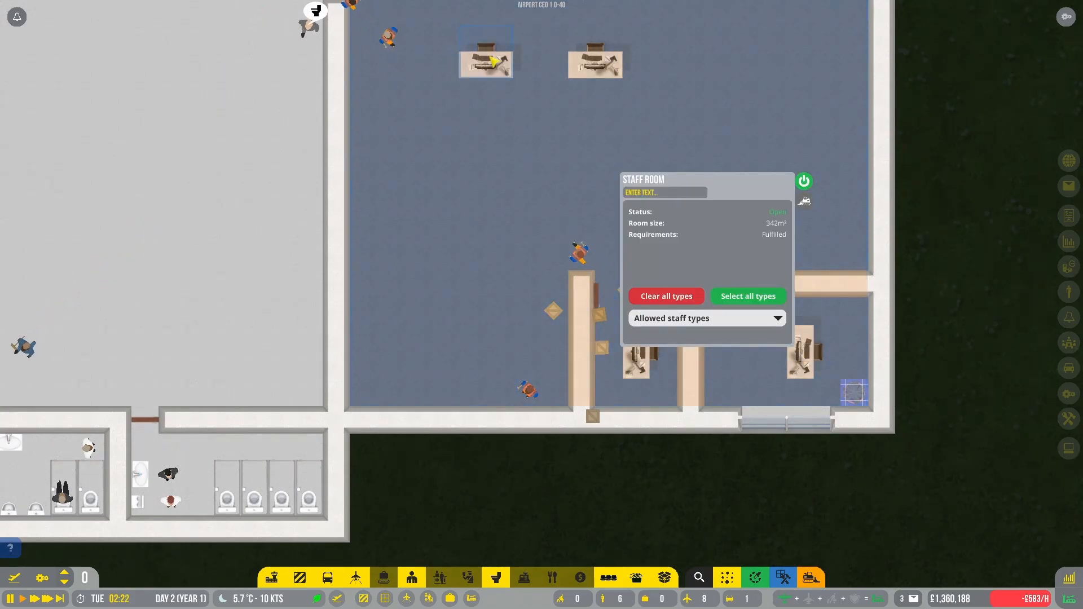
{"action": "left_click", "coordinate": [707, 318]}
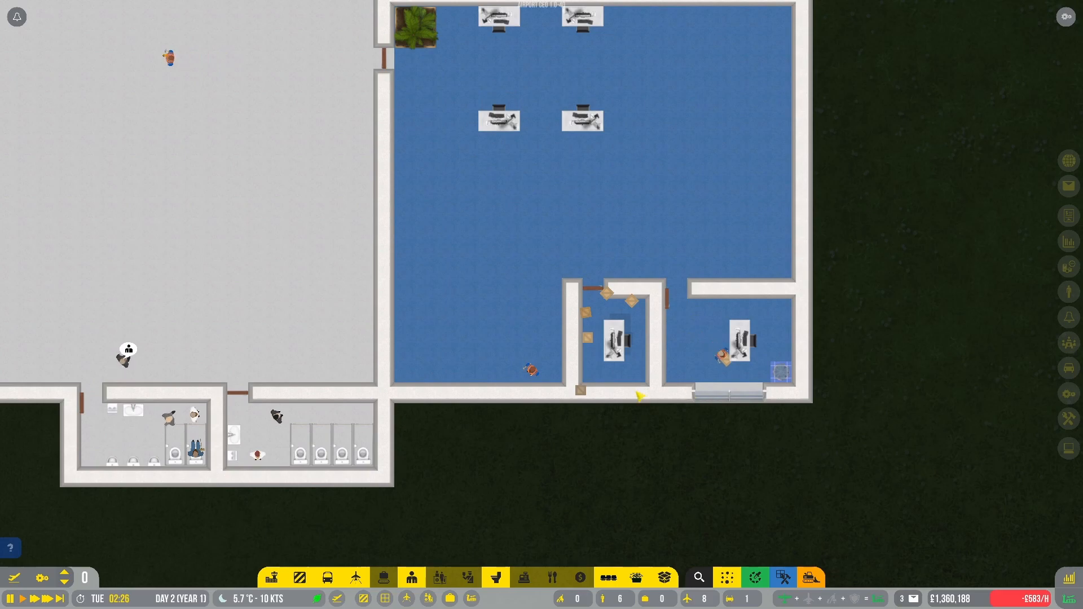
{"action": "mouse_move", "coordinate": [442, 578]}
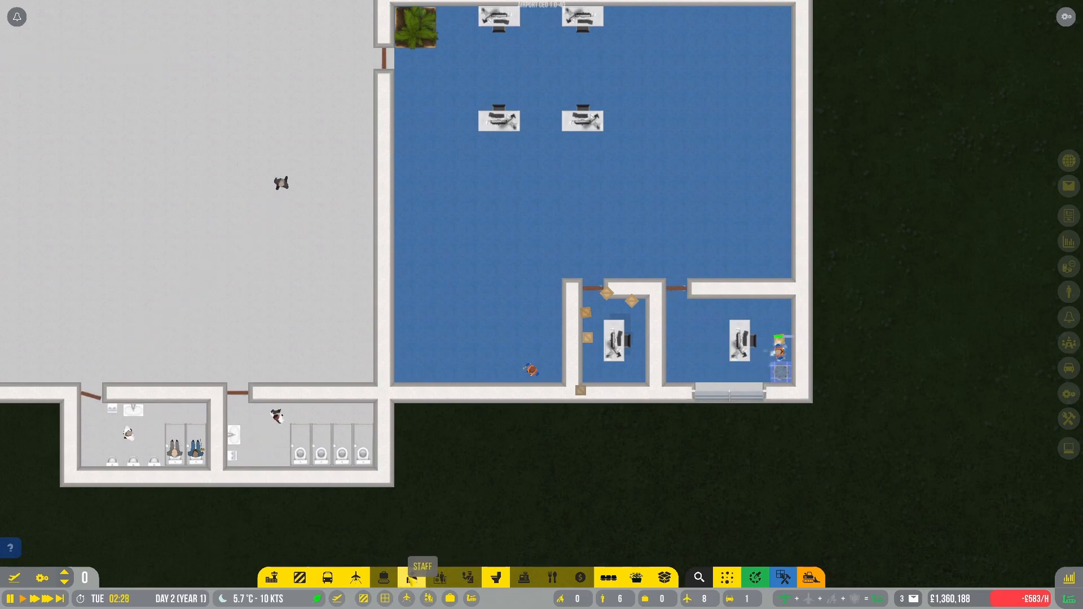
{"action": "left_click", "coordinate": [412, 578]}
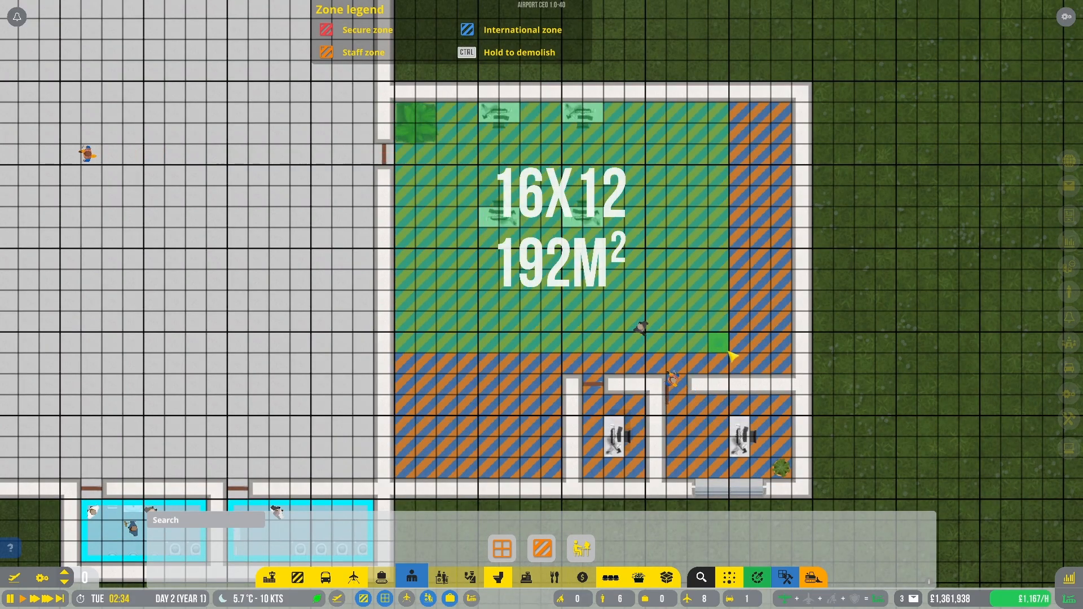
Zone the upper office as a staff room, clear the right office's allowed types, and exclude CEO from the 247 m² room
{"action": "left_click_drag", "start_coordinate": [718, 342], "coordinate": [784, 370]}
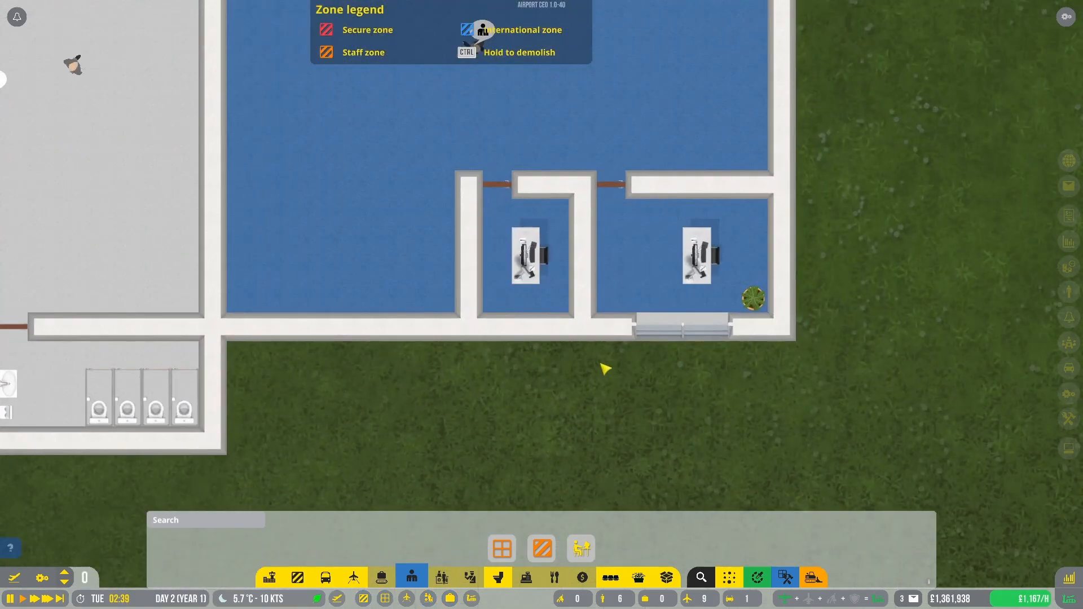
{"action": "left_click", "coordinate": [525, 260]}
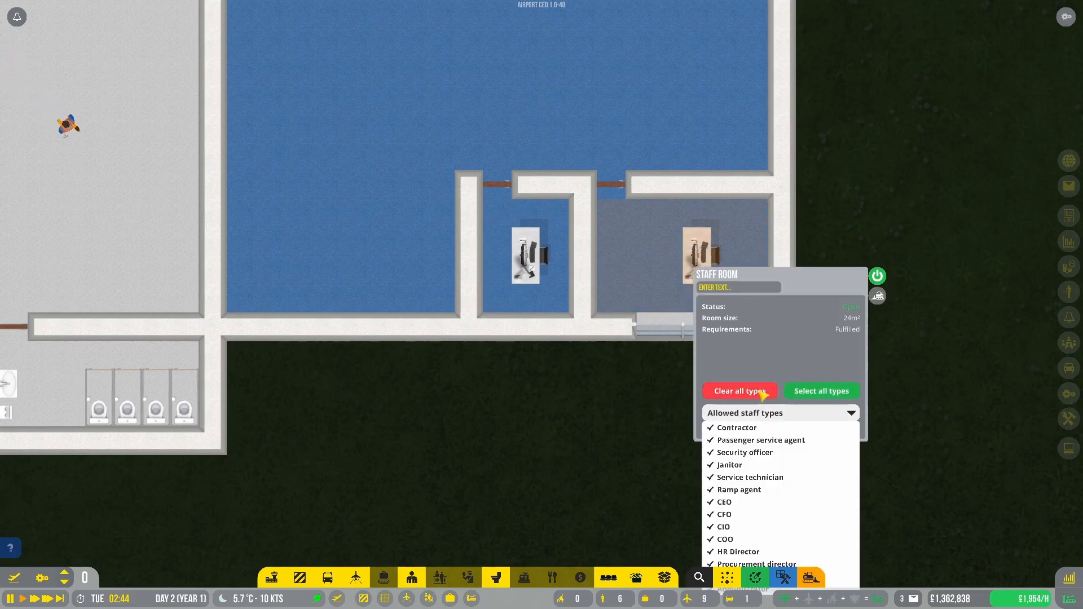
{"action": "left_click", "coordinate": [738, 392]}
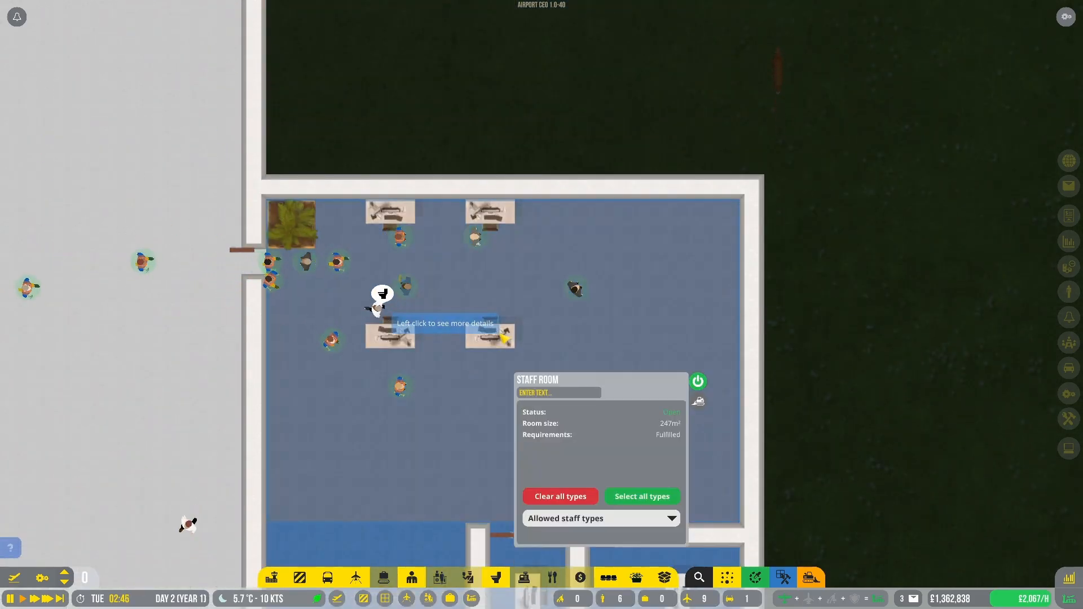
{"action": "left_click", "coordinate": [599, 518]}
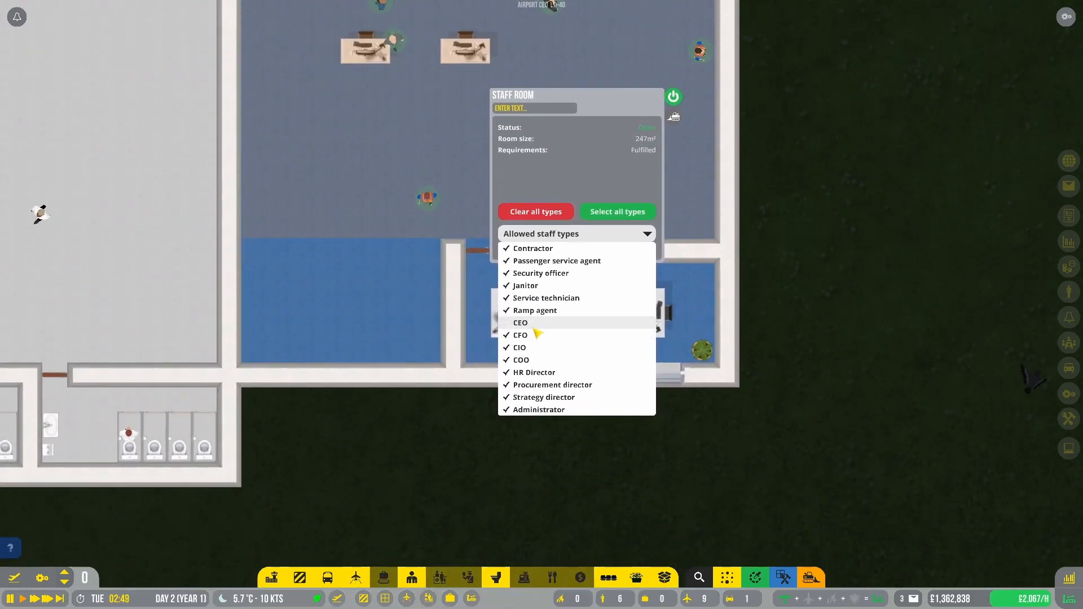
{"action": "left_click", "coordinate": [519, 335]}
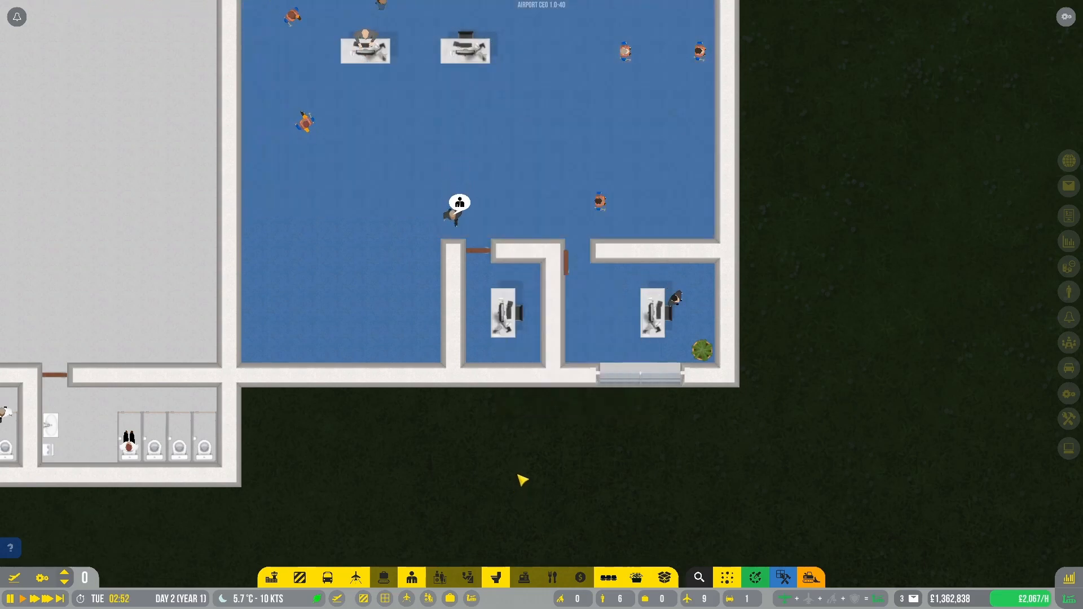
Lay Dark Wood flooring from the Terminal floor variations across the right office
{"action": "left_click", "coordinate": [272, 578]}
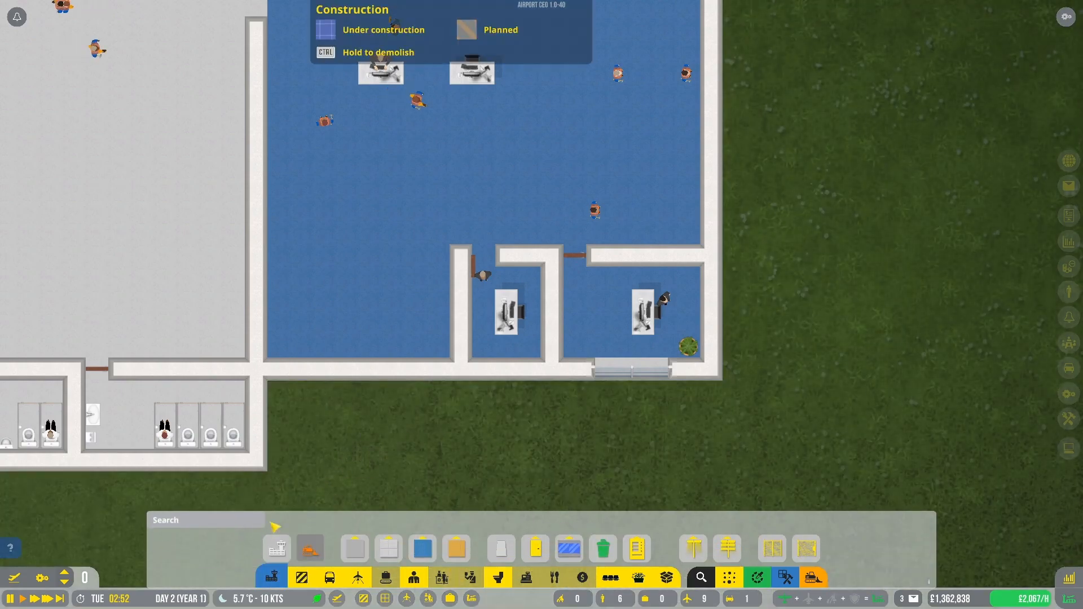
{"action": "left_click", "coordinate": [456, 549]}
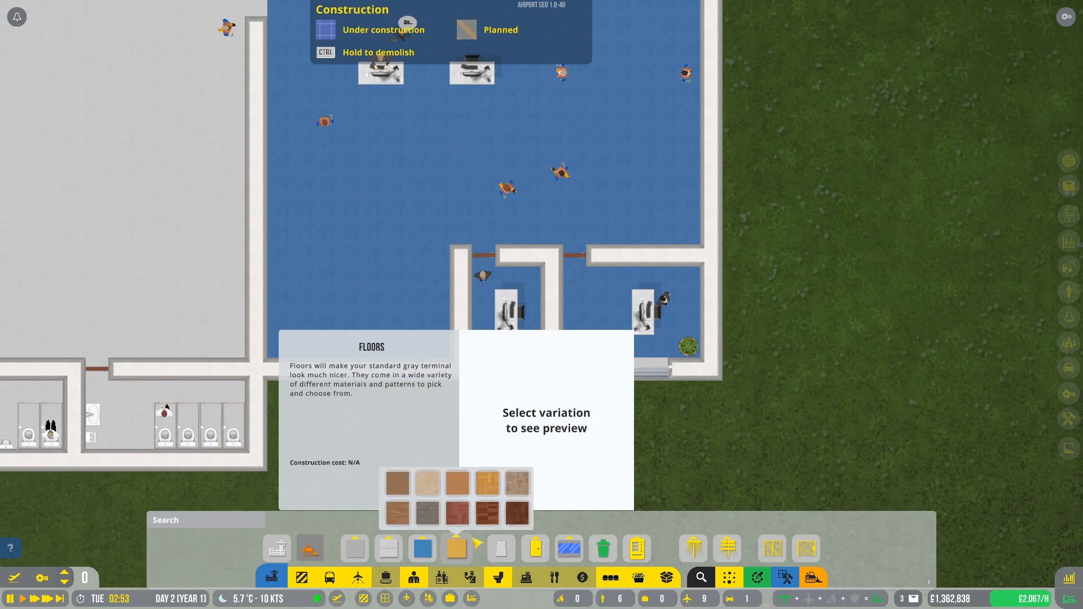
{"action": "left_click", "coordinate": [427, 482]}
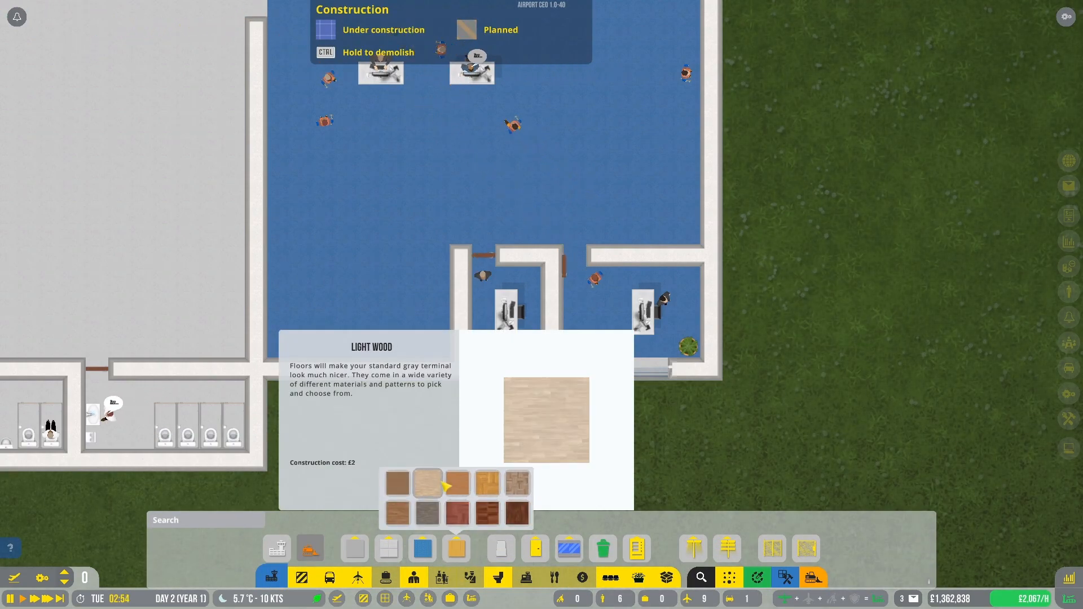
{"action": "left_click", "coordinate": [396, 513]}
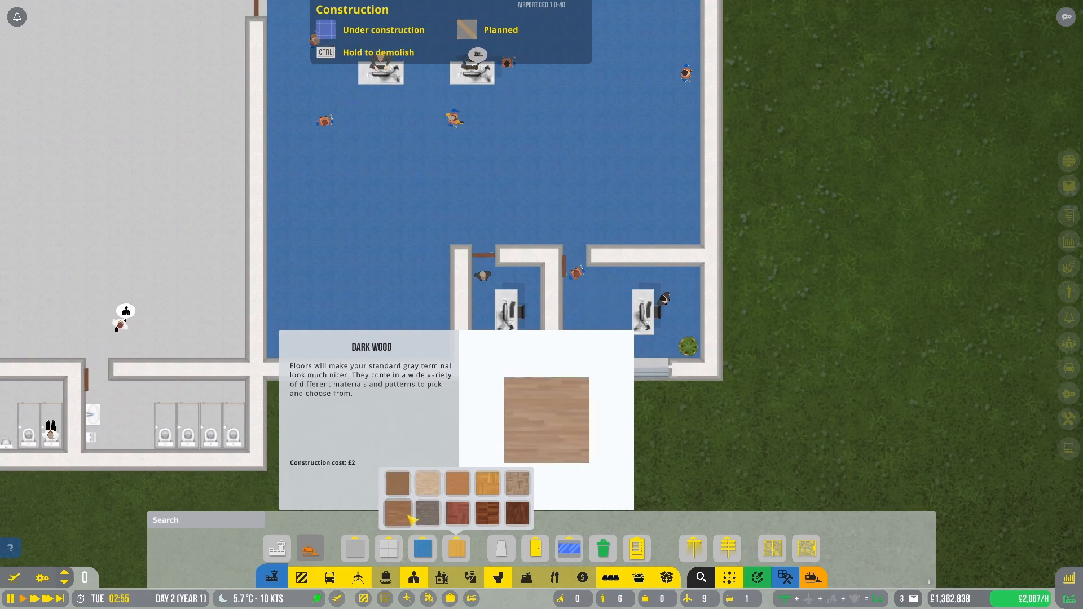
{"action": "left_click", "coordinate": [516, 514]}
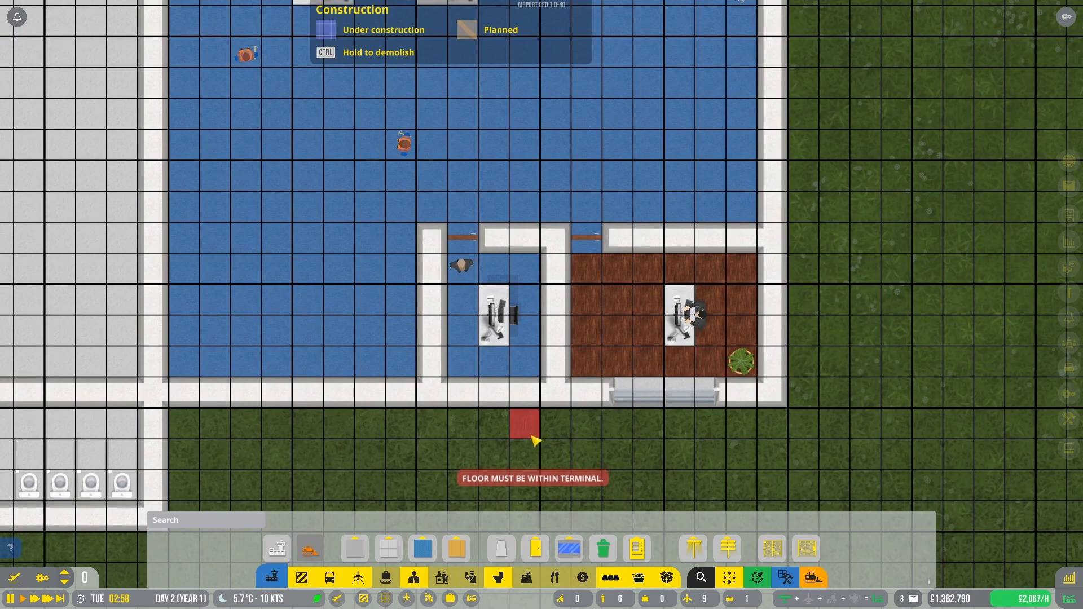
{"action": "left_click", "coordinate": [456, 548]}
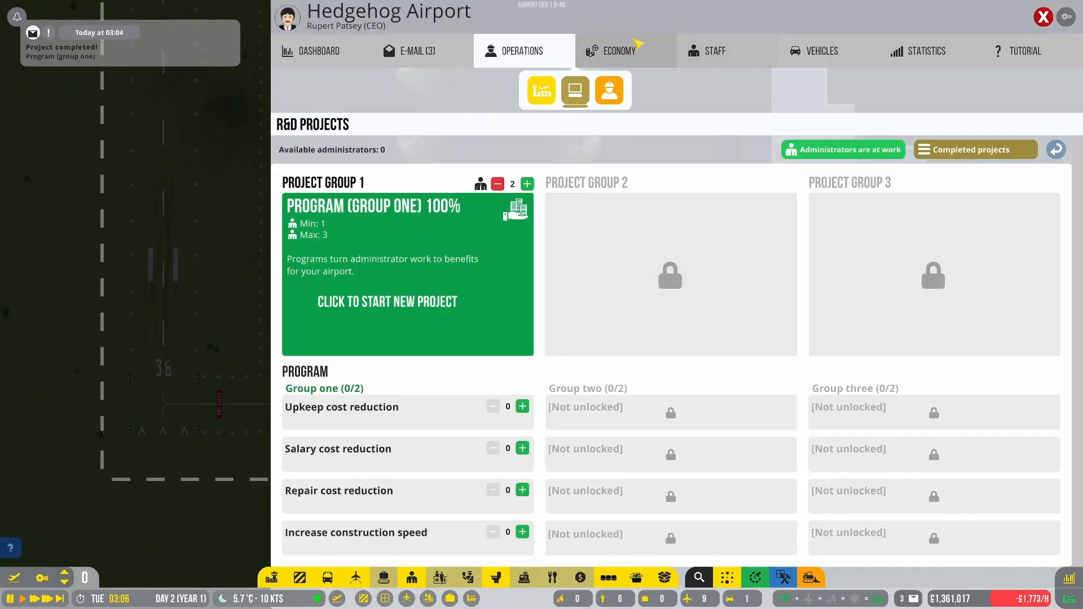
Check the Economy budget overview, then go back to Operations R&D Projects
{"action": "left_click", "coordinate": [617, 51]}
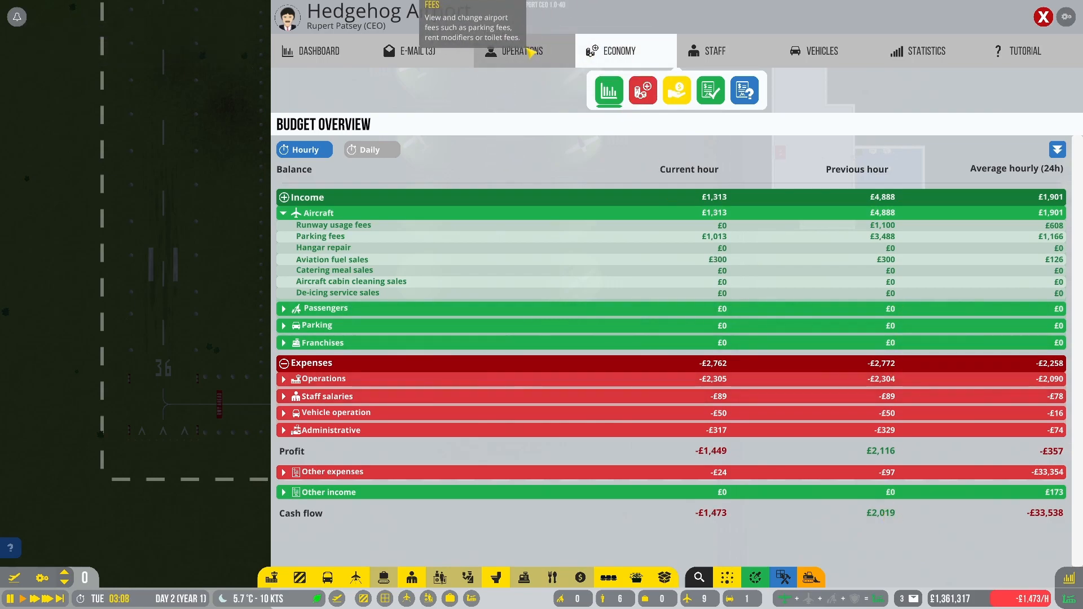
{"action": "left_click", "coordinate": [522, 51]}
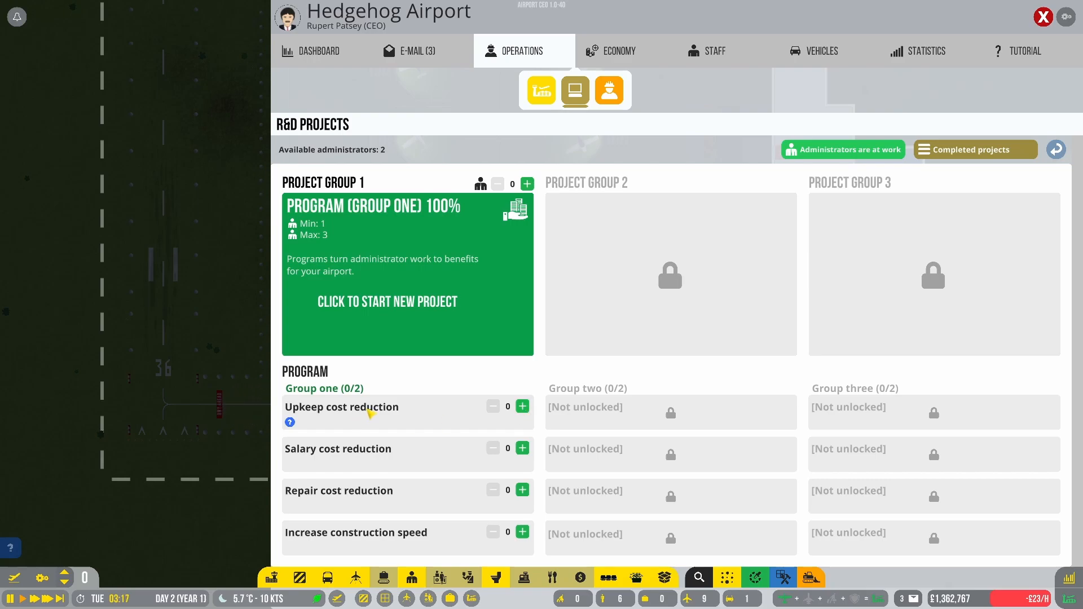
{"action": "mouse_move", "coordinate": [378, 497]}
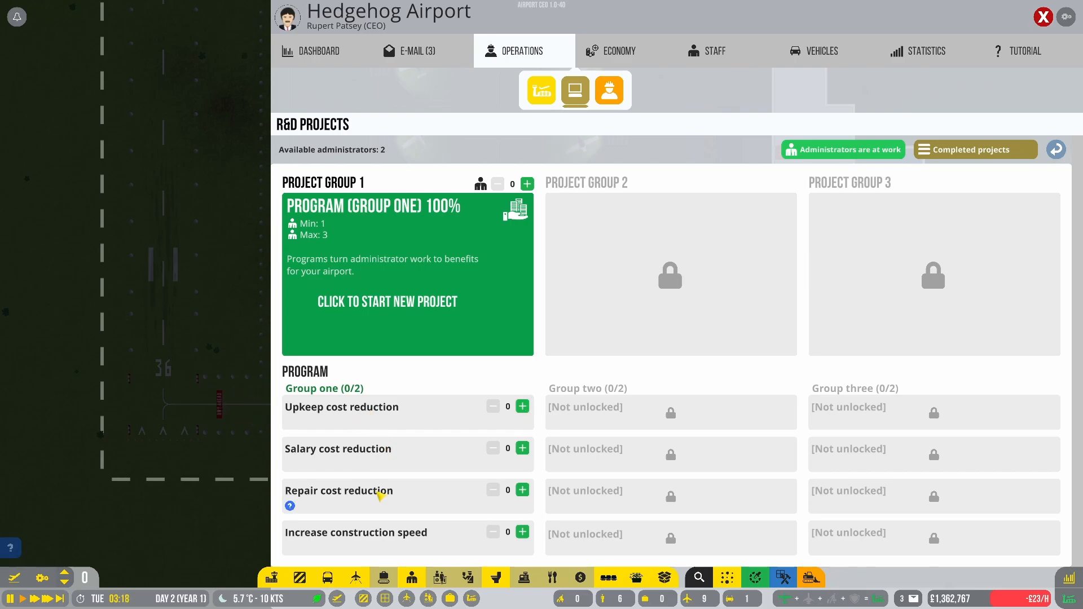
Put an administrator on the Salary cost reduction program
{"action": "left_click", "coordinate": [523, 448]}
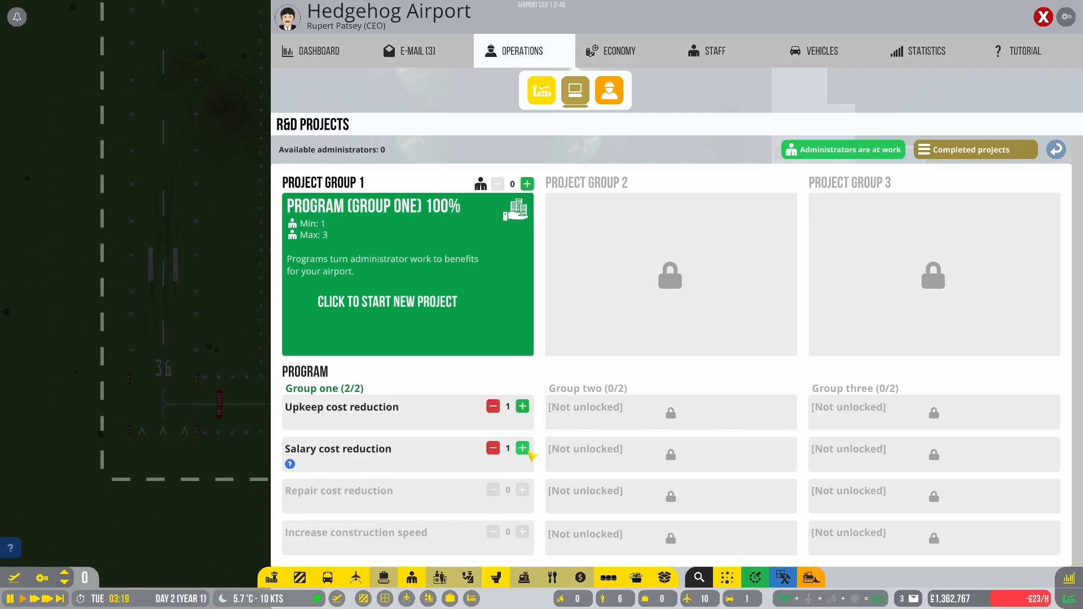